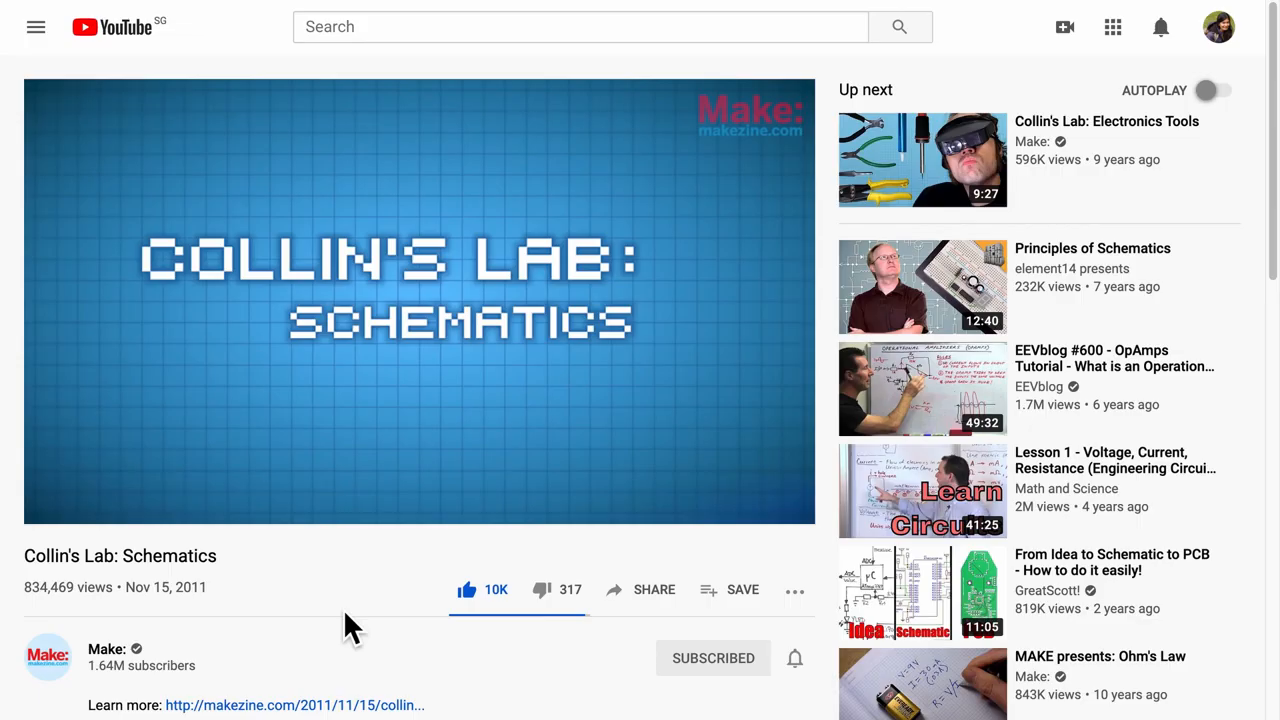
Close the empty Eeschema sheet to return to the loragps project manager.
click(420, 300)
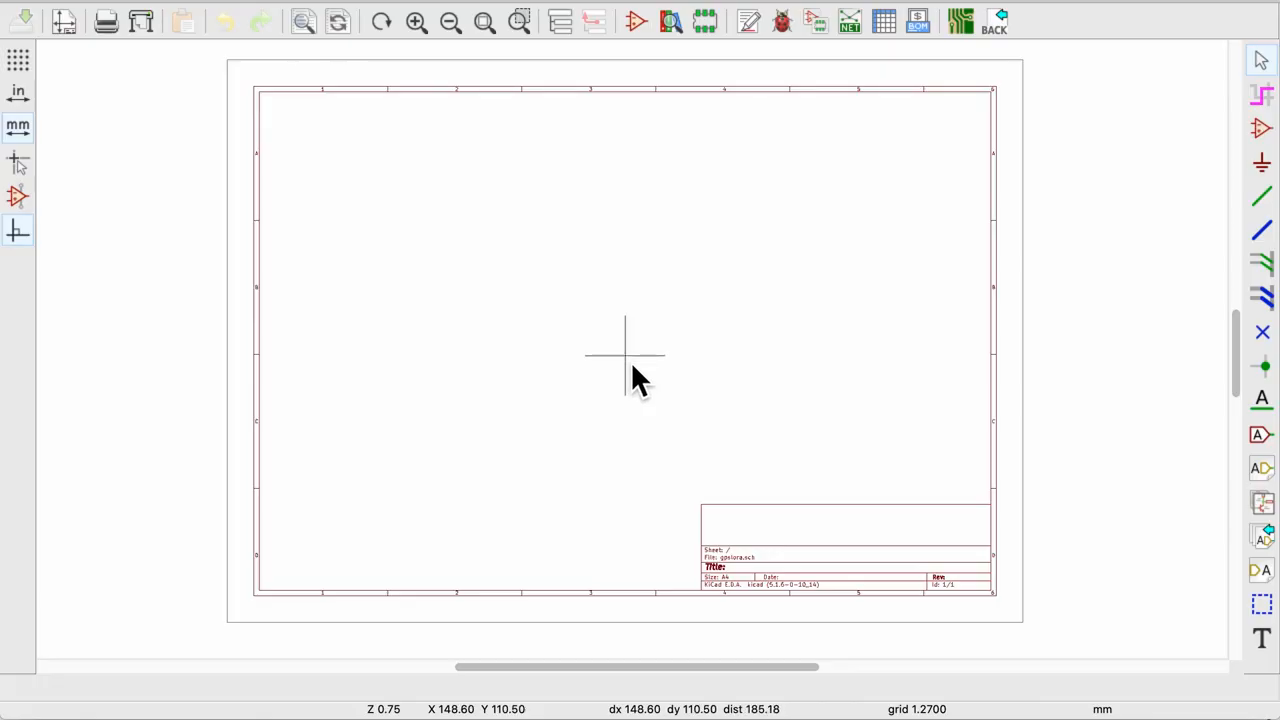
mouse_move(1130, 415)
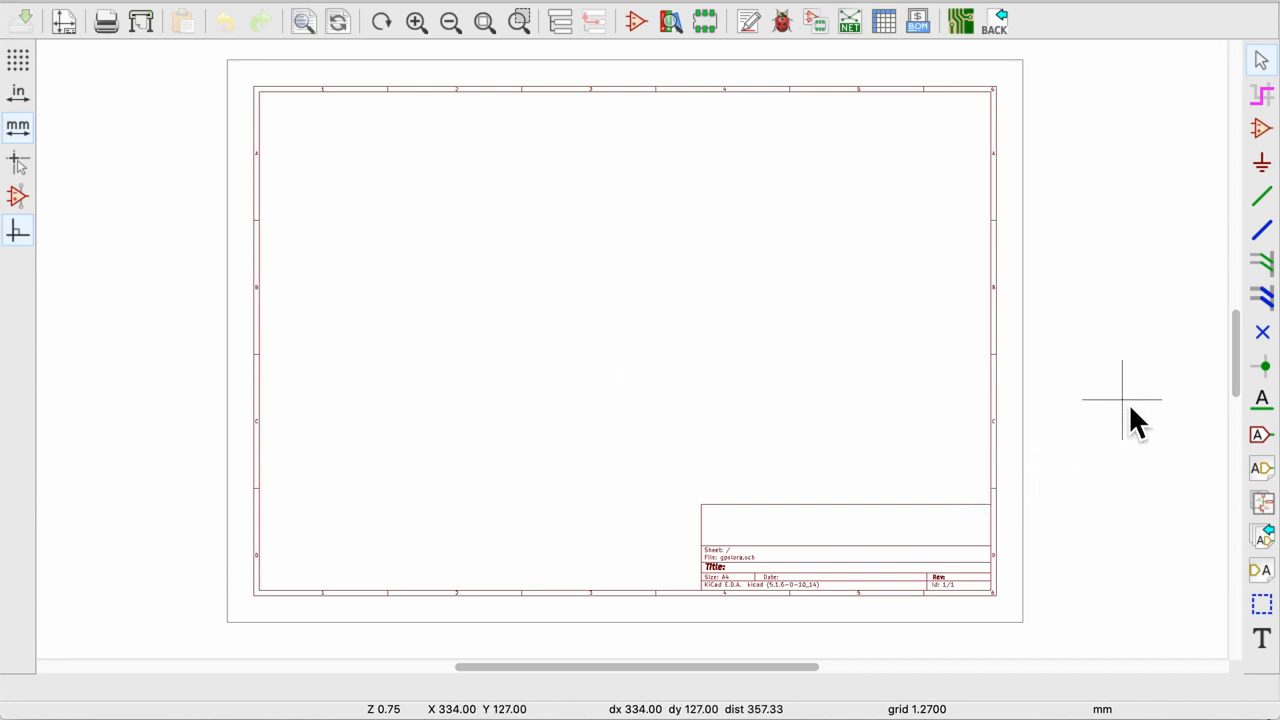
mouse_move(1065, 140)
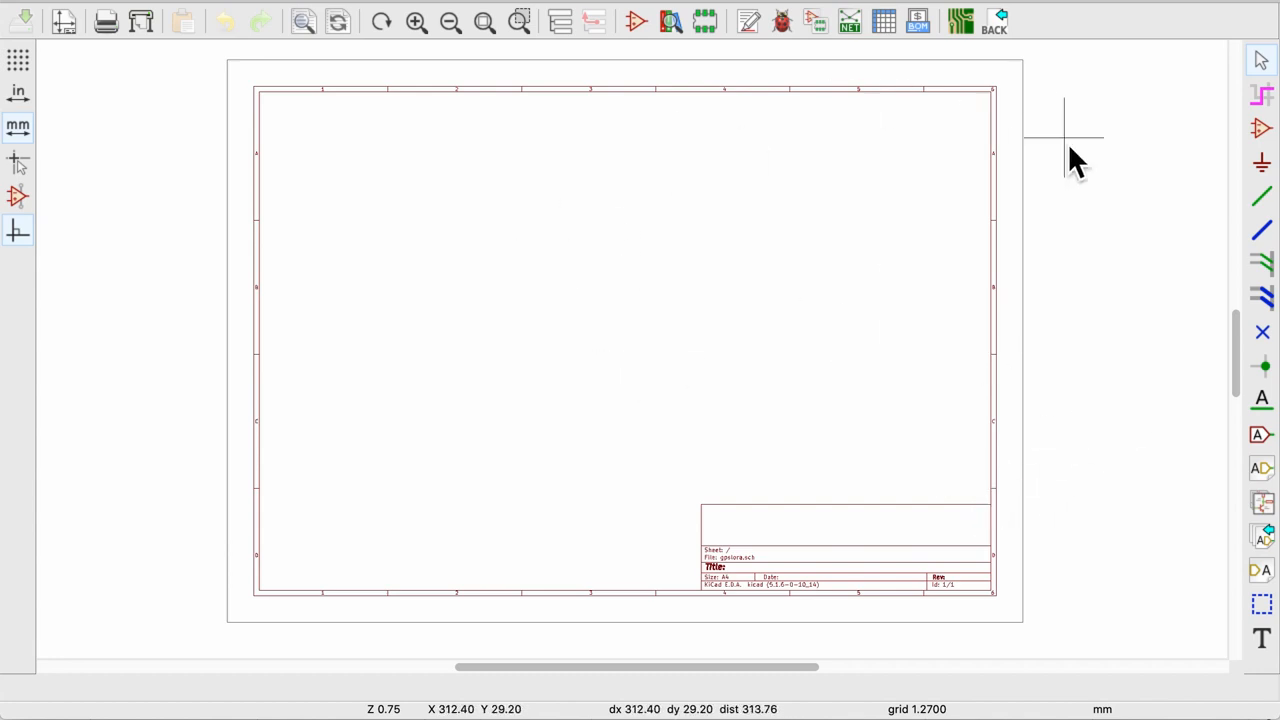
mouse_move(1262, 129)
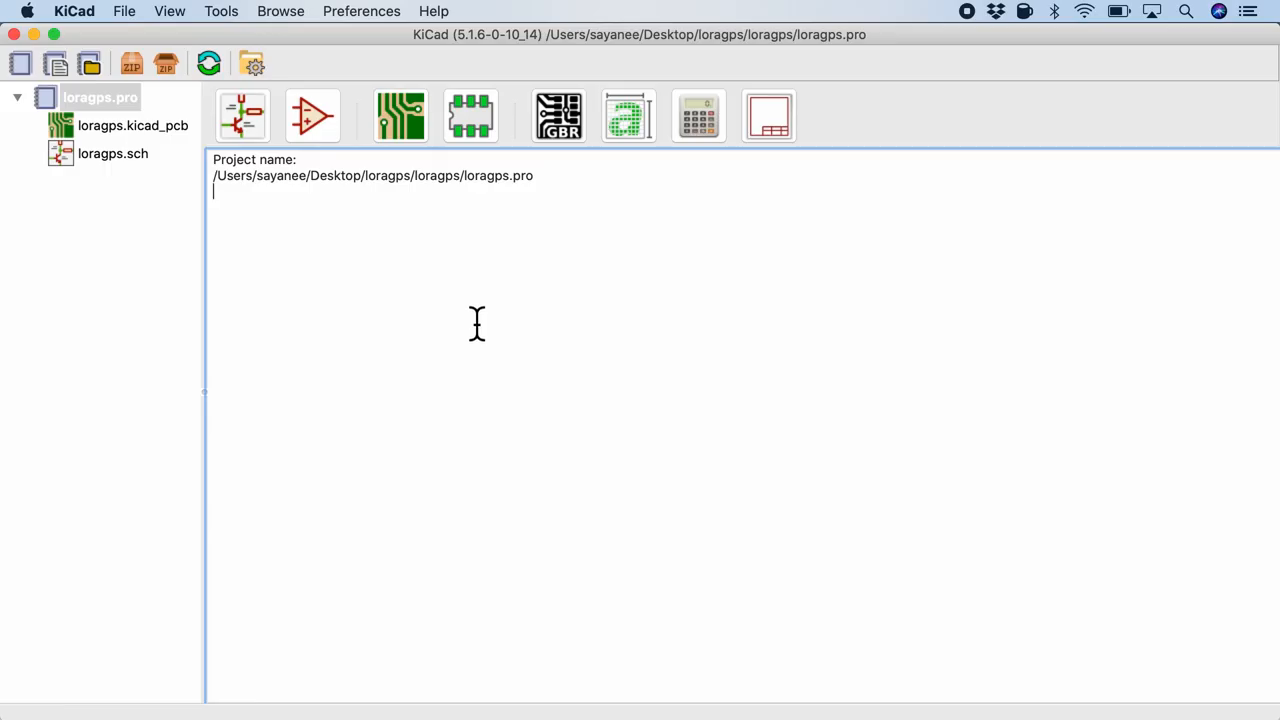
mouse_move(313, 115)
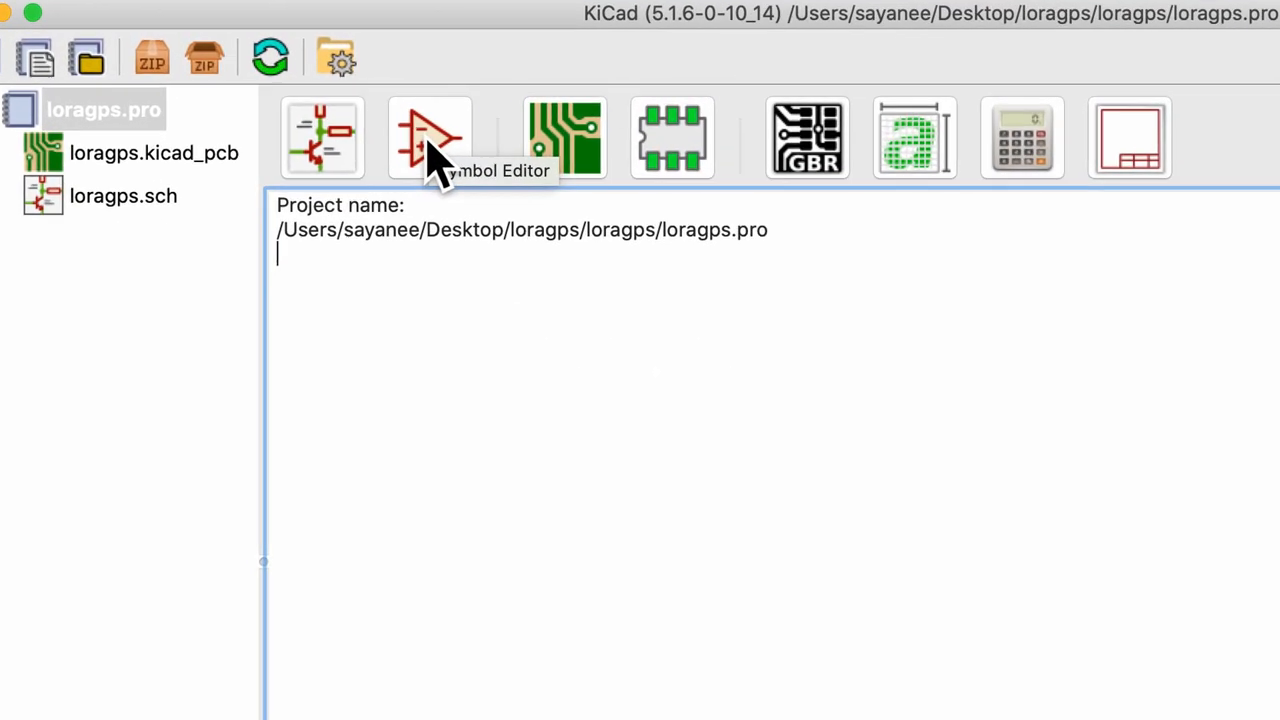
Create the Adafruit_RFM9x_lora.lib library in the loragps folder and register it globally.
click(429, 138)
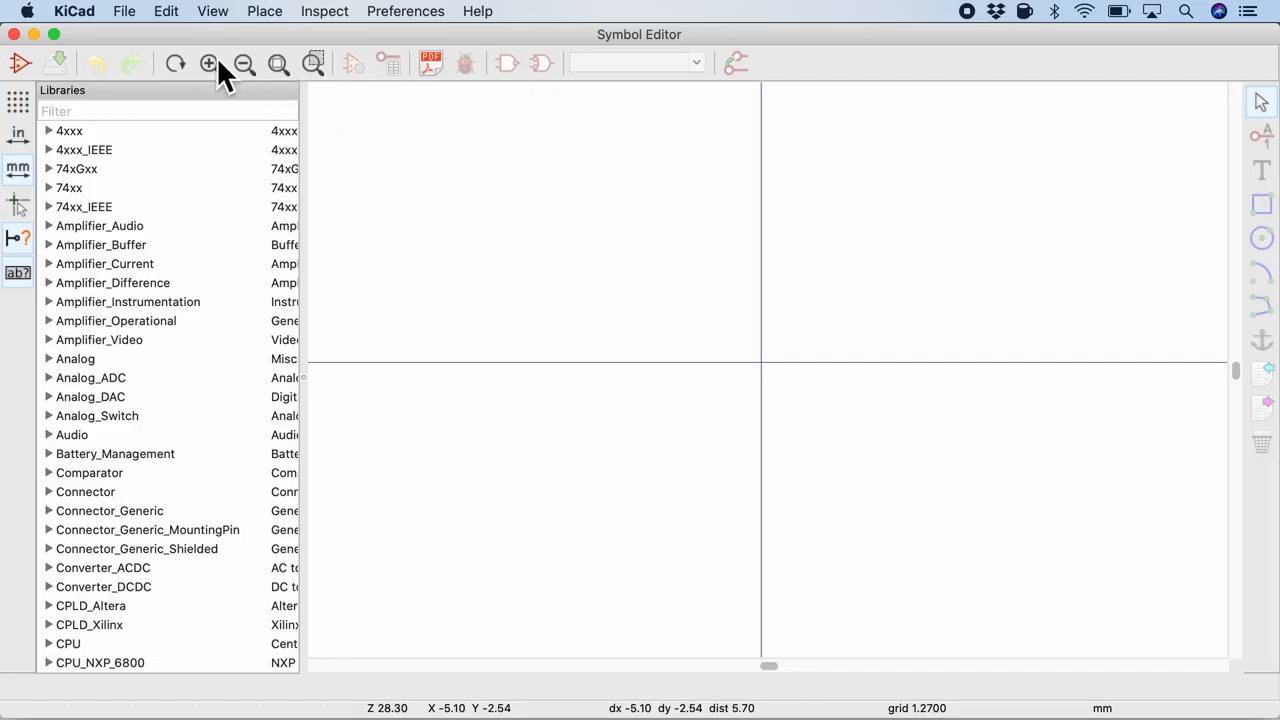
click(124, 11)
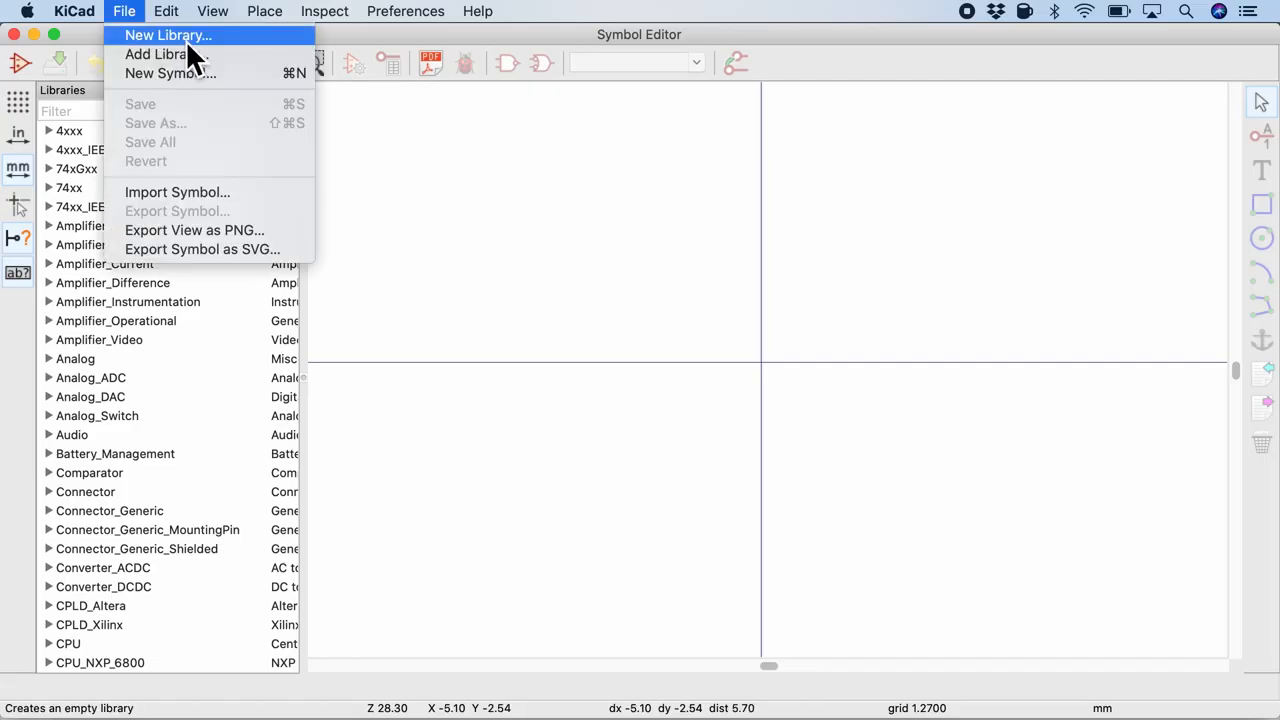
click(168, 35)
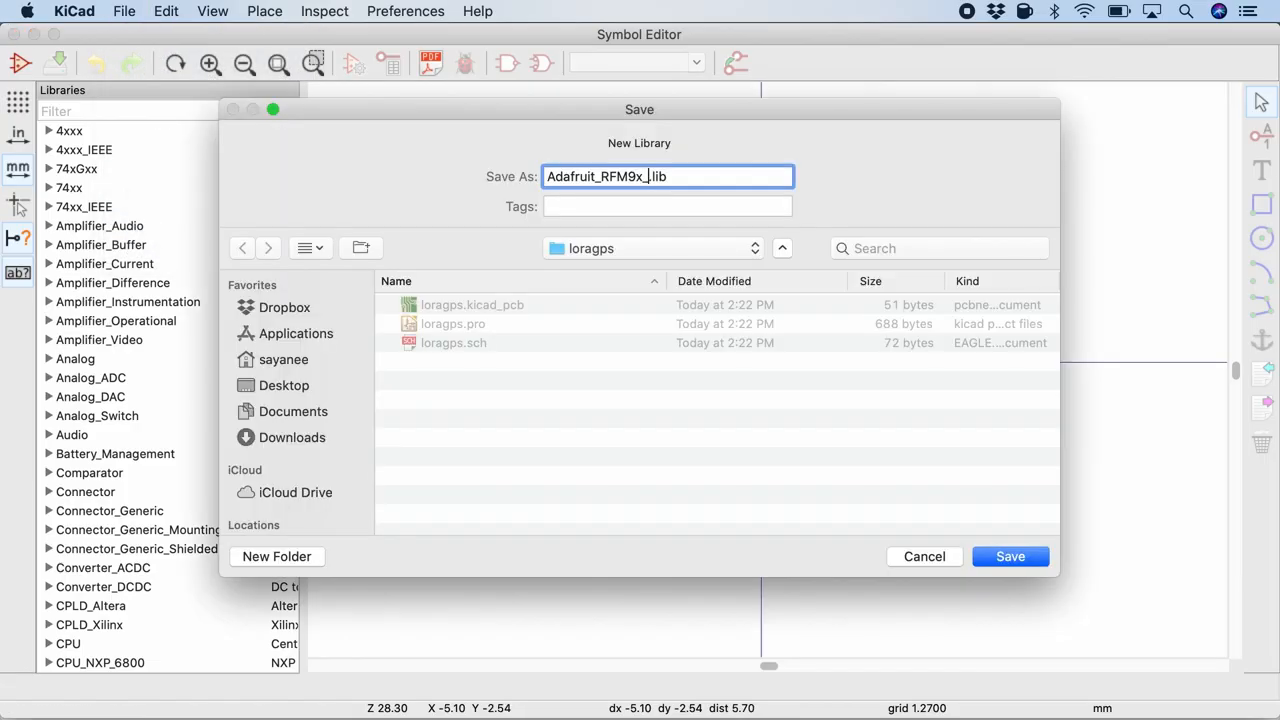
text(lora)
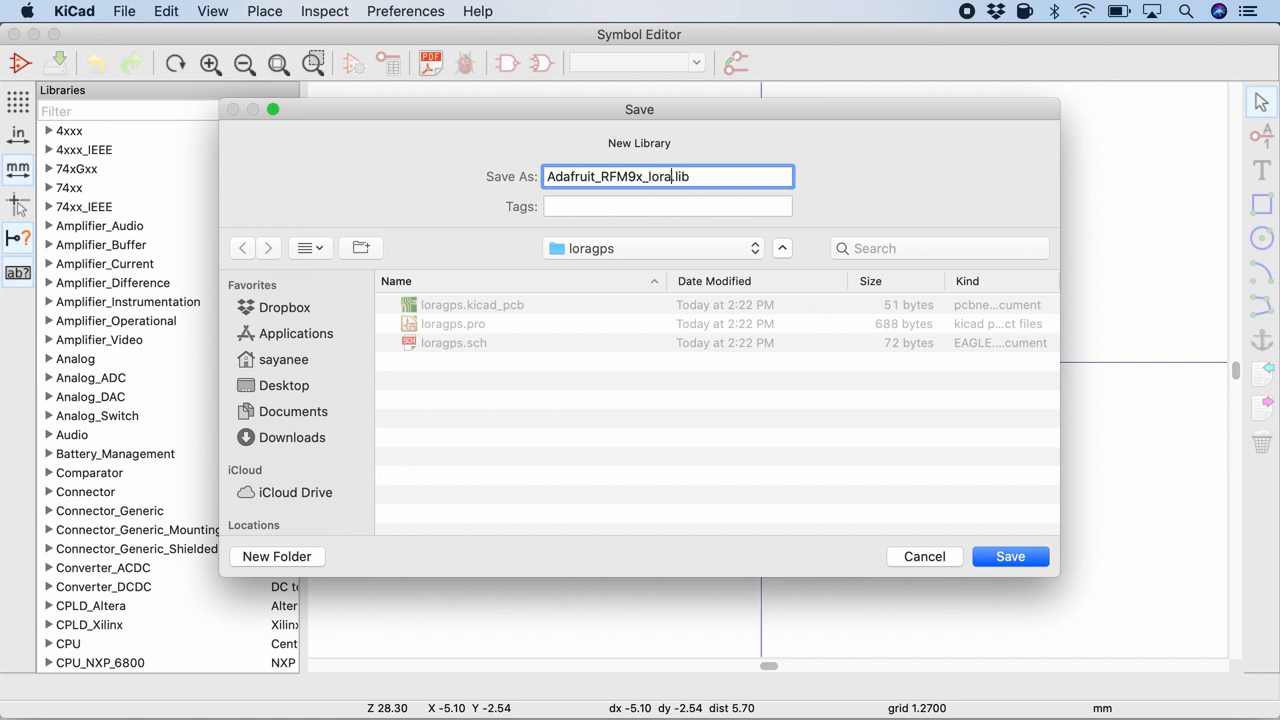
click(1010, 556)
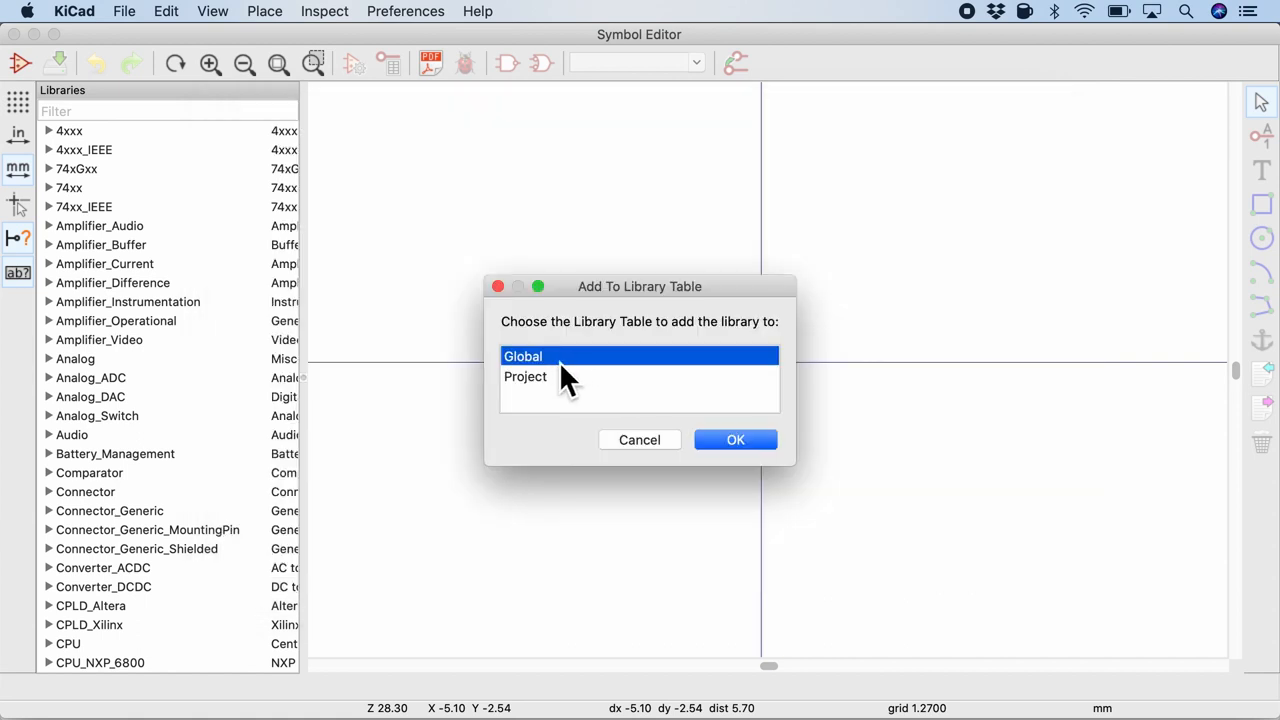
click(735, 439)
text(adafru)
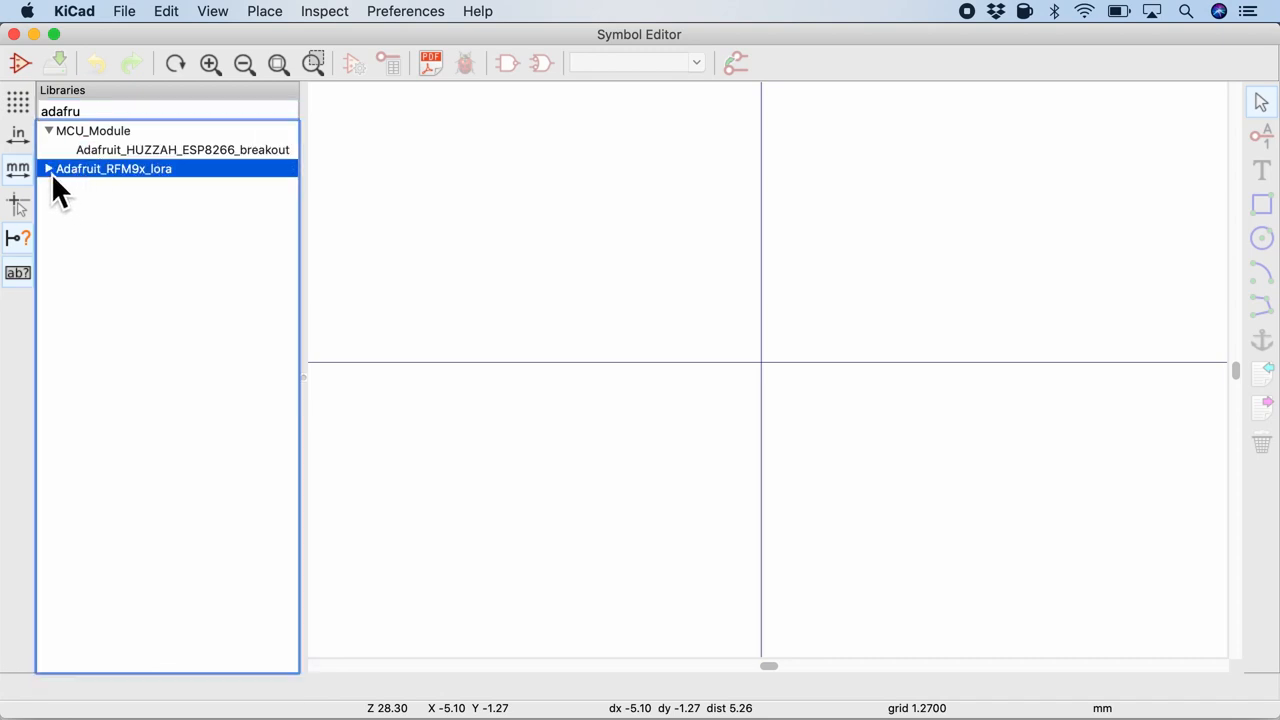
Add a symbol named Adafruit_RFM9x_lora to the Adafruit_RFM9x_lora library.
right_click(113, 168)
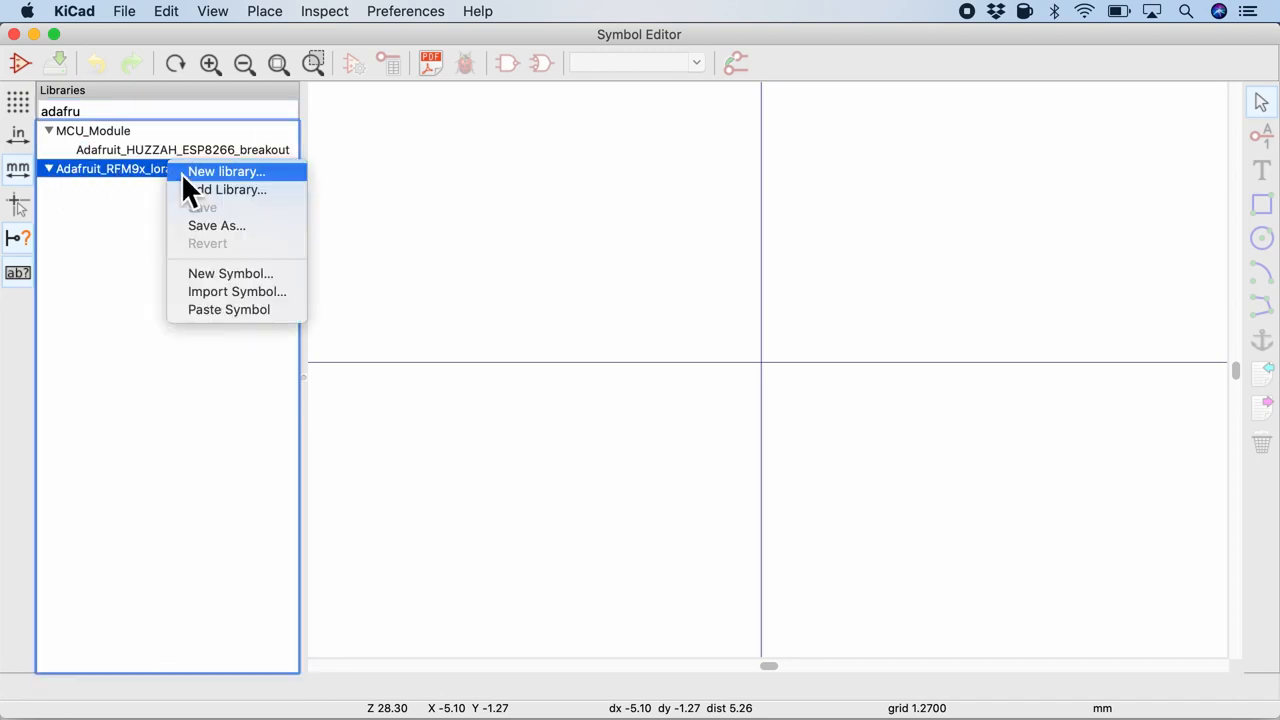
mouse_move(265, 291)
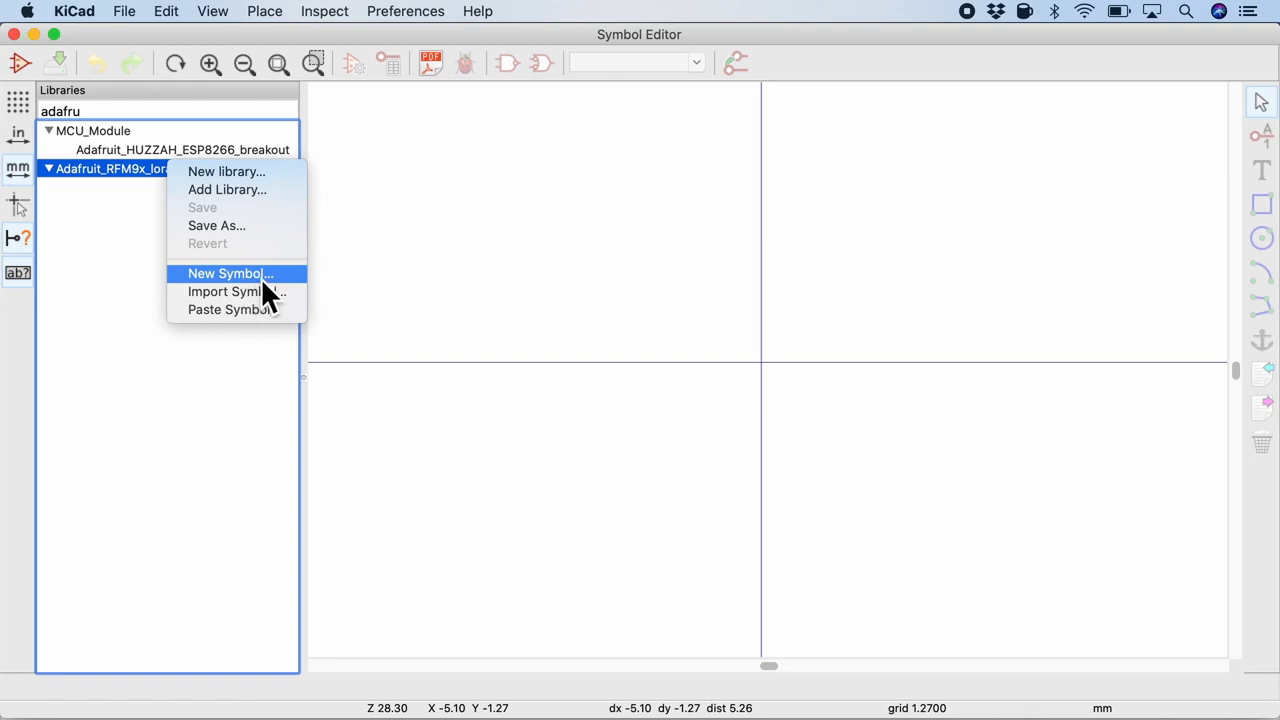
click(230, 273)
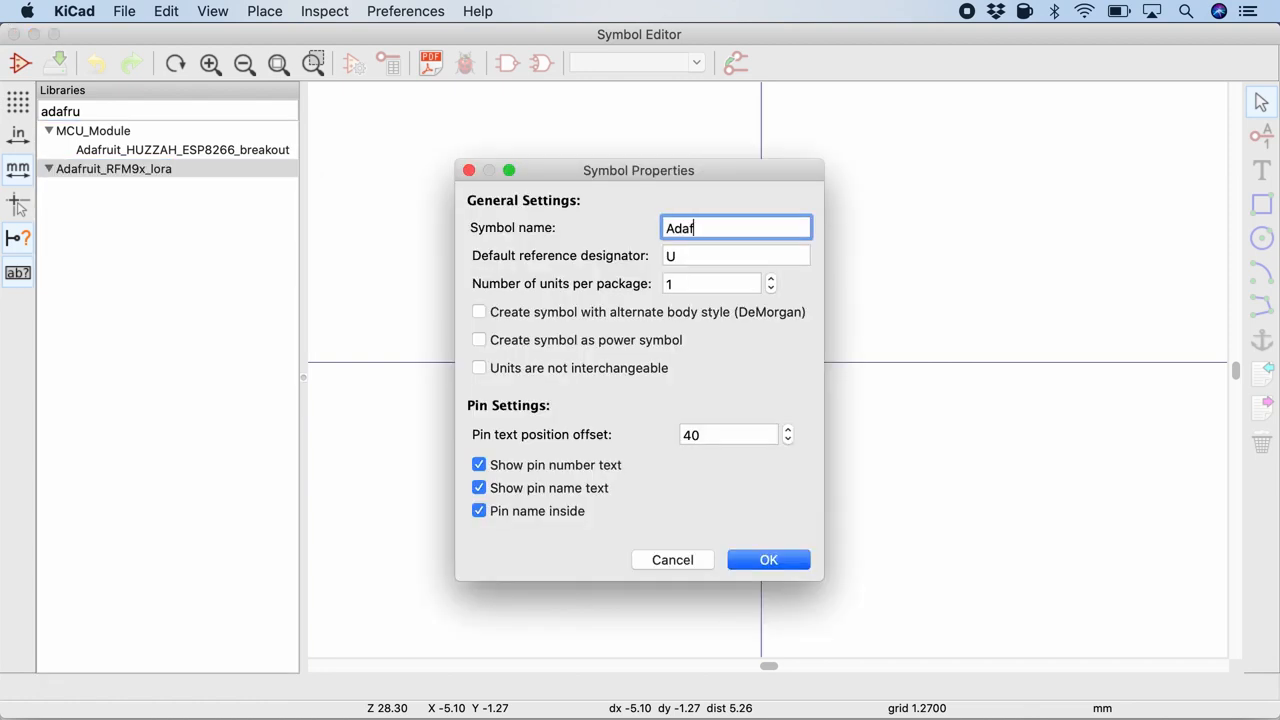
text(ruit)
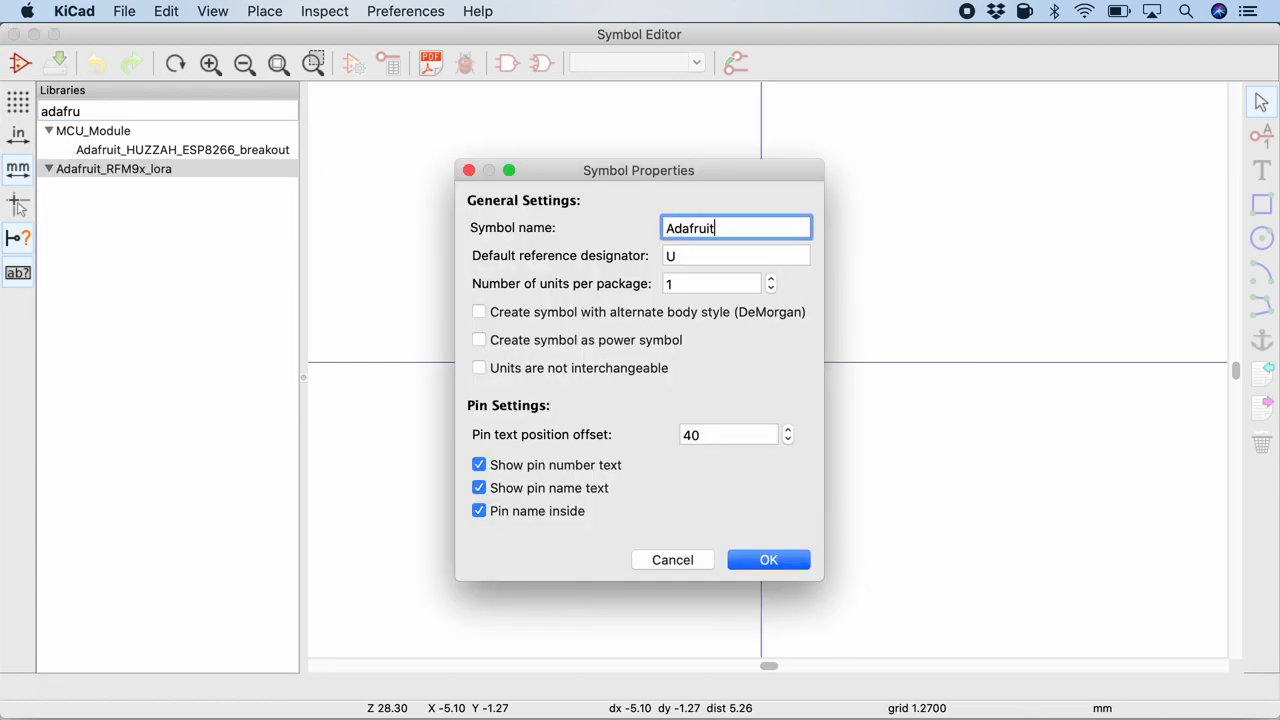
text(_RFM0)
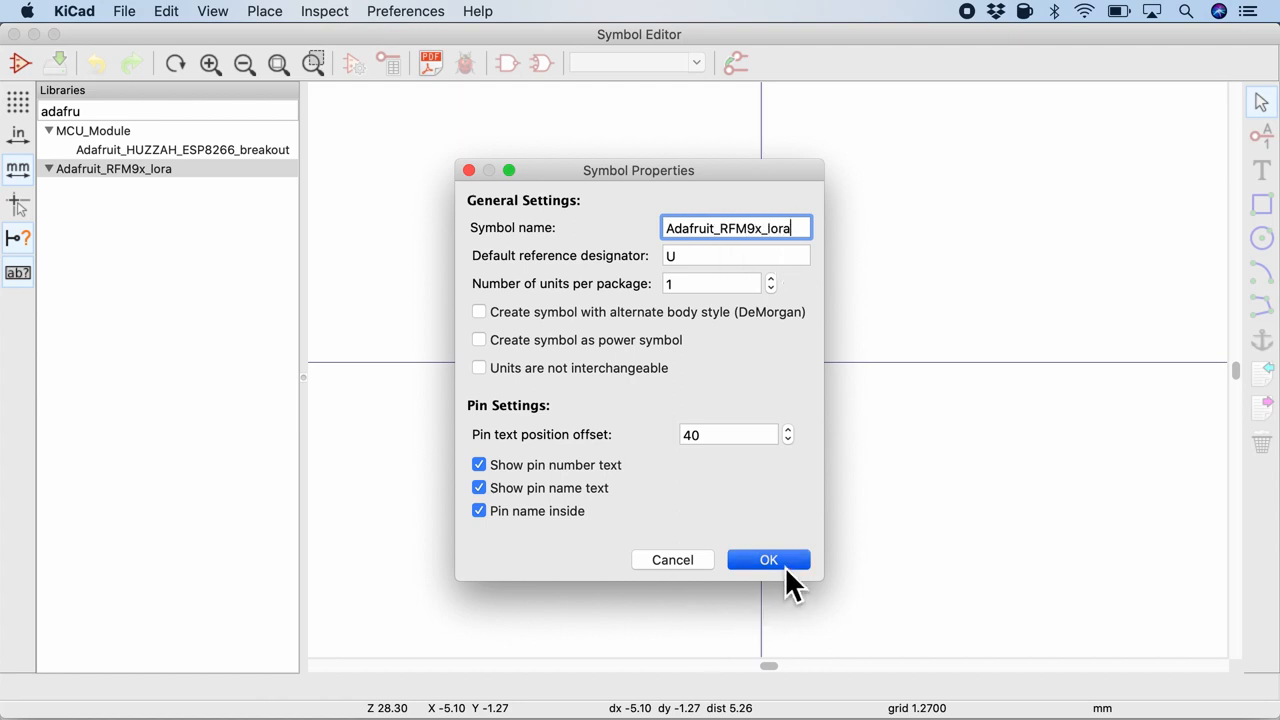
click(768, 559)
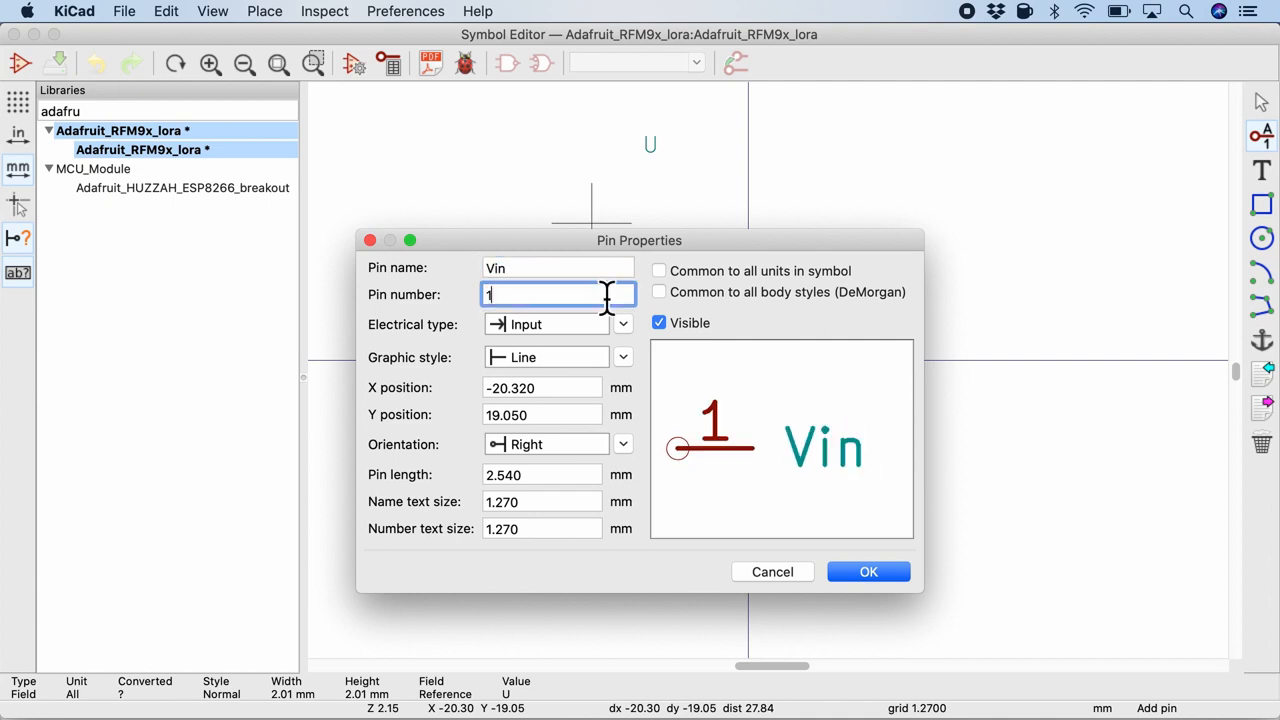
Add pins 1–15: Vin (power input), GND, EN, SCK, MISO, MOSI, CS, RST, G0–G5, ANT.
click(545, 323)
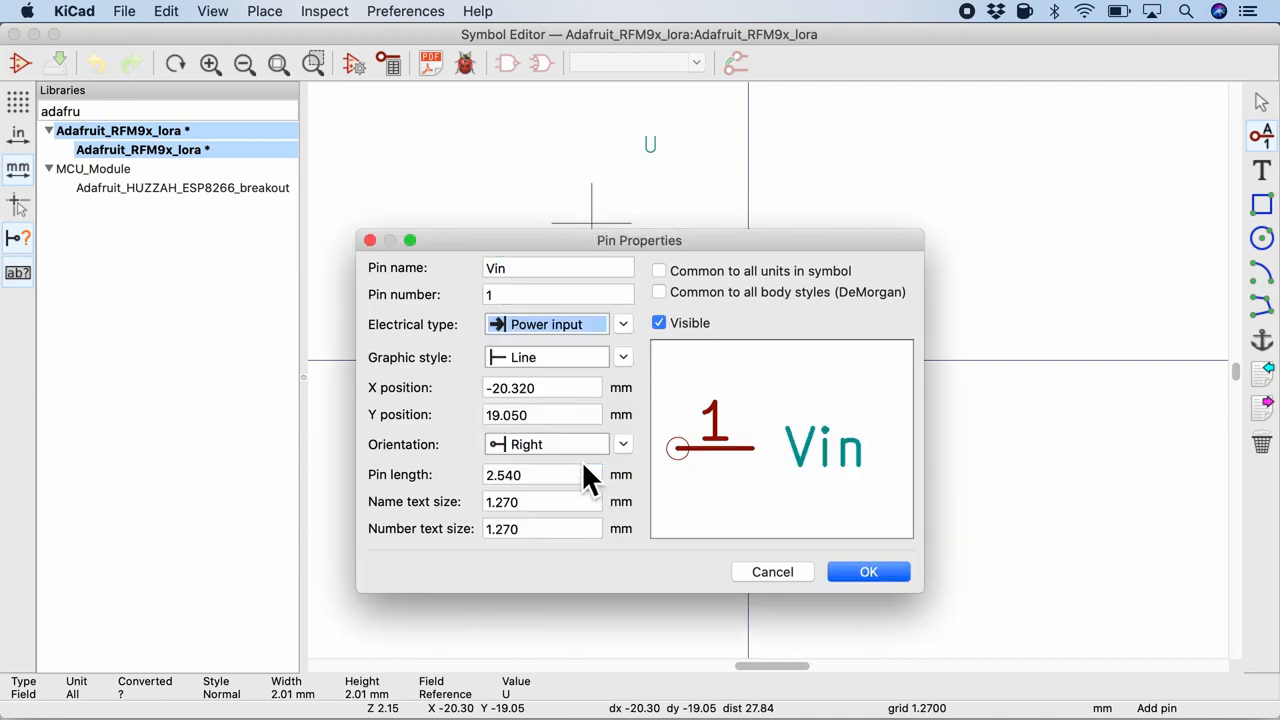
click(868, 571)
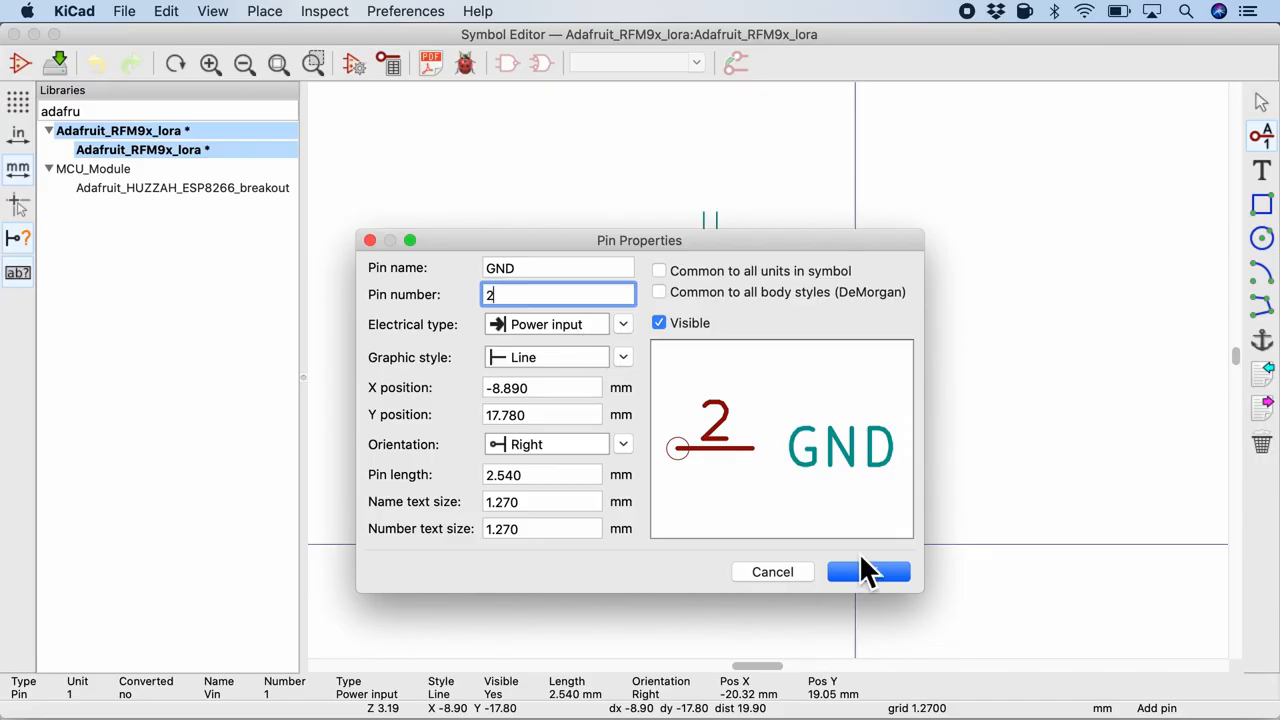
click(868, 571)
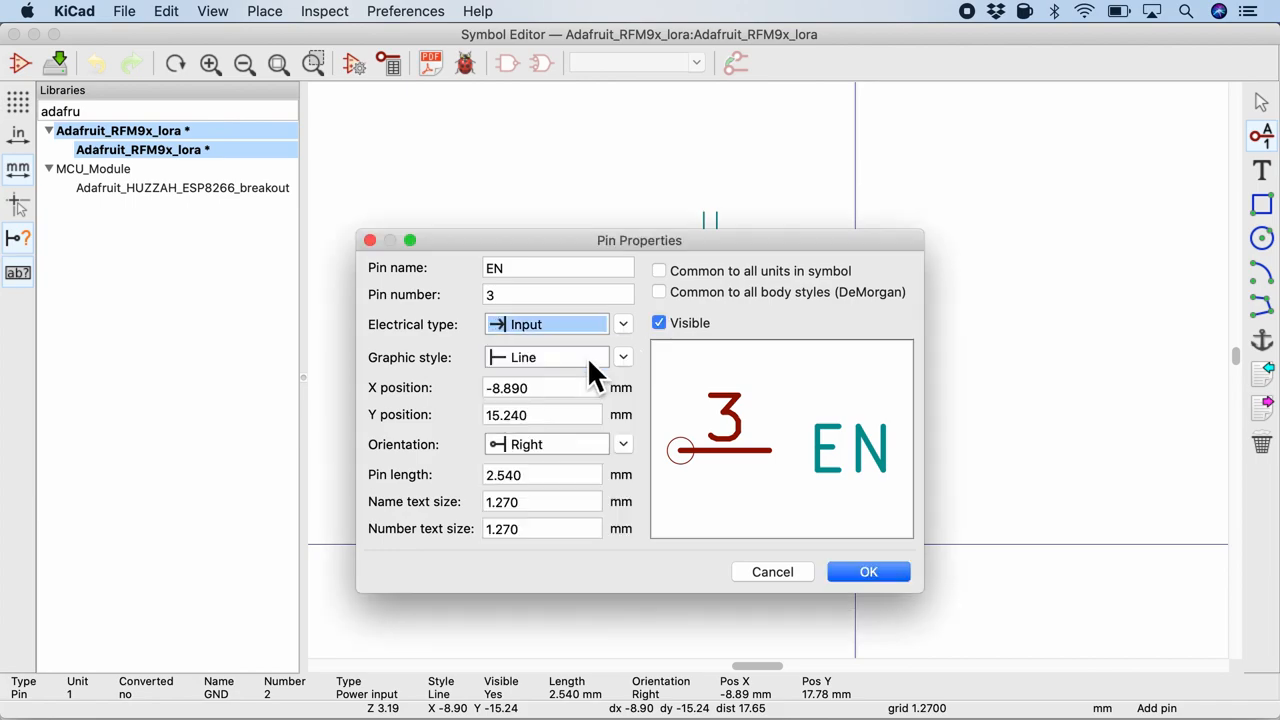
click(868, 571)
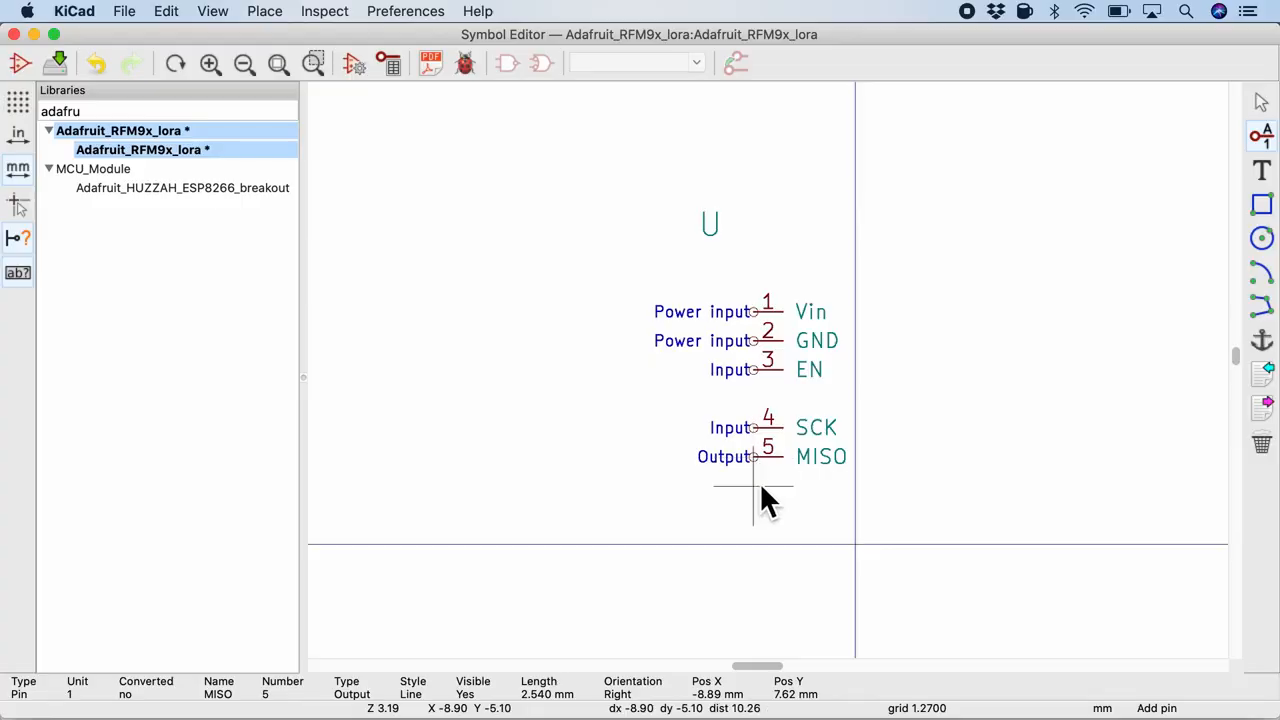
click(765, 505)
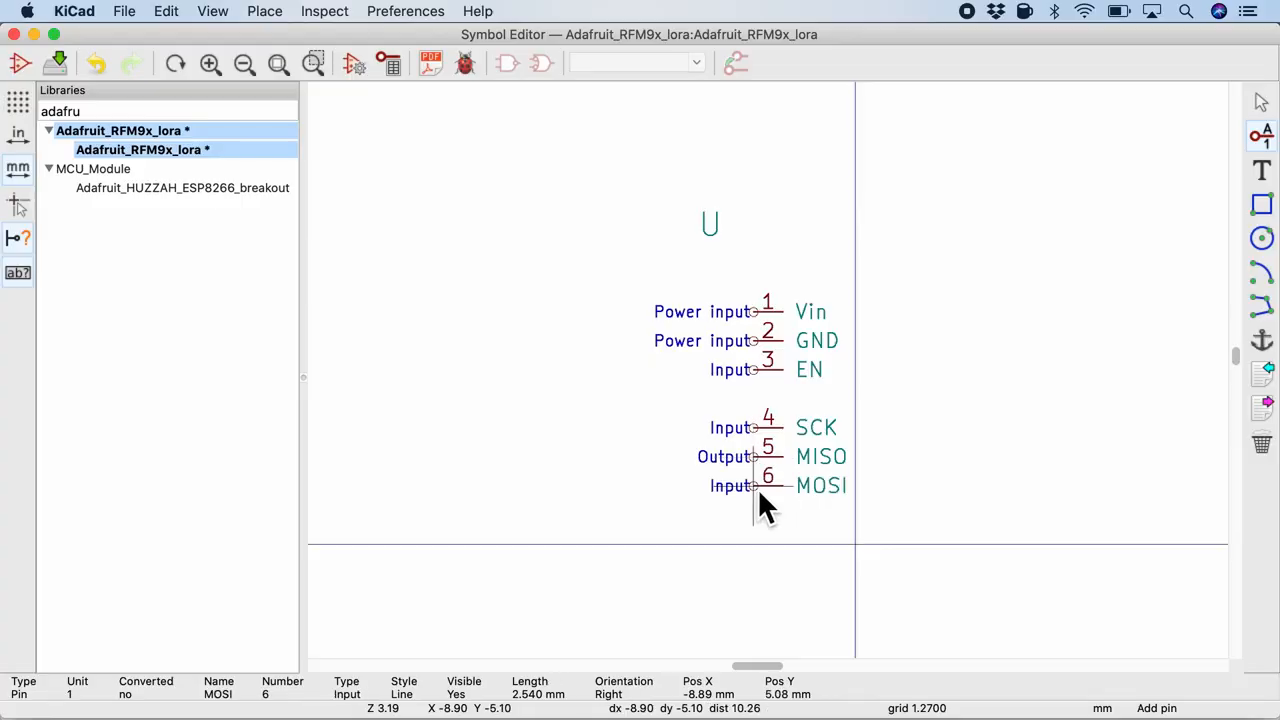
click(765, 520)
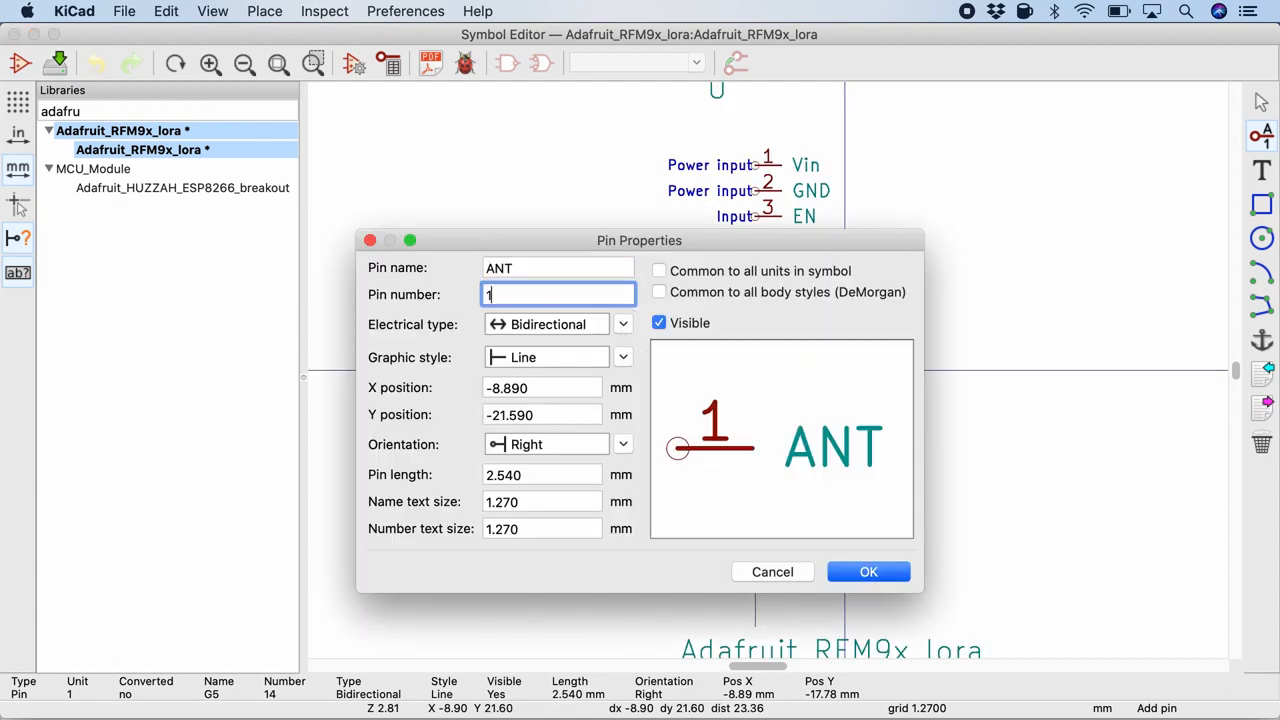
click(868, 571)
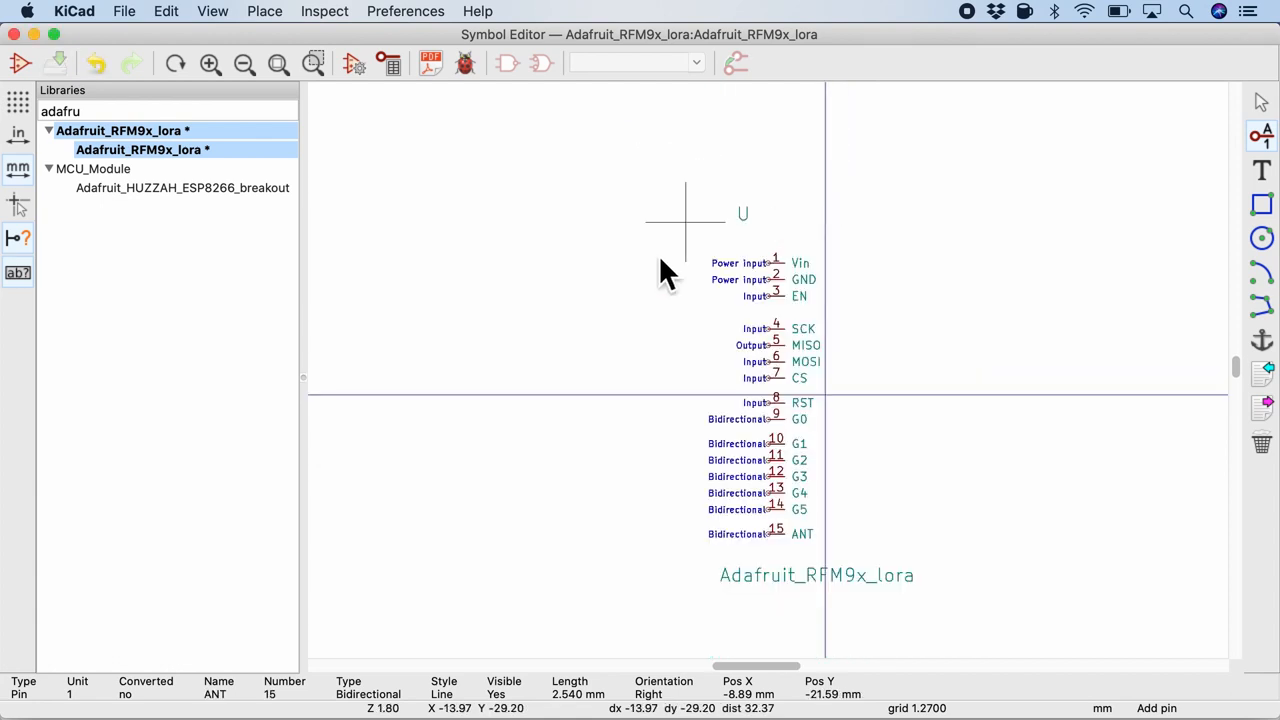
mouse_move(810, 640)
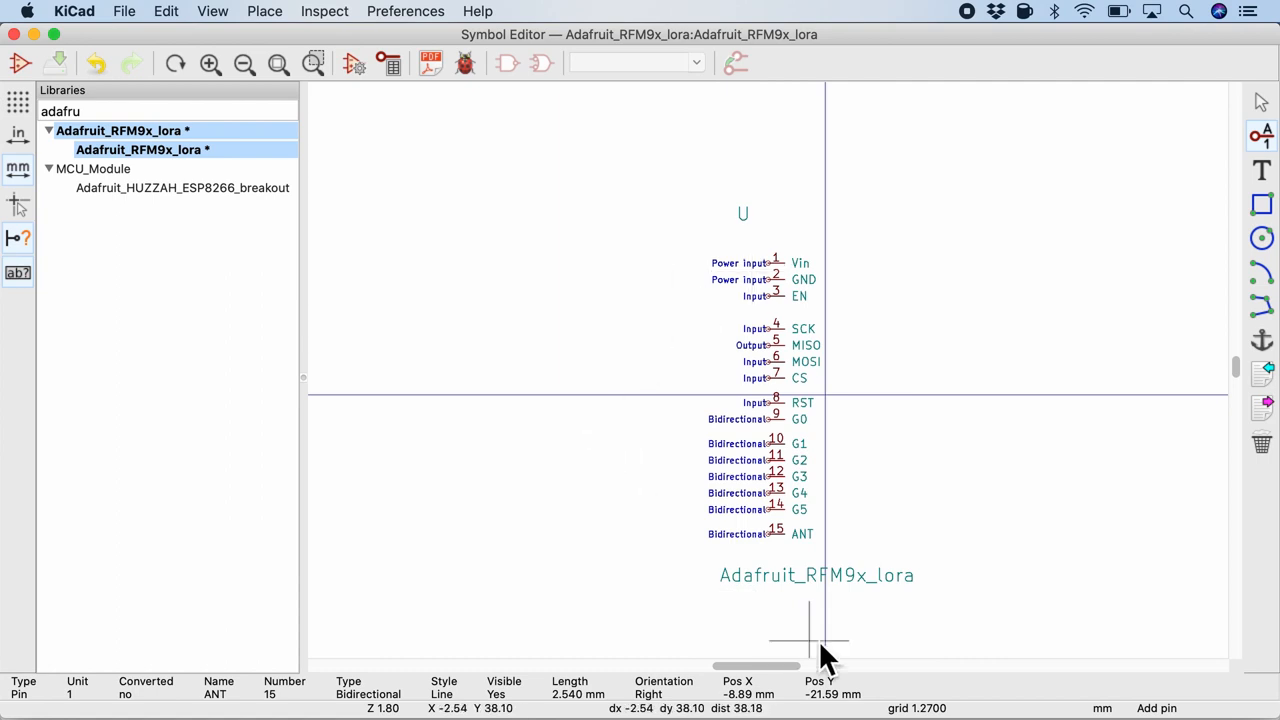
mouse_move(830, 300)
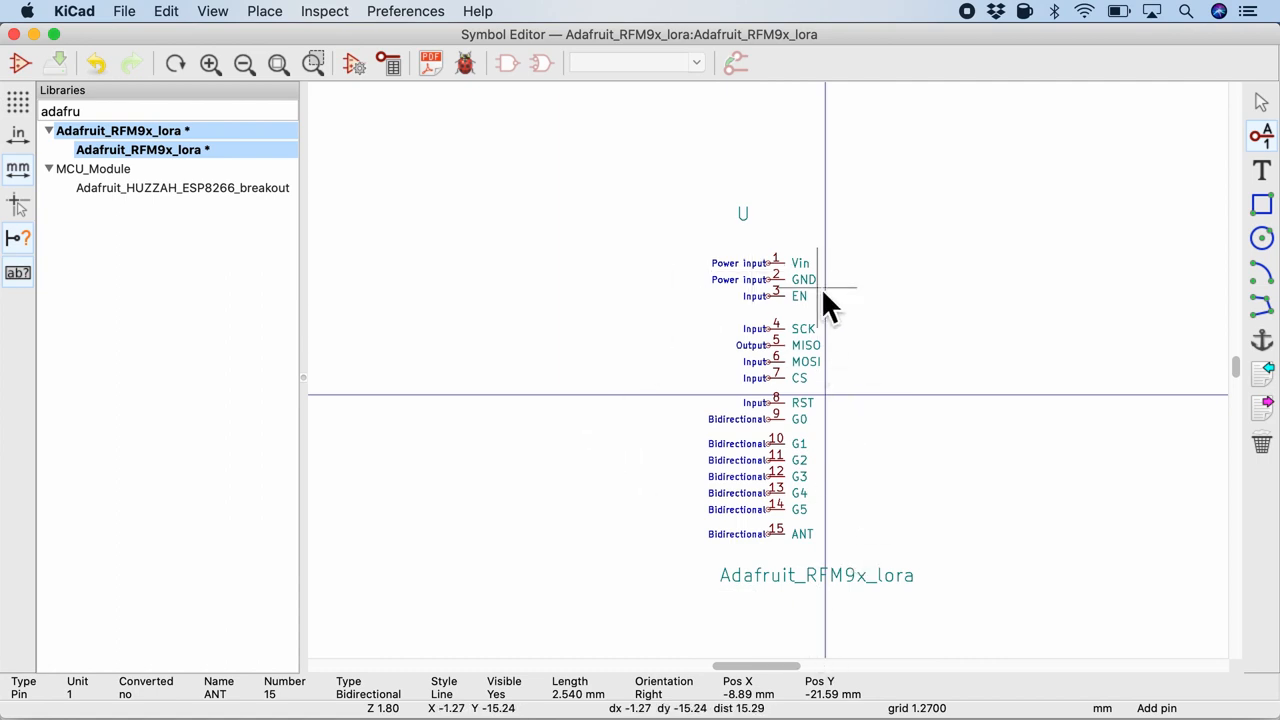
mouse_move(805, 290)
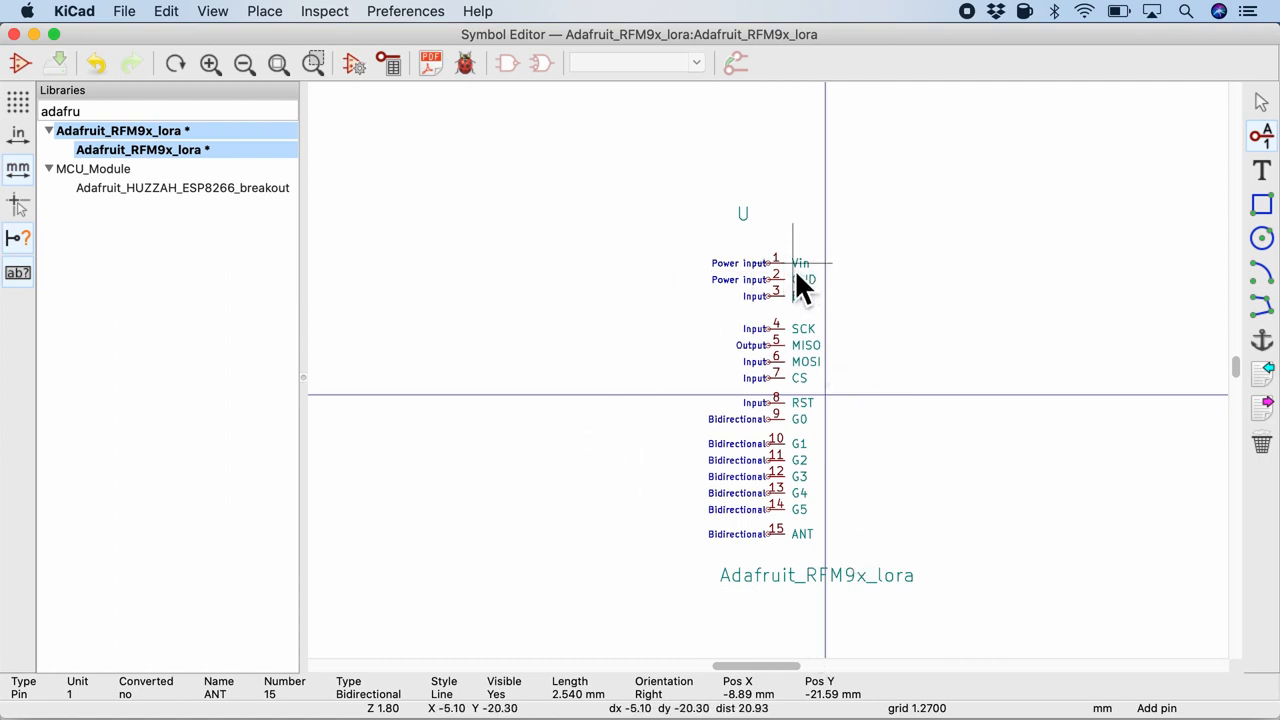
Drag Vin to the top, reposition SCK, and place RST beneath the SPI pins.
drag(800, 263, 768, 175)
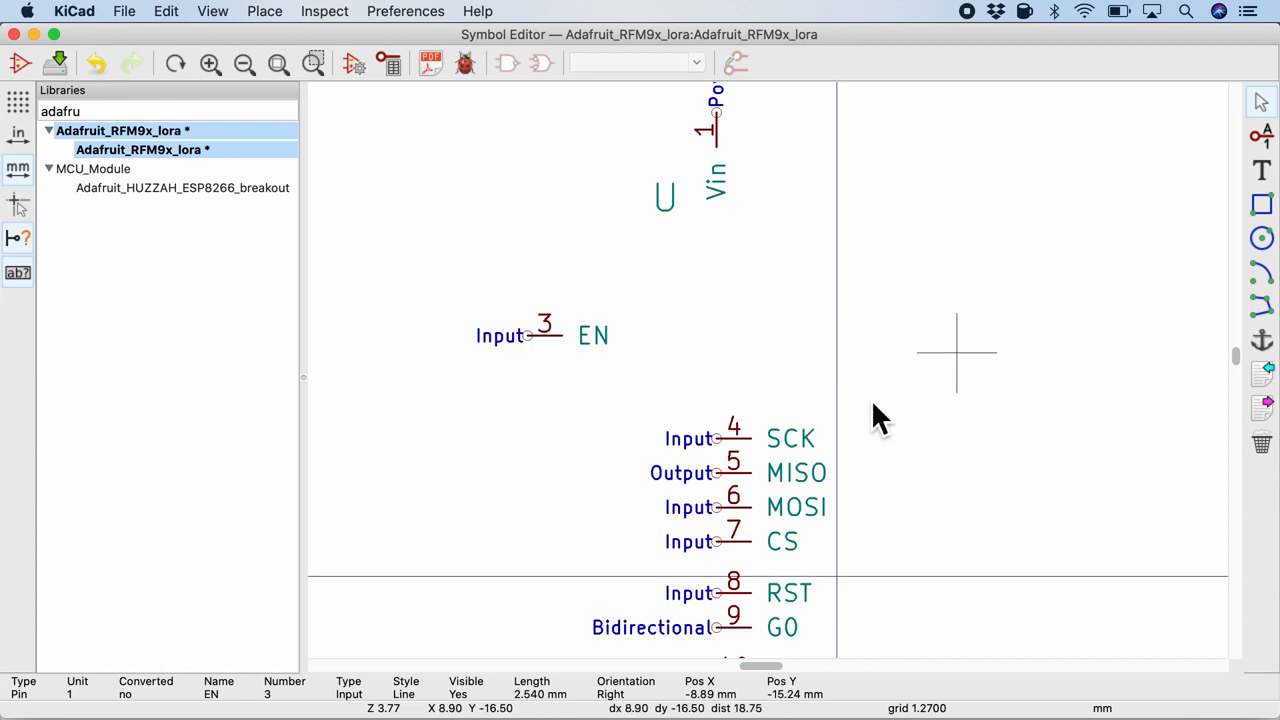
mouse_move(625, 438)
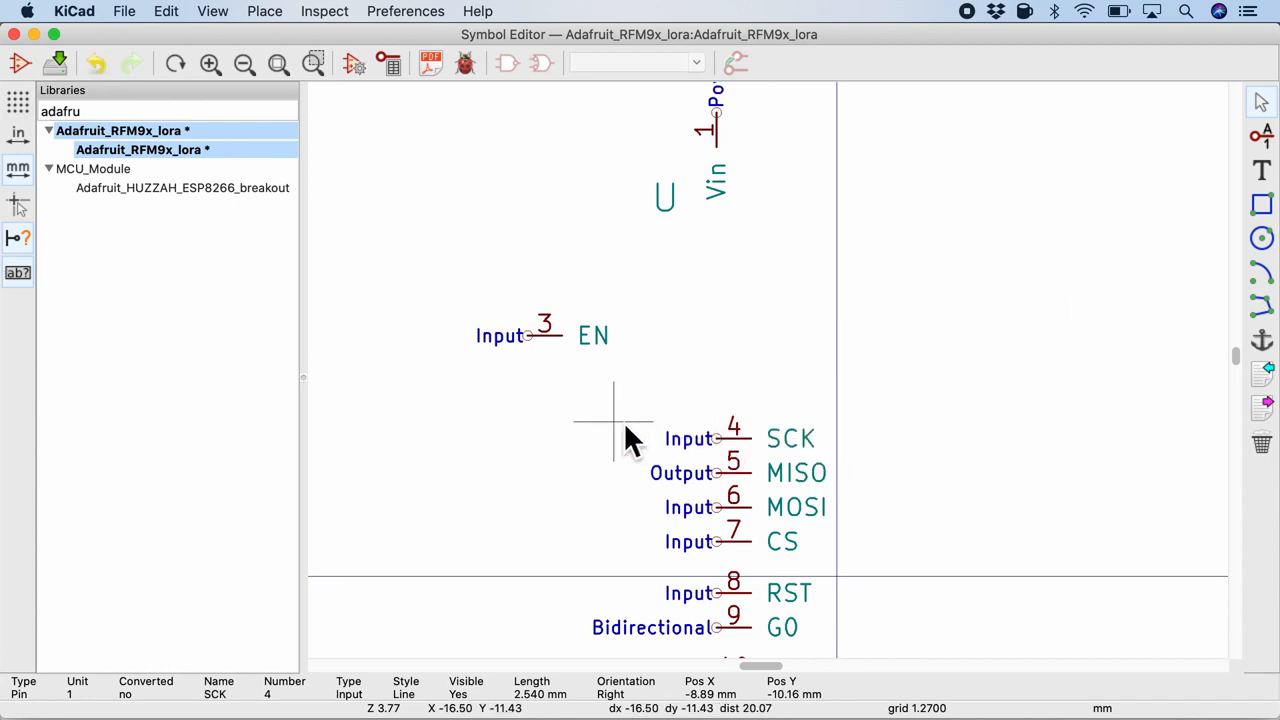
drag(612, 418, 857, 562)
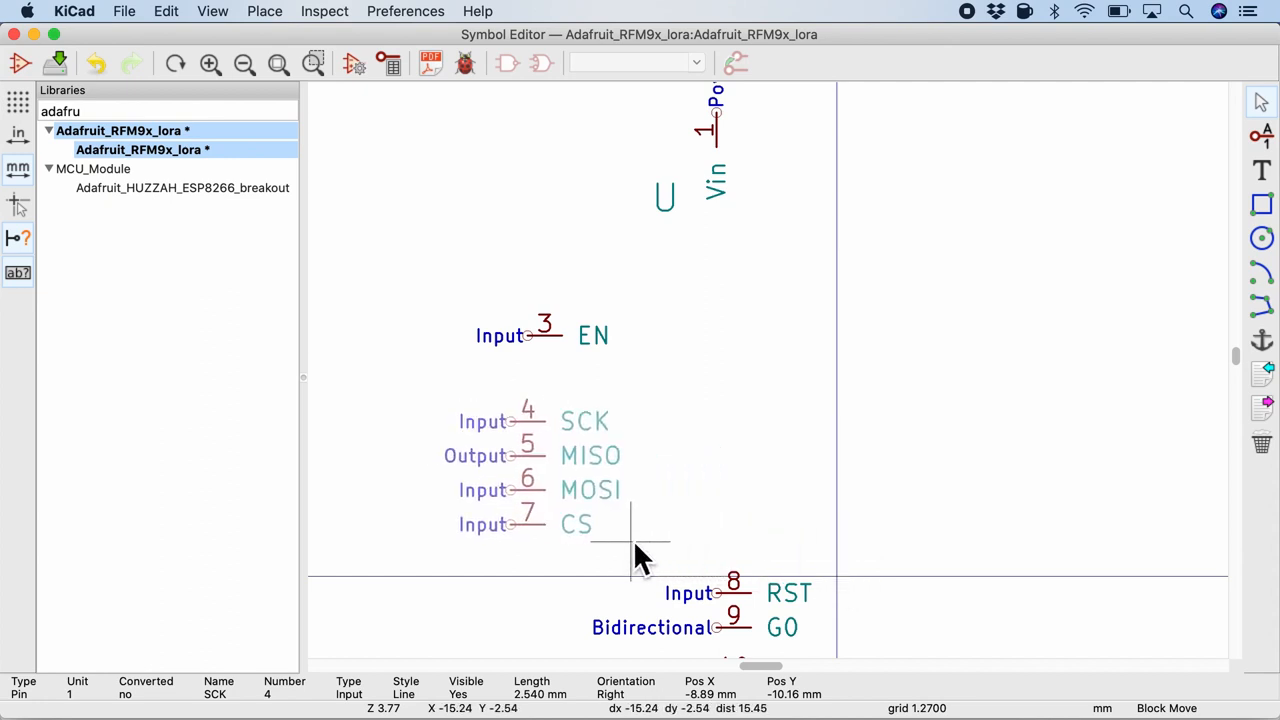
scroll(down, 3)
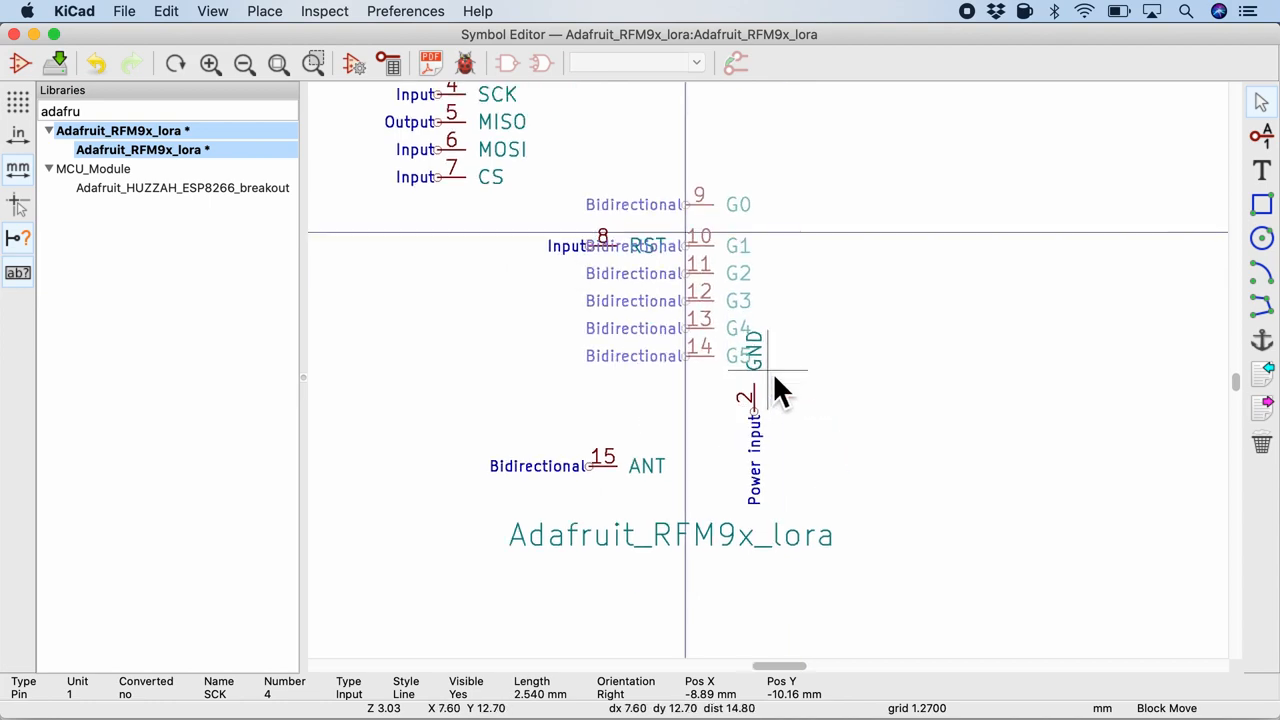
scroll(down, 3)
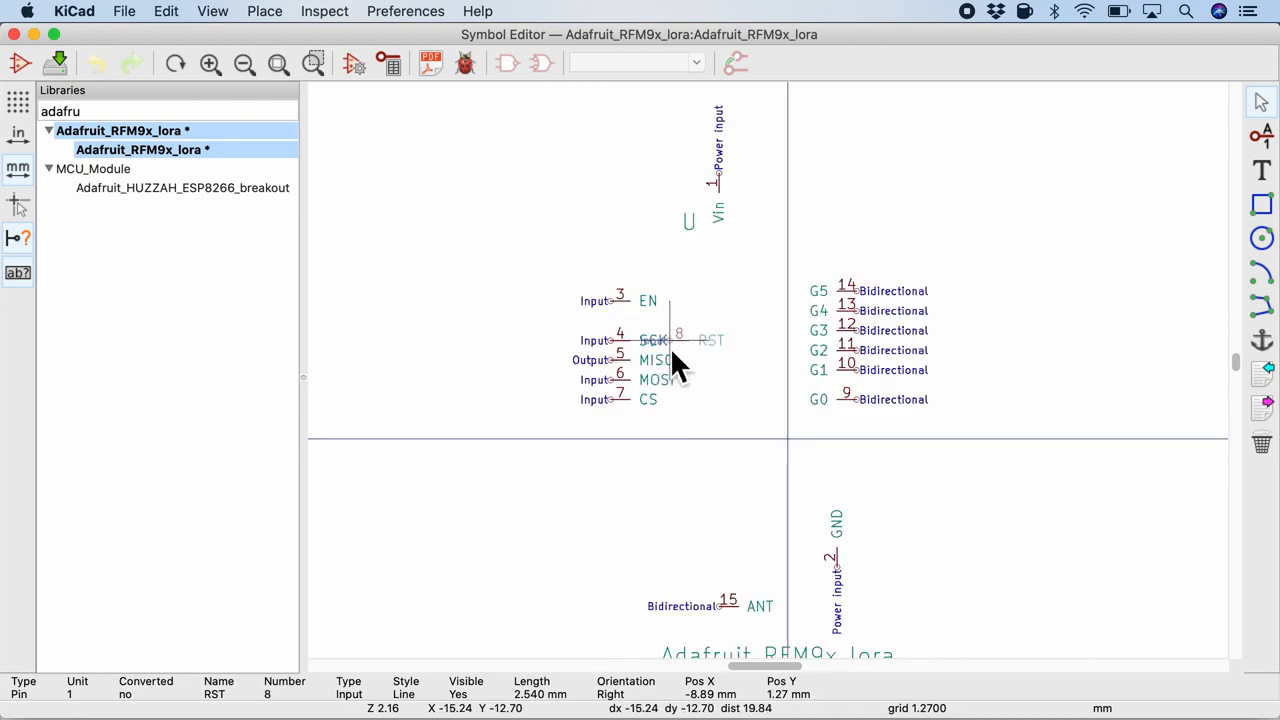
drag(680, 340, 620, 447)
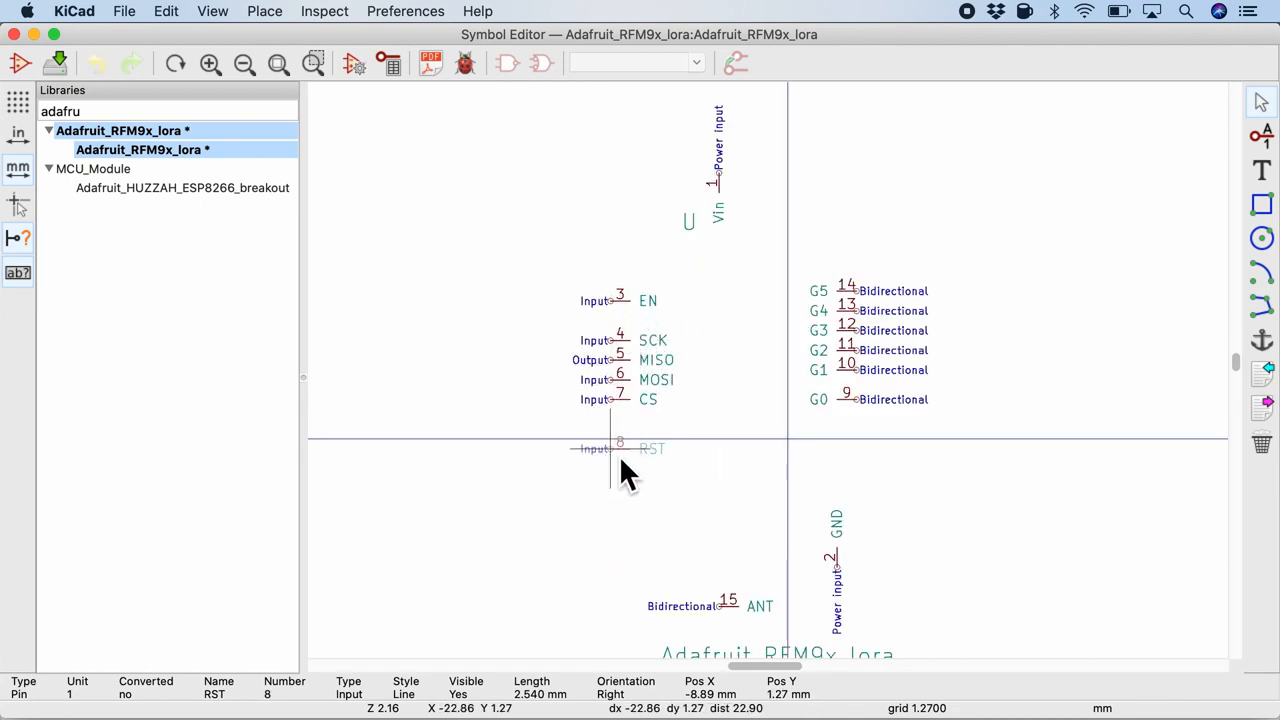
click(1261, 204)
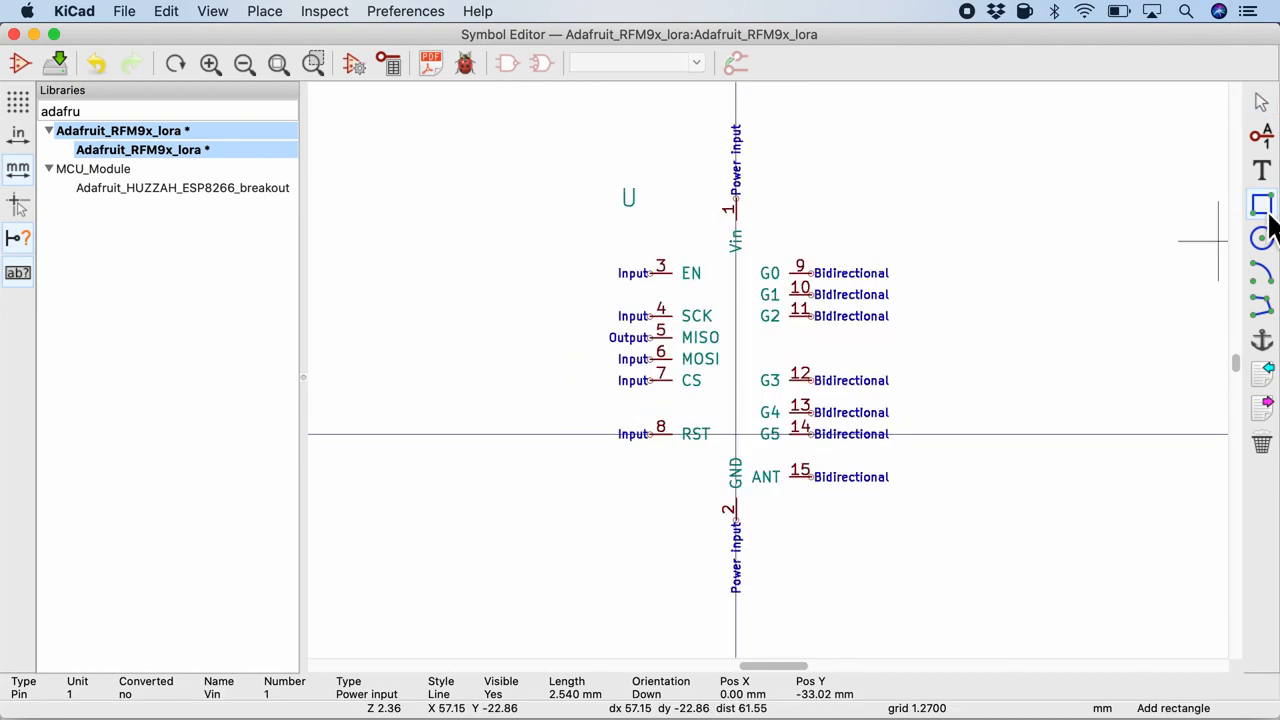
mouse_move(670, 235)
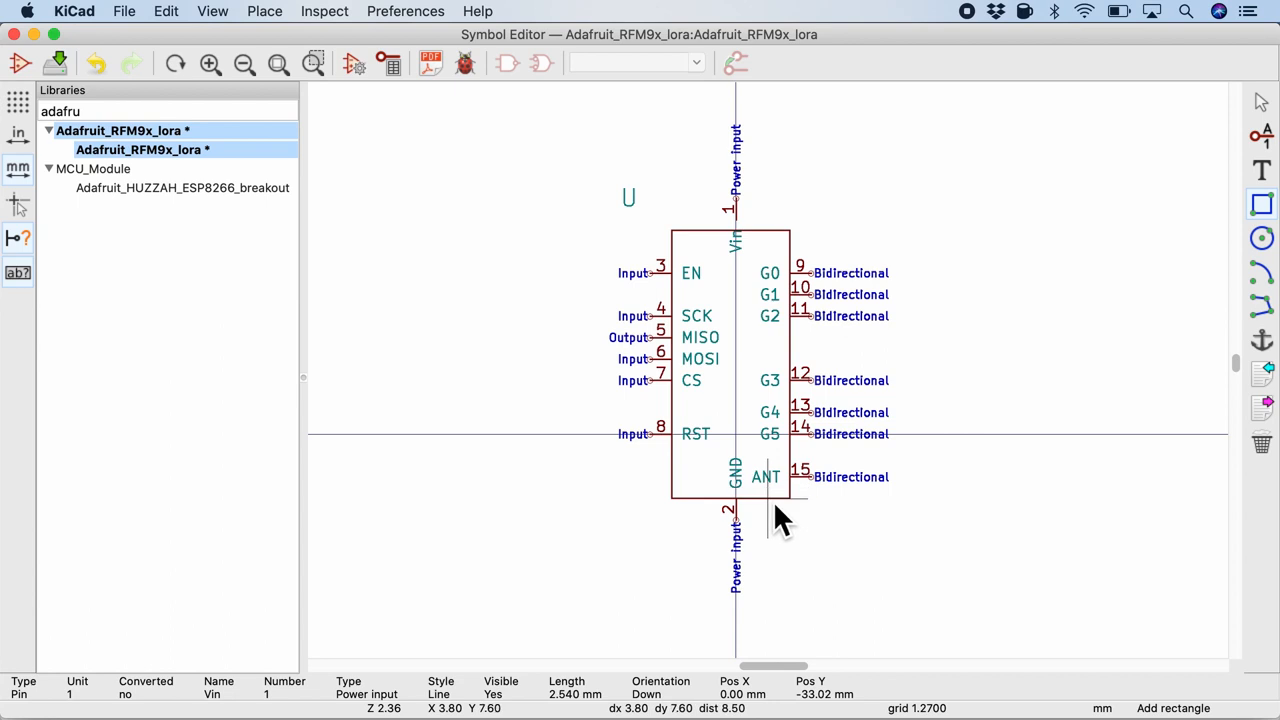
Set the body rectangle to fill with the body background colour.
double_click(730, 350)
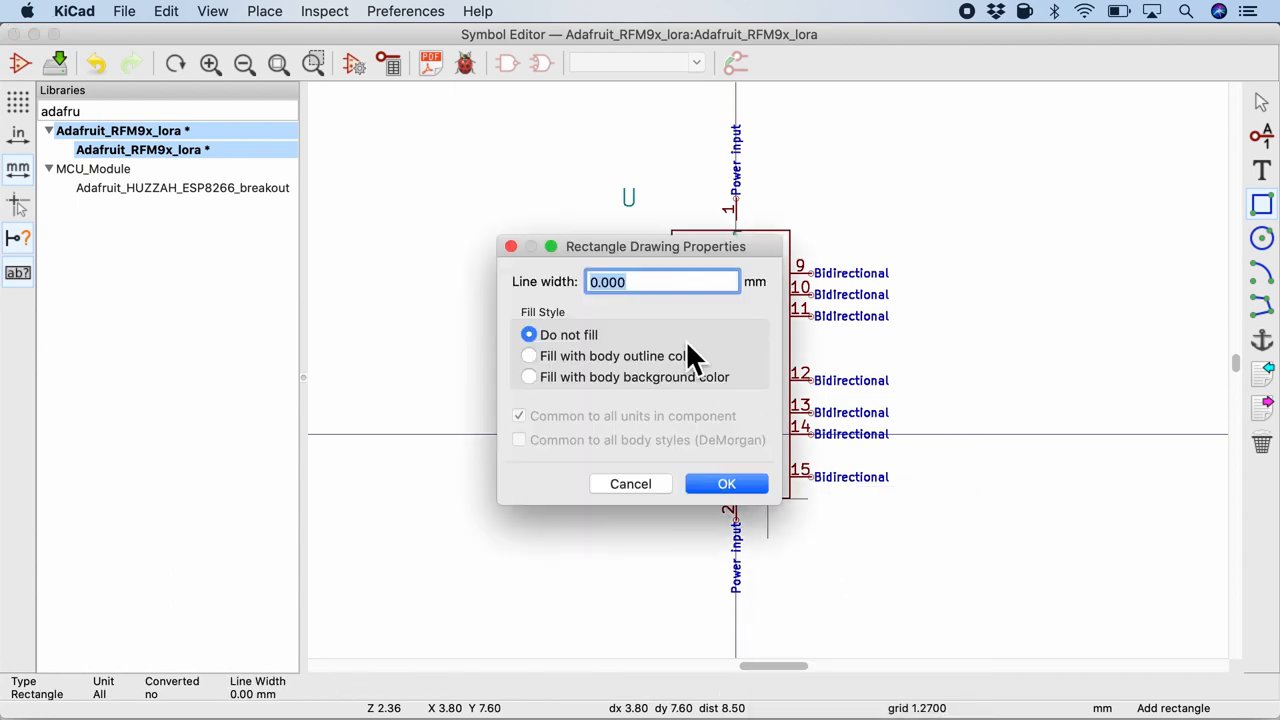
click(529, 377)
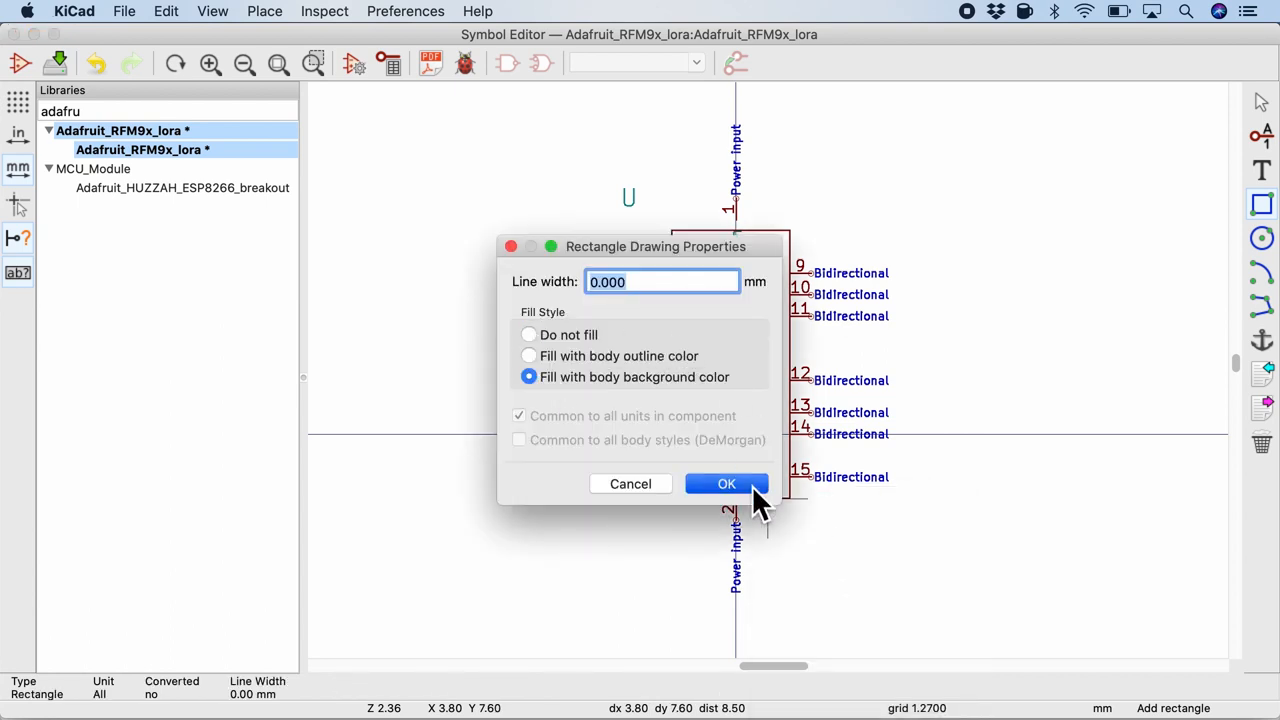
click(726, 484)
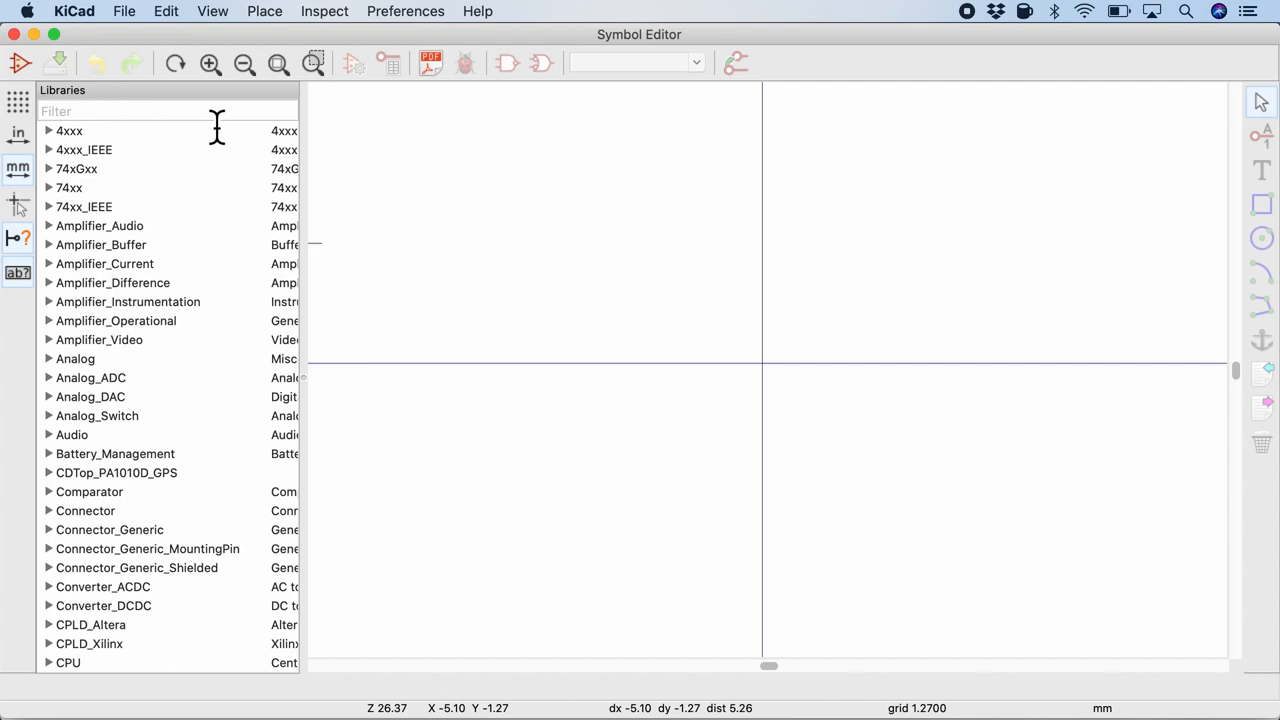
Filter libraries for robot, cdtop and wave to view Robotdyn_M0, PA1010D and Waveshare symbols.
click(150, 111)
text(robot)
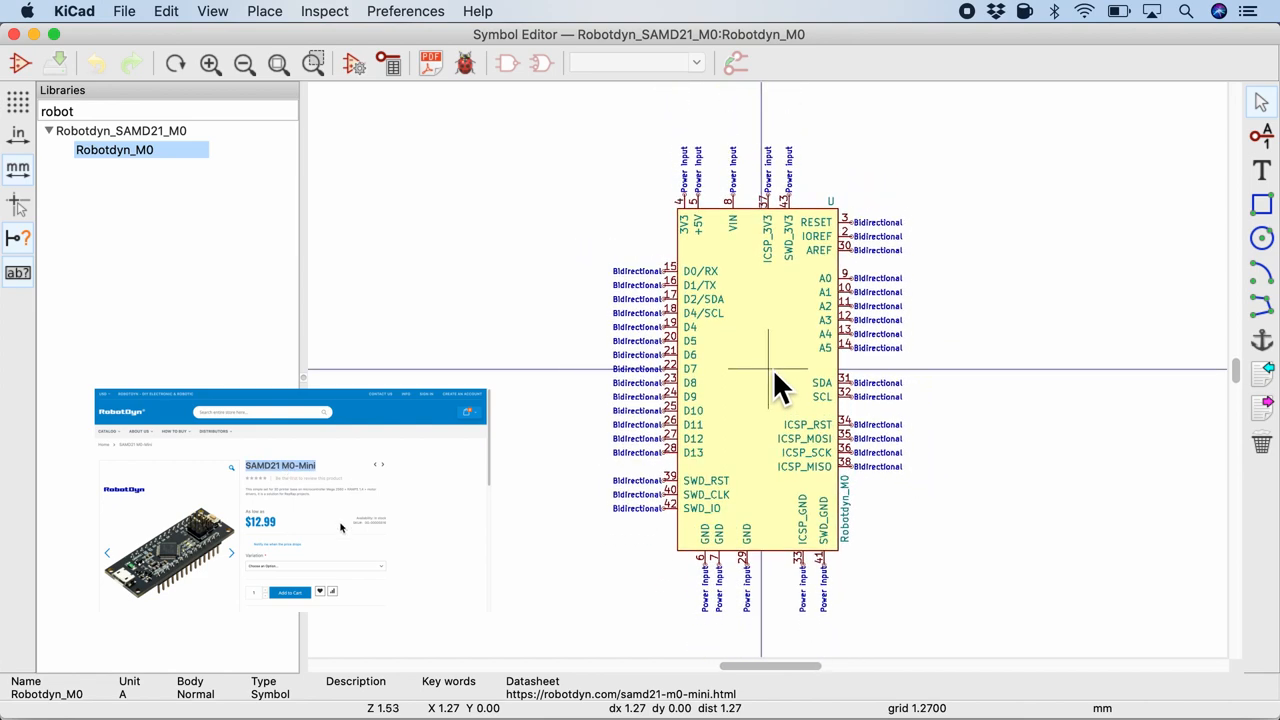
mouse_move(765, 405)
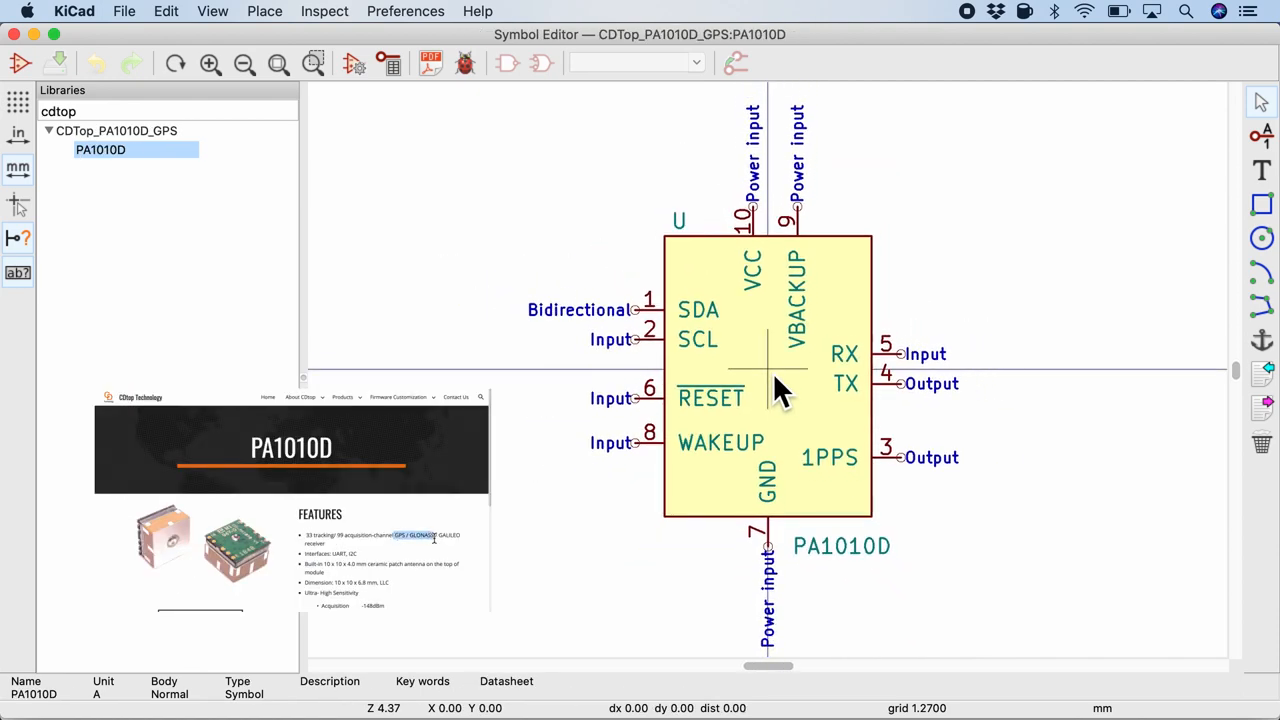
mouse_move(825, 460)
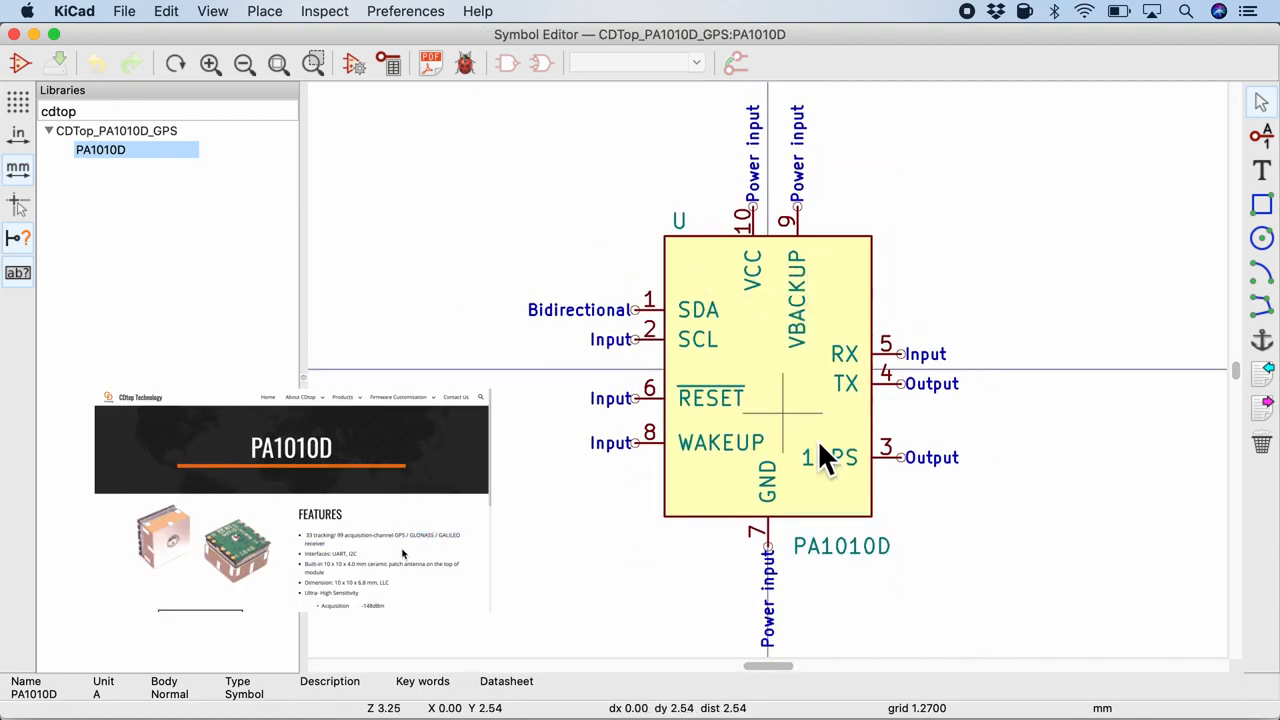
mouse_move(260, 170)
text(wave)
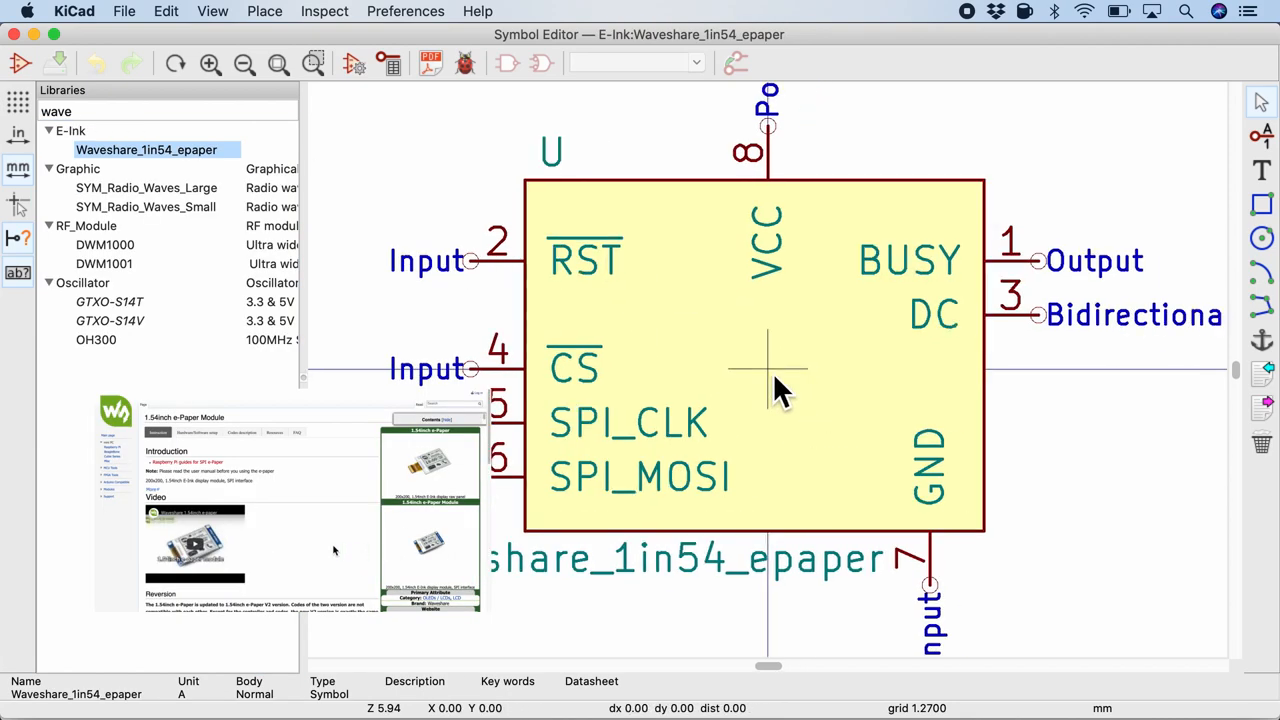
scroll(down, 3)
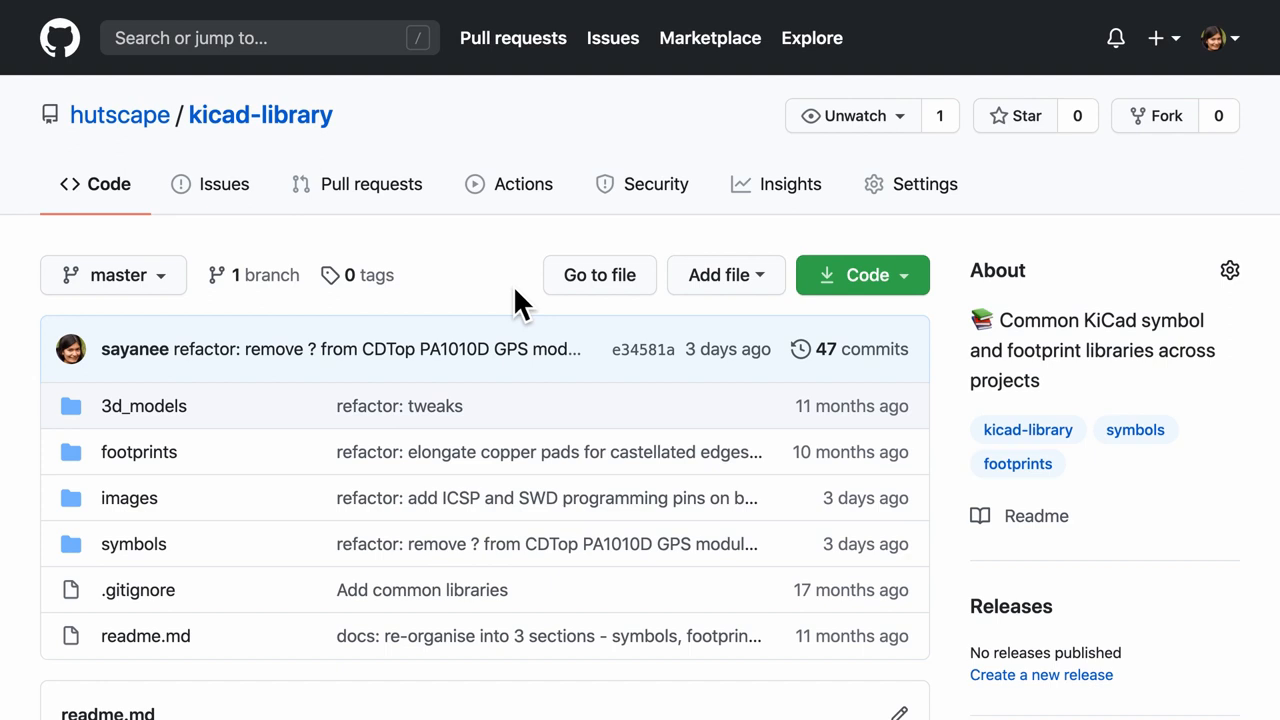
Scroll the kicad-library README down to the Adafruit RFM9x LoRaWAN symbol preview.
scroll(down, 3)
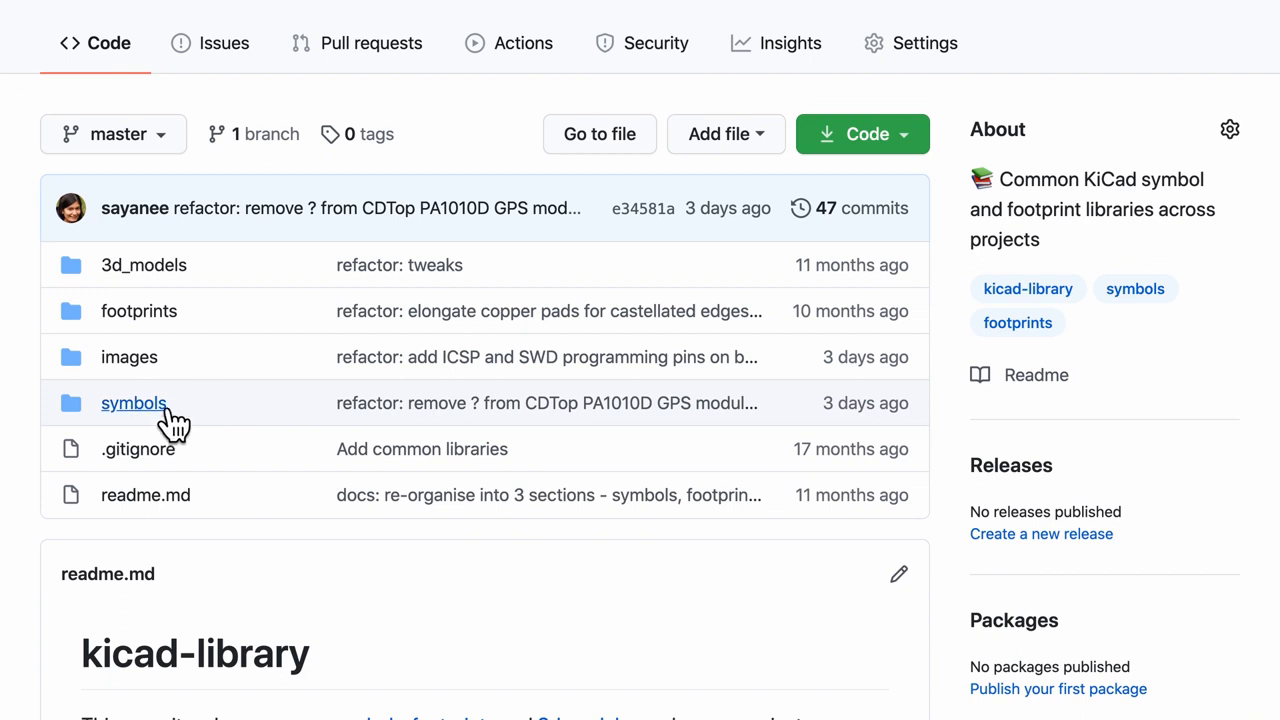
mouse_move(175, 330)
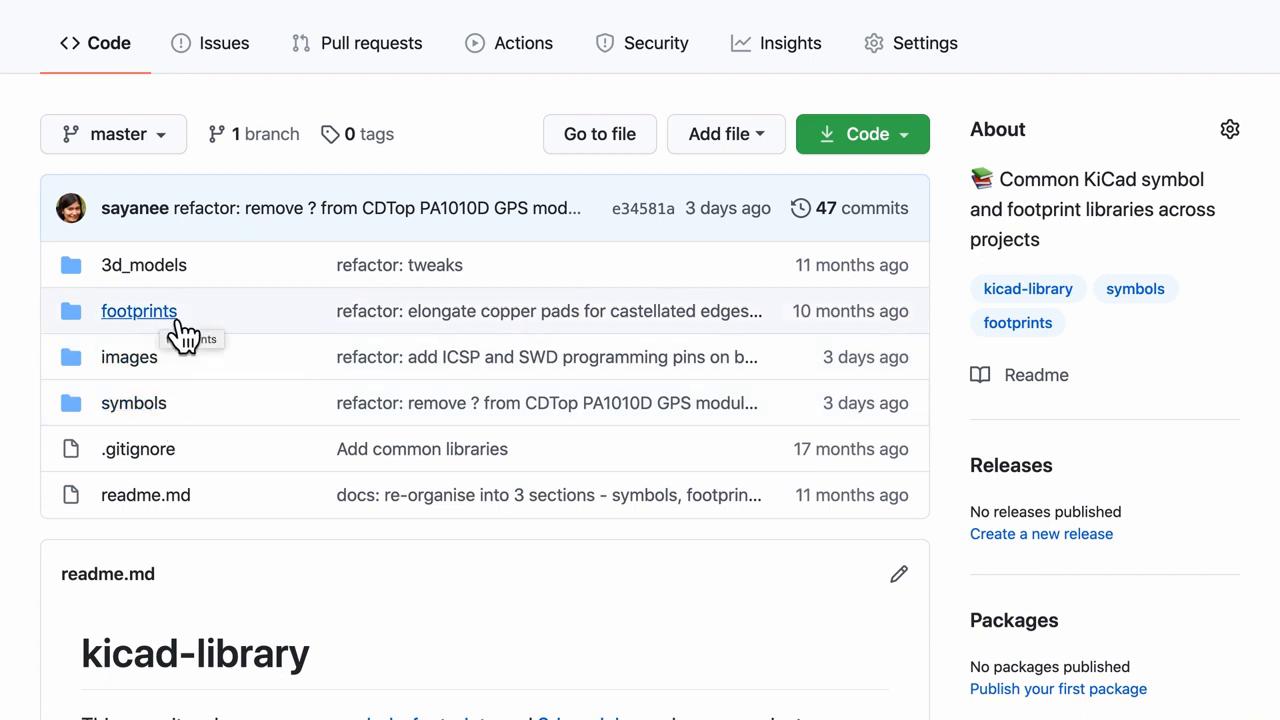
mouse_move(200, 280)
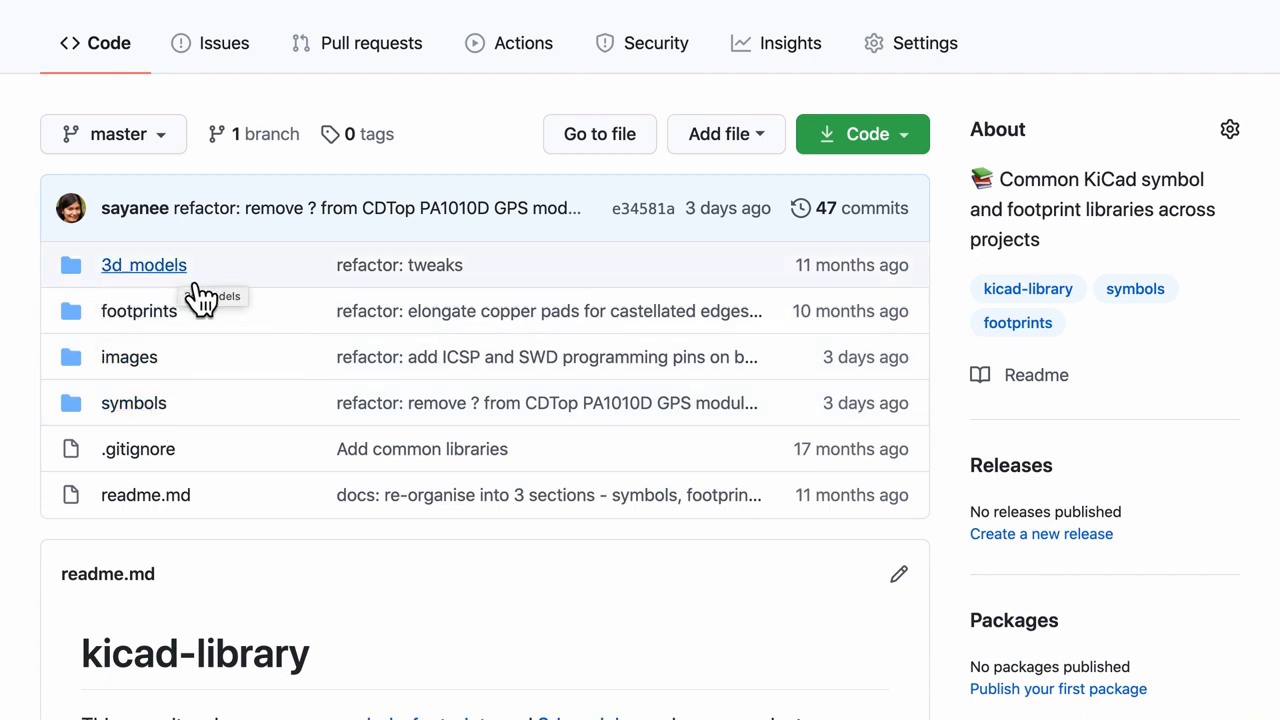
scroll(down, 3)
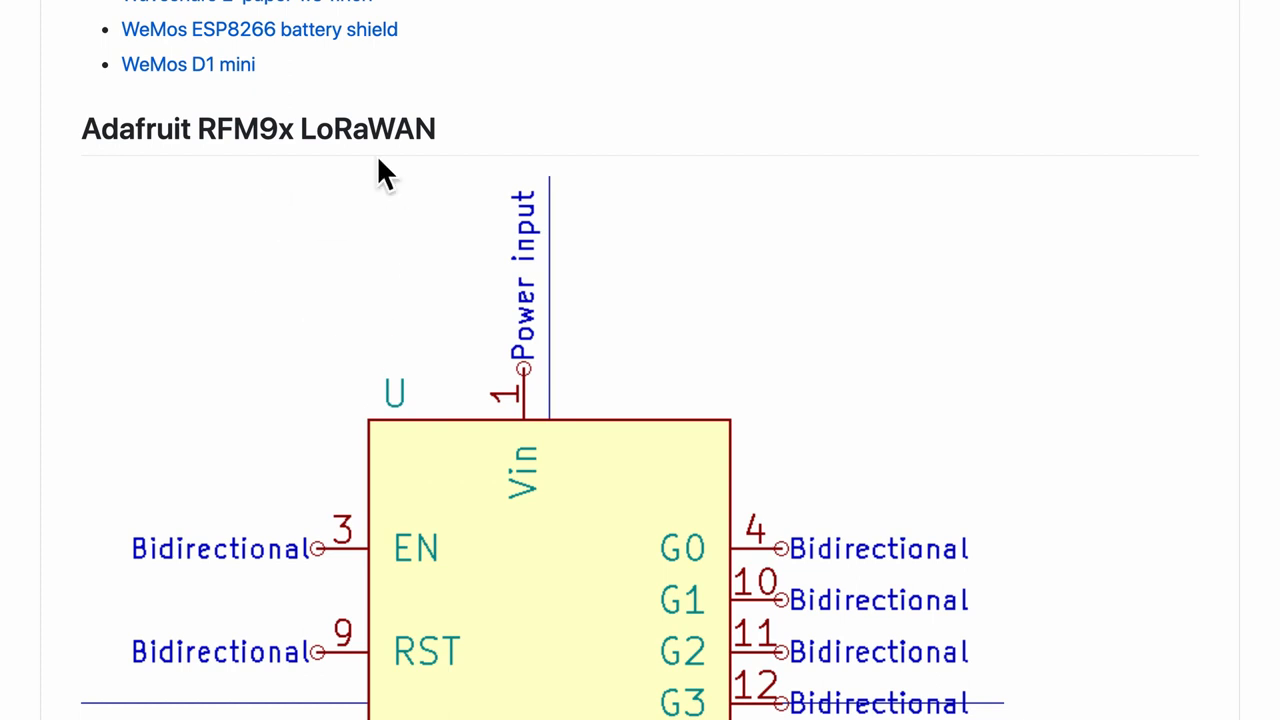
scroll(down, 3)
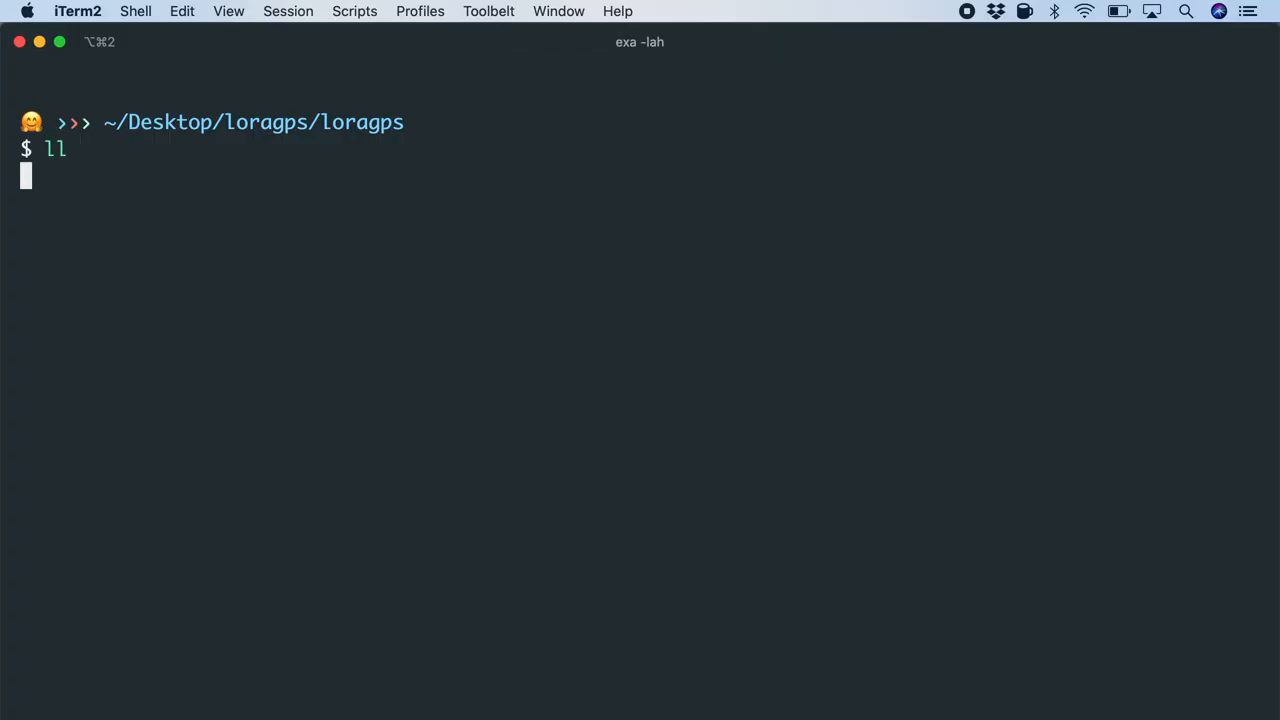
Initialise loragps as a git repository and add kicad-library as the library submodule.
key(Return)
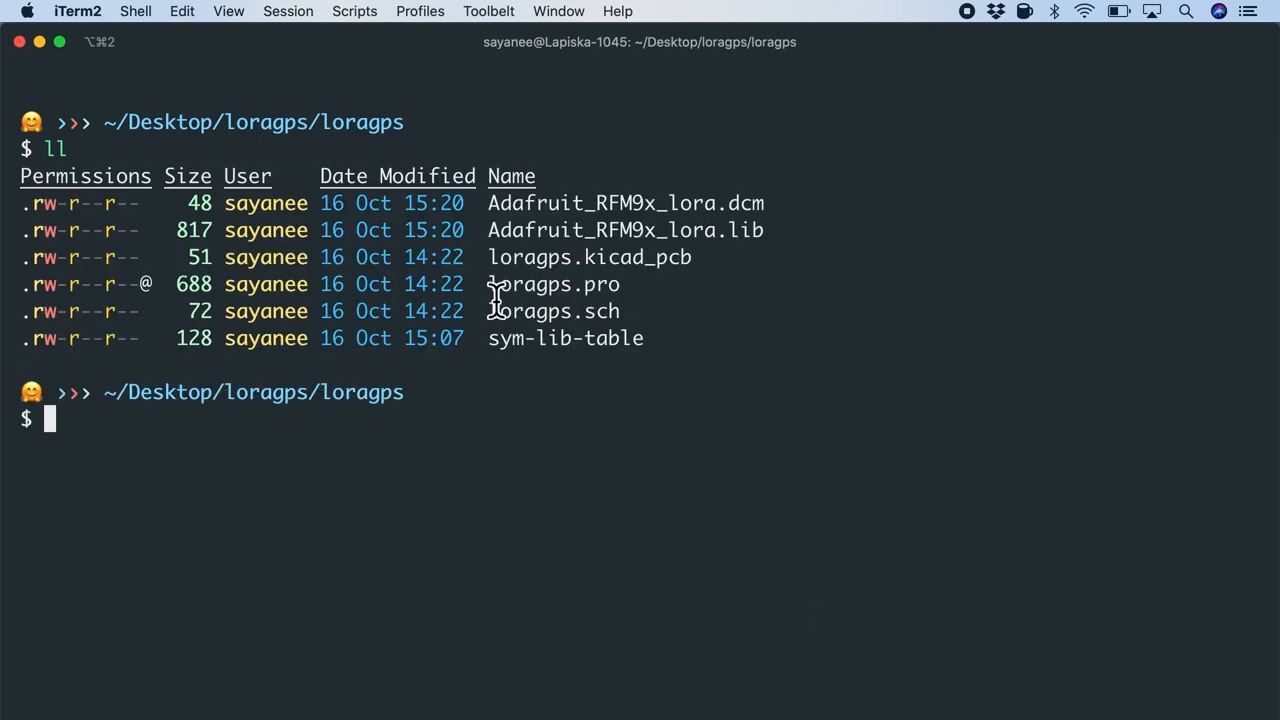
mouse_move(540, 403)
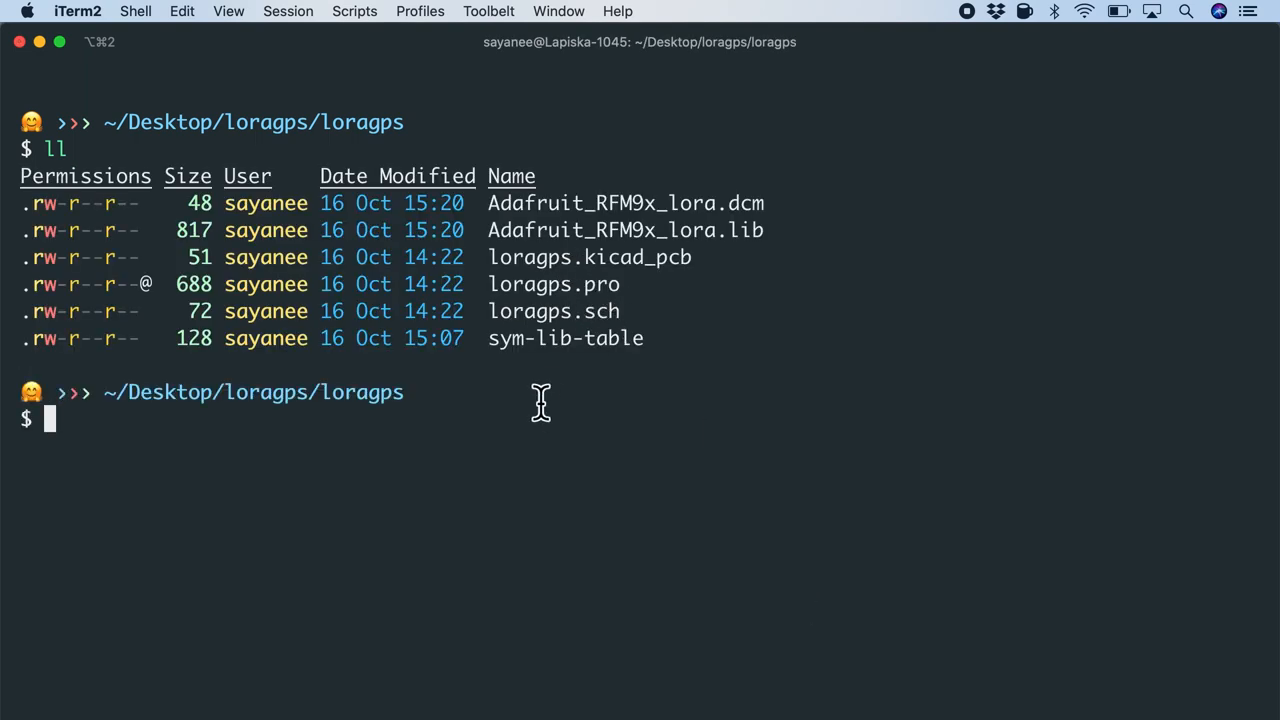
mouse_move(485, 445)
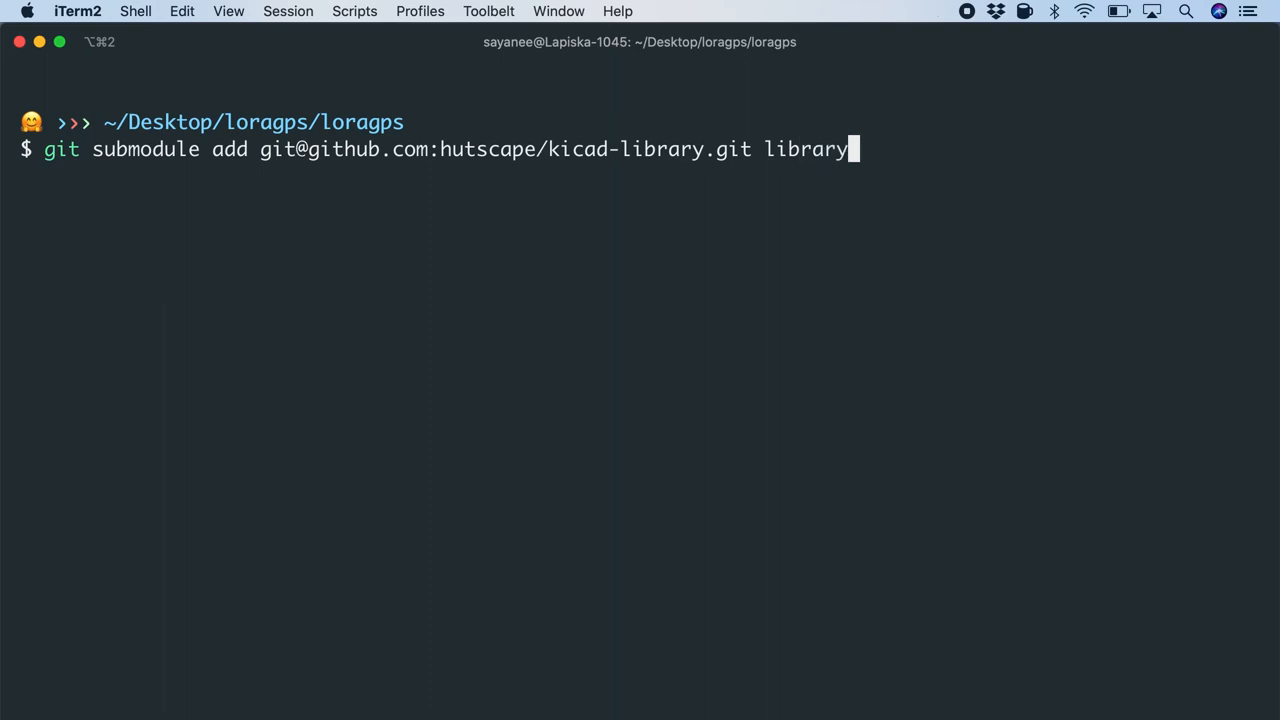
key(Return)
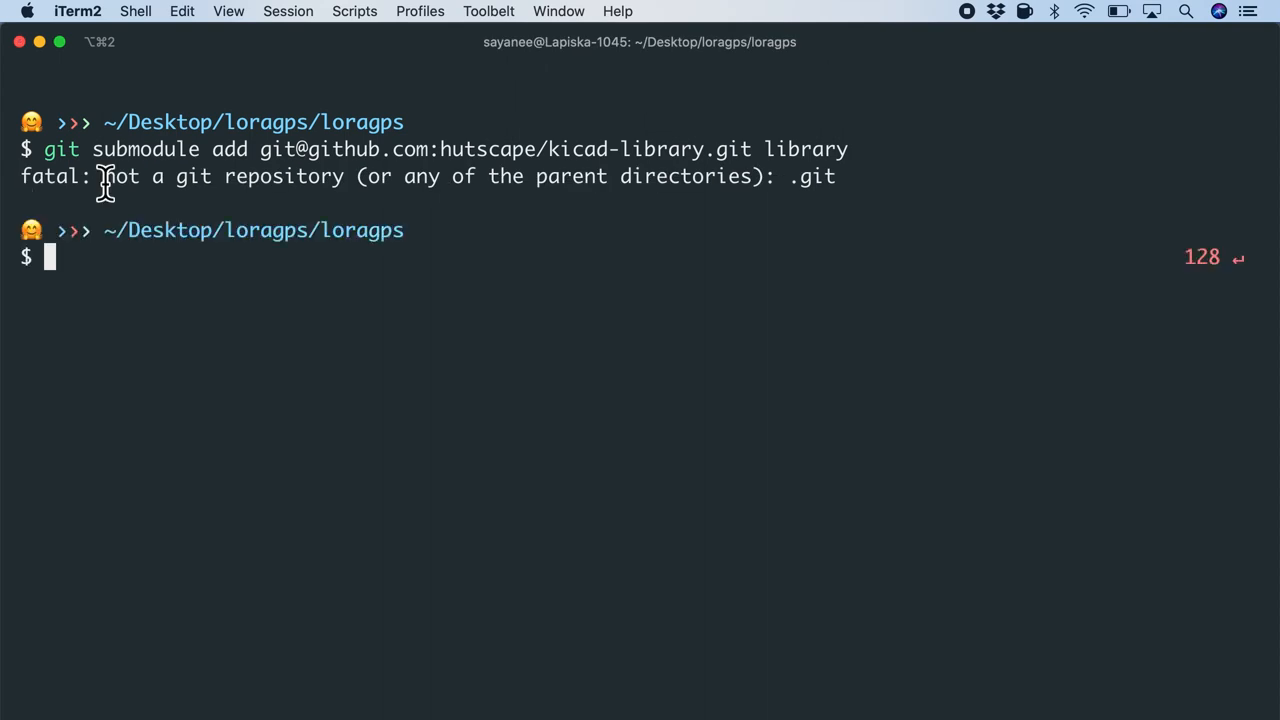
mouse_move(442, 265)
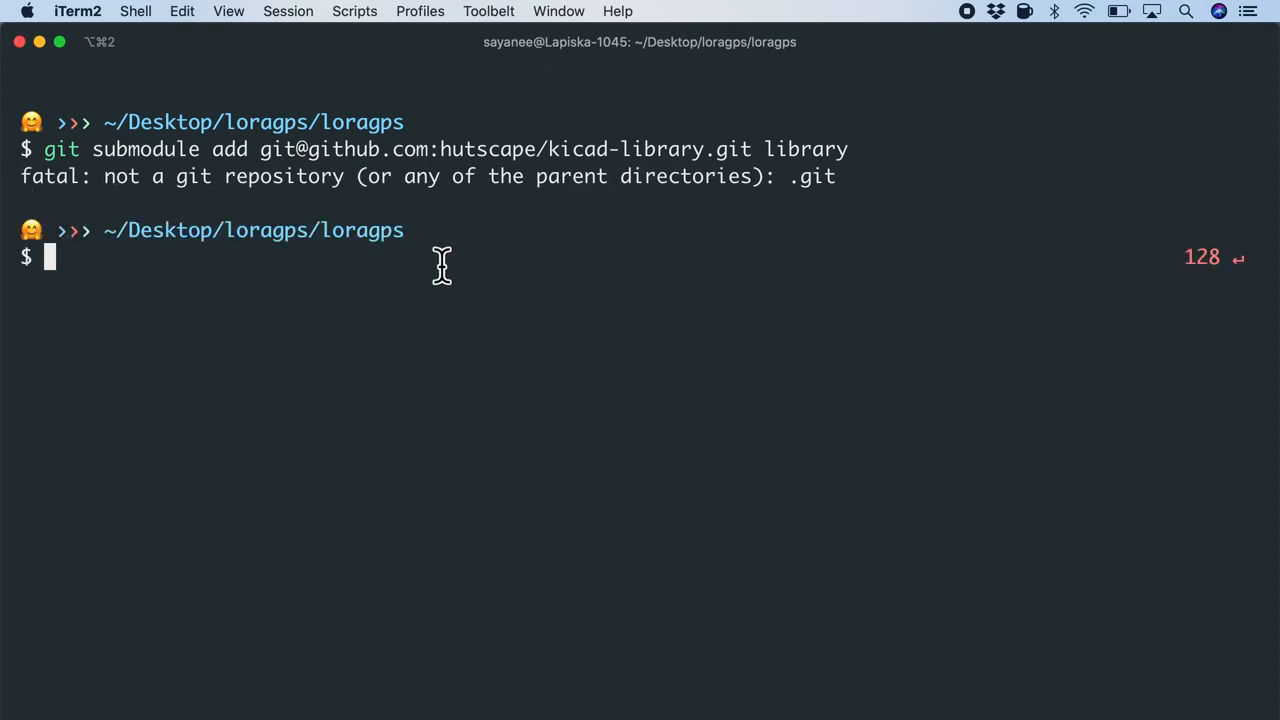
mouse_move(410, 270)
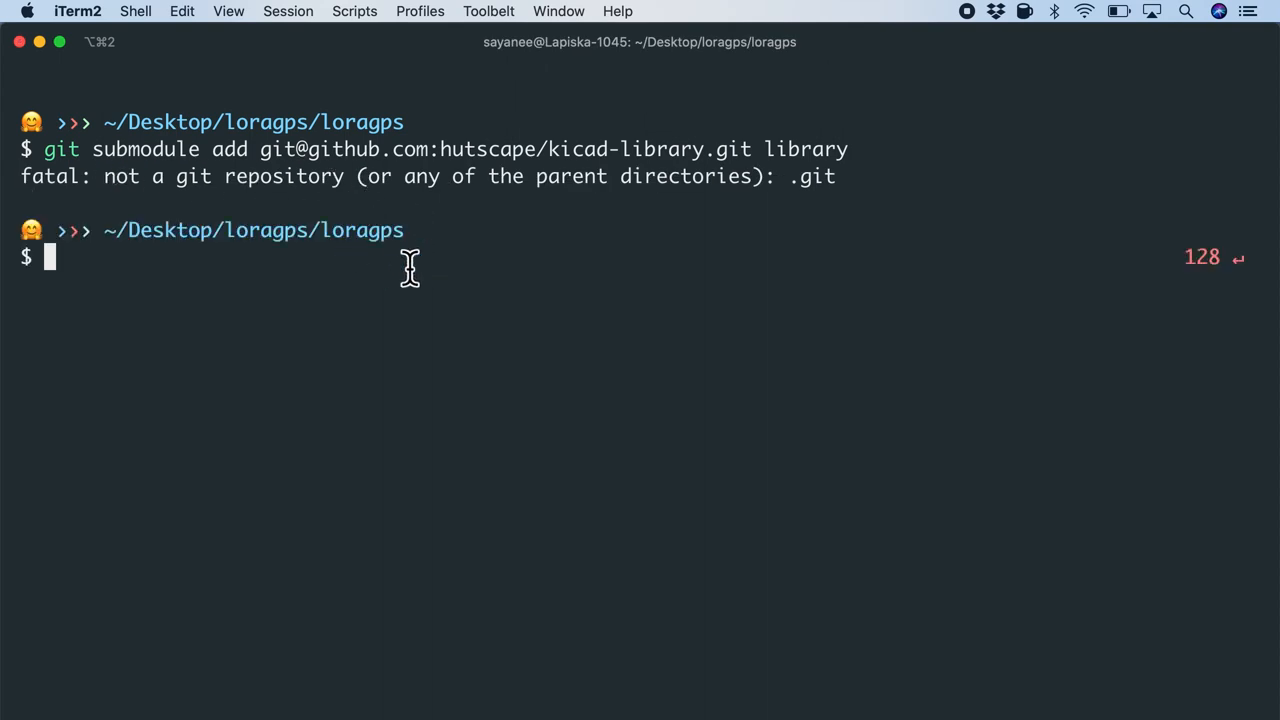
text(git init)
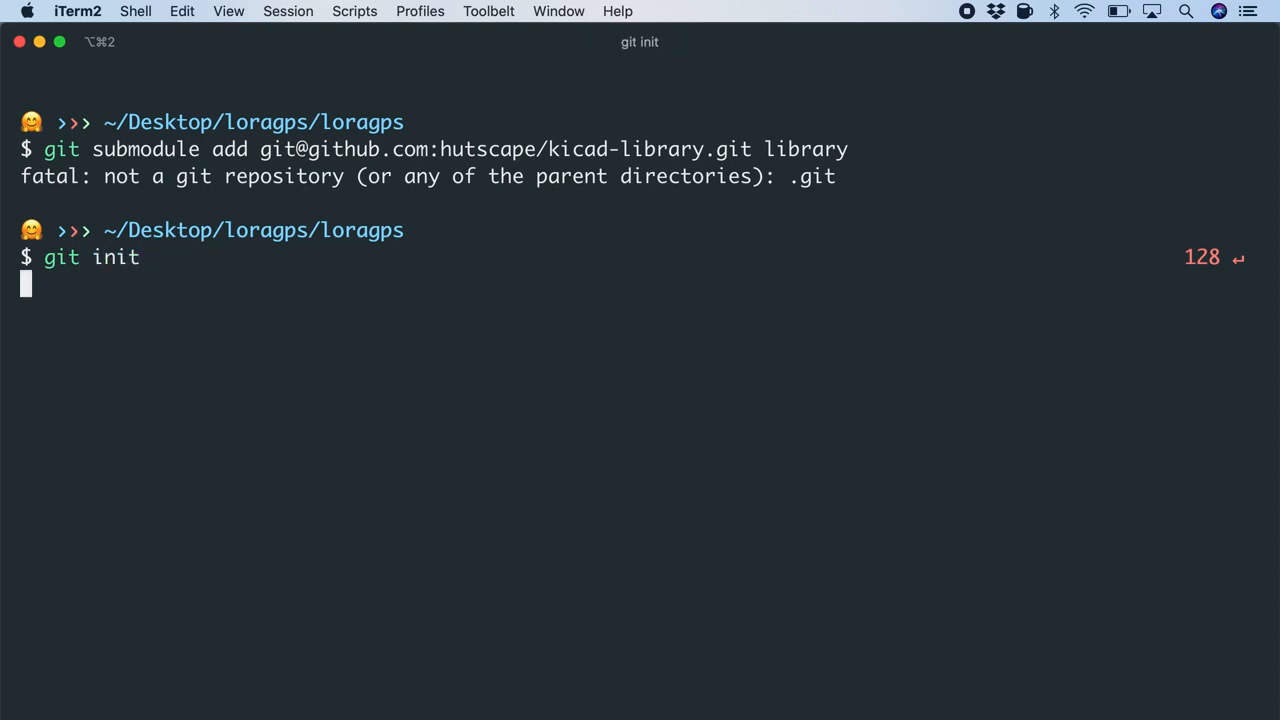
key(Return)
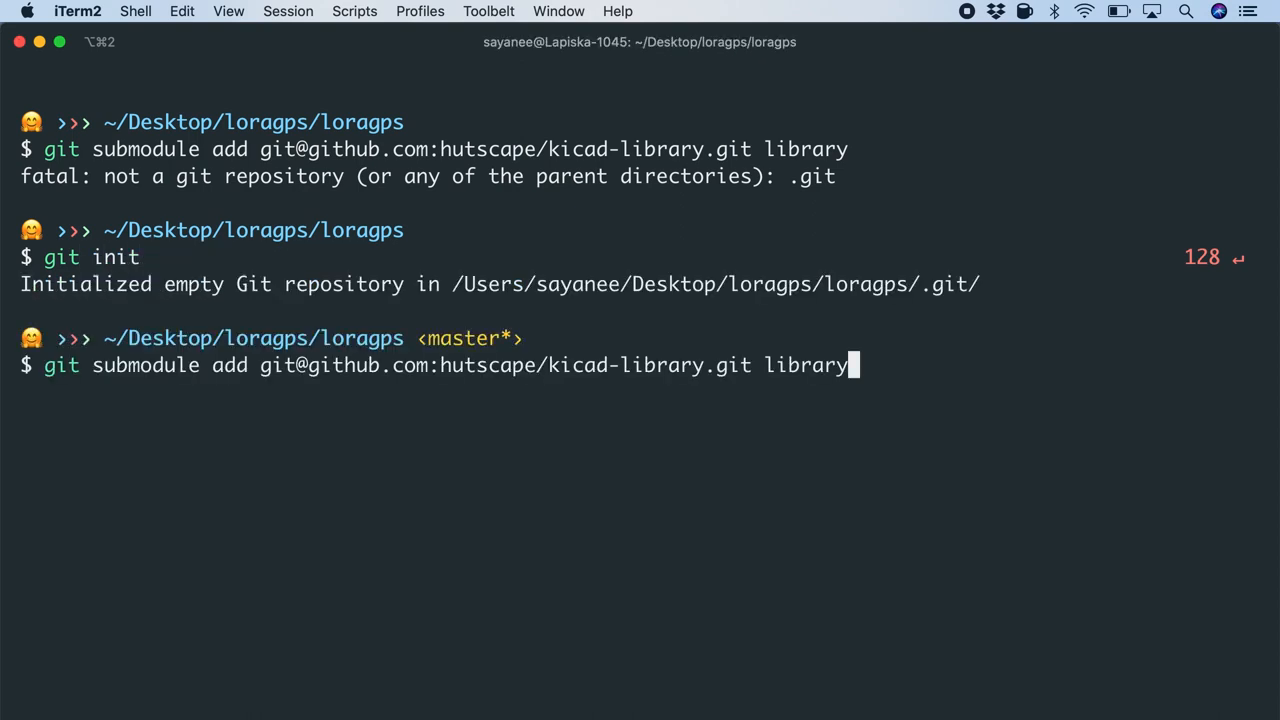
key(Return)
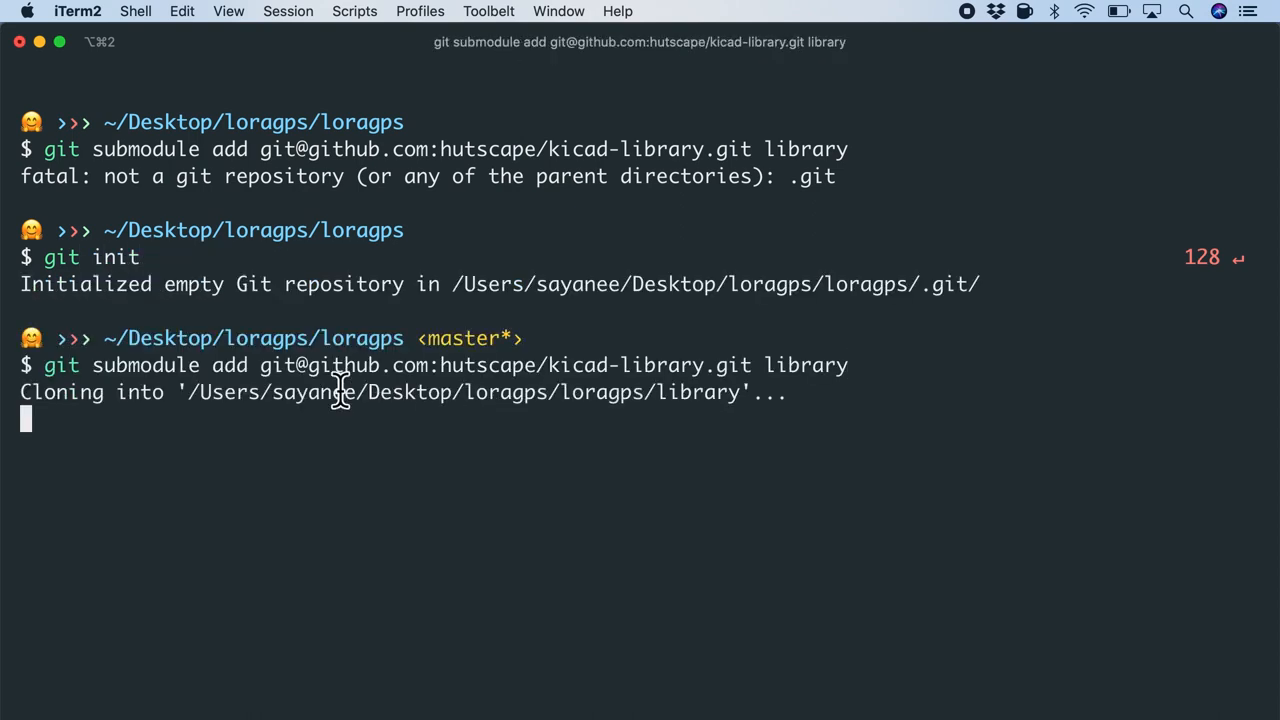
List the contents of the library/ folder with ll.
text(ll)
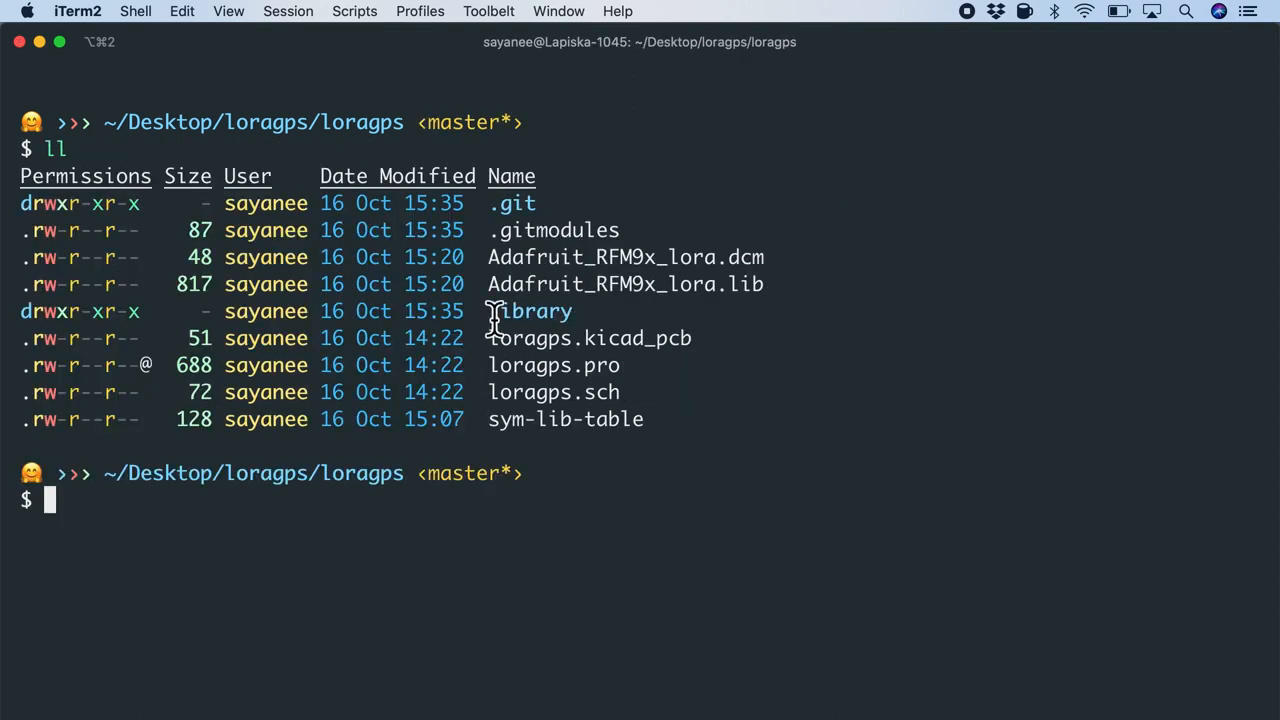
text(ll library/)
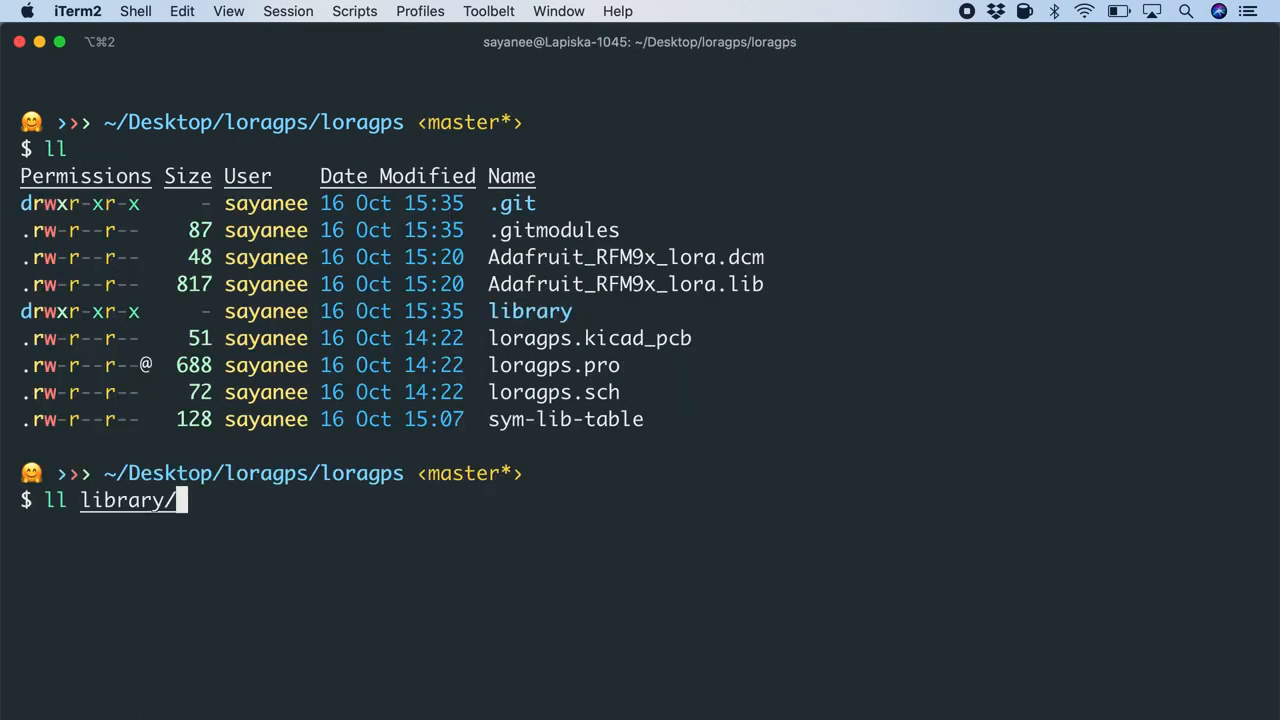
key(Return)
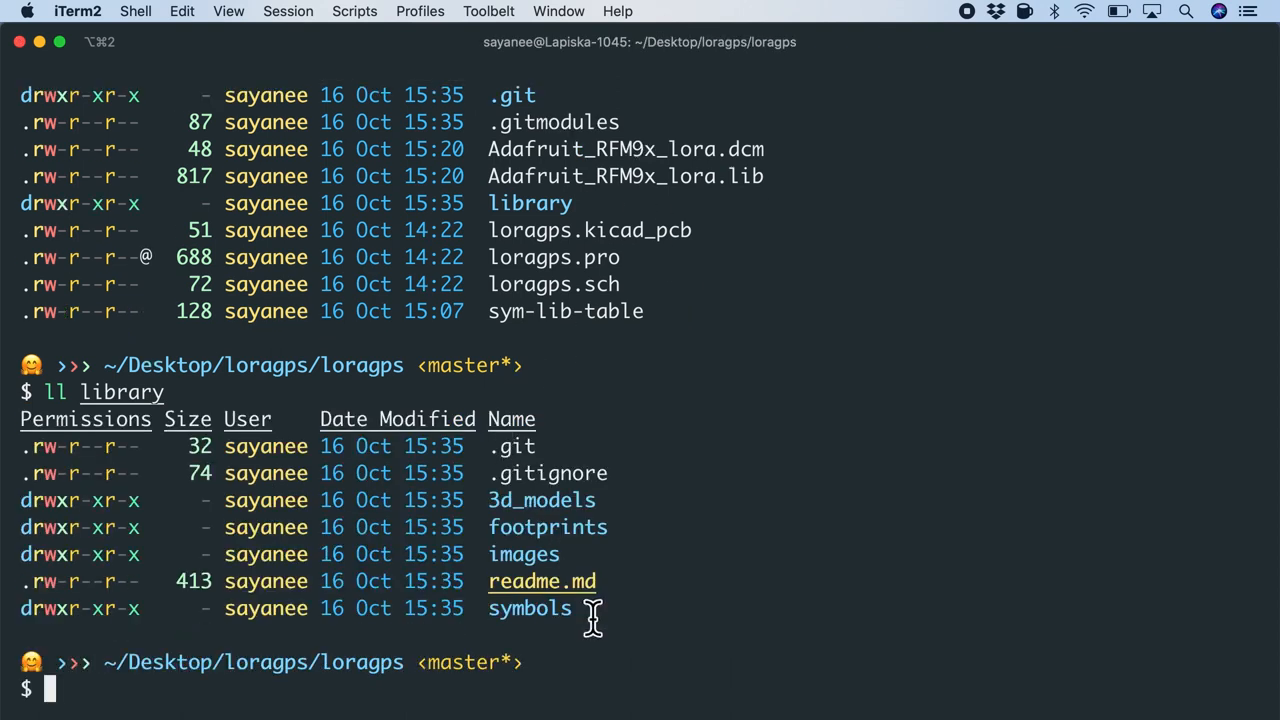
mouse_move(679, 393)
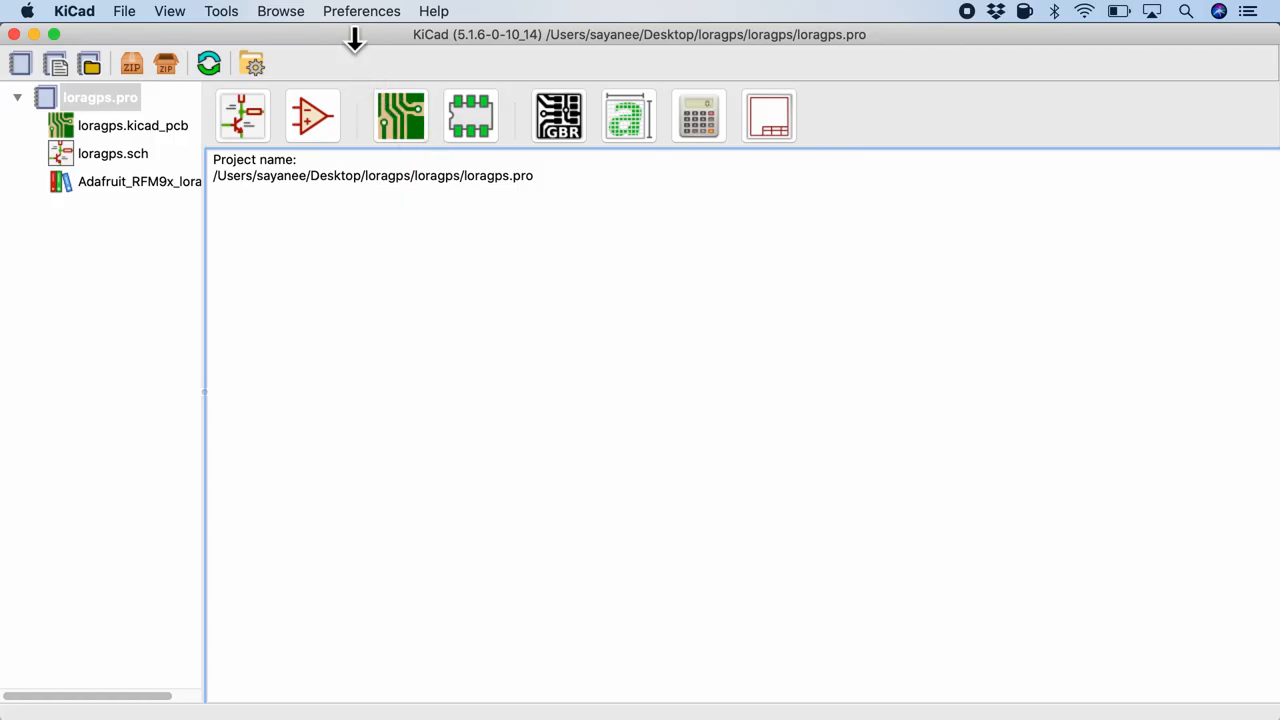
Add project library RobotDyn_M0_mini at ${KIPRJMOD}/library/symbols/Robotdyn_SAMD21_M0.lib.
click(361, 11)
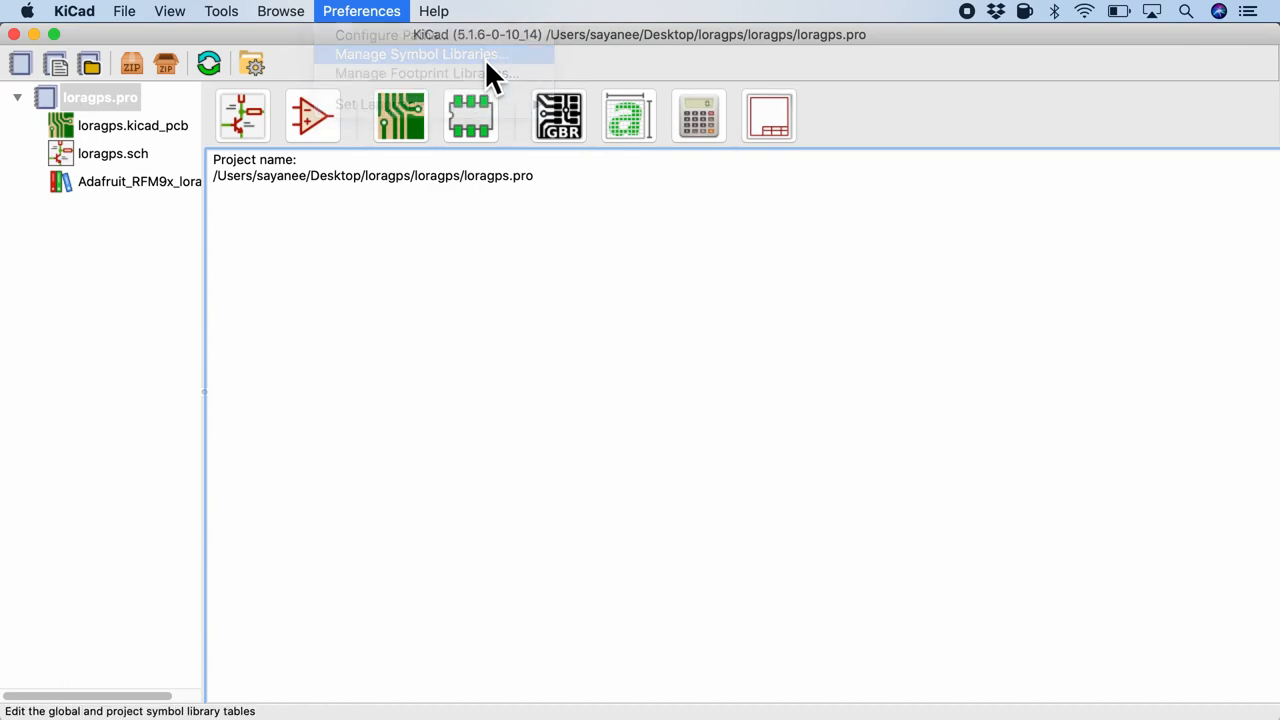
click(418, 54)
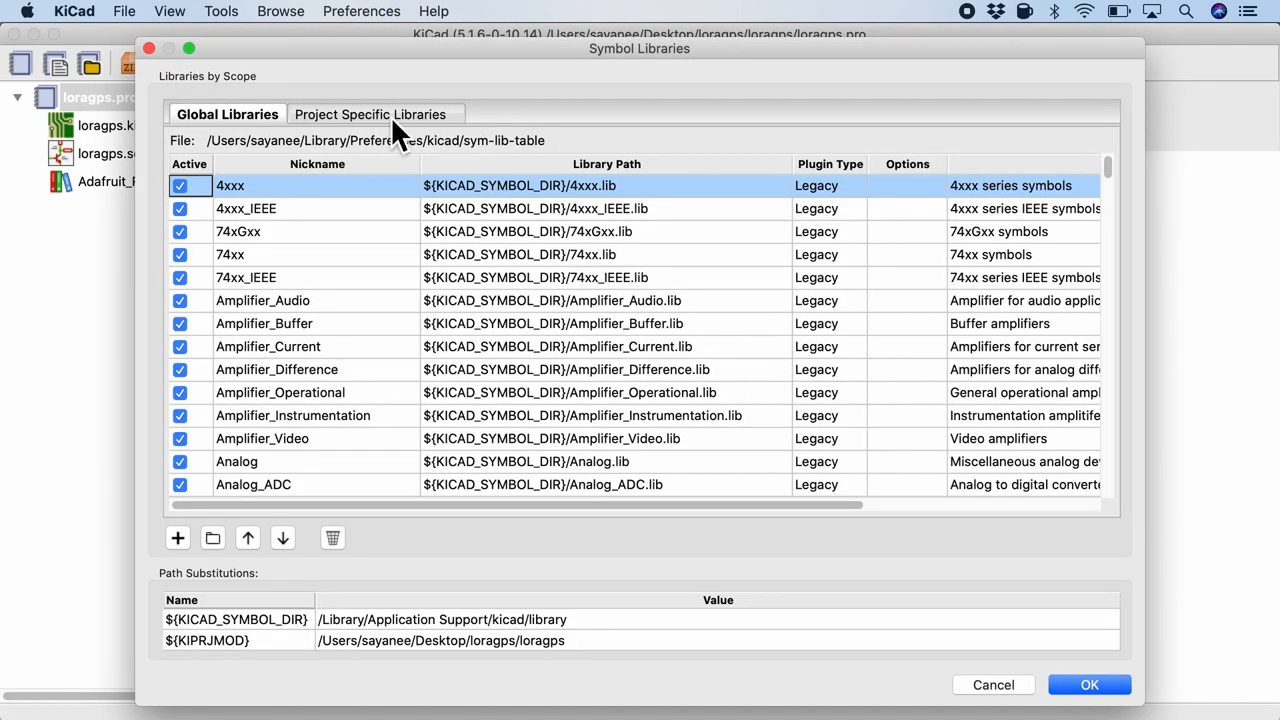
click(370, 114)
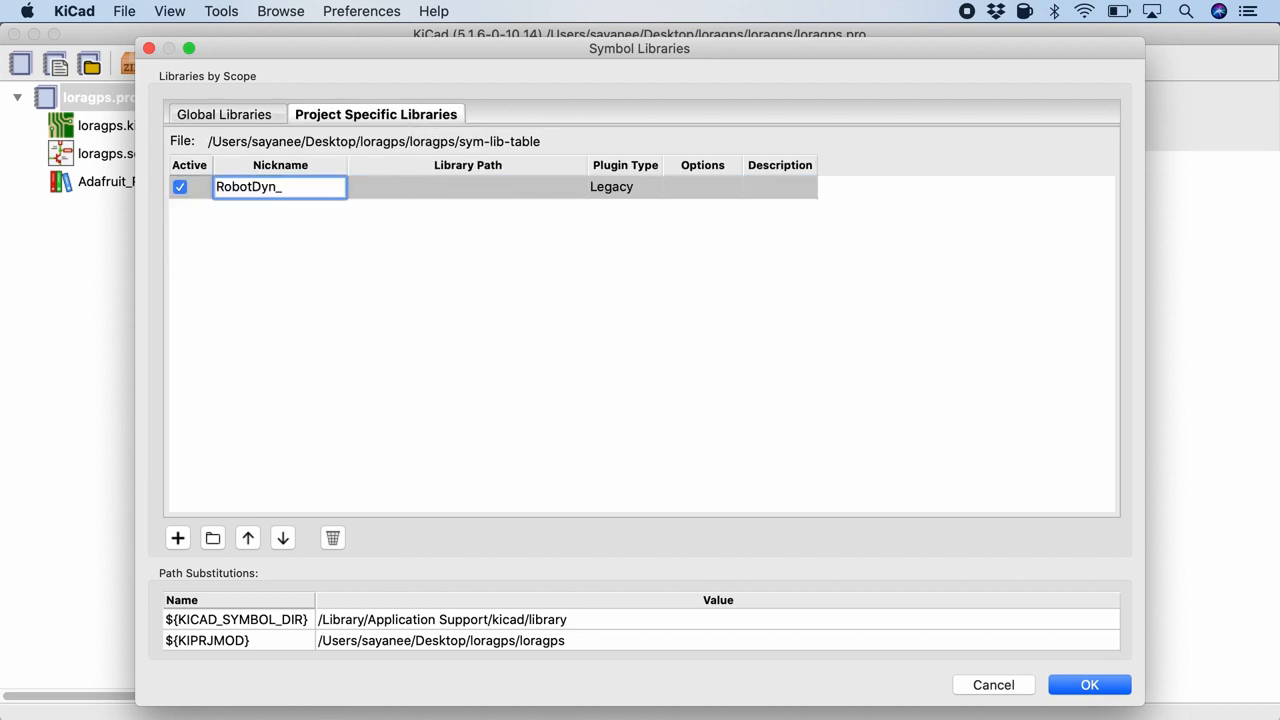
click(212, 538)
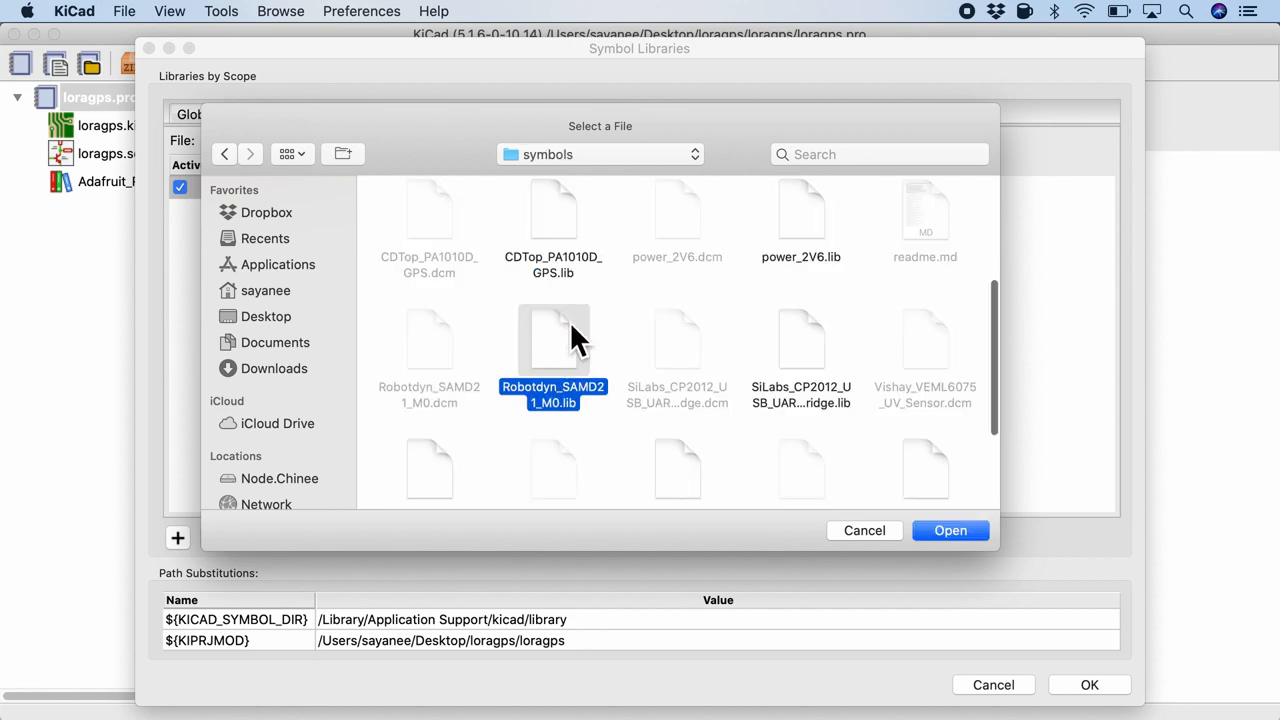
click(949, 530)
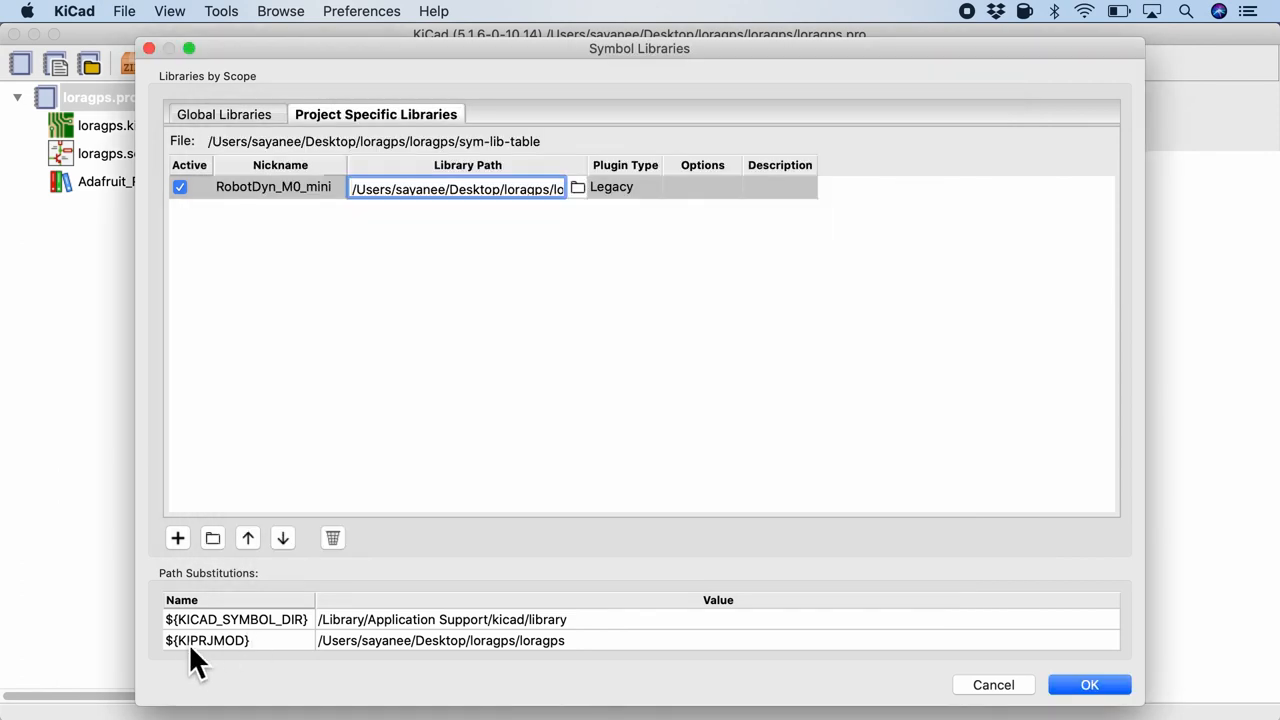
mouse_move(220, 595)
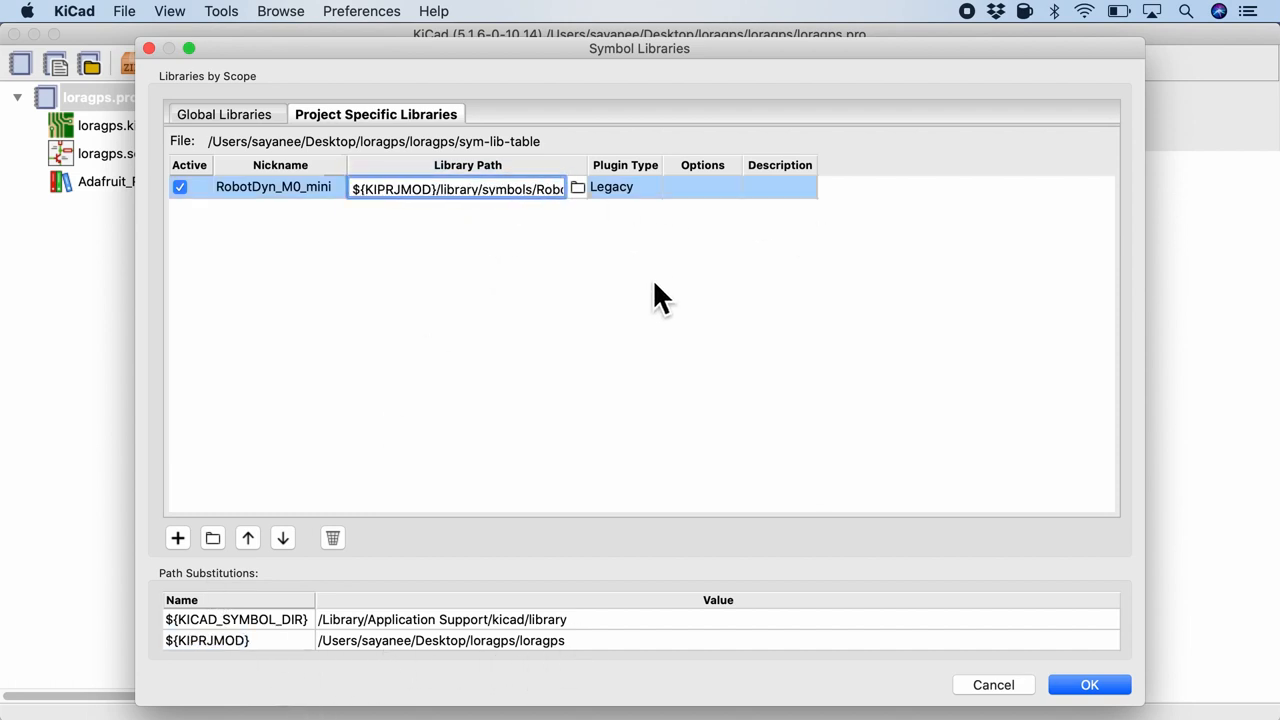
click(470, 189)
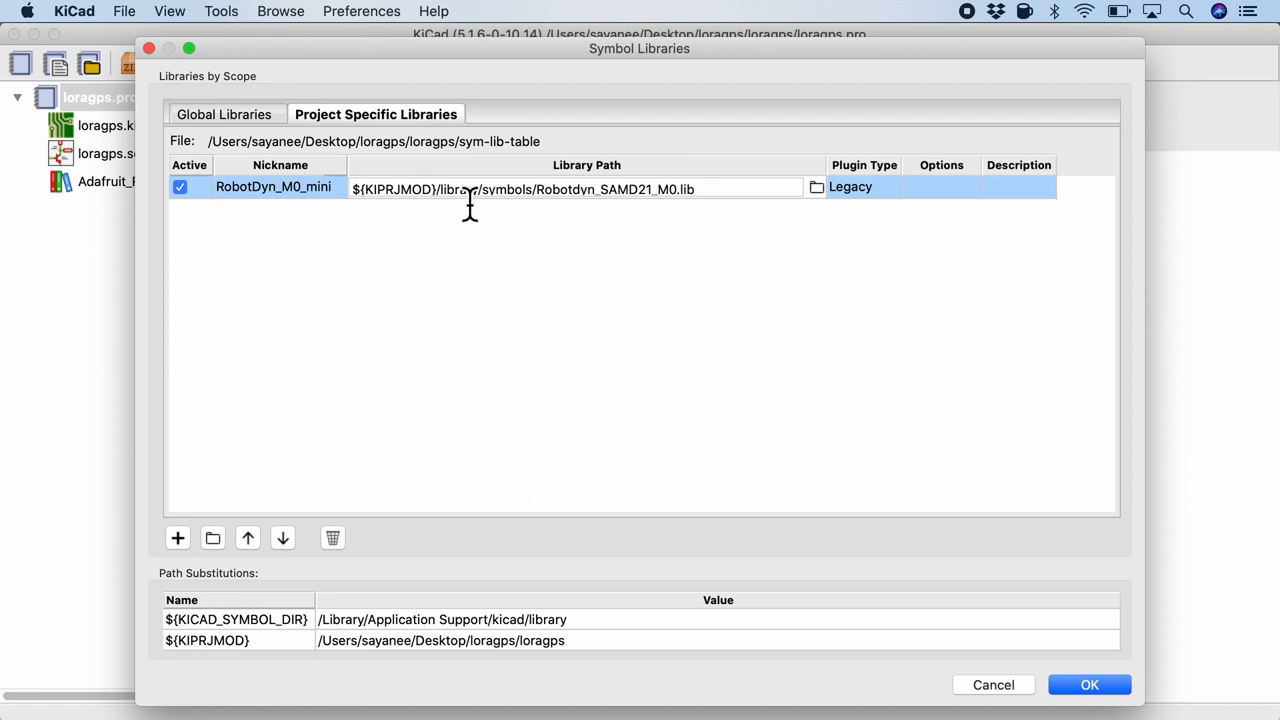
mouse_move(707, 190)
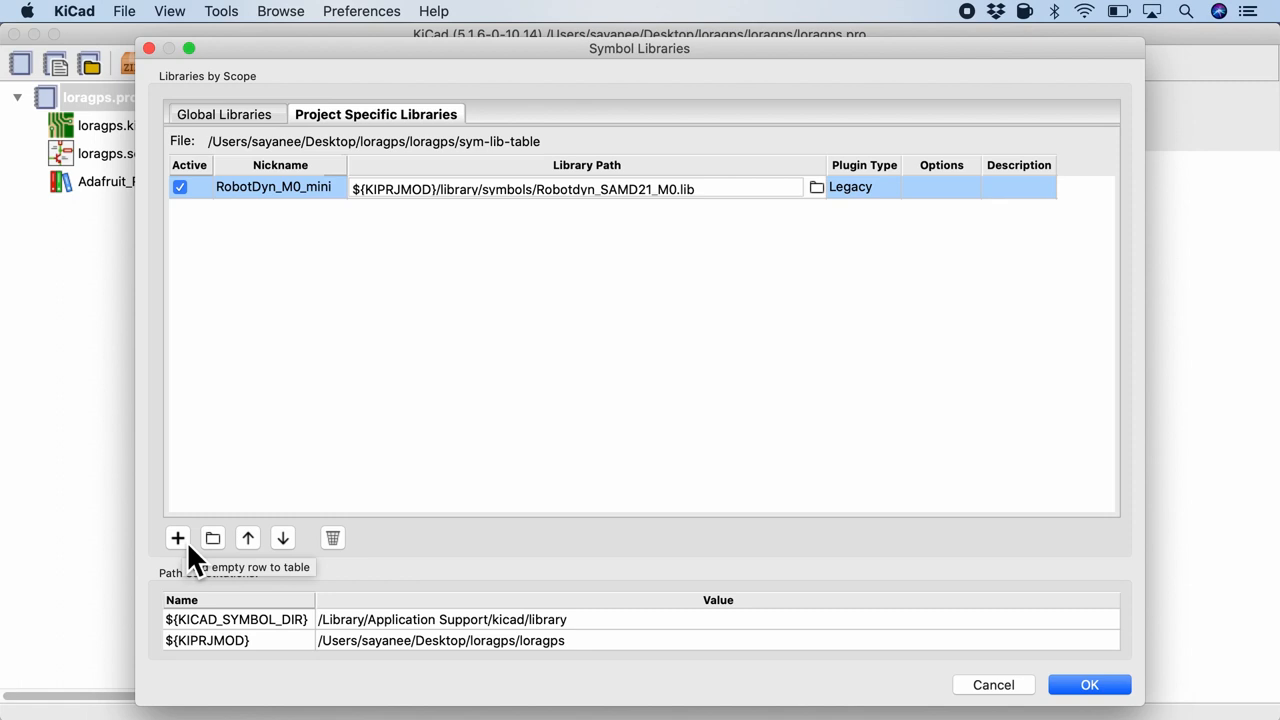
Add project rows for the GPS, LoRa and e-ink .lib files, then close Symbol Libraries.
click(178, 538)
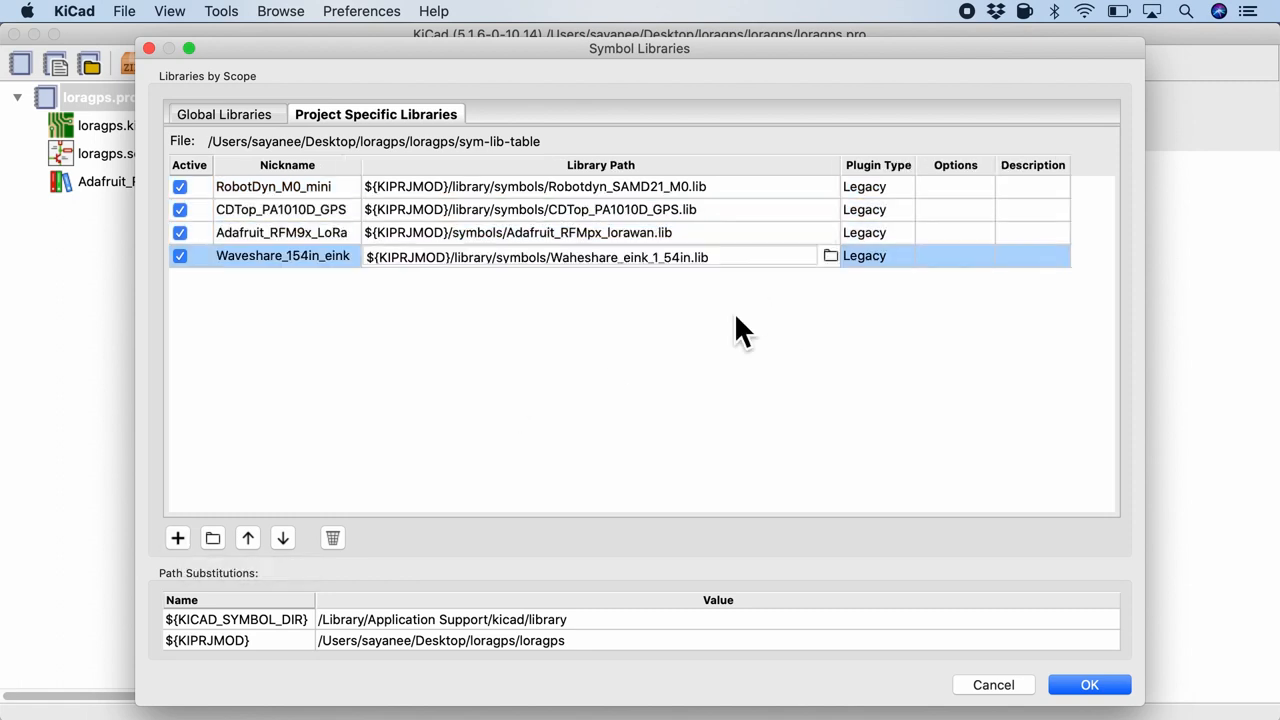
mouse_move(800, 295)
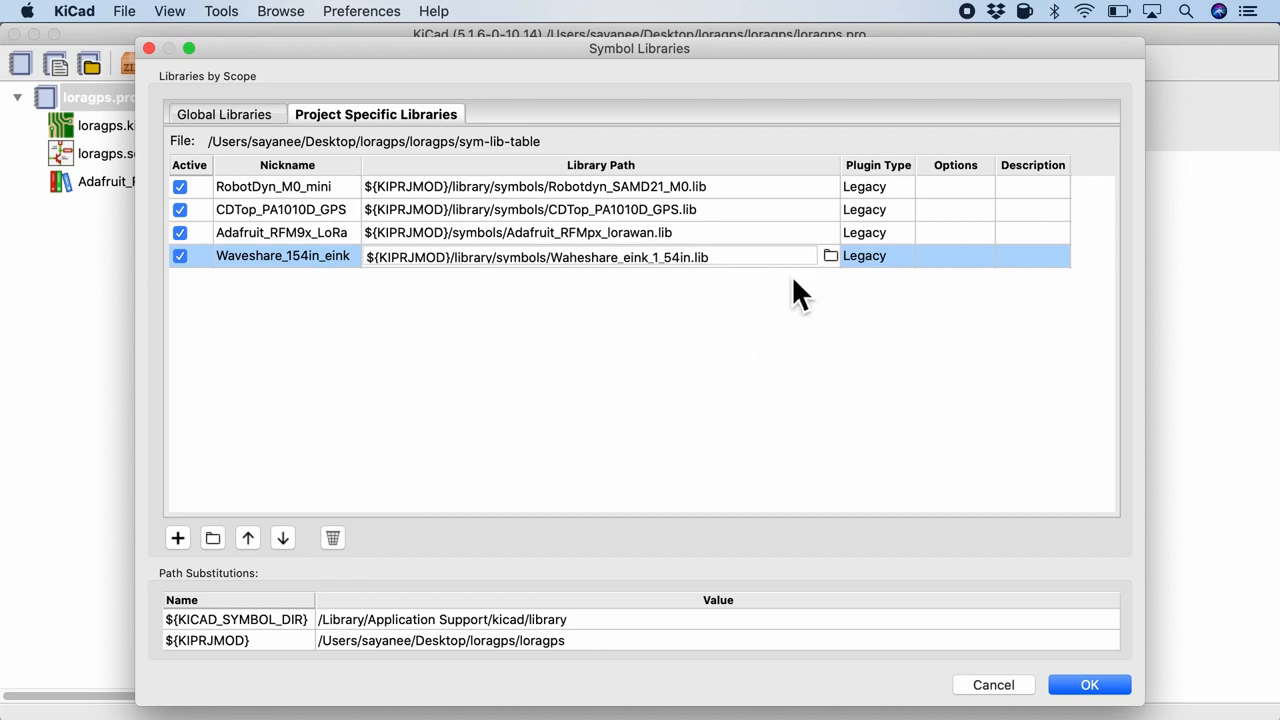
mouse_move(535, 170)
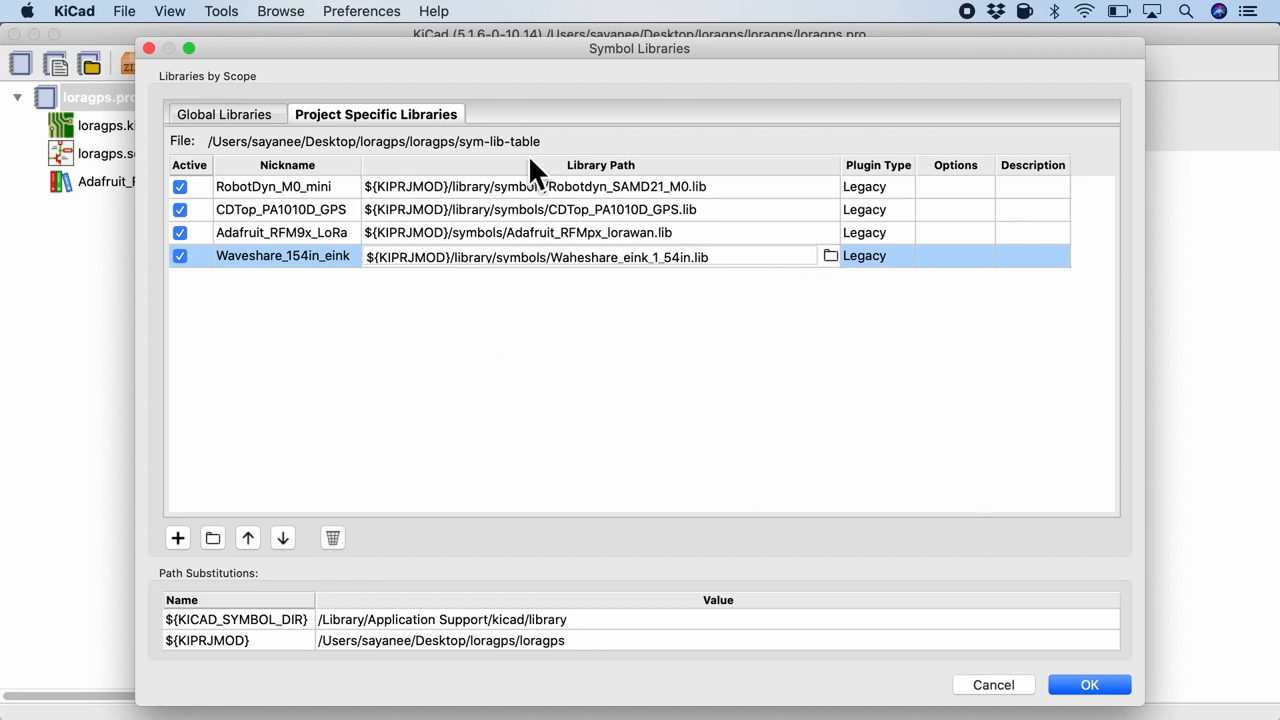
mouse_move(1089, 684)
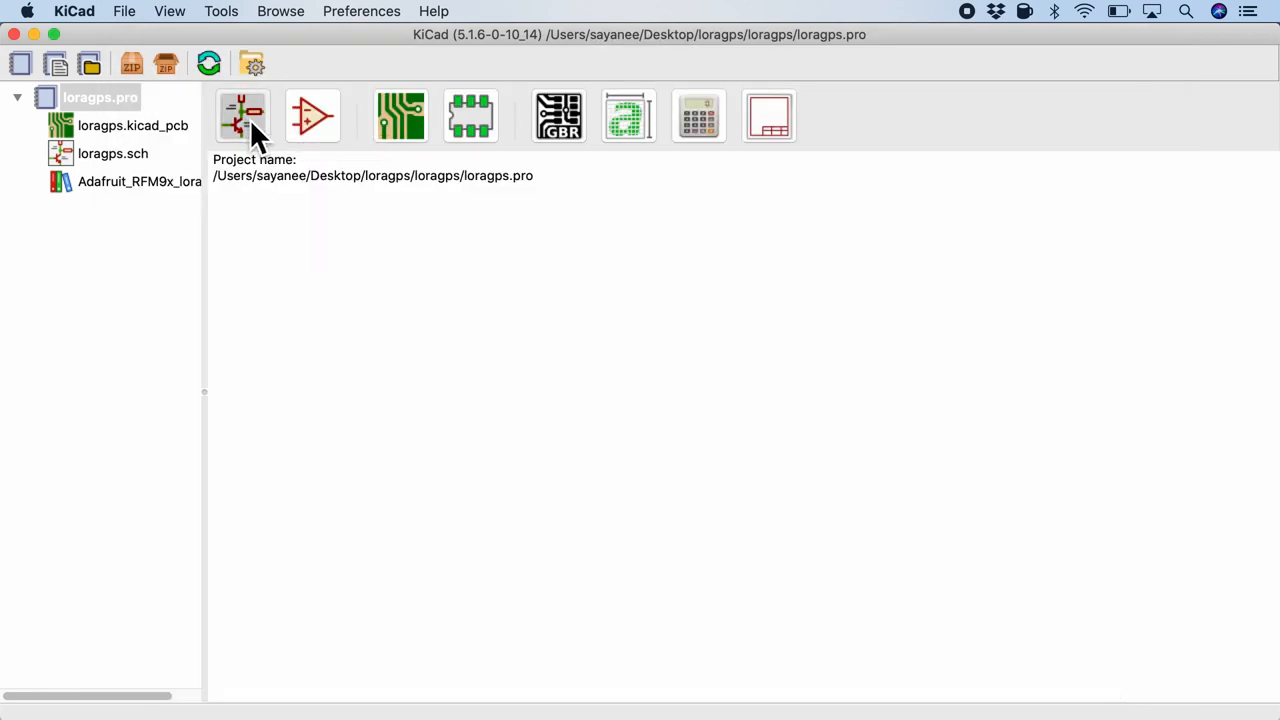
Open the loragps schematic and place the RobotDyn M0, PA1010D, RFM9X and Waveshare e-paper symbols.
click(242, 115)
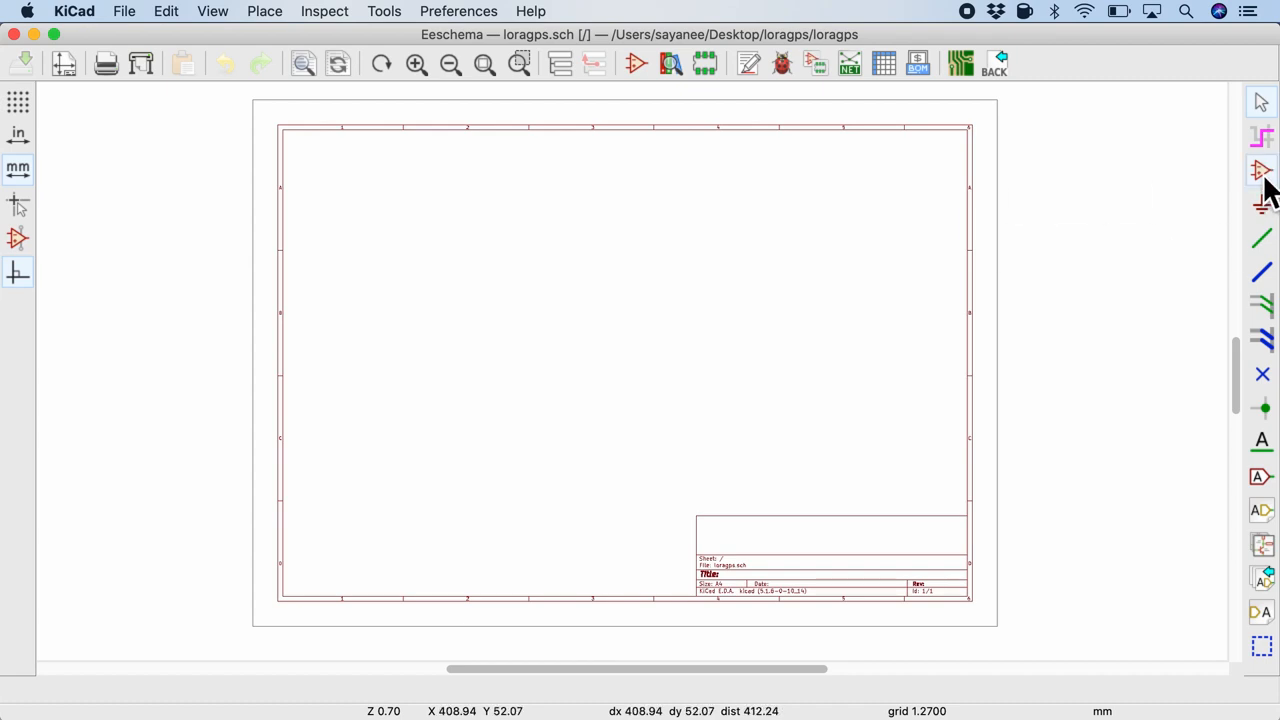
mouse_move(1262, 170)
text(wave)
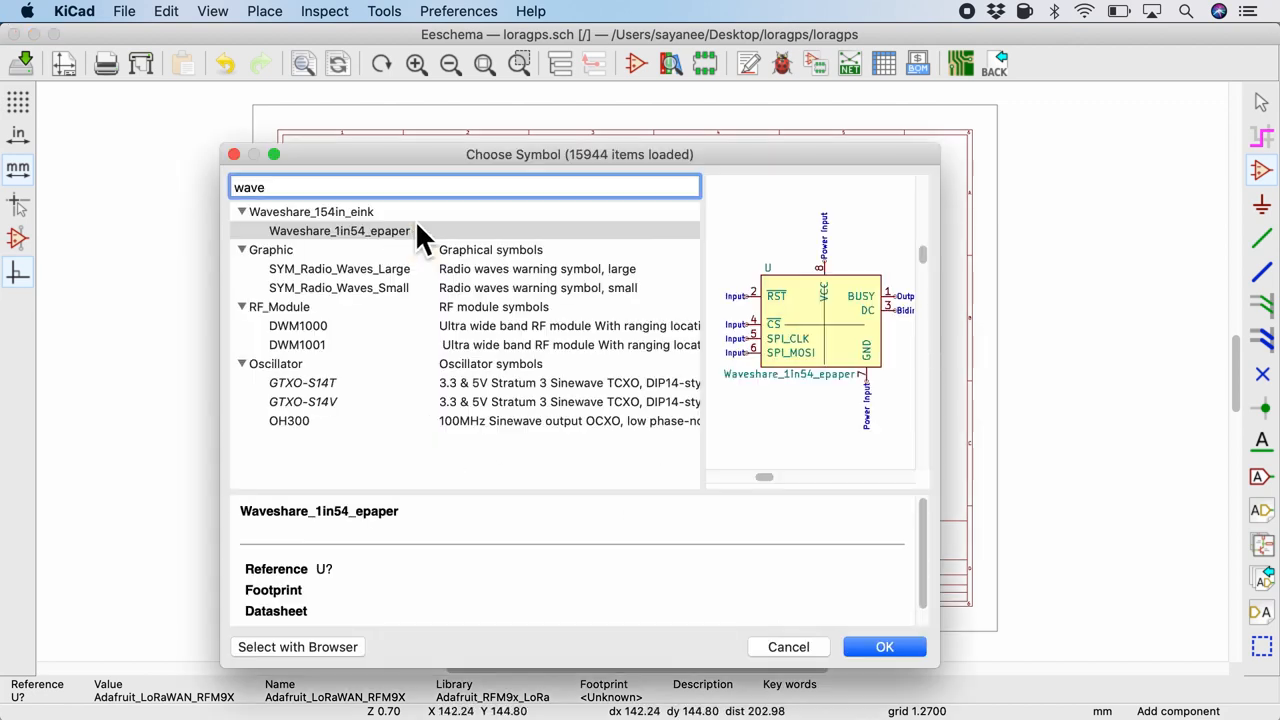
click(884, 646)
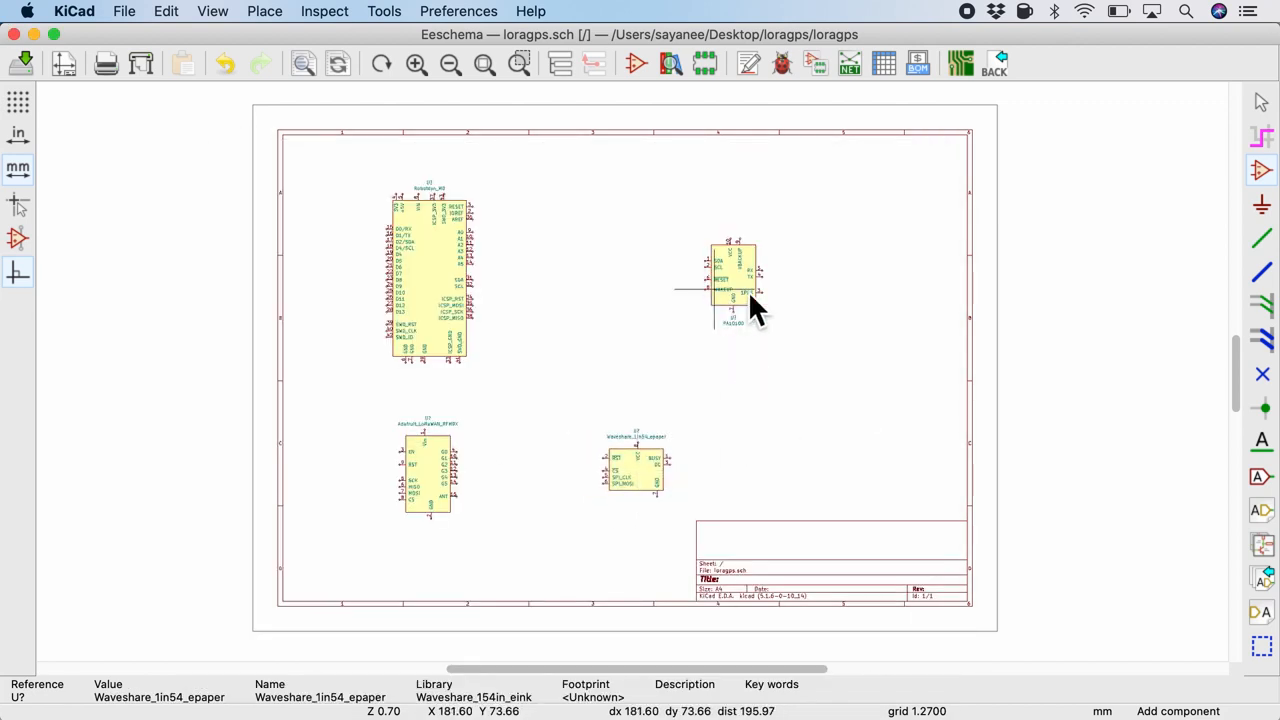
mouse_move(640, 510)
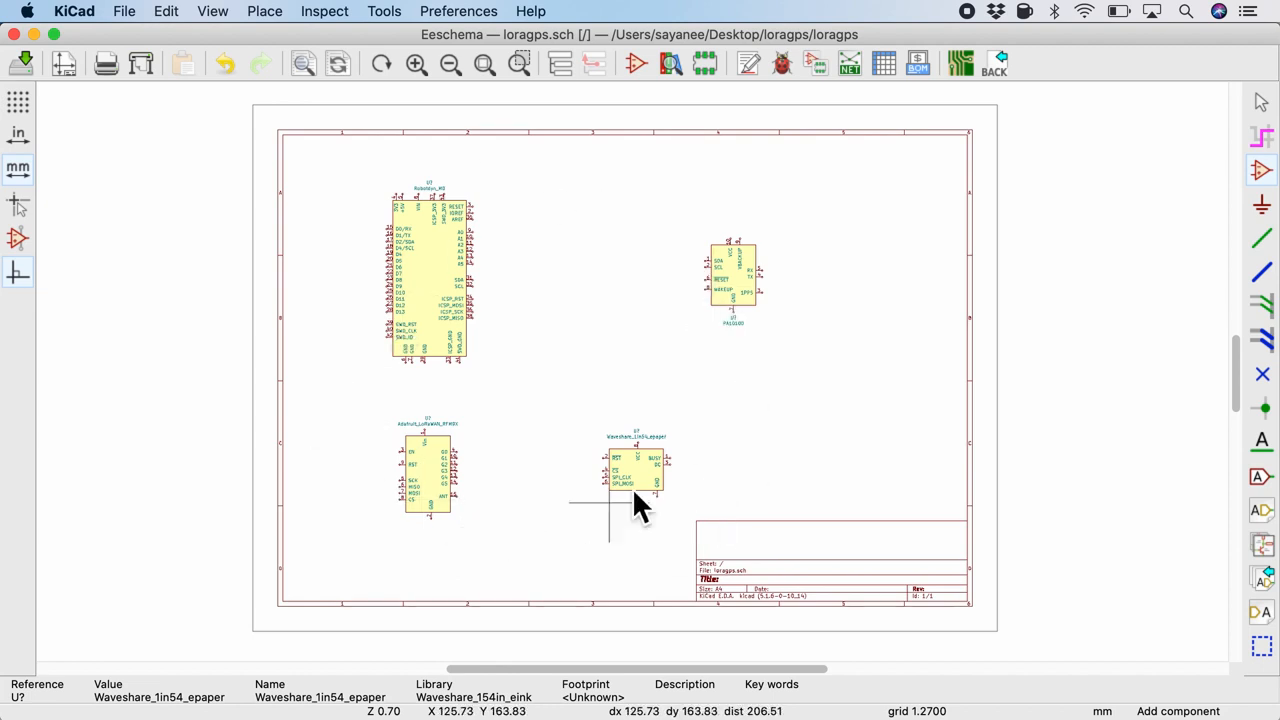
mouse_move(535, 420)
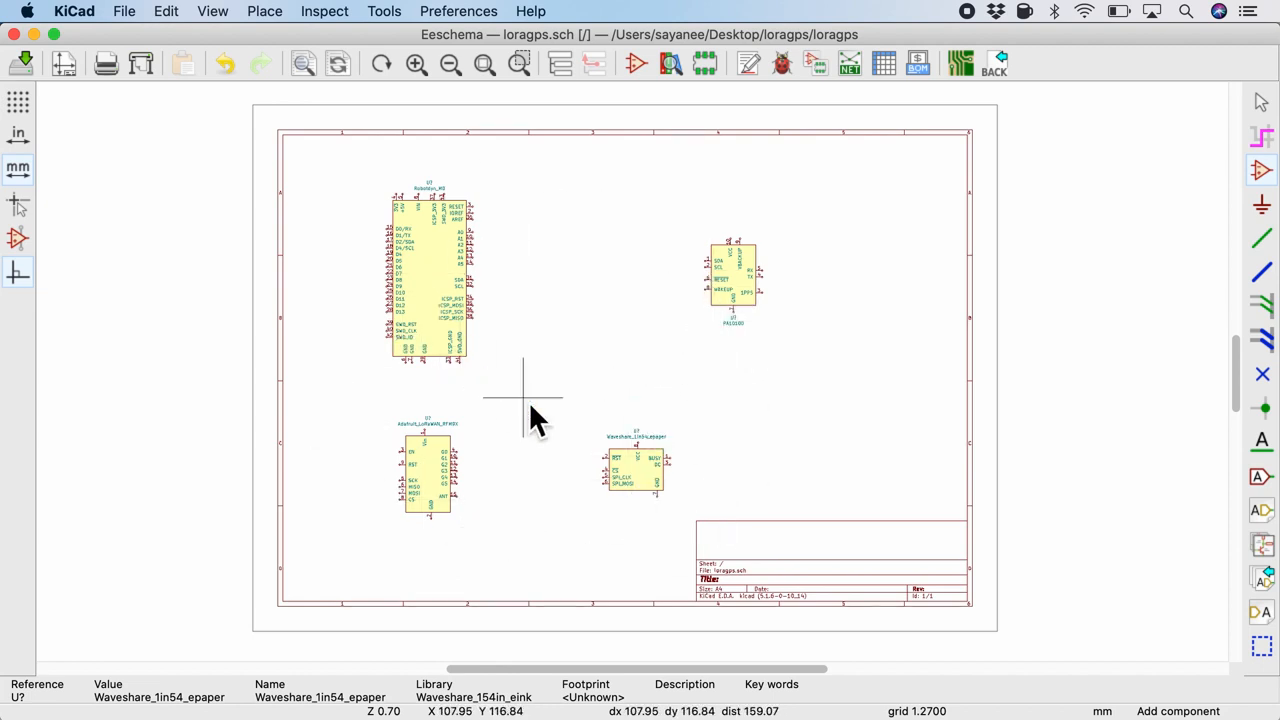
mouse_move(638, 432)
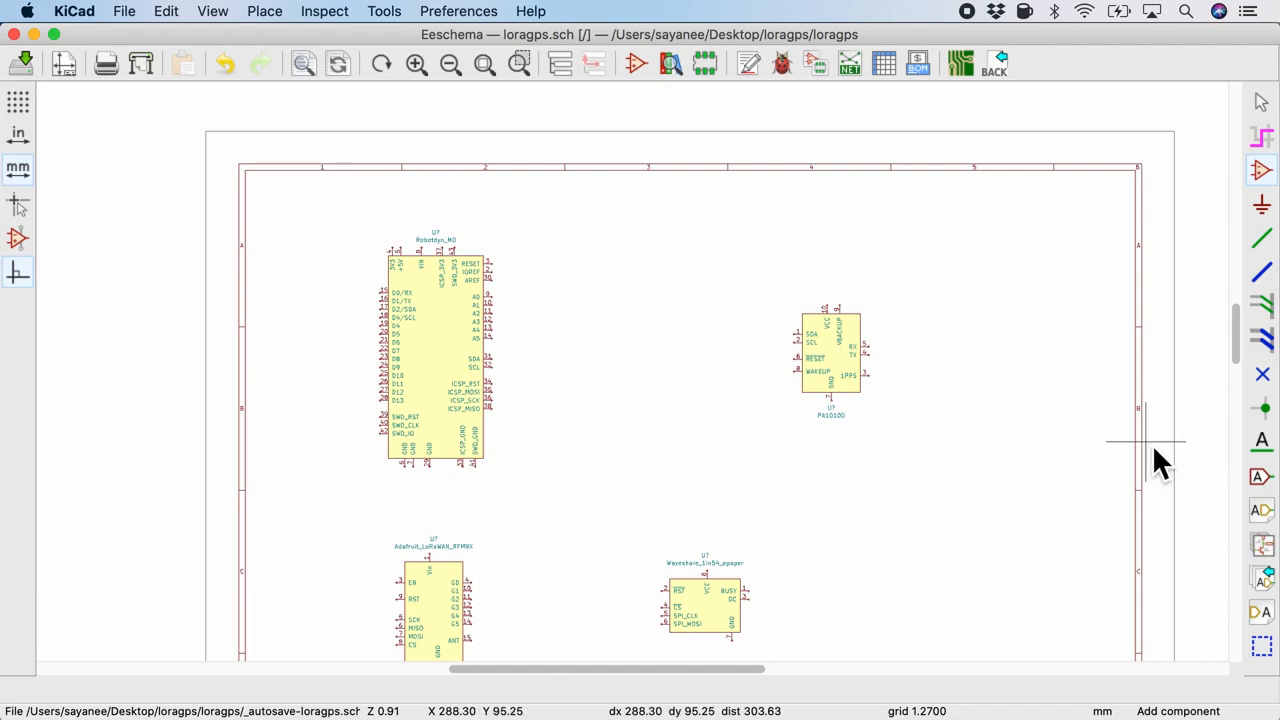
mouse_move(1265, 695)
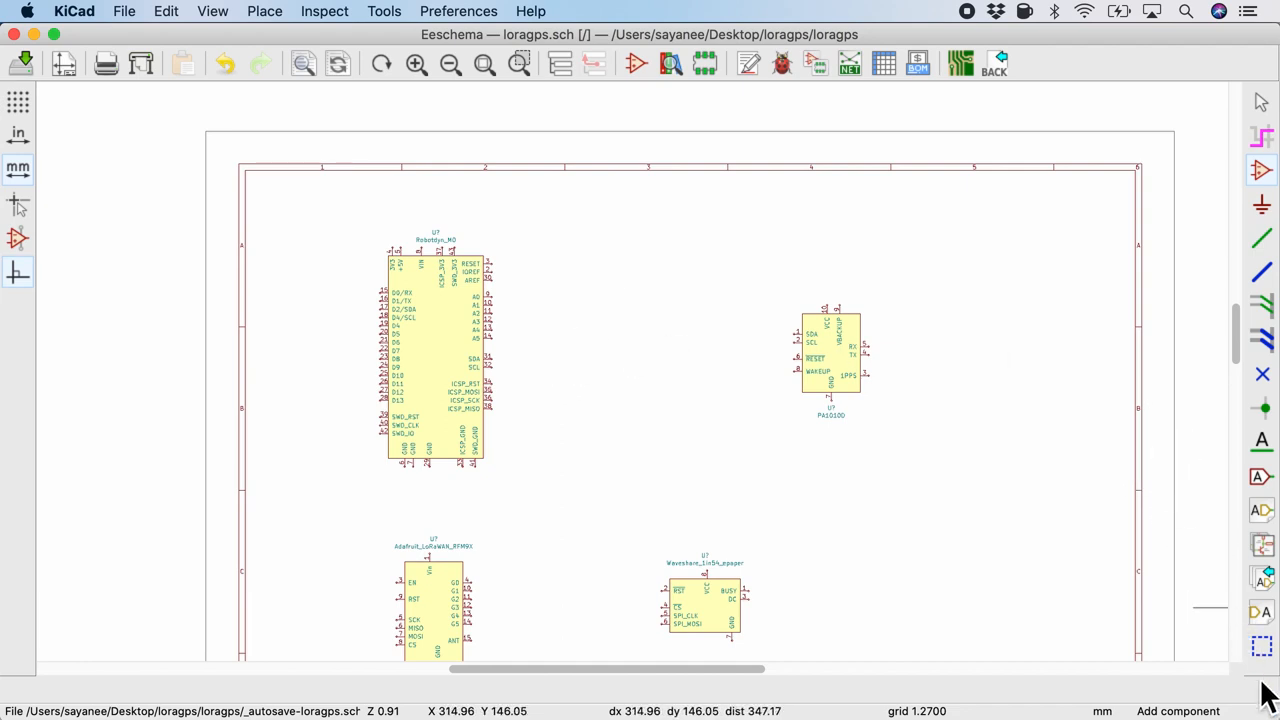
Place the M0 and PA1010D pinout images beside their symbols, scaling the GPS image down.
click(264, 11)
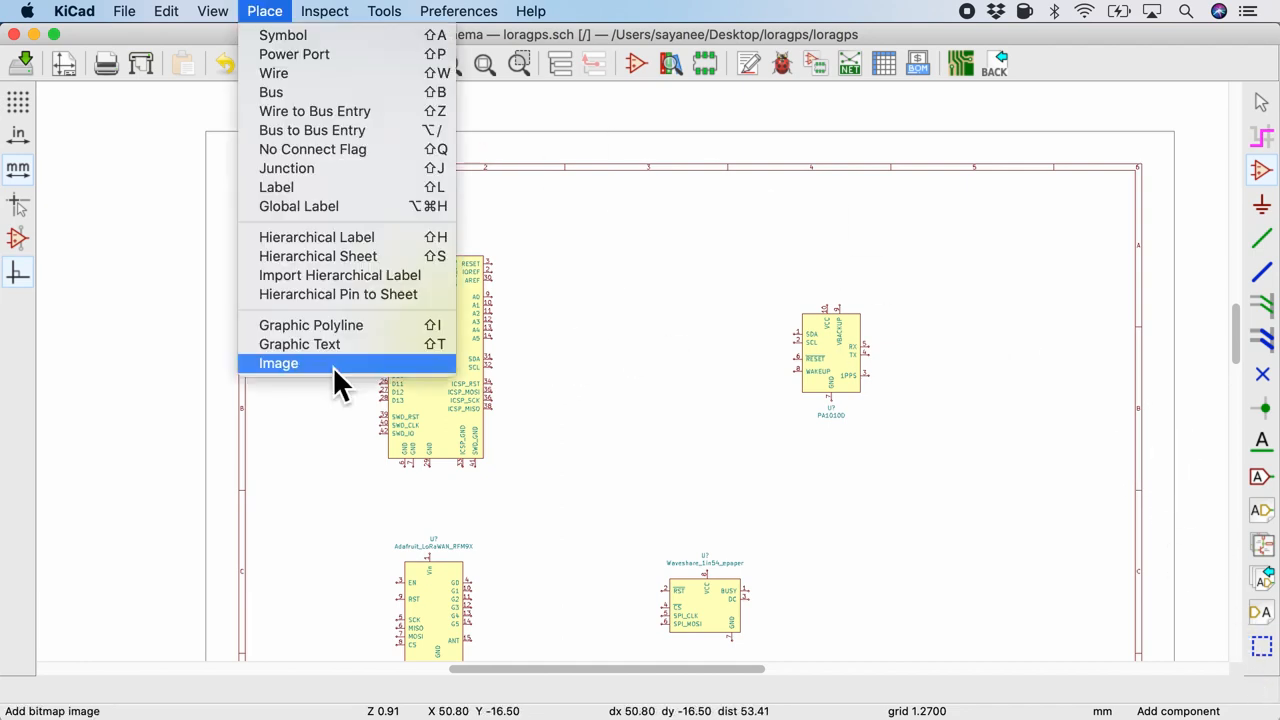
mouse_move(315, 380)
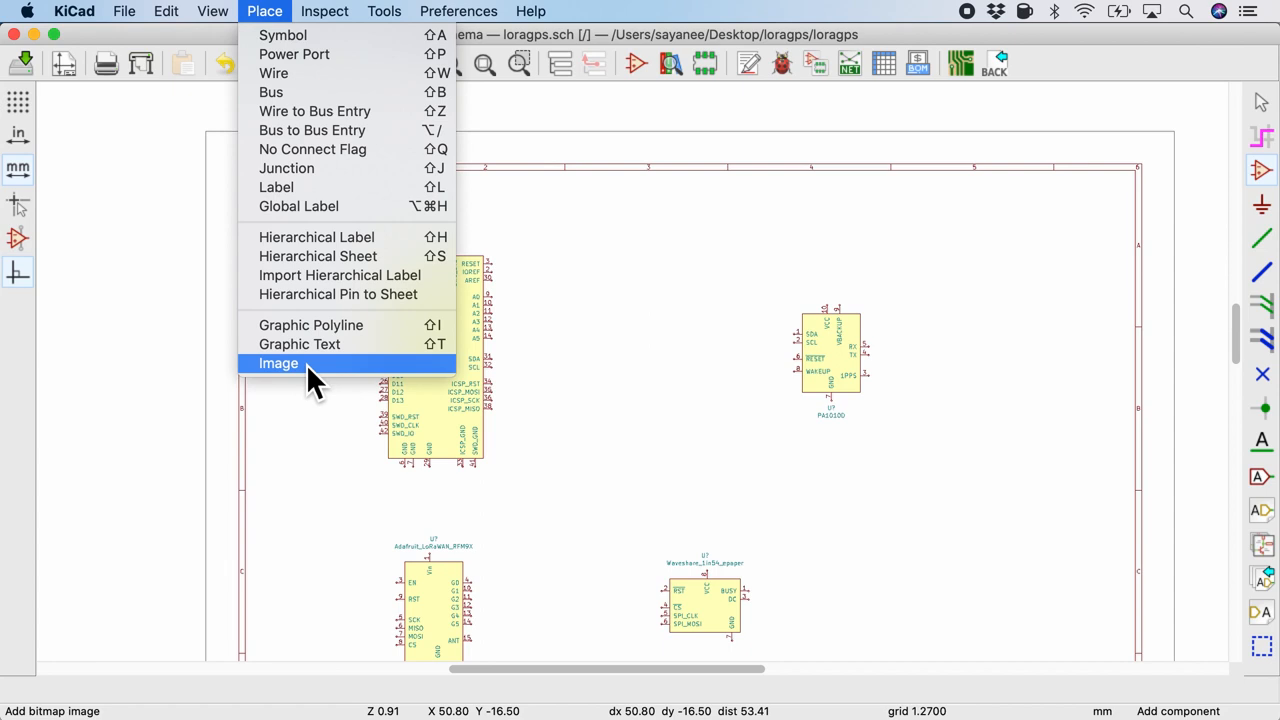
mouse_move(305, 390)
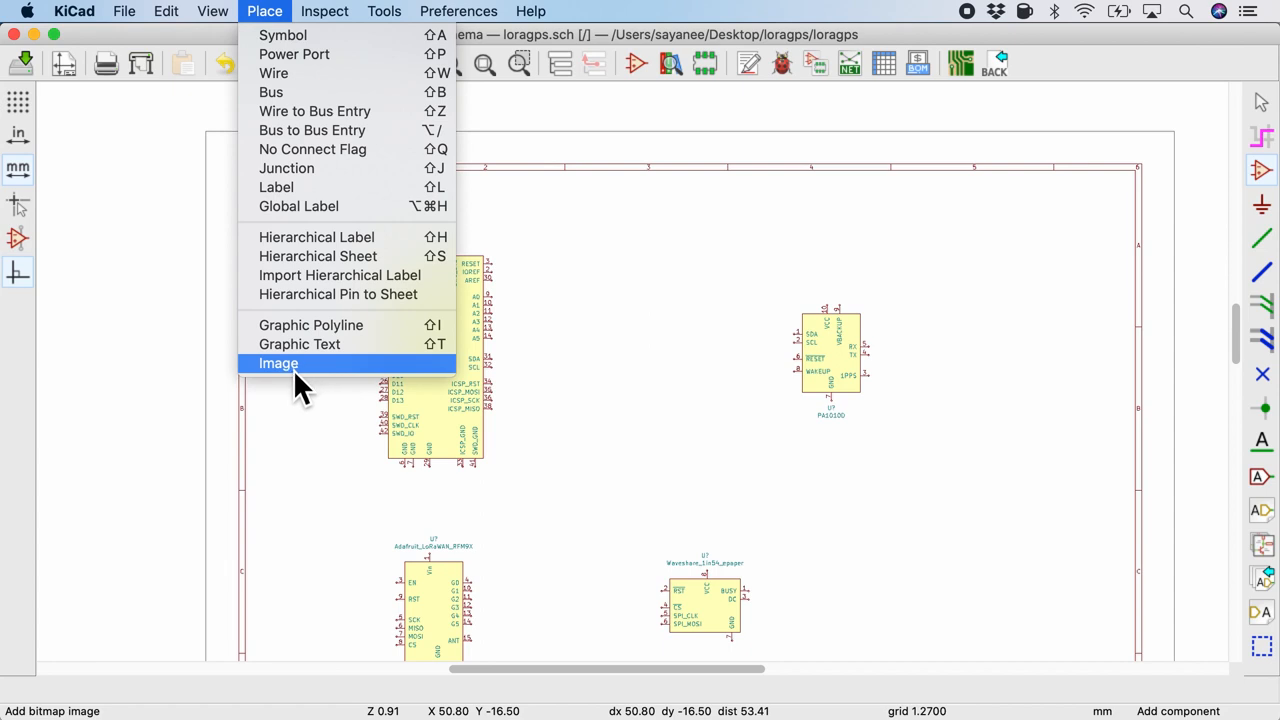
click(279, 363)
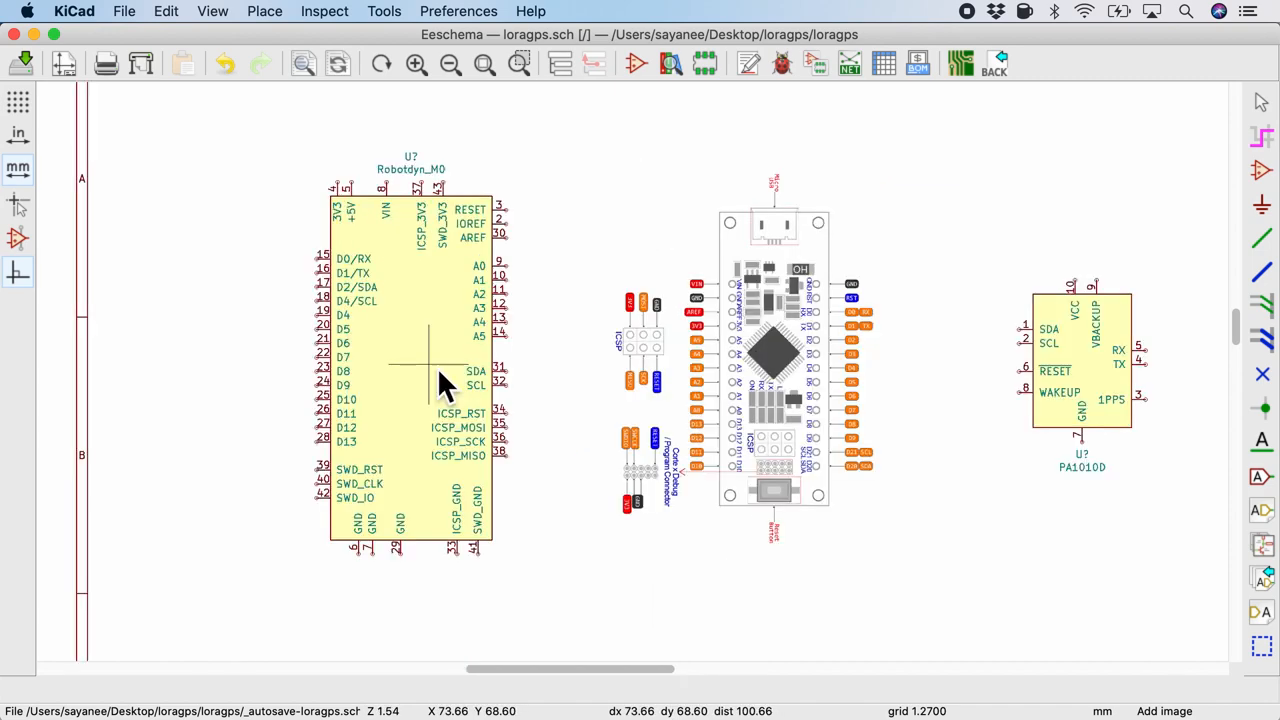
right_click(445, 385)
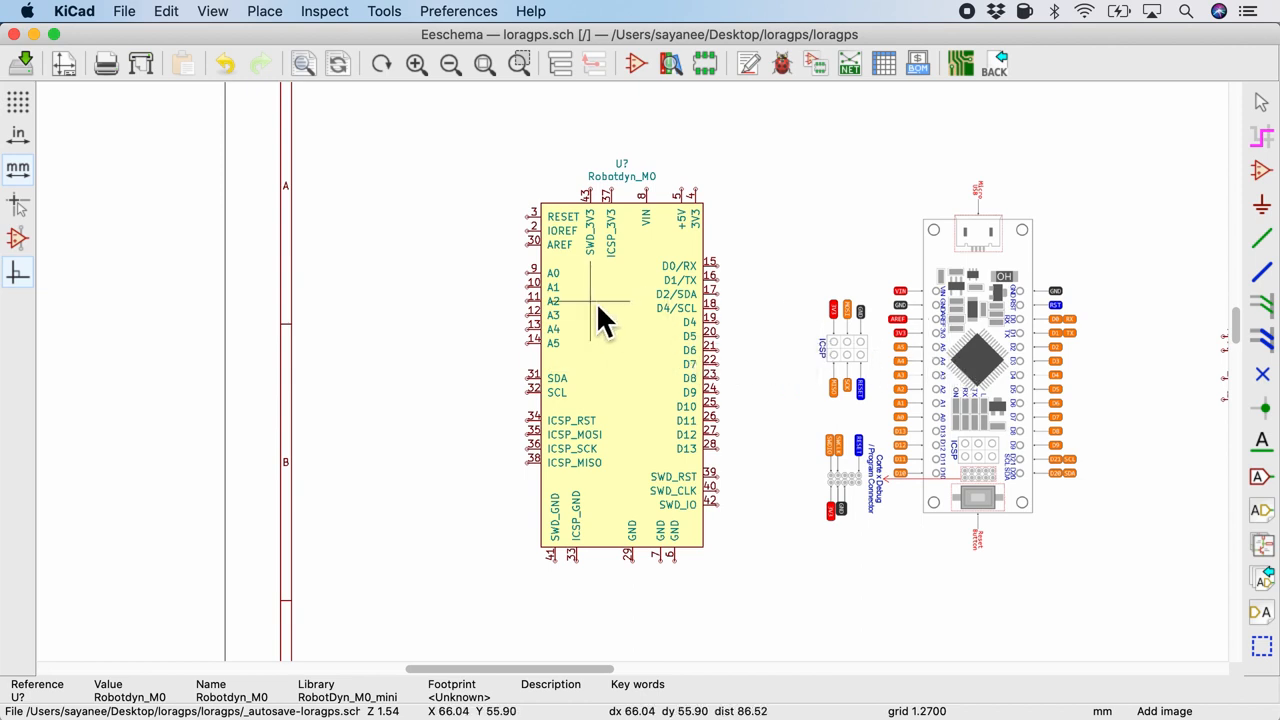
mouse_move(810, 375)
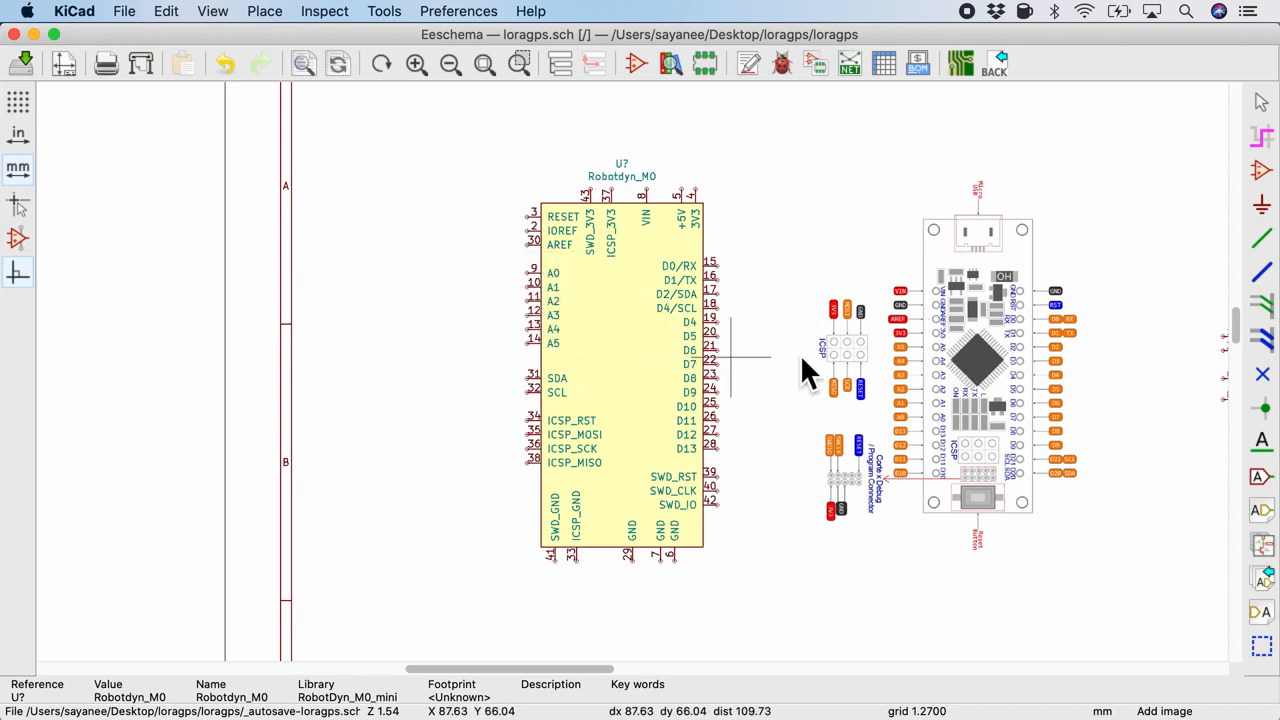
mouse_move(935, 340)
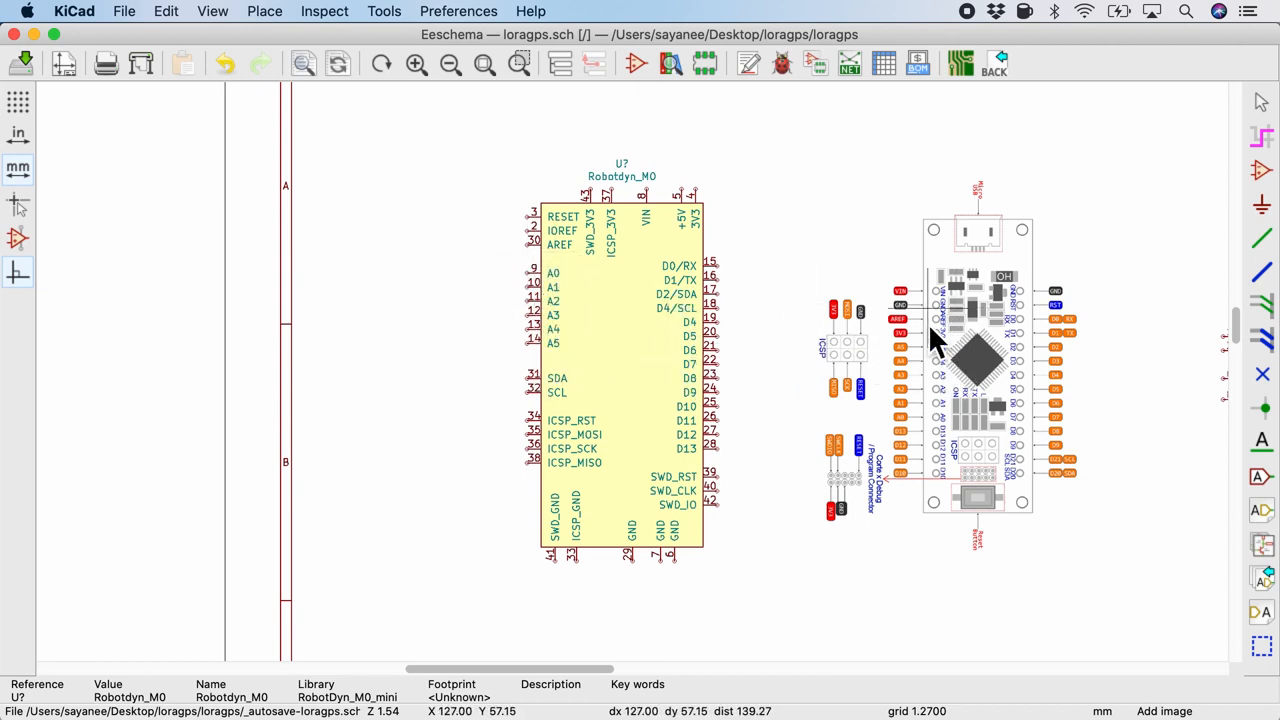
mouse_move(975, 390)
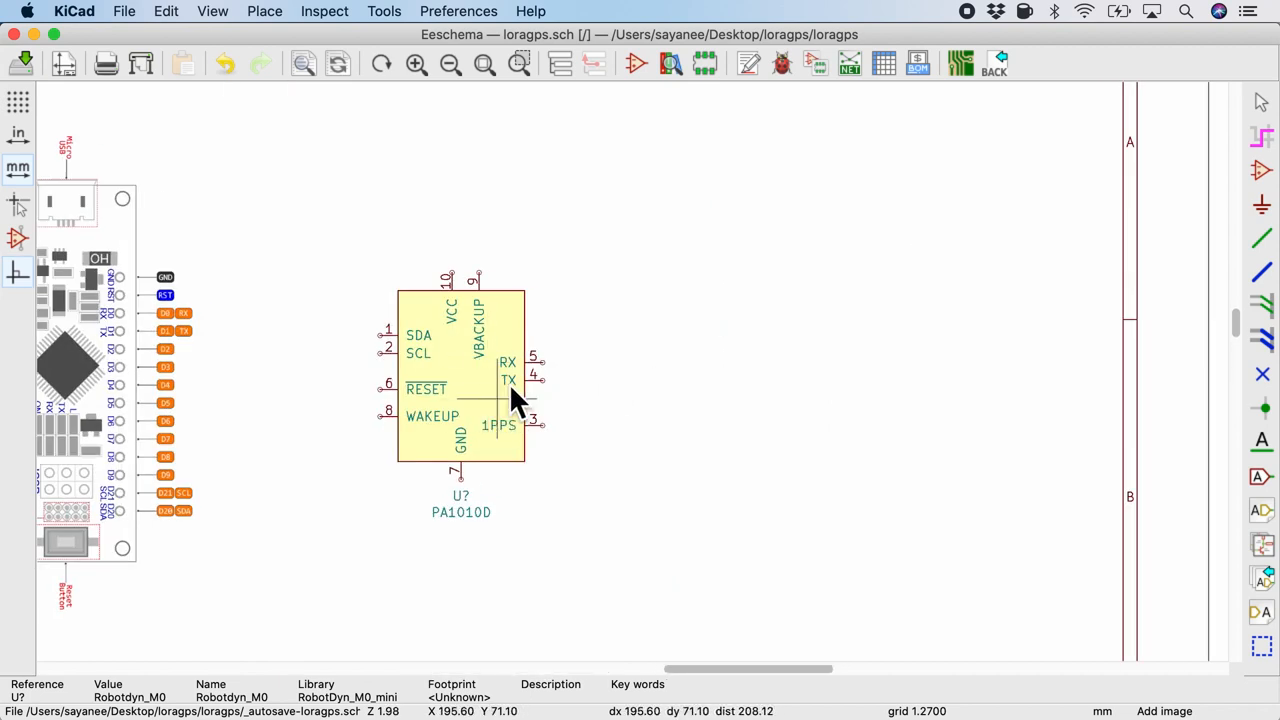
mouse_move(525, 400)
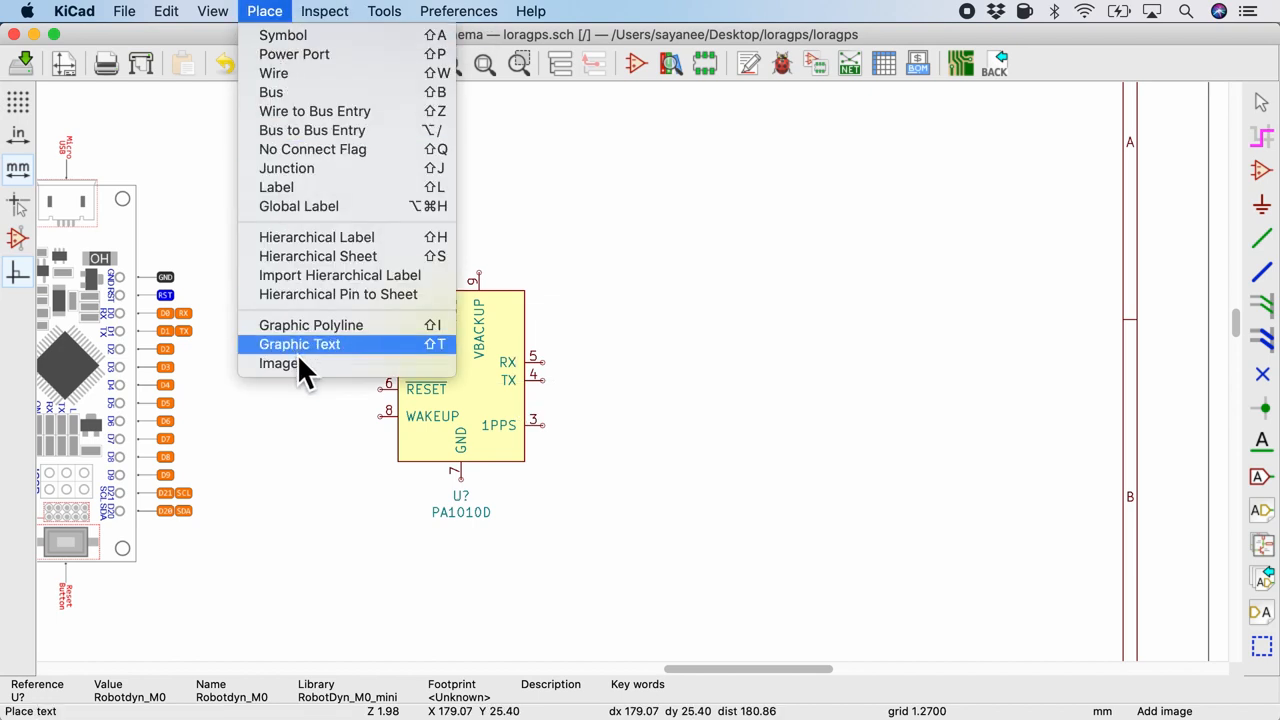
click(278, 363)
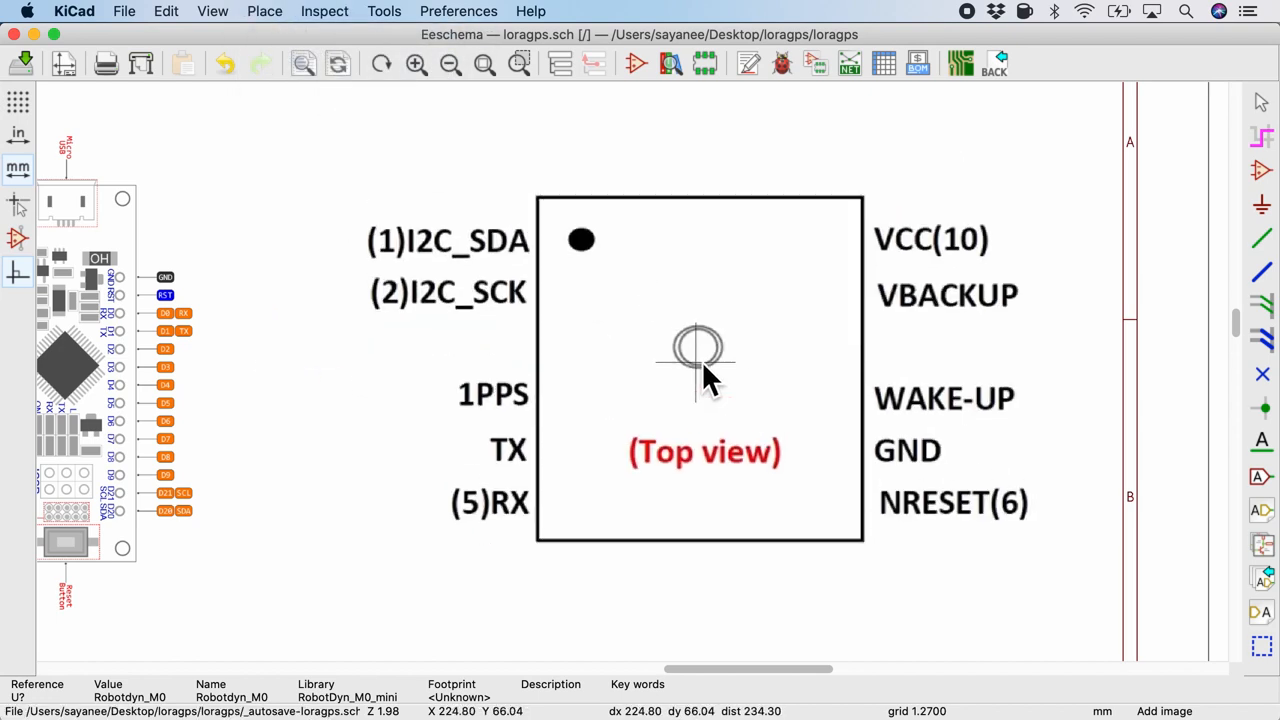
double_click(700, 360)
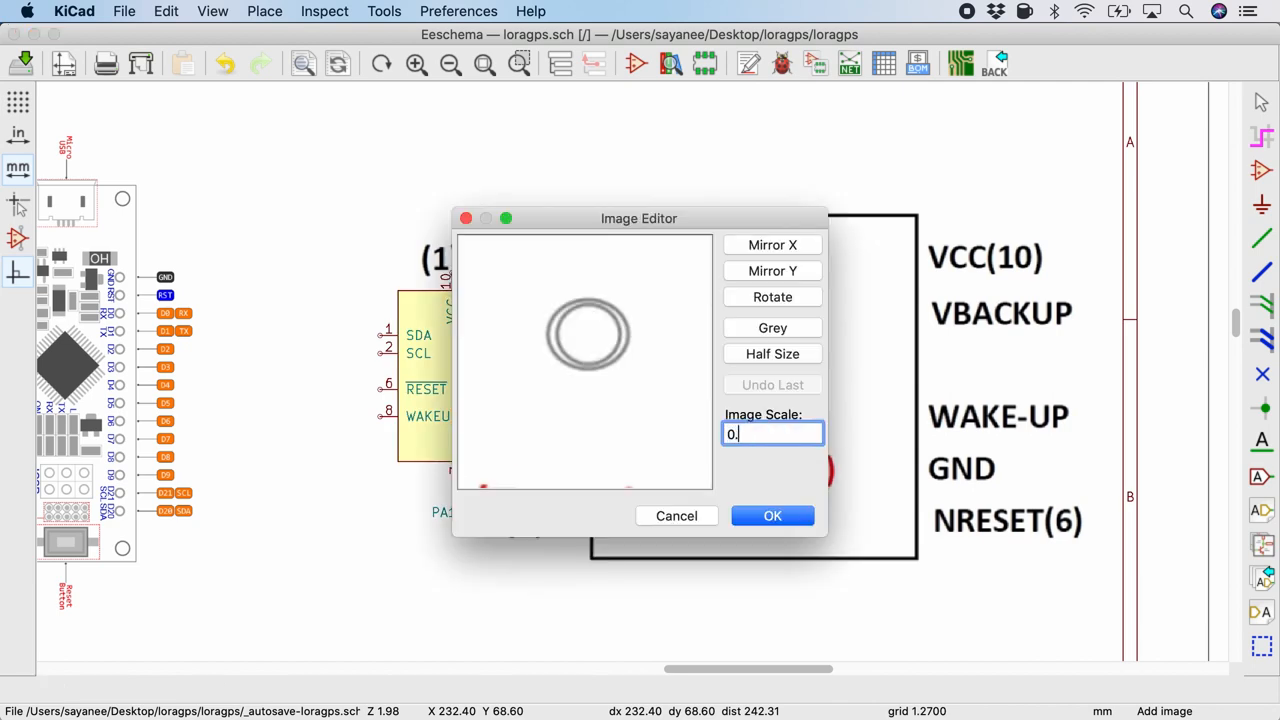
click(772, 515)
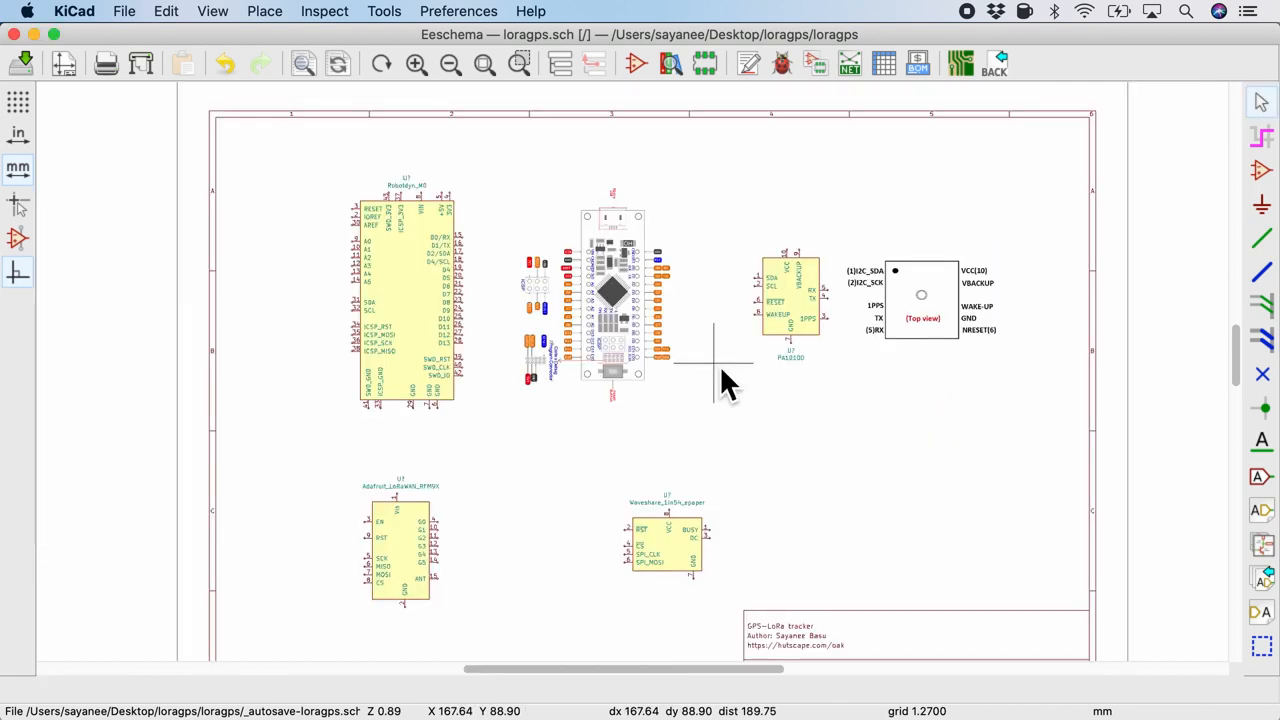
mouse_move(745, 525)
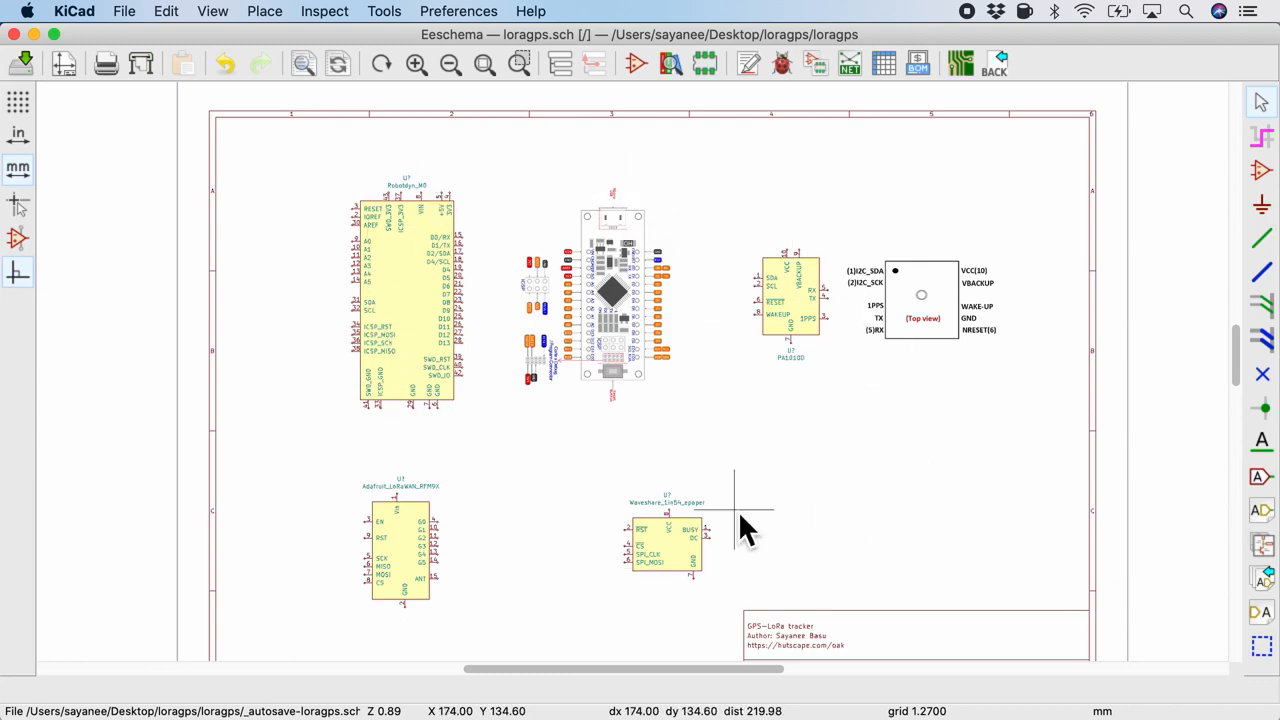
mouse_move(425, 285)
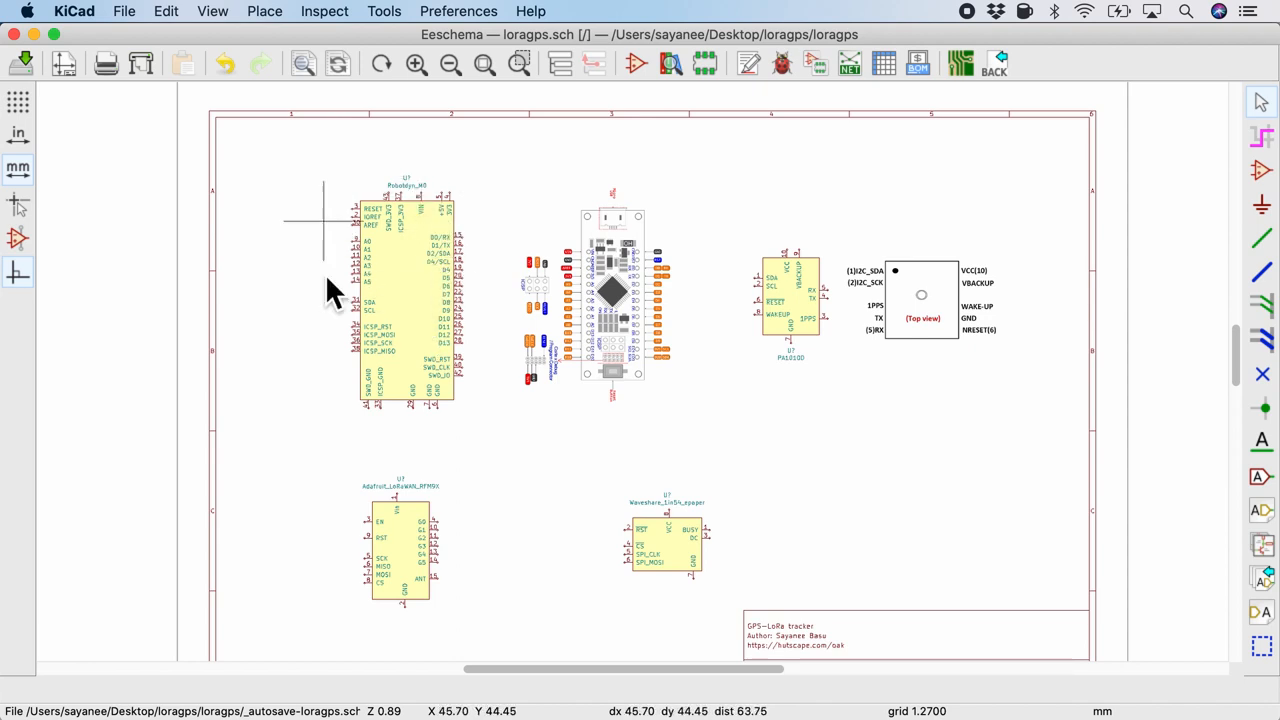
mouse_move(515, 405)
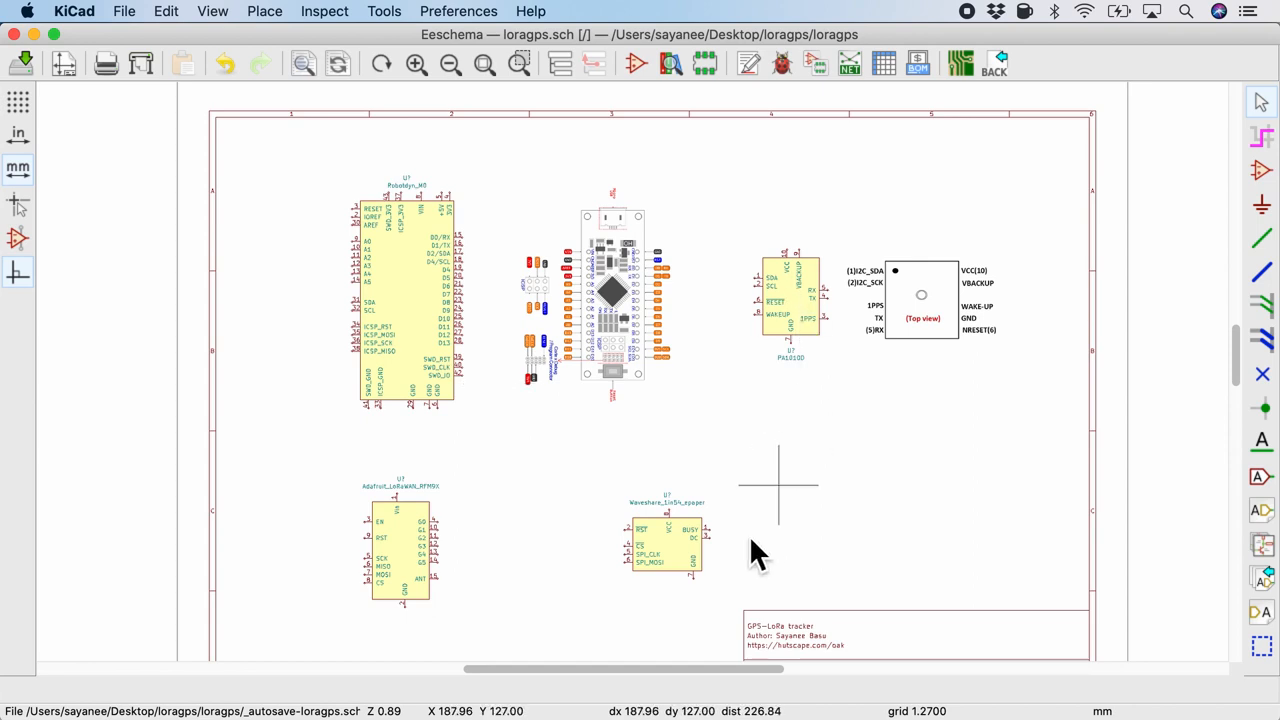
mouse_move(815, 355)
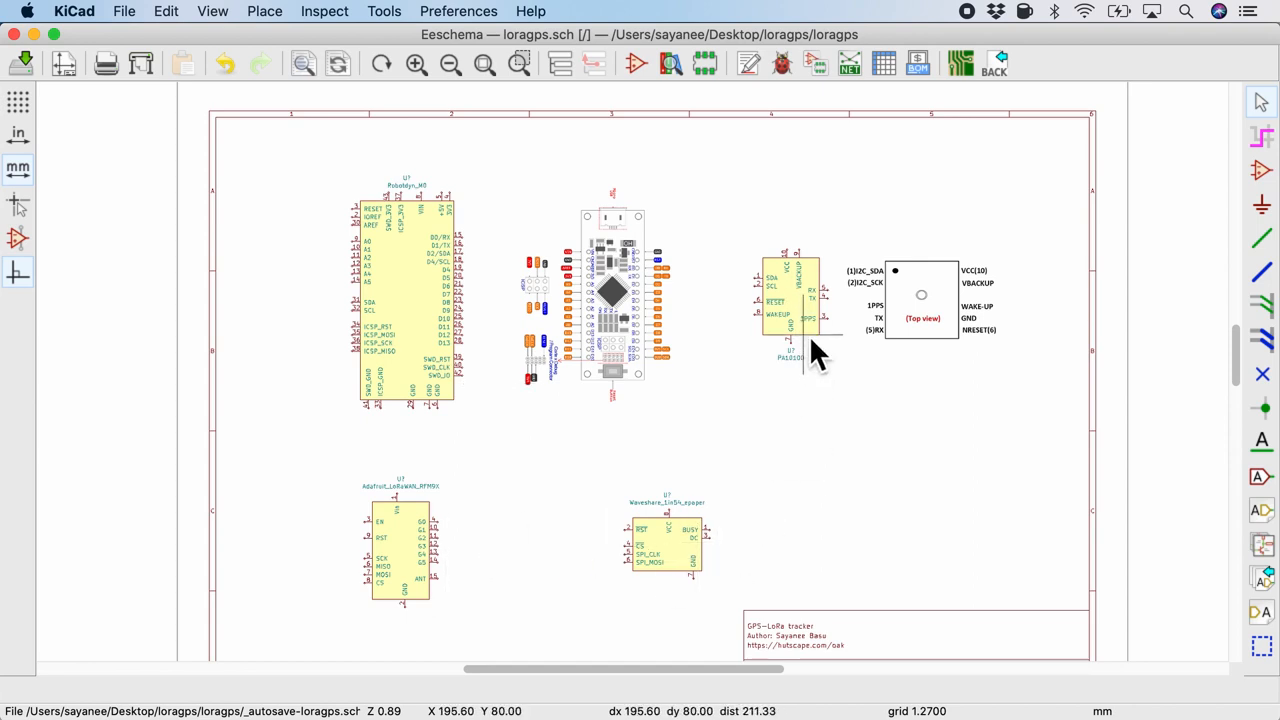
mouse_move(775, 320)
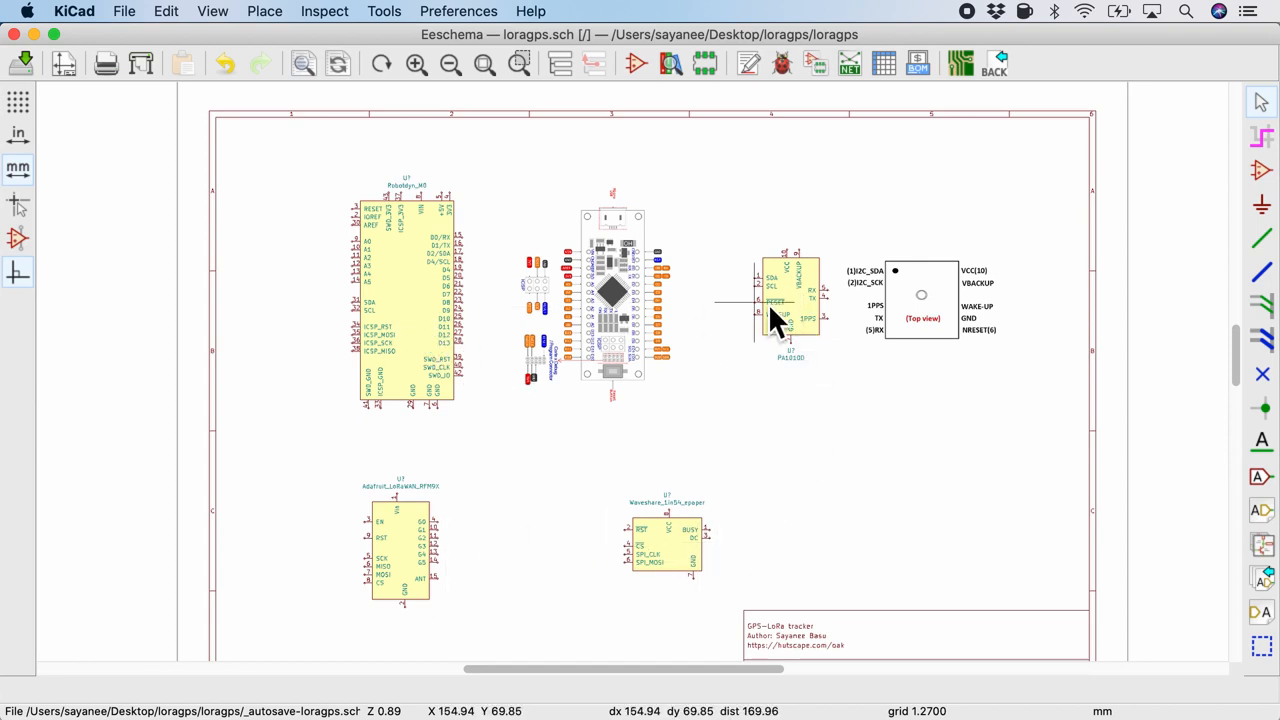
mouse_move(800, 320)
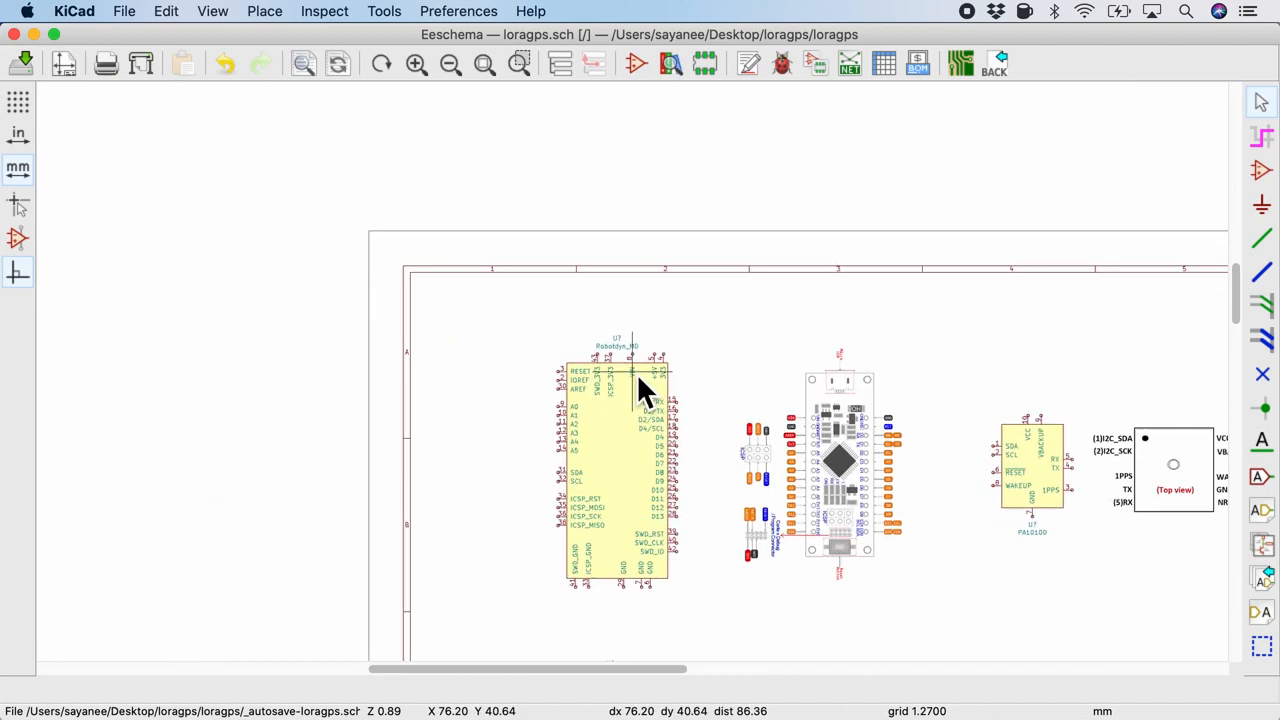
Add +5V and PWR_FLAG power symbols for the Robotdyn_M0 supply.
scroll(up, 3)
text(5v)
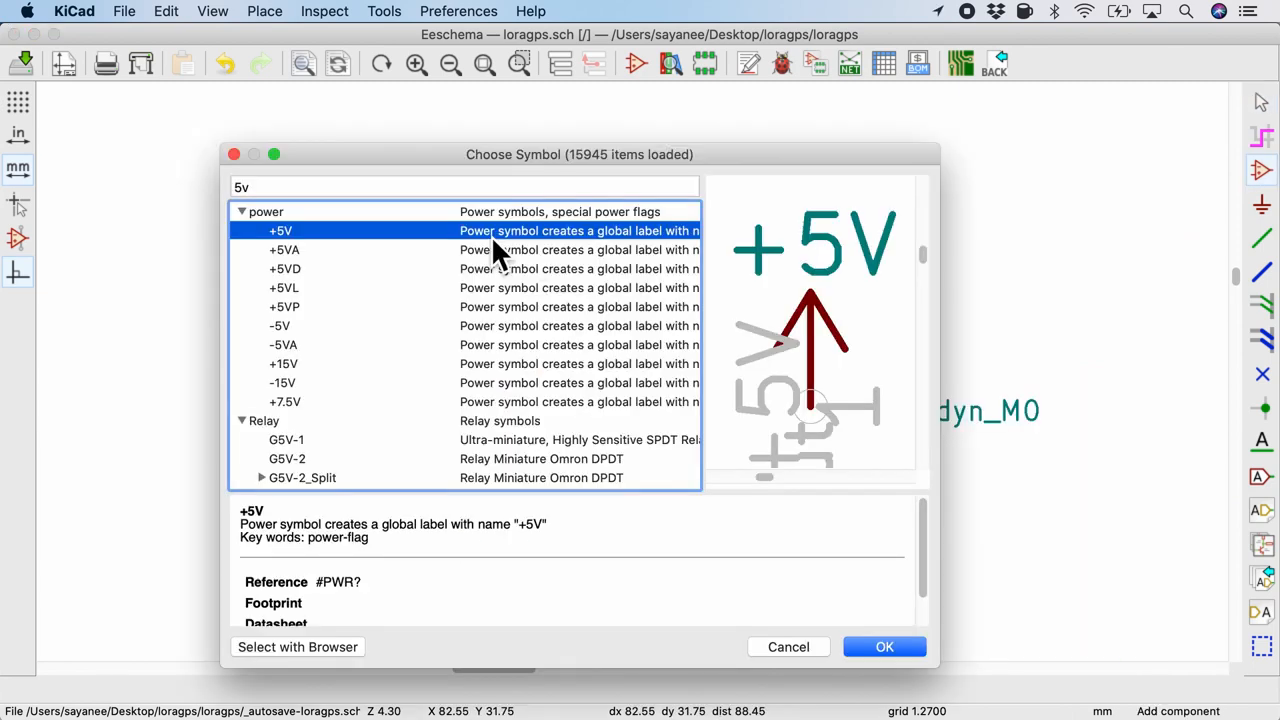
click(884, 646)
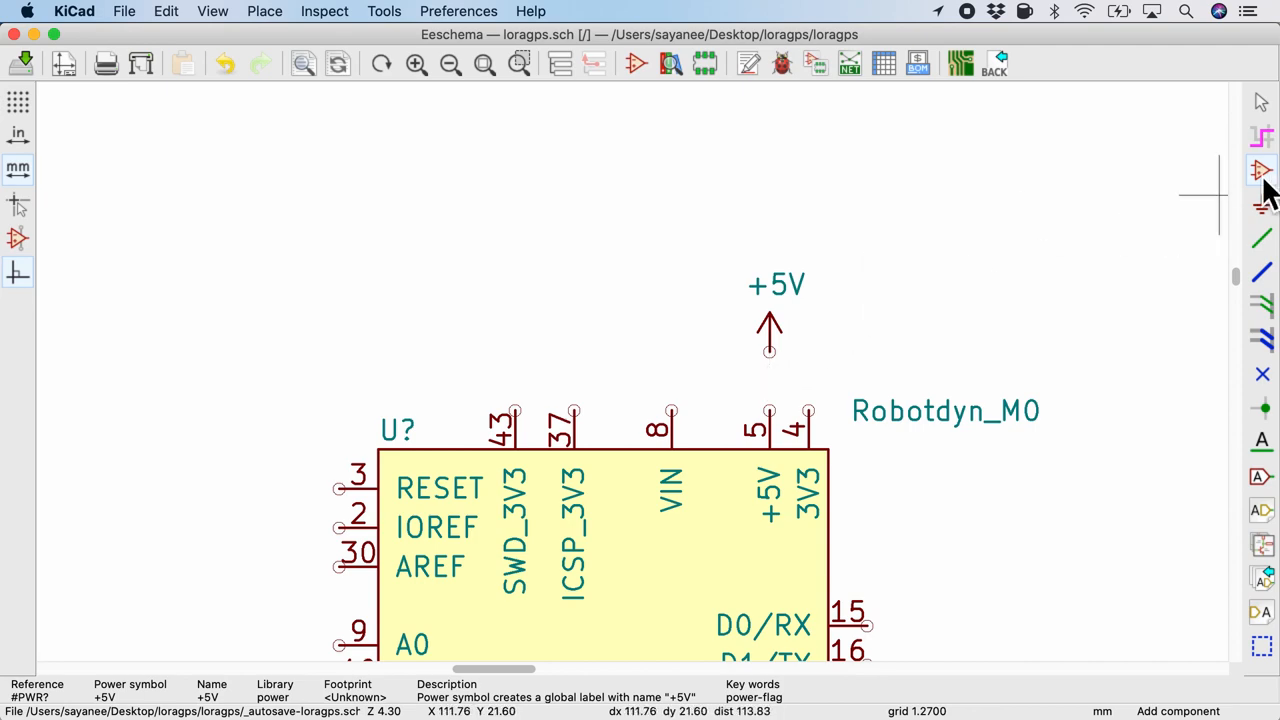
click(1261, 170)
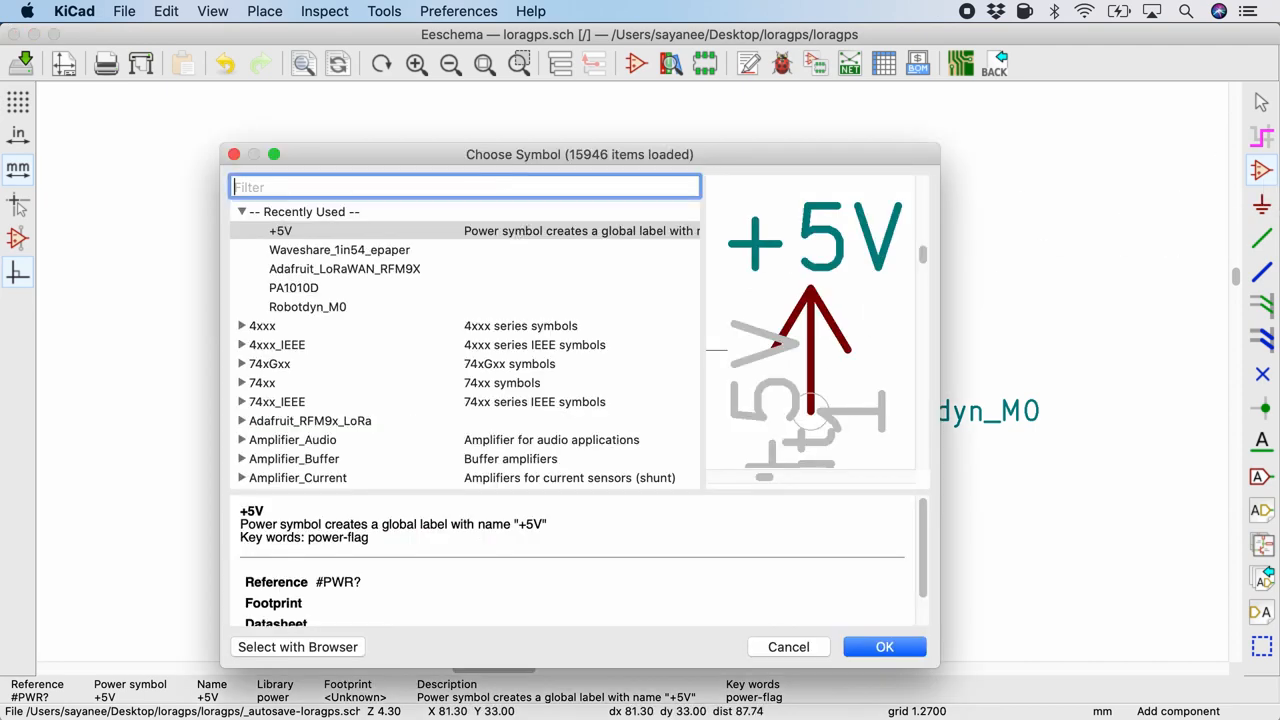
text(pwr)
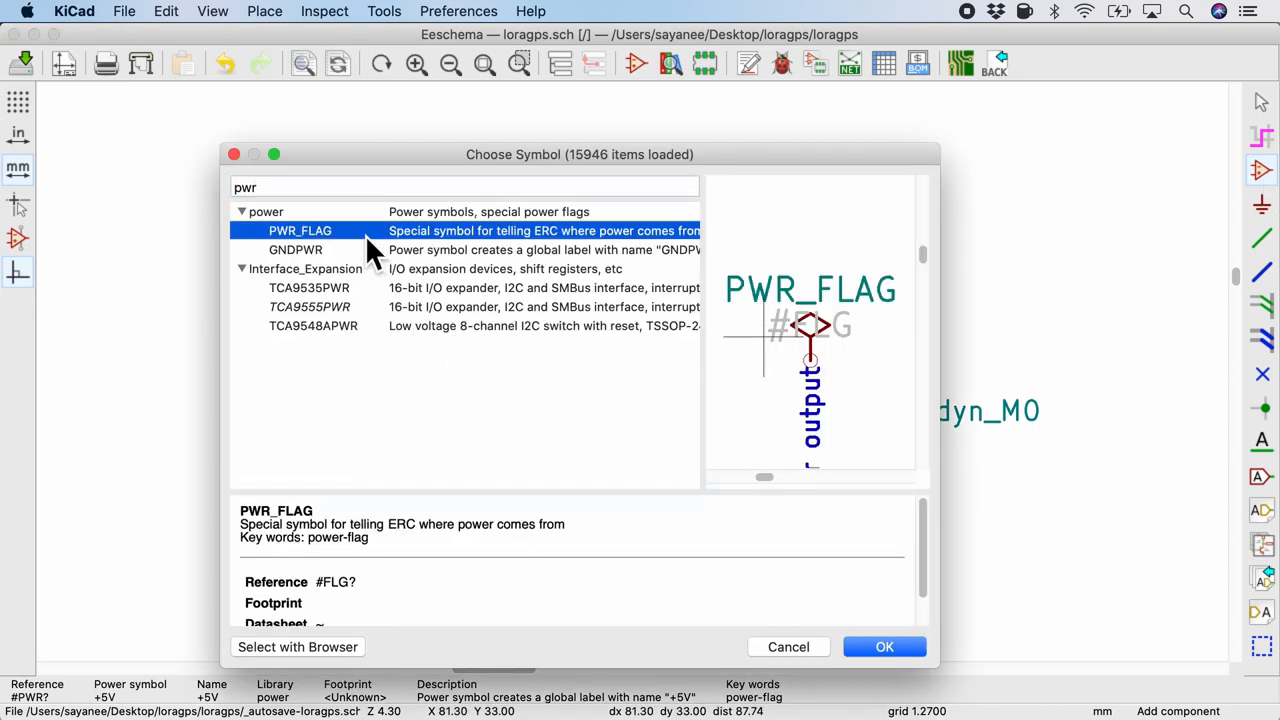
click(884, 646)
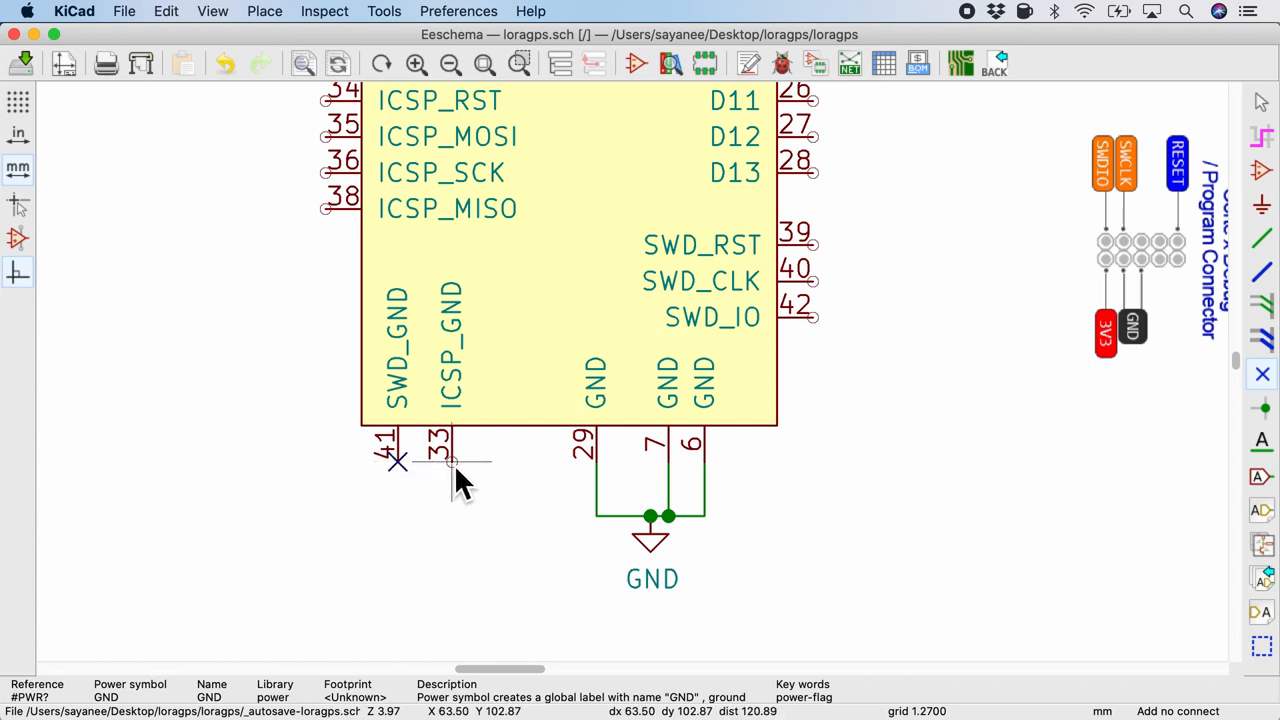
mouse_move(445, 470)
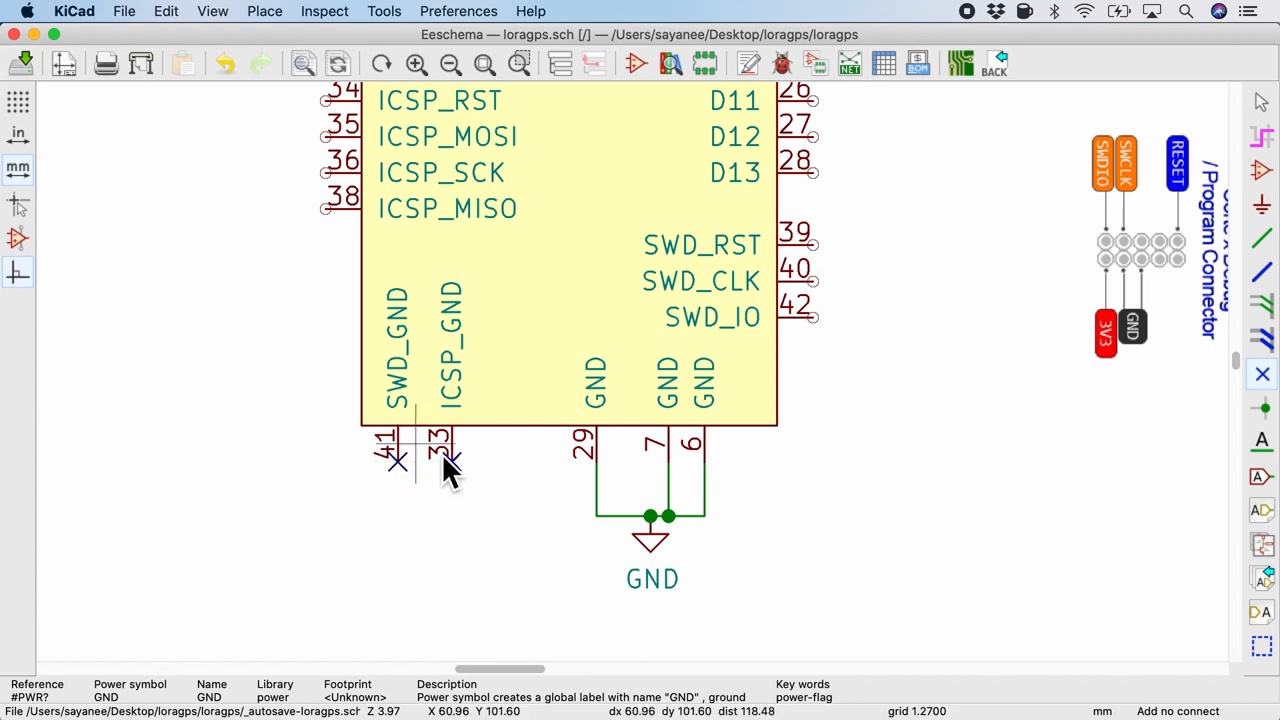
scroll(down, 3)
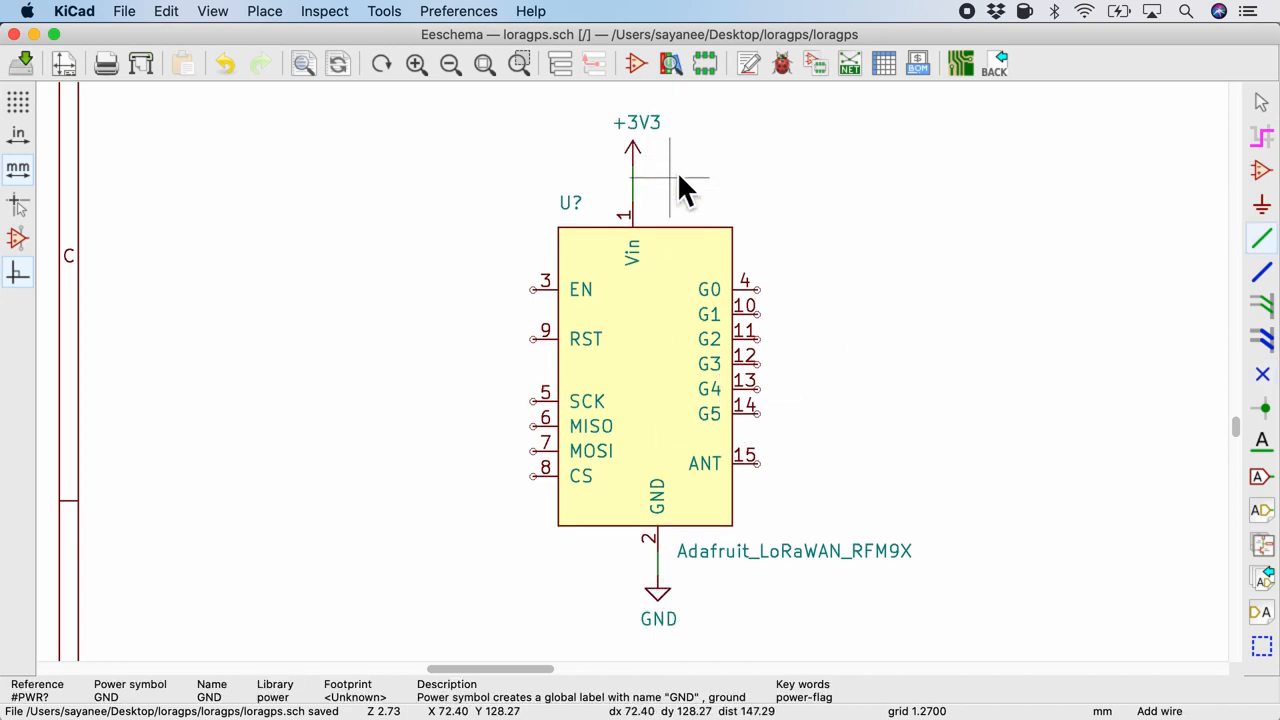
mouse_move(760, 530)
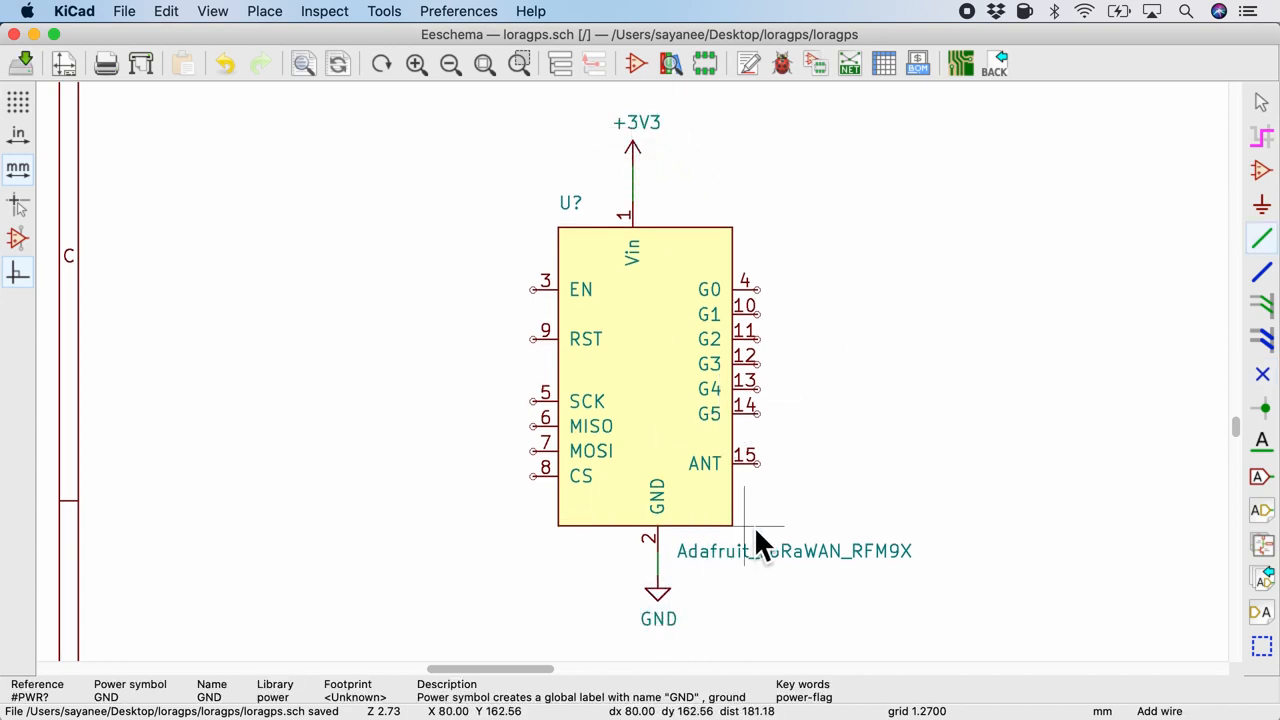
Scroll down the sheet toward the GPS, LoRa and e-paper modules' supply pins.
scroll(down, 3)
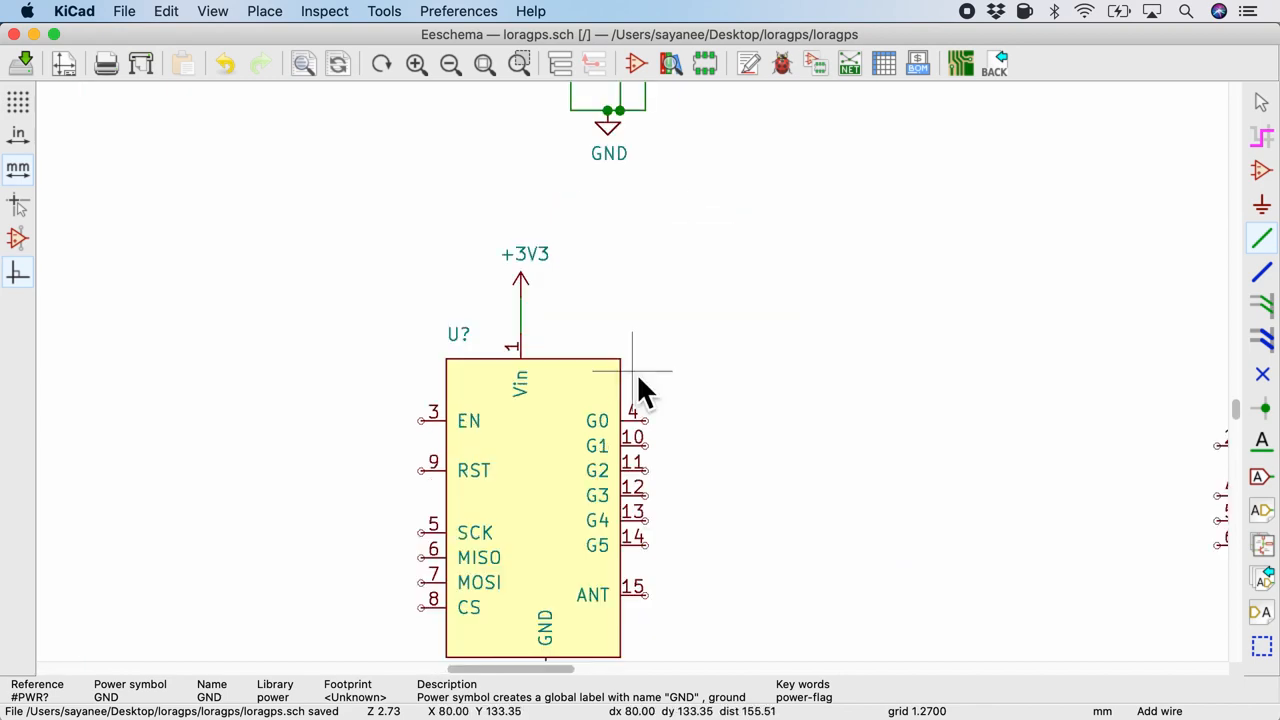
scroll(down, 3)
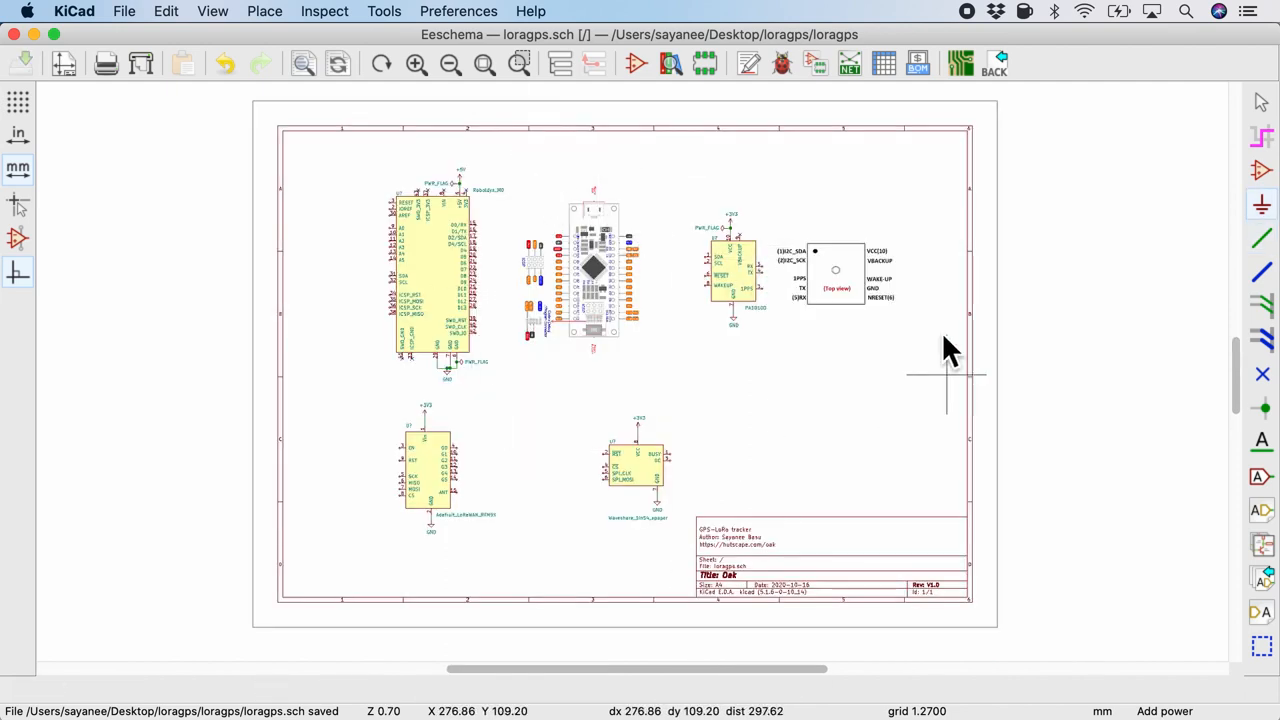
mouse_move(490, 295)
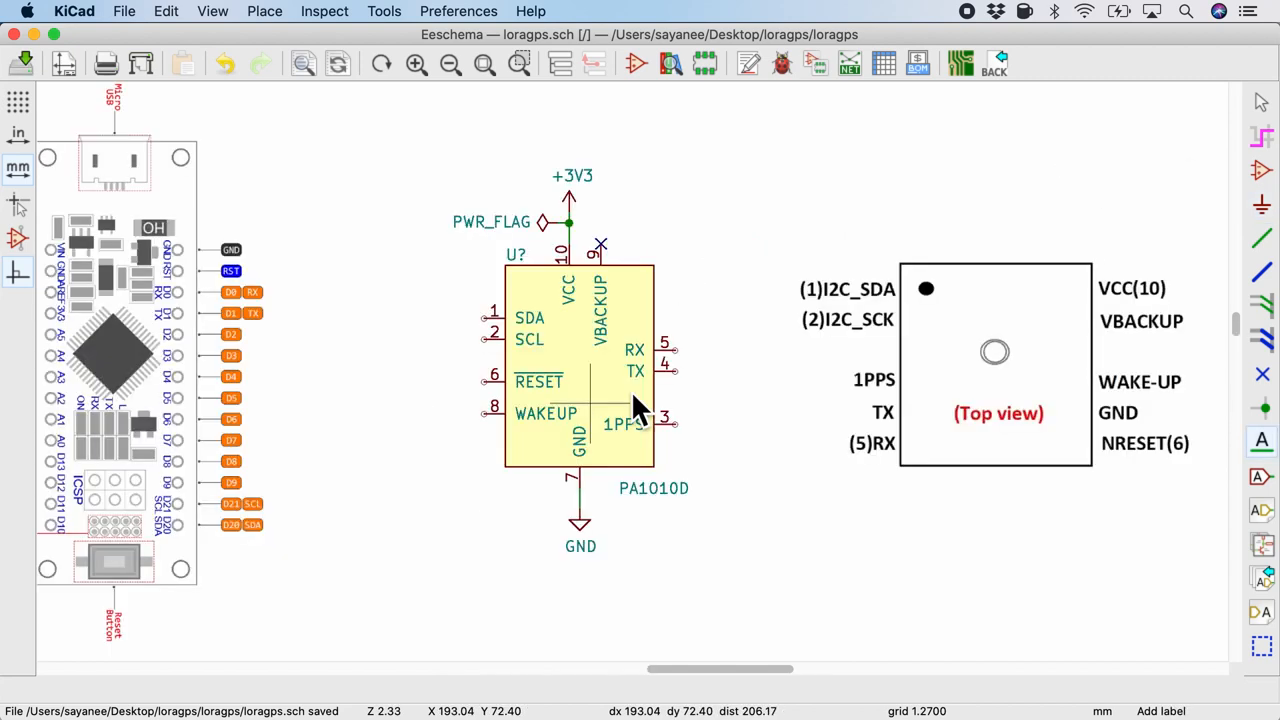
mouse_move(640, 370)
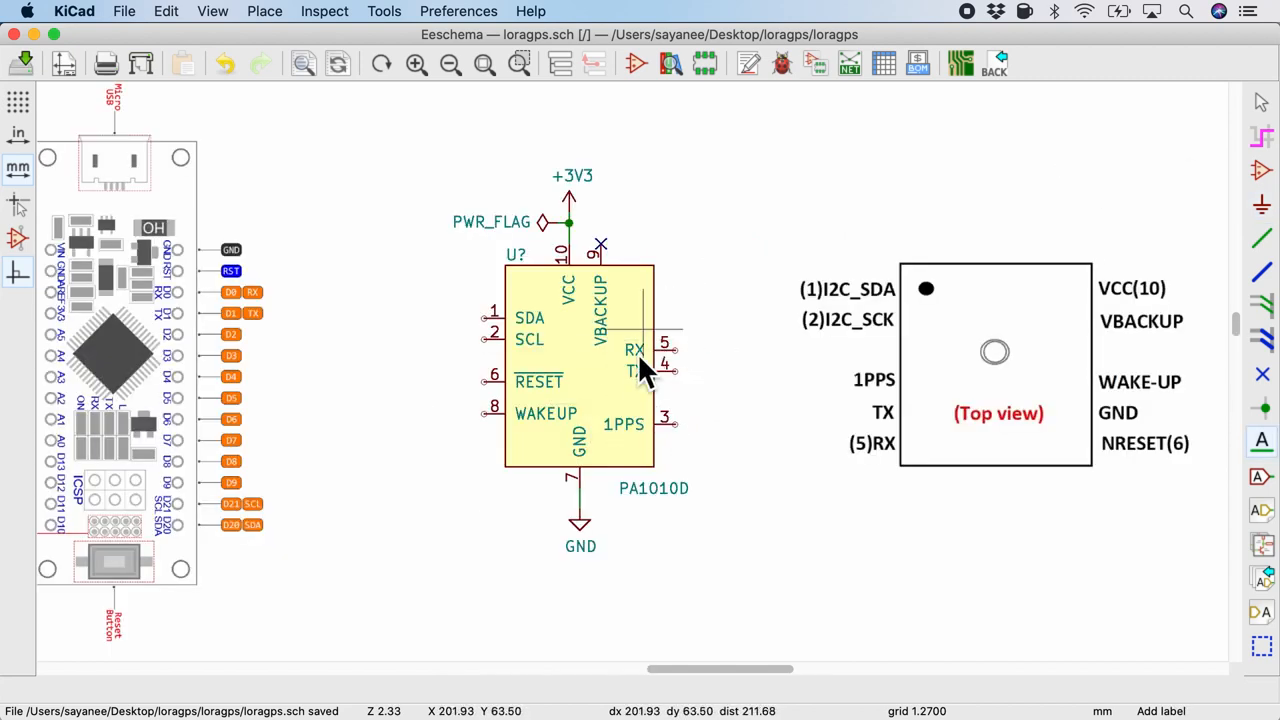
mouse_move(688, 390)
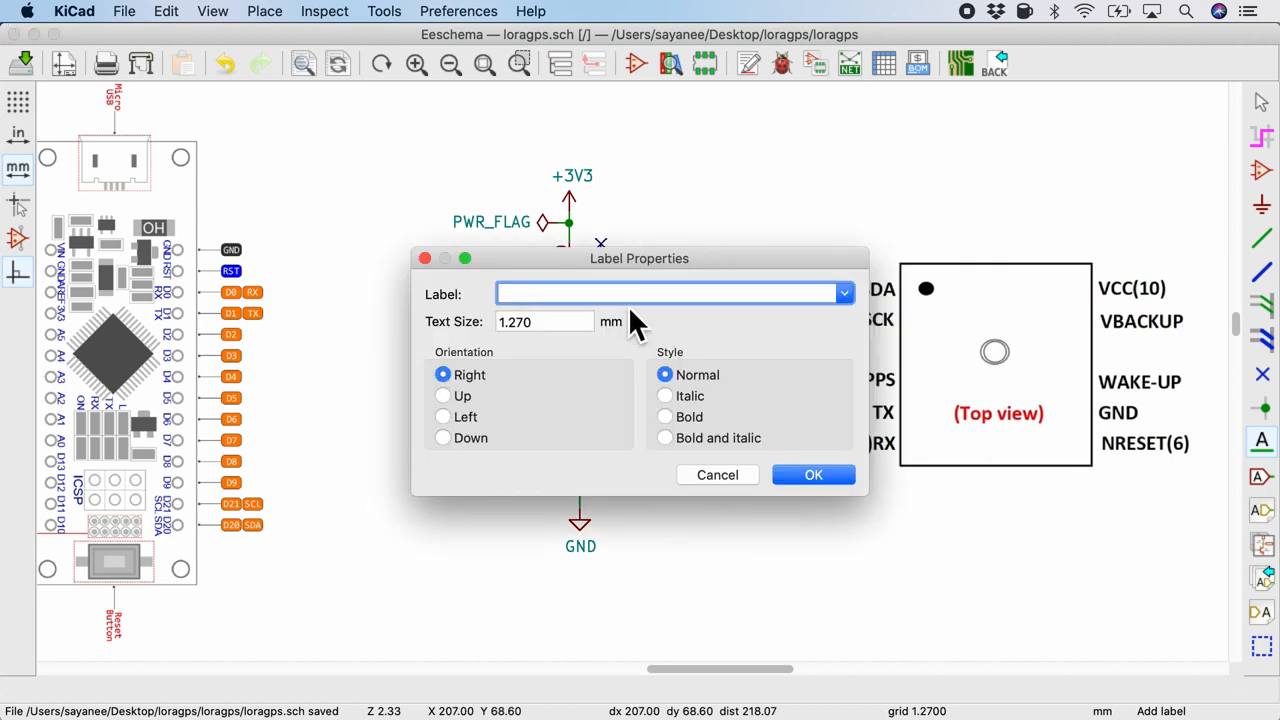
Label GPS TX as GPS_DATA, add an R_Small pull-up on RX, and label the M0 GPS_DATA.
text(GPS_DATA)
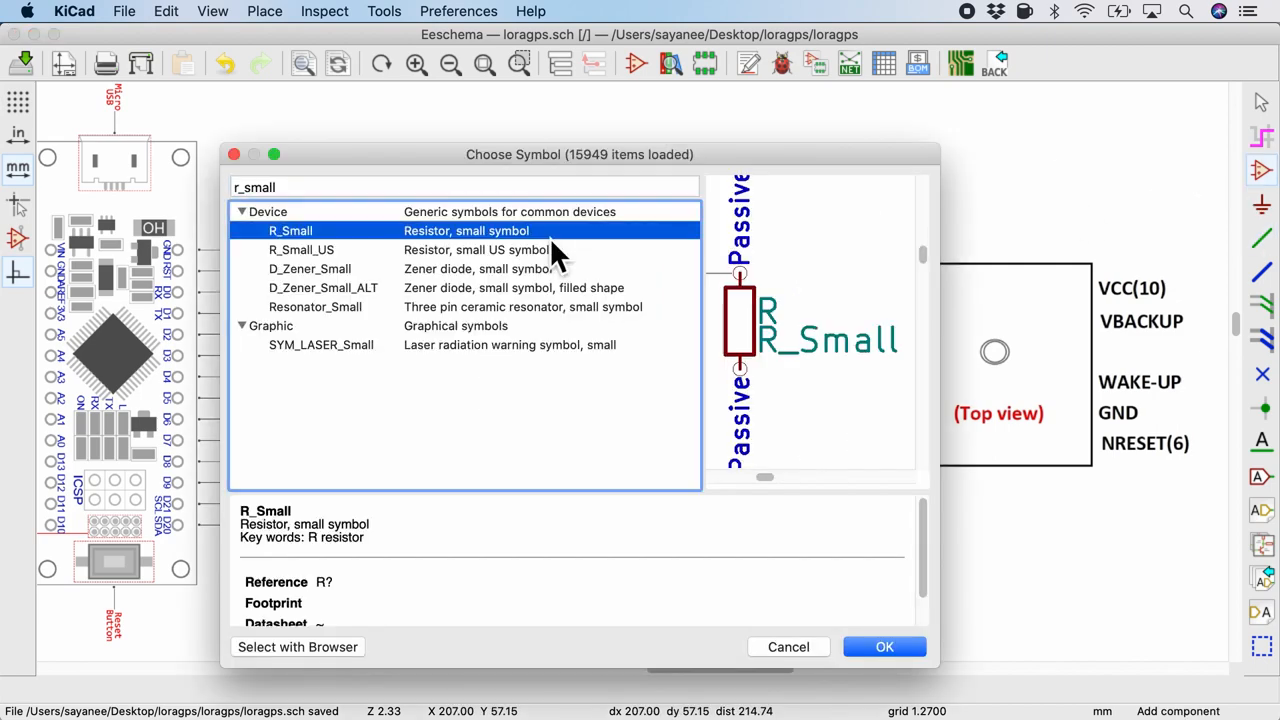
click(883, 646)
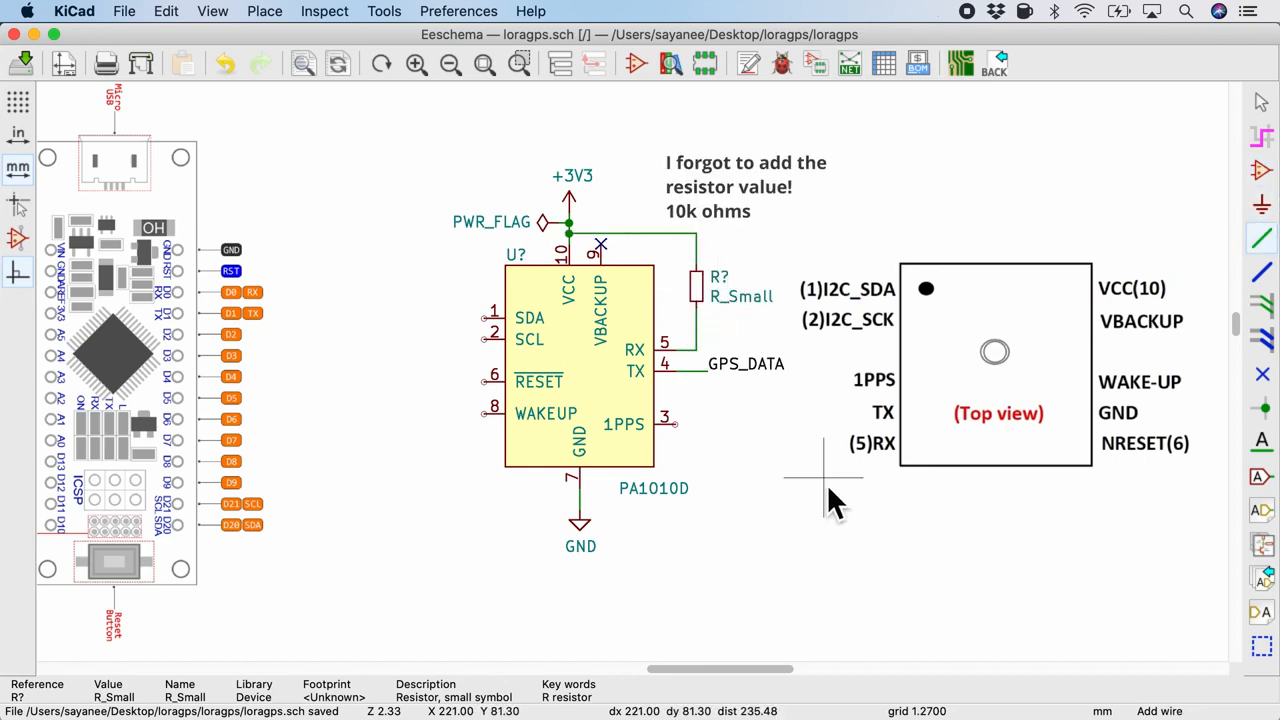
mouse_move(670, 395)
text(GPS_DATA)
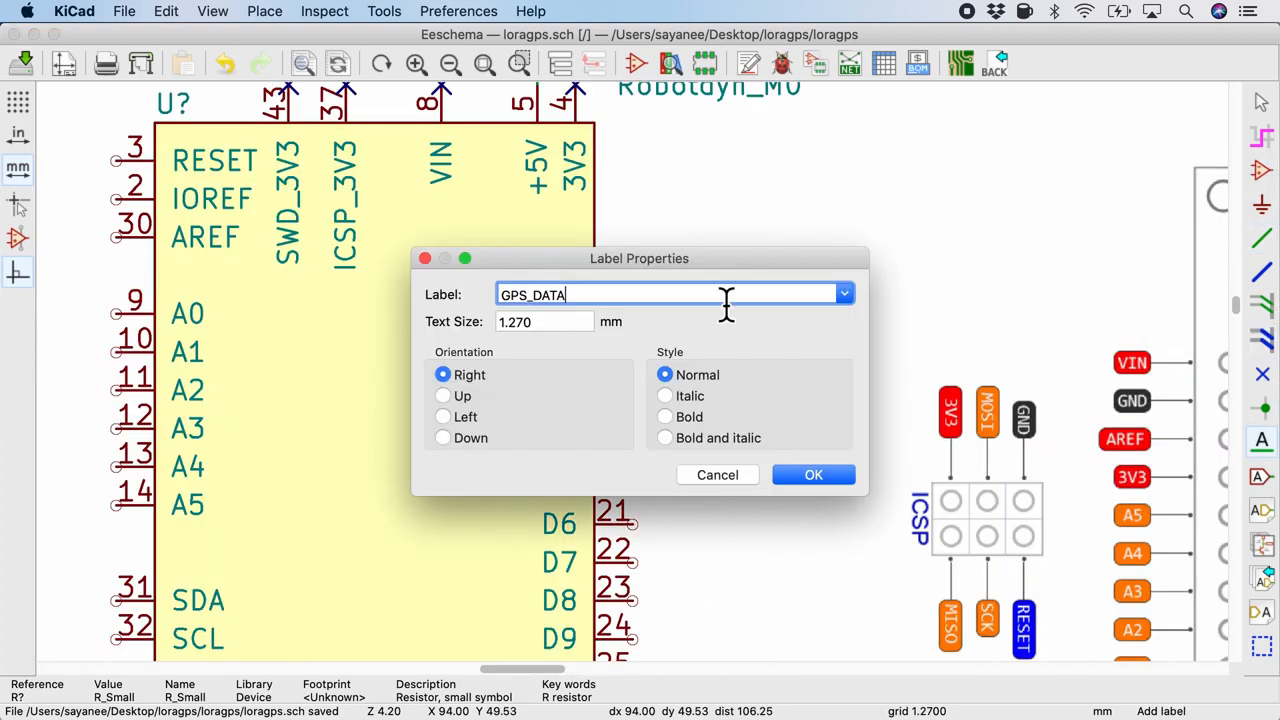
click(813, 474)
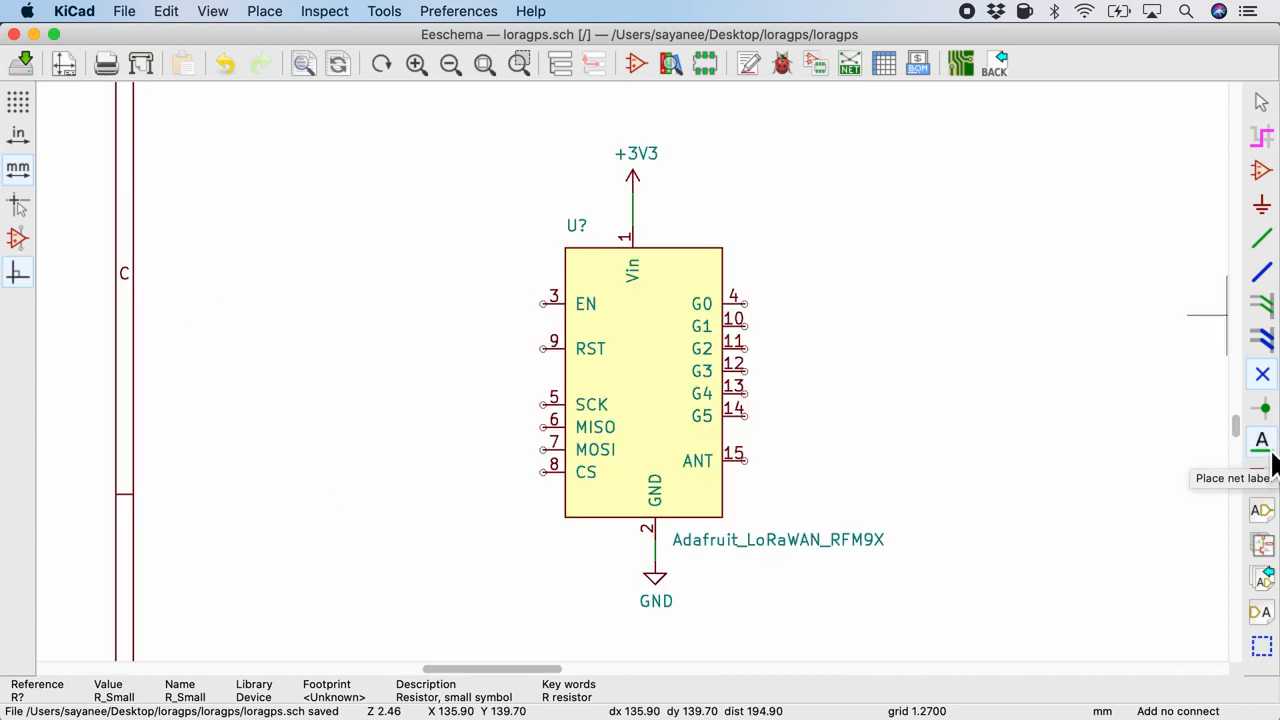
Add CLK, MISO and LORA_CS net labels to the LoRa module's SPI pins.
click(1261, 440)
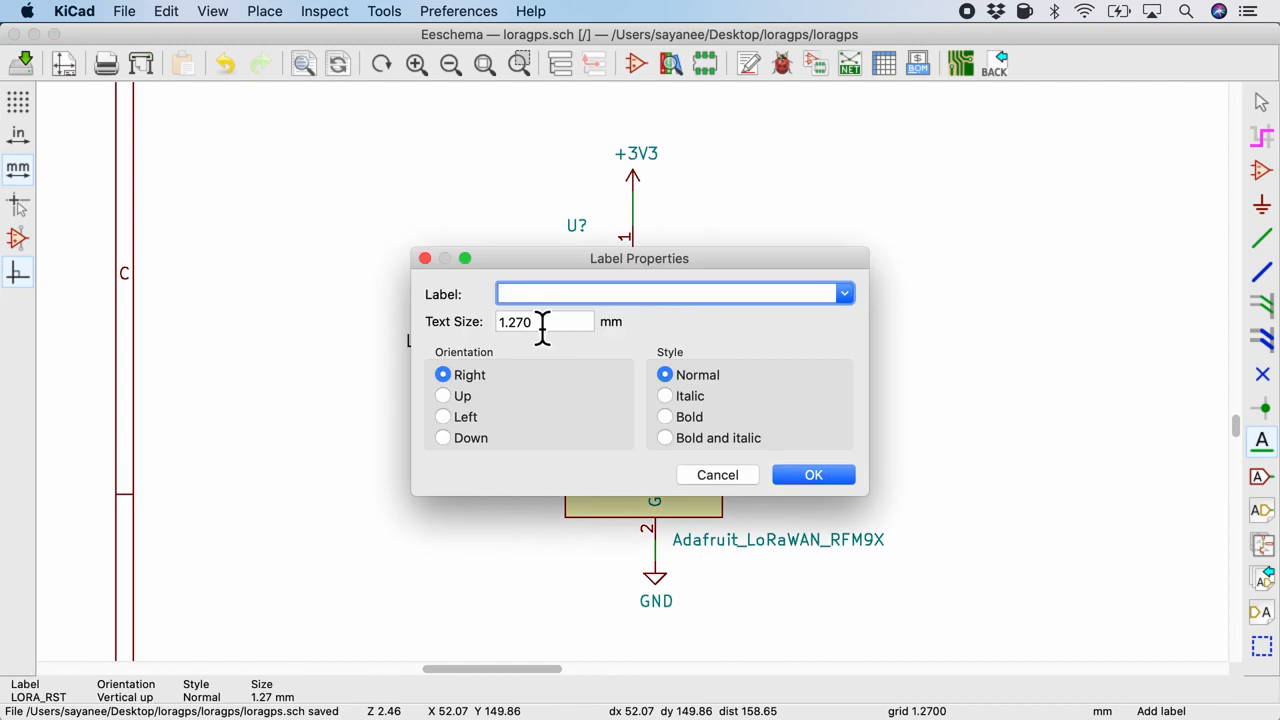
text(CLK)
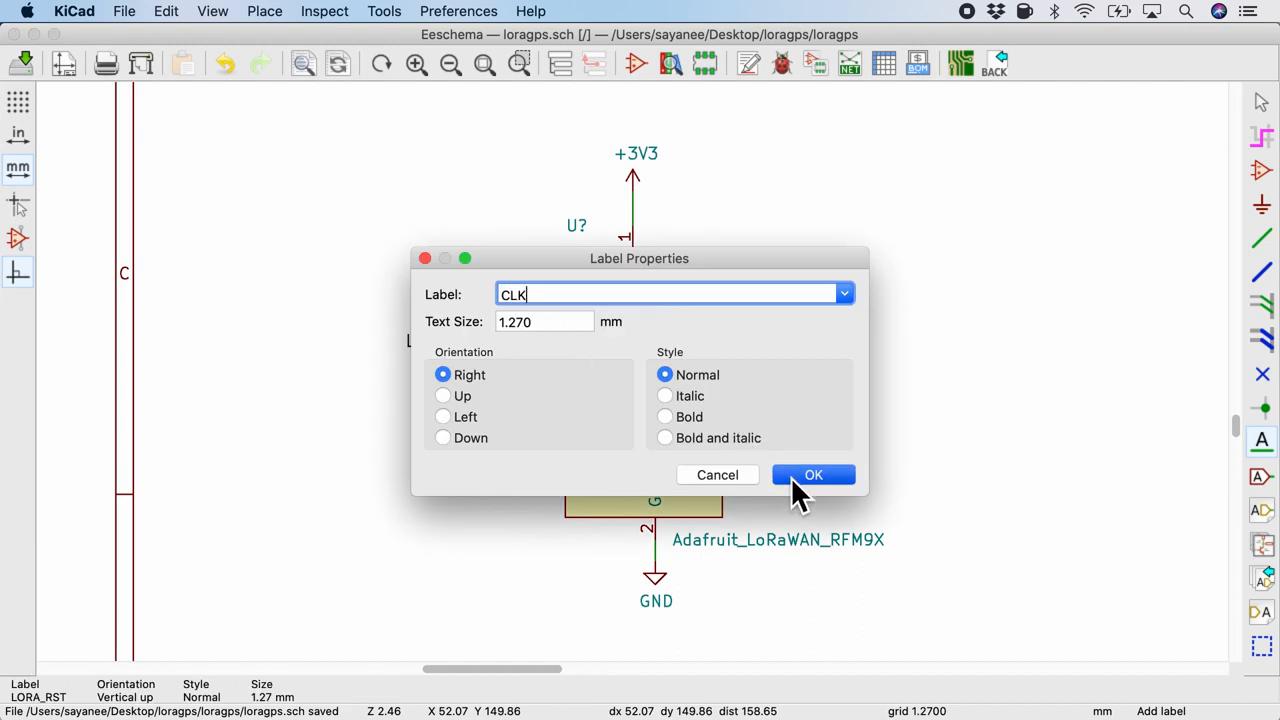
click(813, 474)
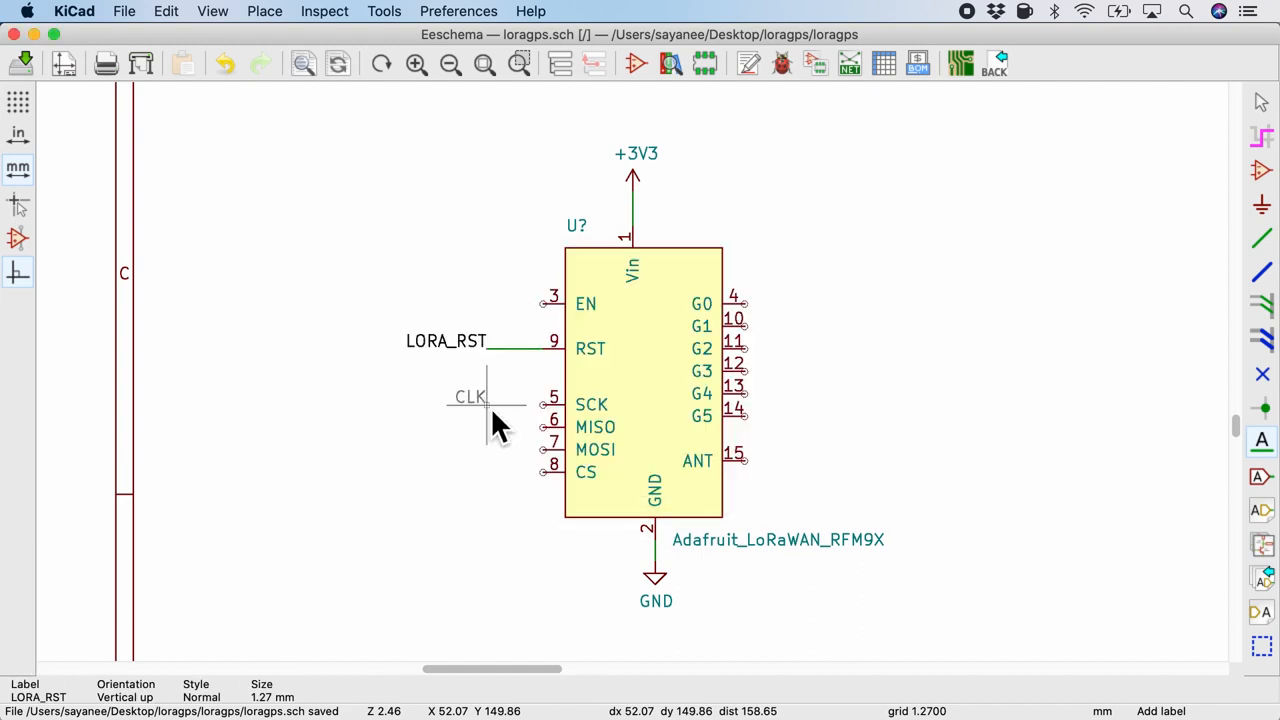
mouse_move(755, 418)
text(MISO)
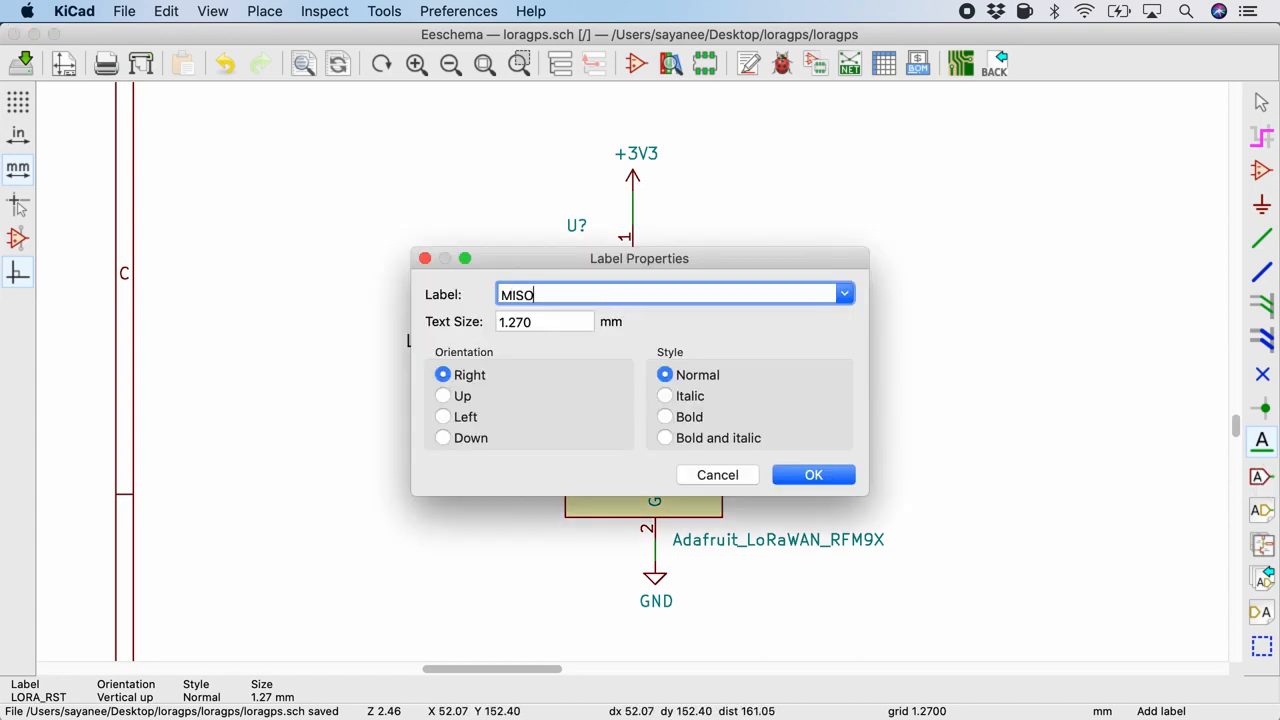
click(813, 474)
text(LORA_CS)
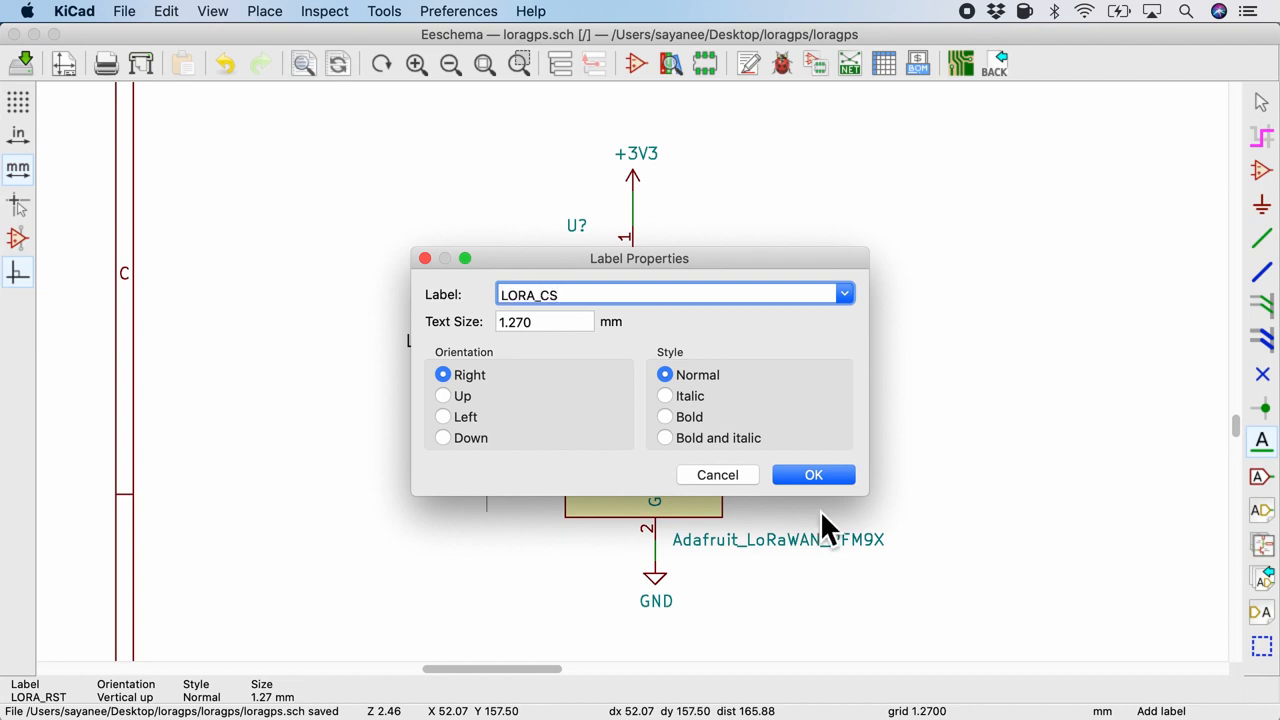
click(813, 474)
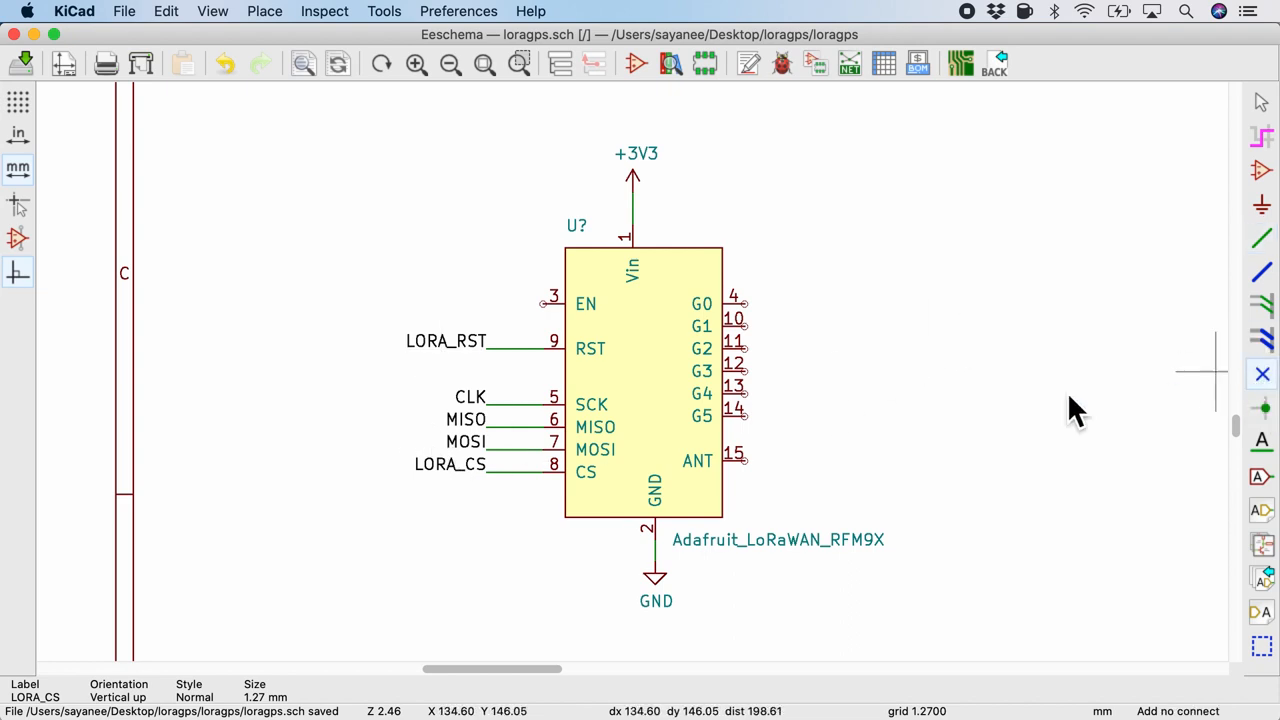
mouse_move(540, 300)
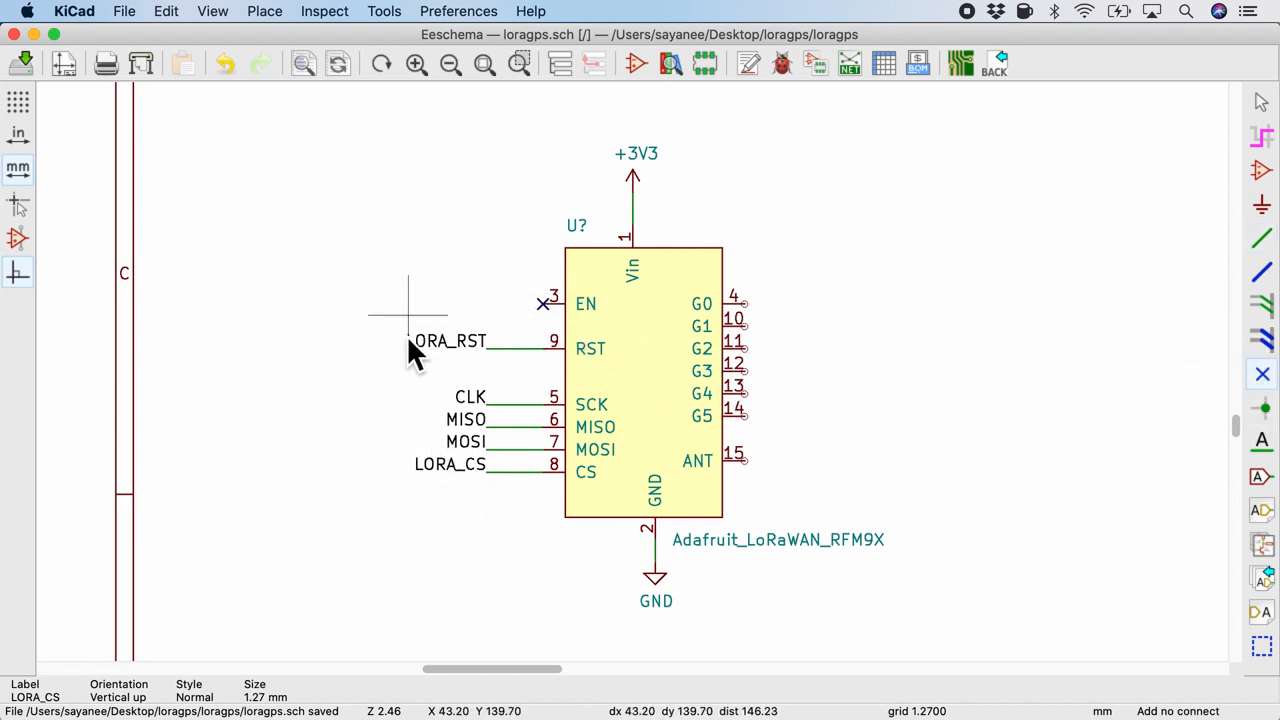
mouse_move(635, 345)
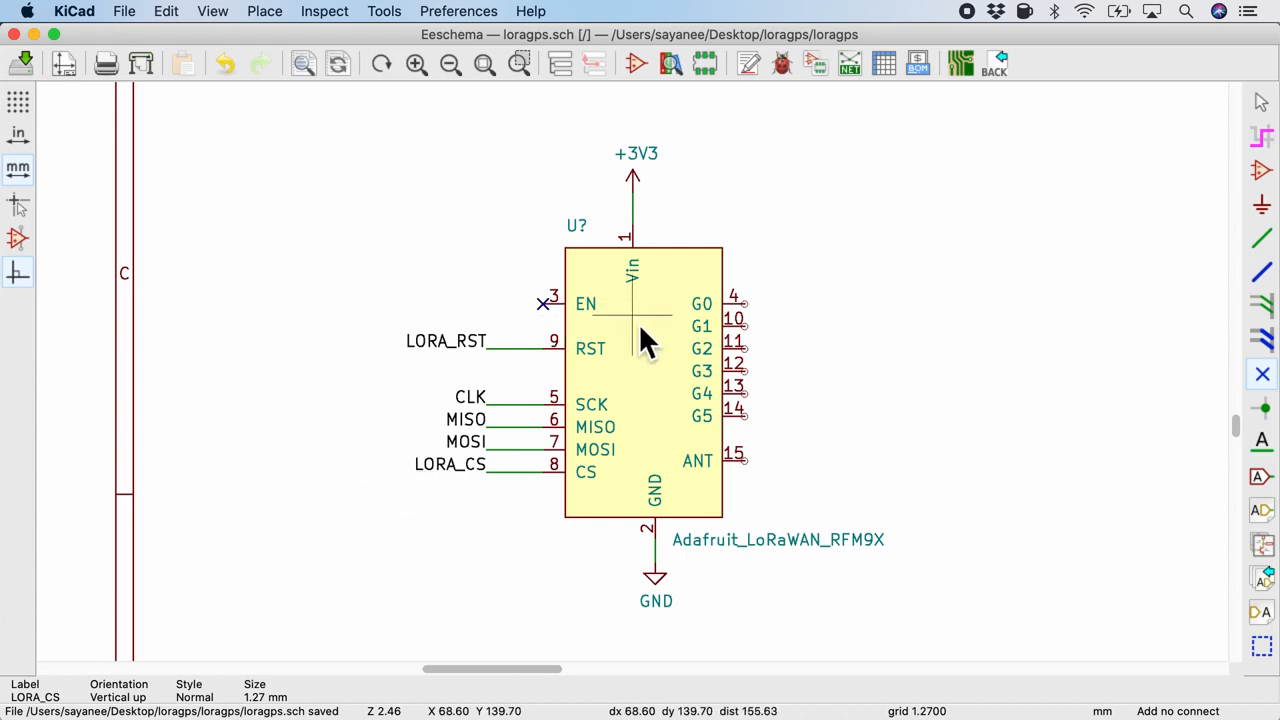
Place LORA_CS and LORA_RST labels on the M0's D5 and D6 wires.
double_click(450, 463)
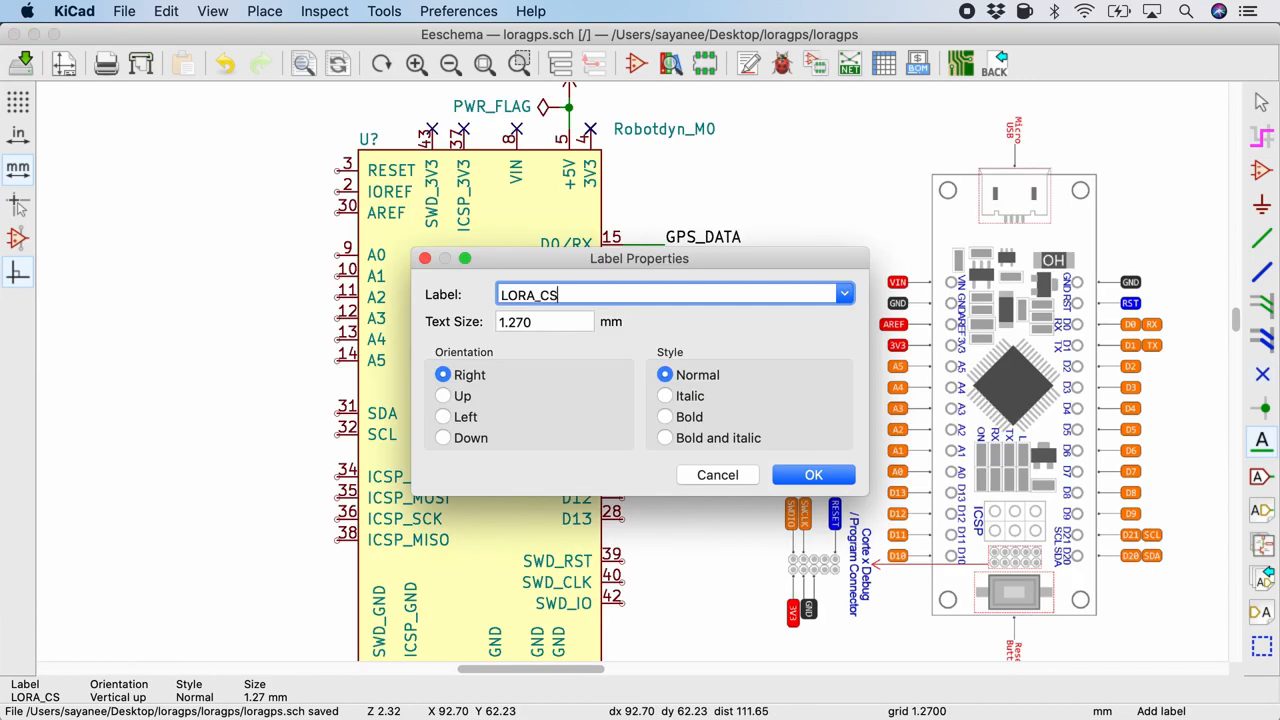
click(813, 474)
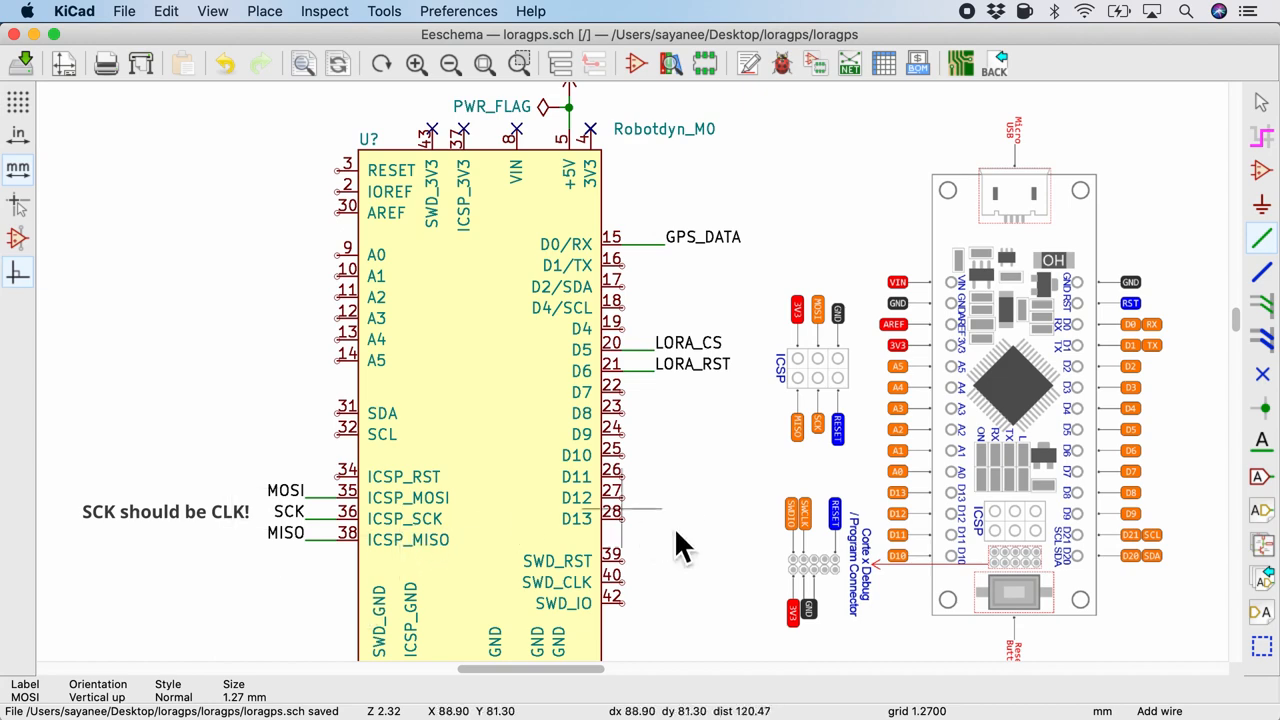
scroll(down, 3)
text(EINK)
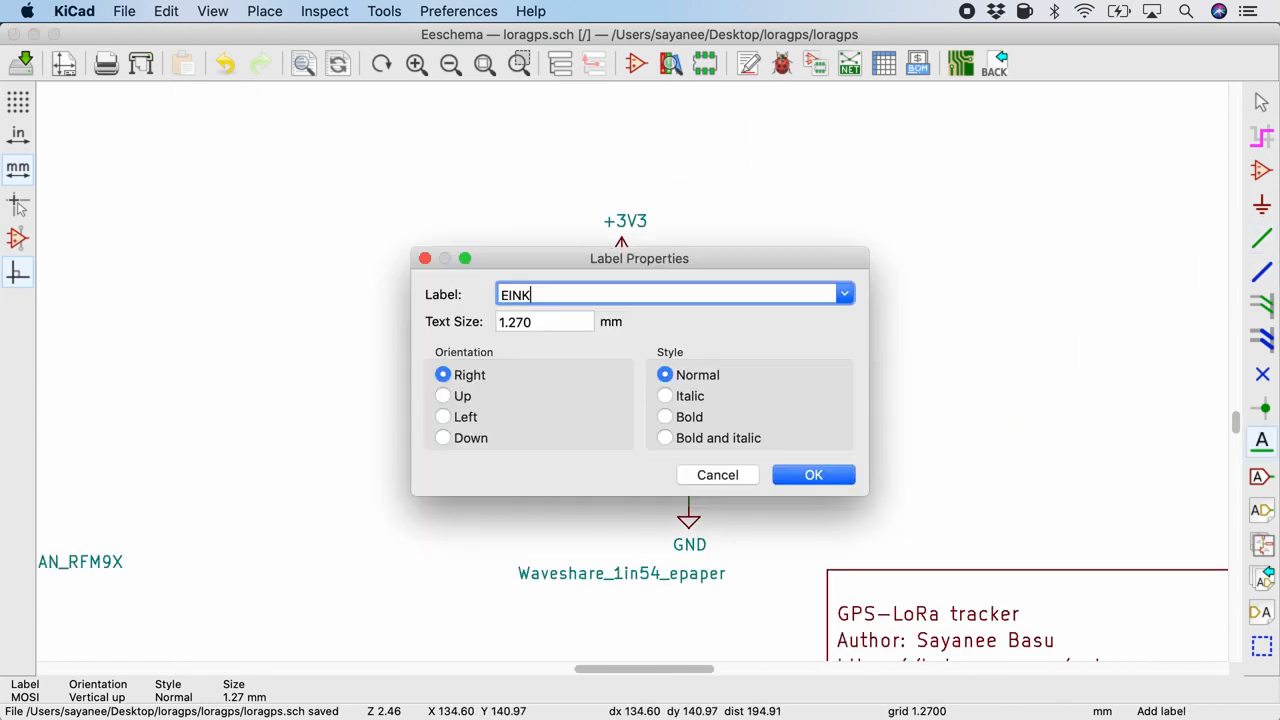
Place EINK_RST, EINK_CS and further EINK net labels on the Waveshare e-paper pins.
text(_RST)
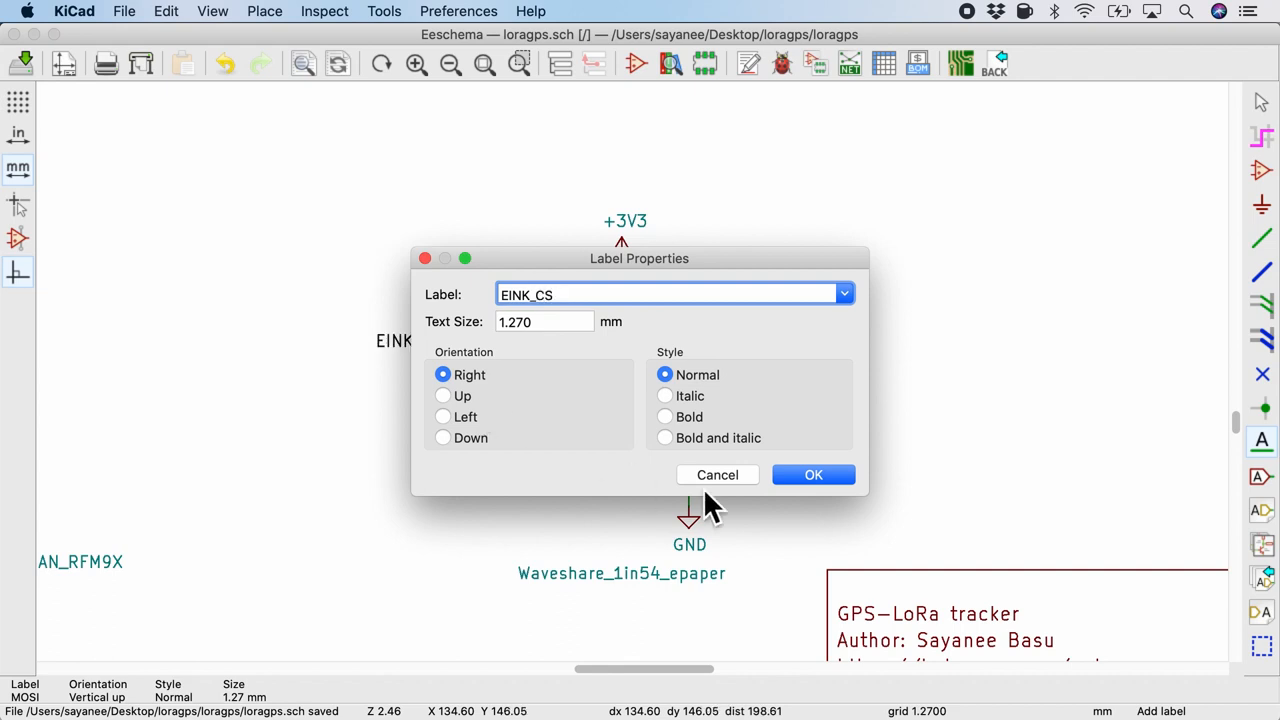
click(813, 474)
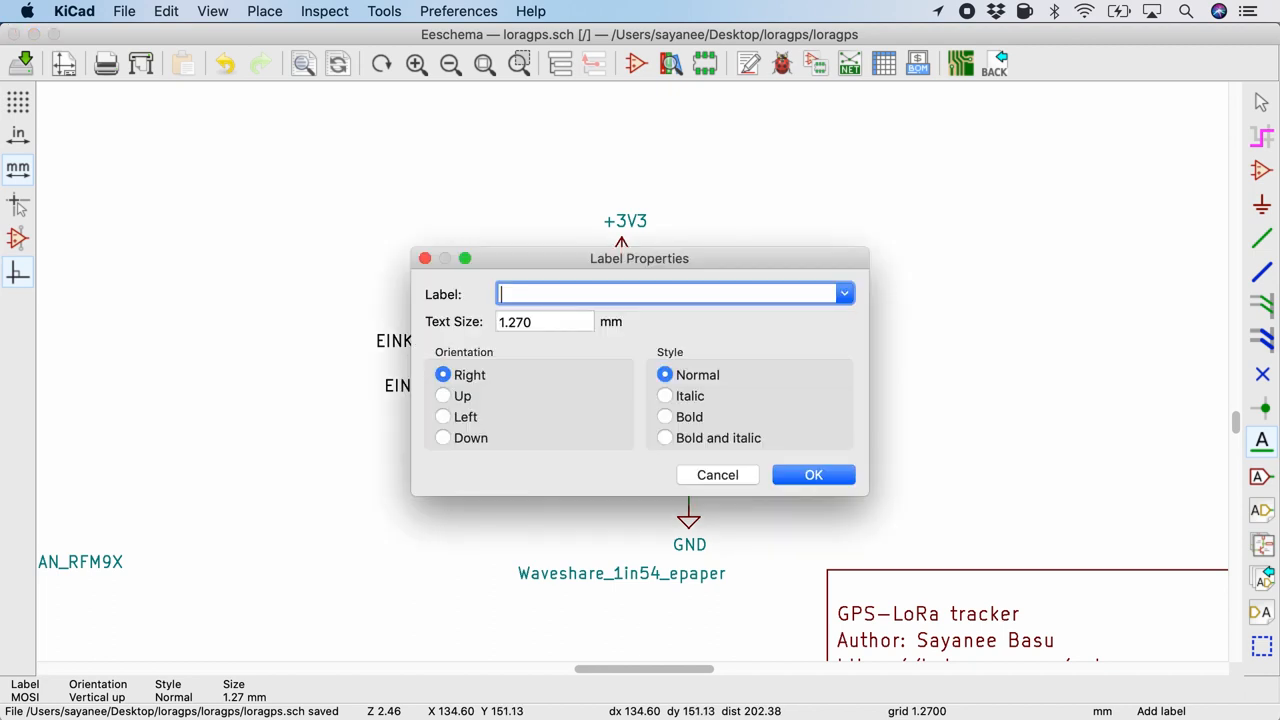
click(717, 474)
text(EINK_)
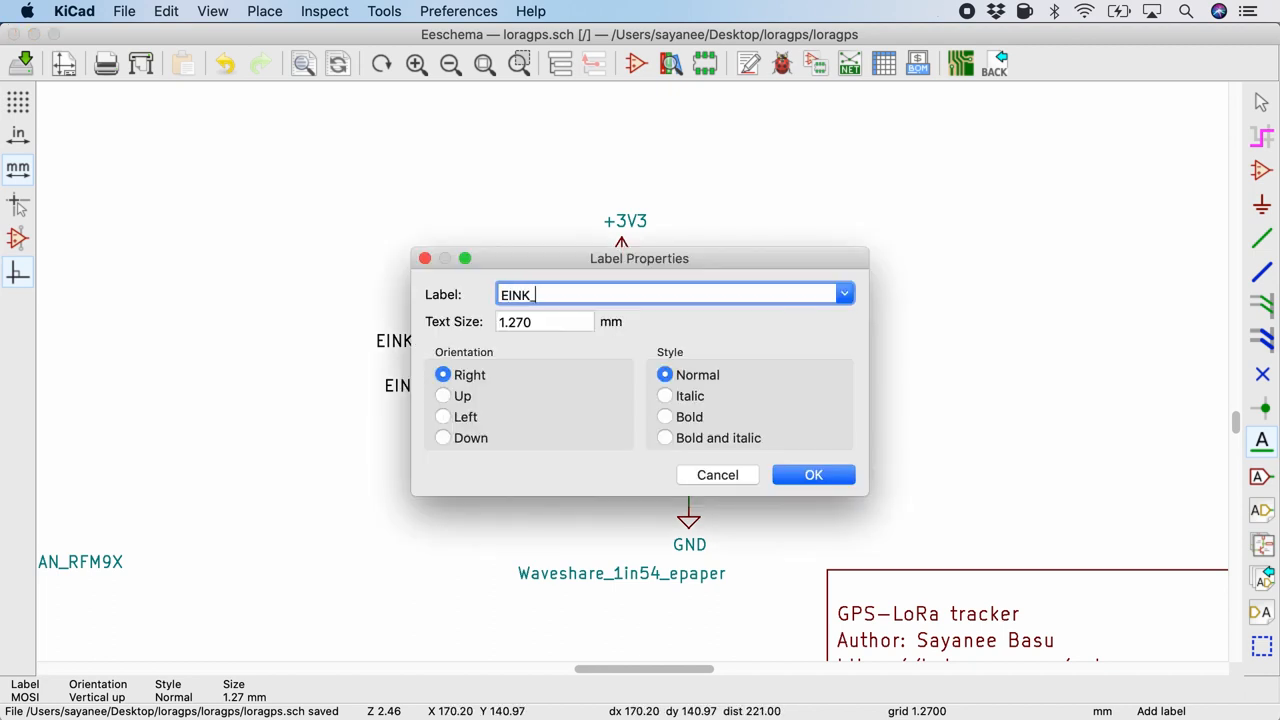
text(CS)
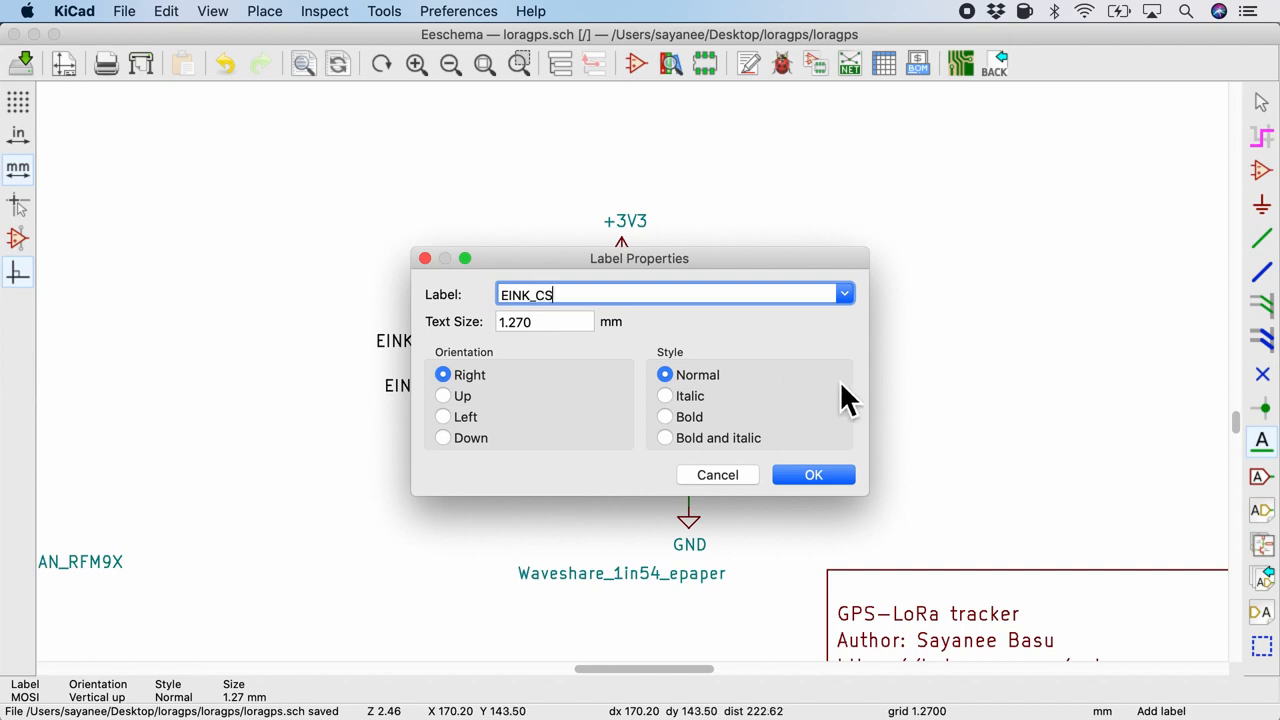
click(813, 474)
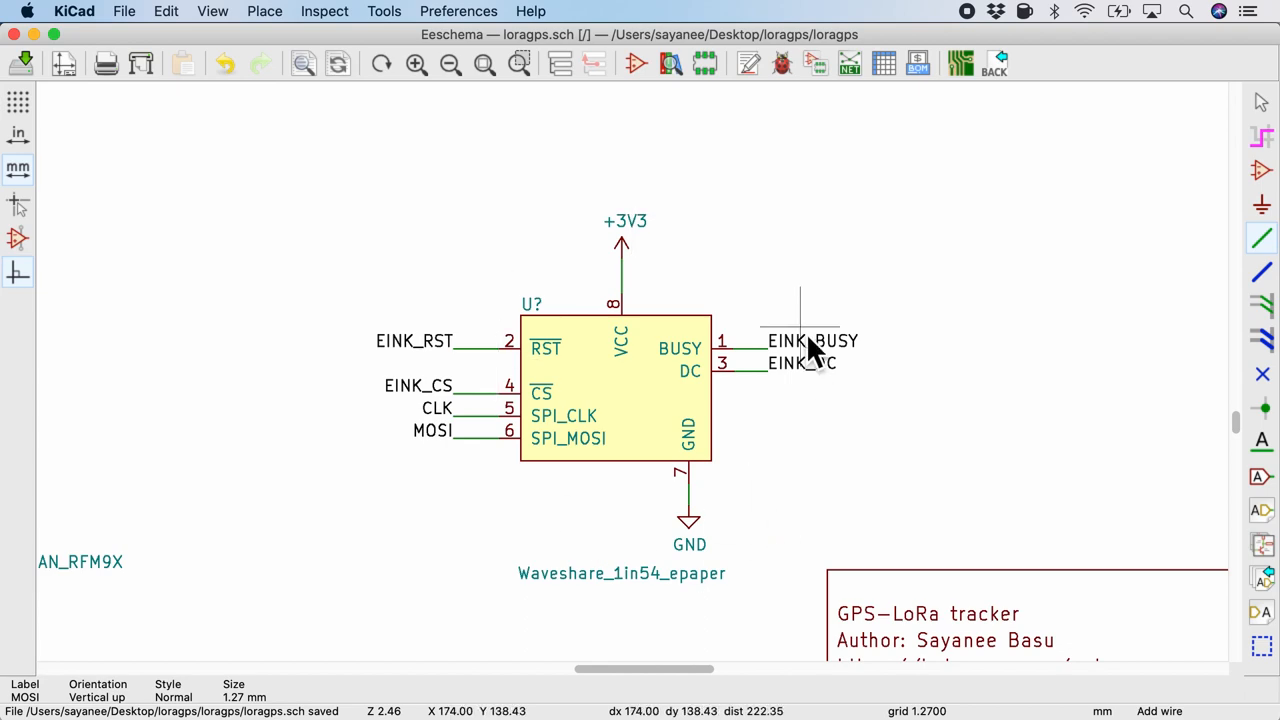
mouse_move(630, 545)
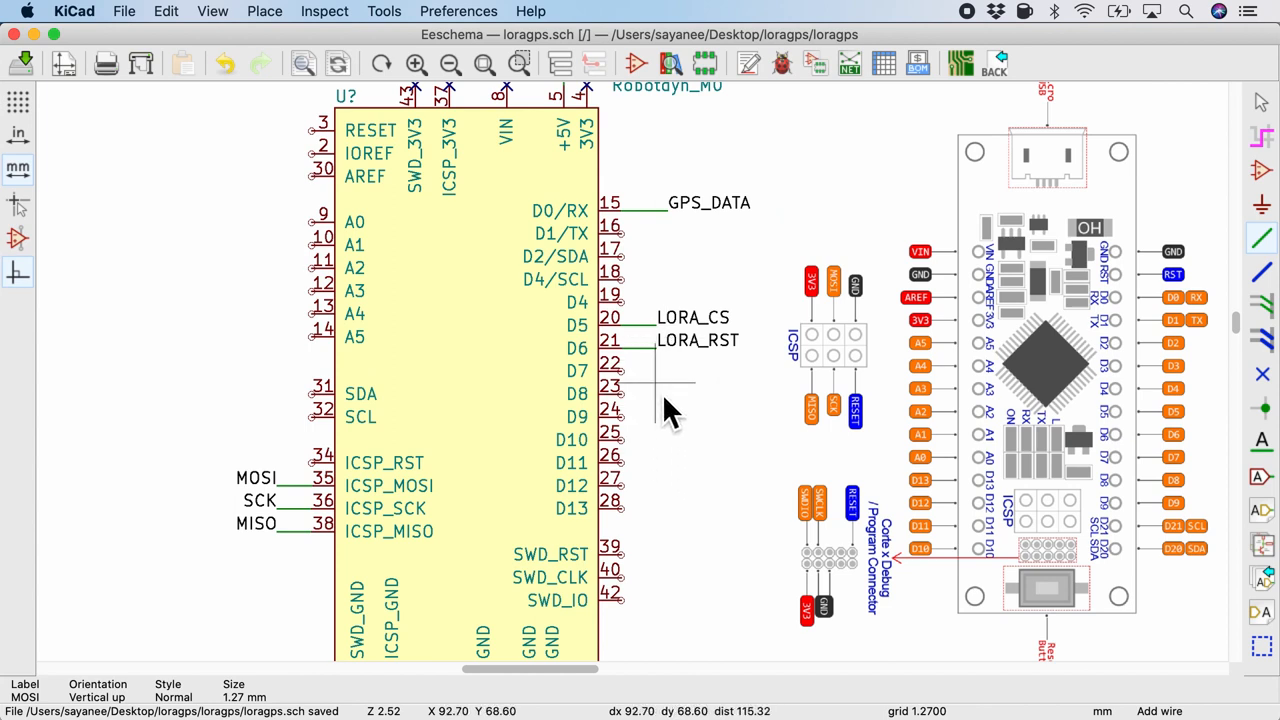
Label the M0's D7 wire EINK_BUSY and name the next EINK label.
double_click(670, 387)
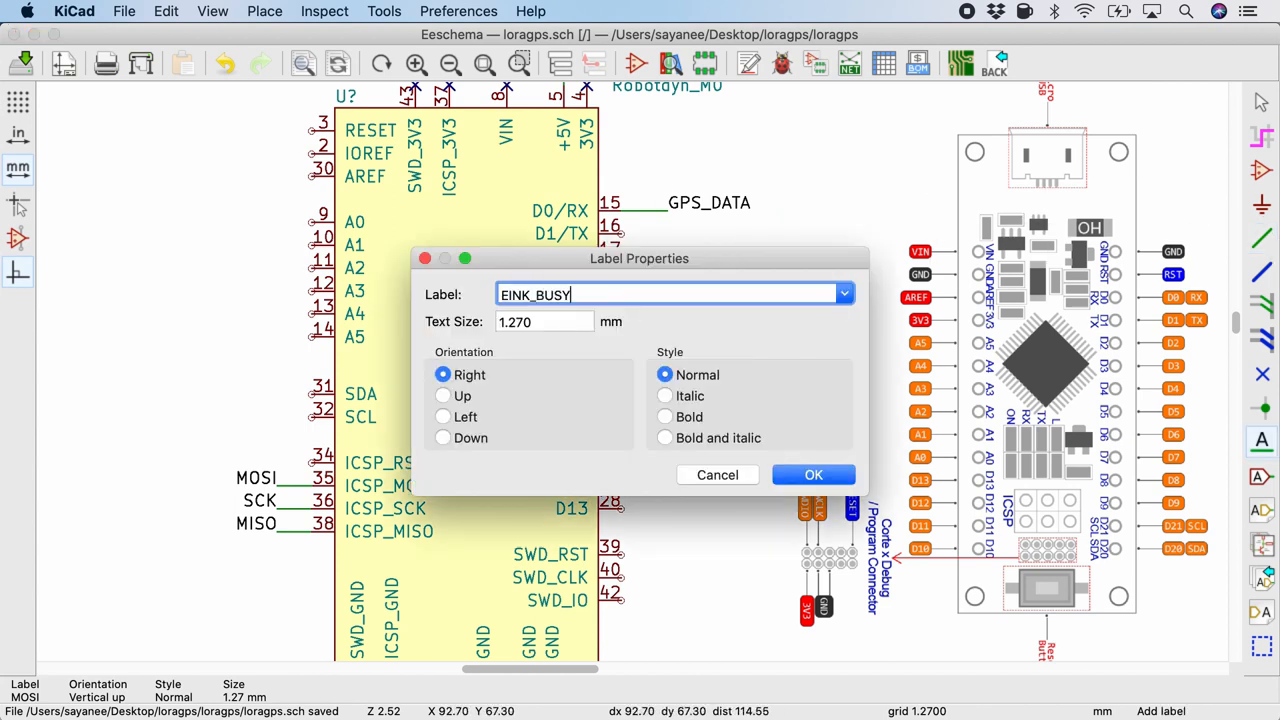
click(813, 474)
text(EINK_)
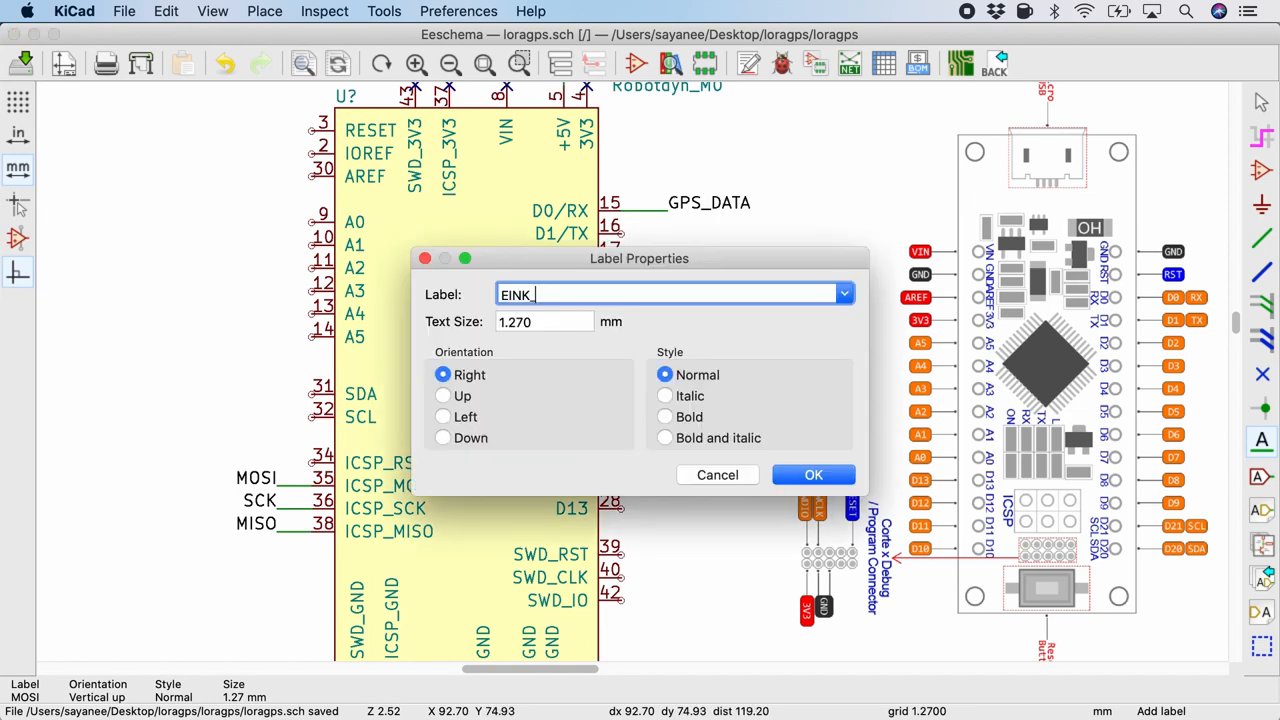
click(813, 474)
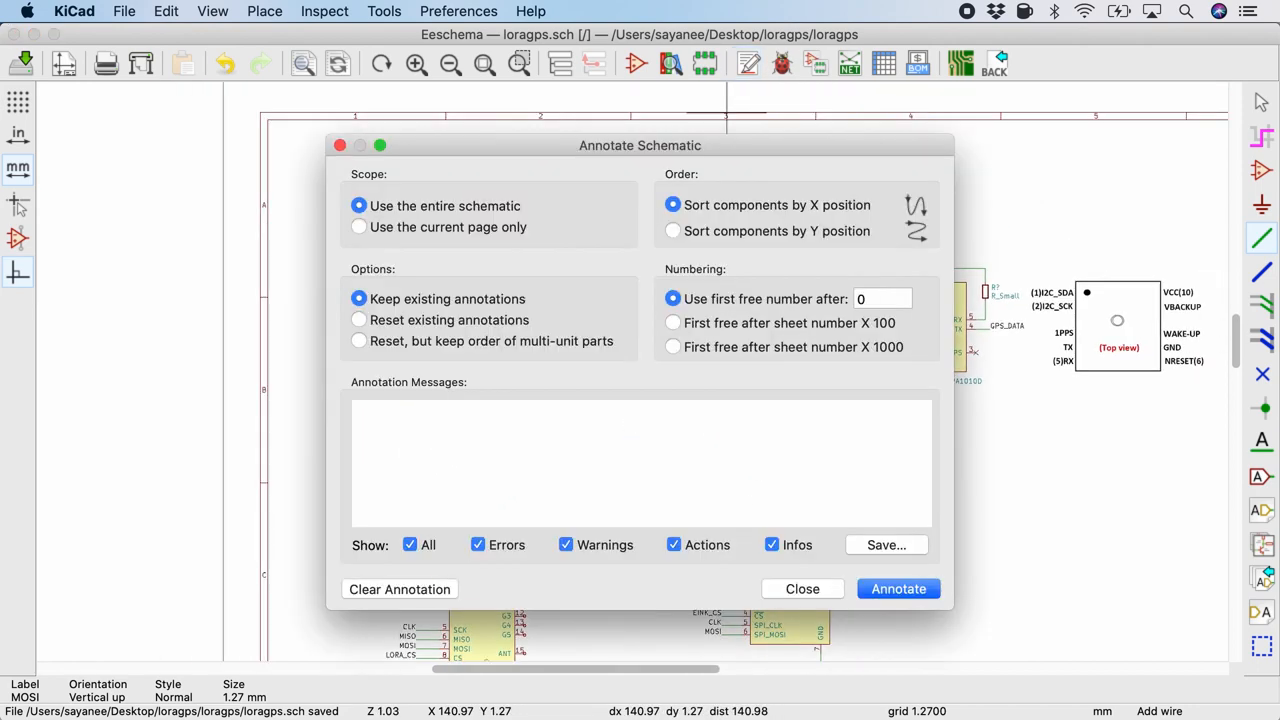
Annotate all symbols sorted by Y position, giving R1 and U1–U4.
click(673, 231)
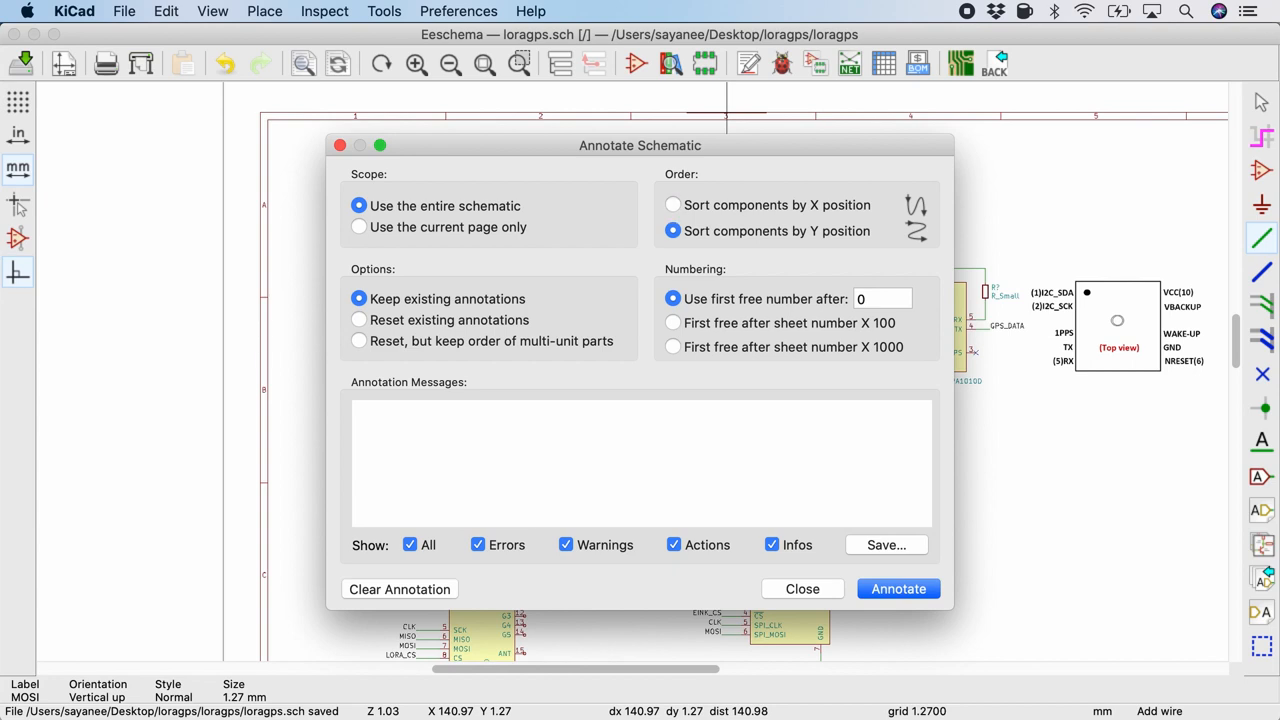
click(897, 588)
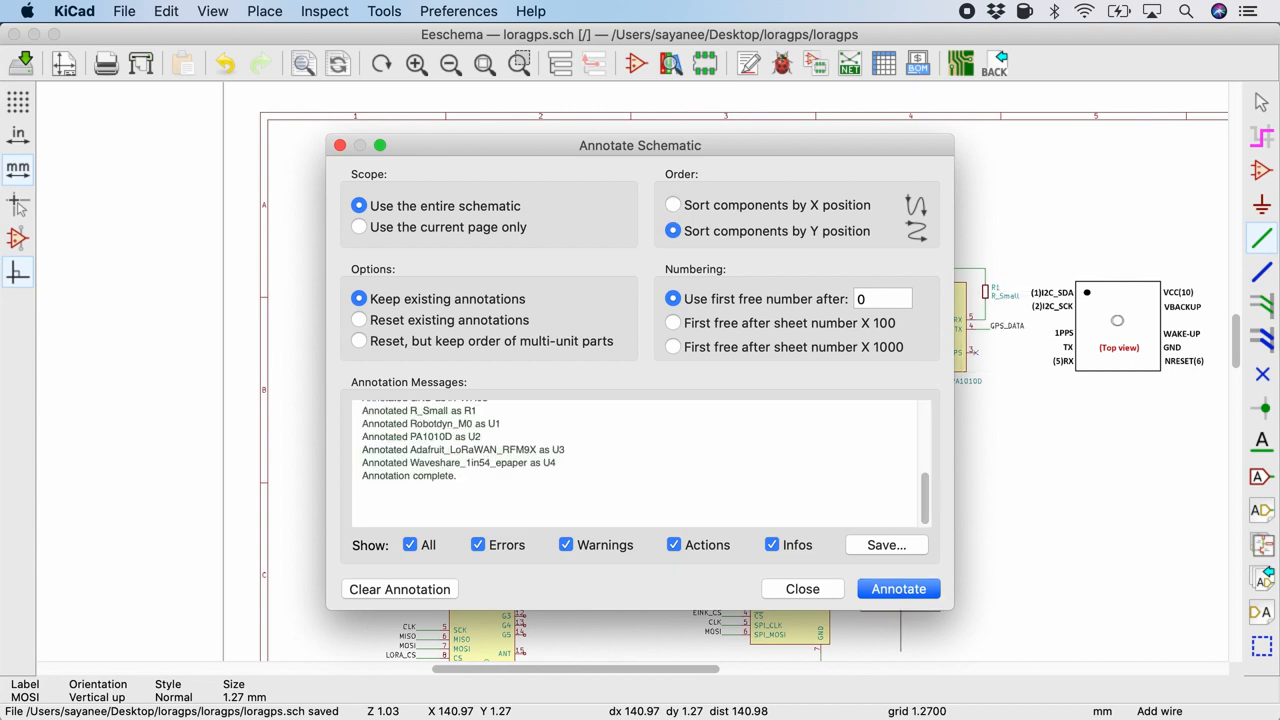
click(802, 588)
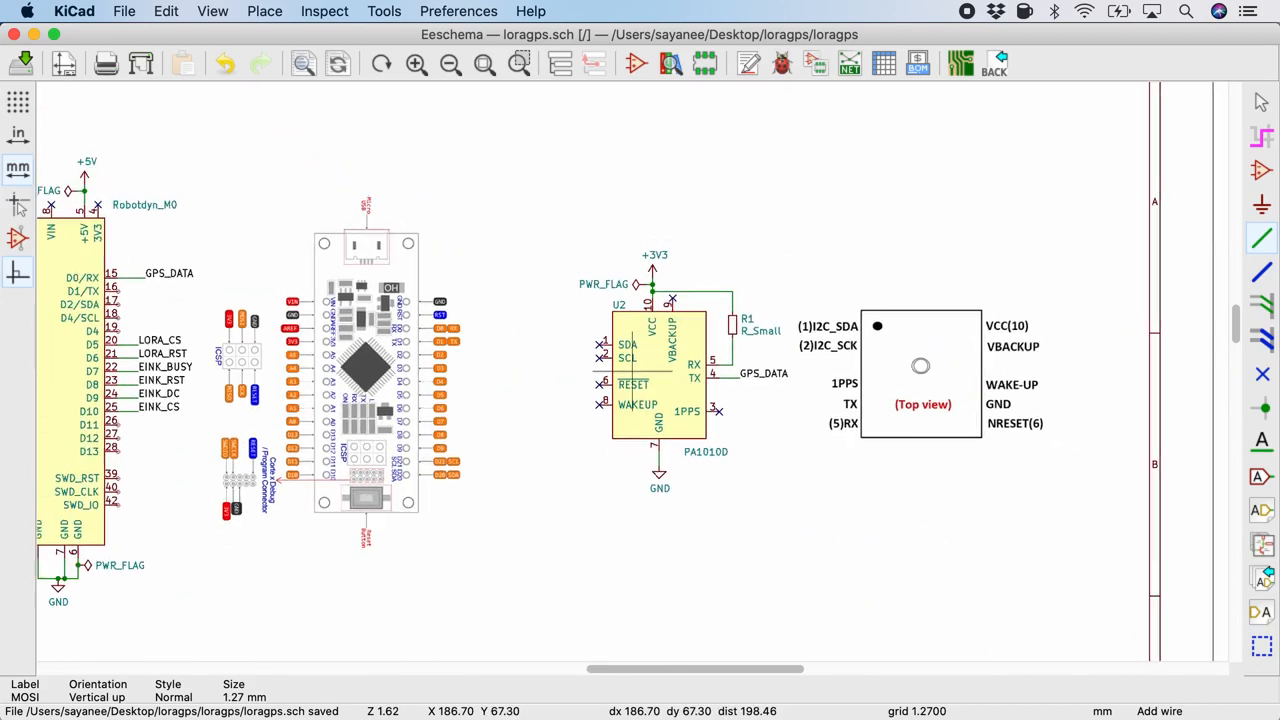
scroll(down, 3)
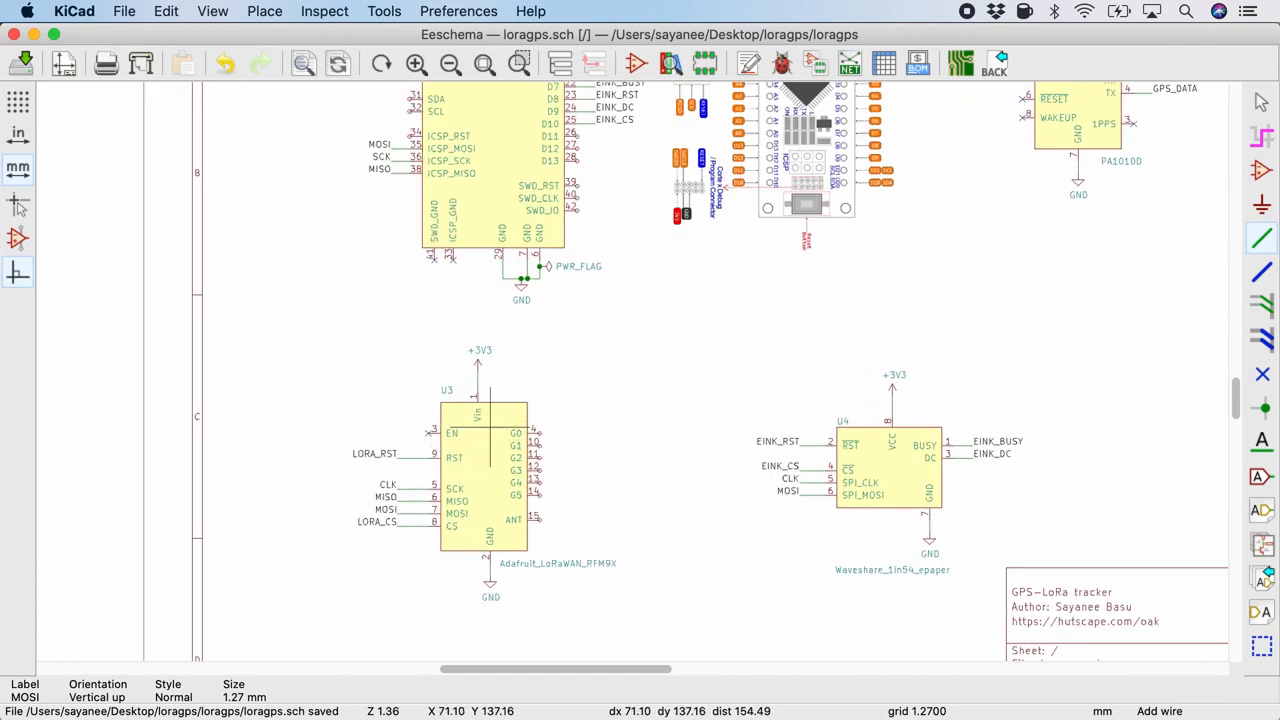
mouse_move(885, 430)
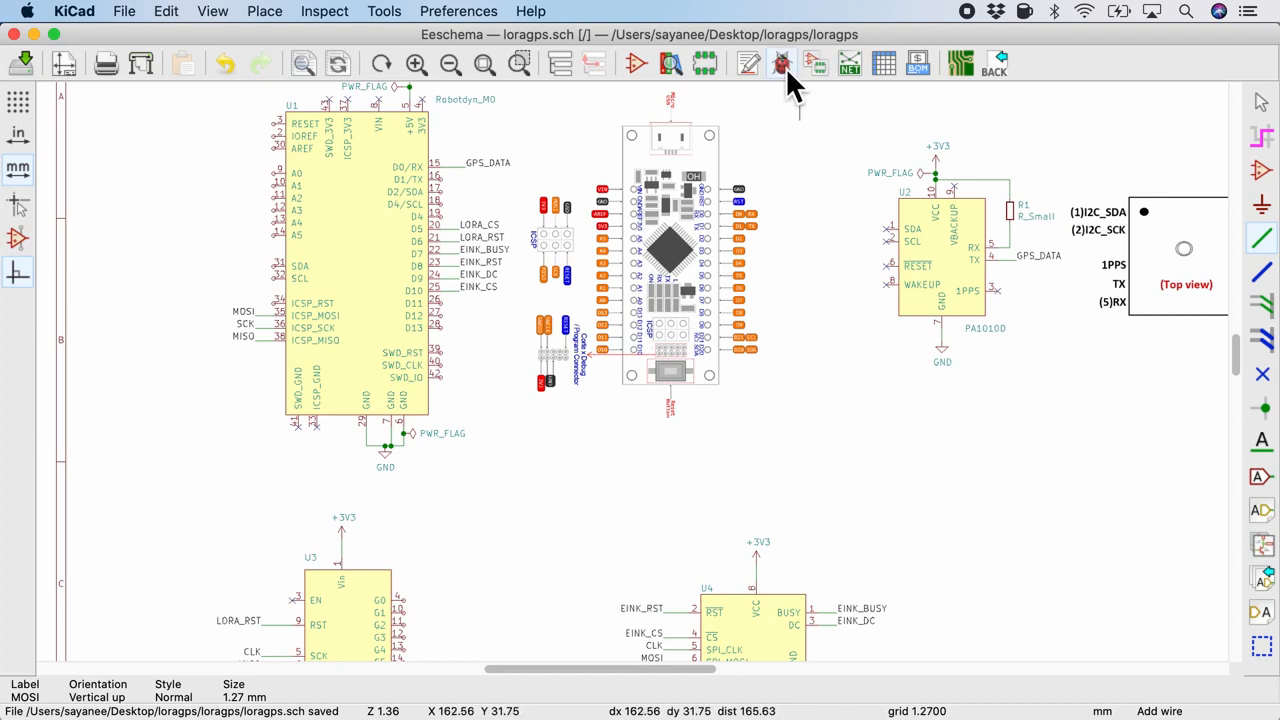
mouse_move(783, 65)
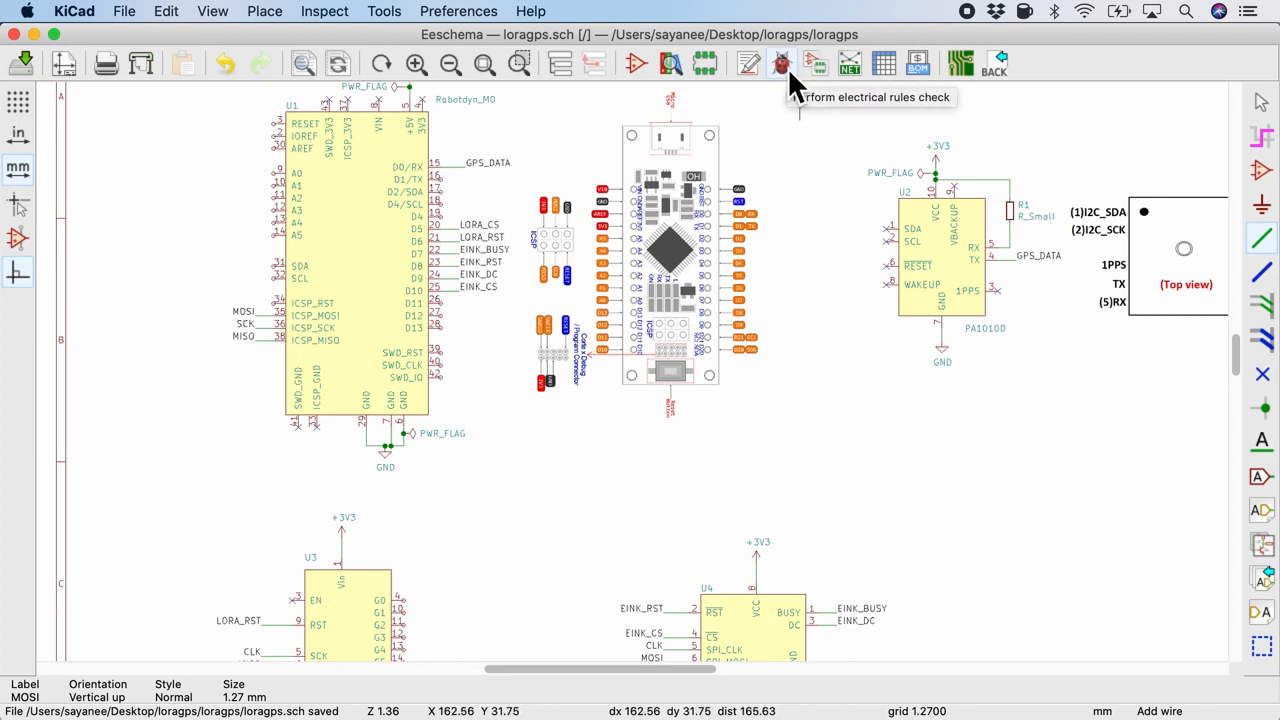
Run the electrical rules check and review the unconnected-pin warnings.
click(781, 64)
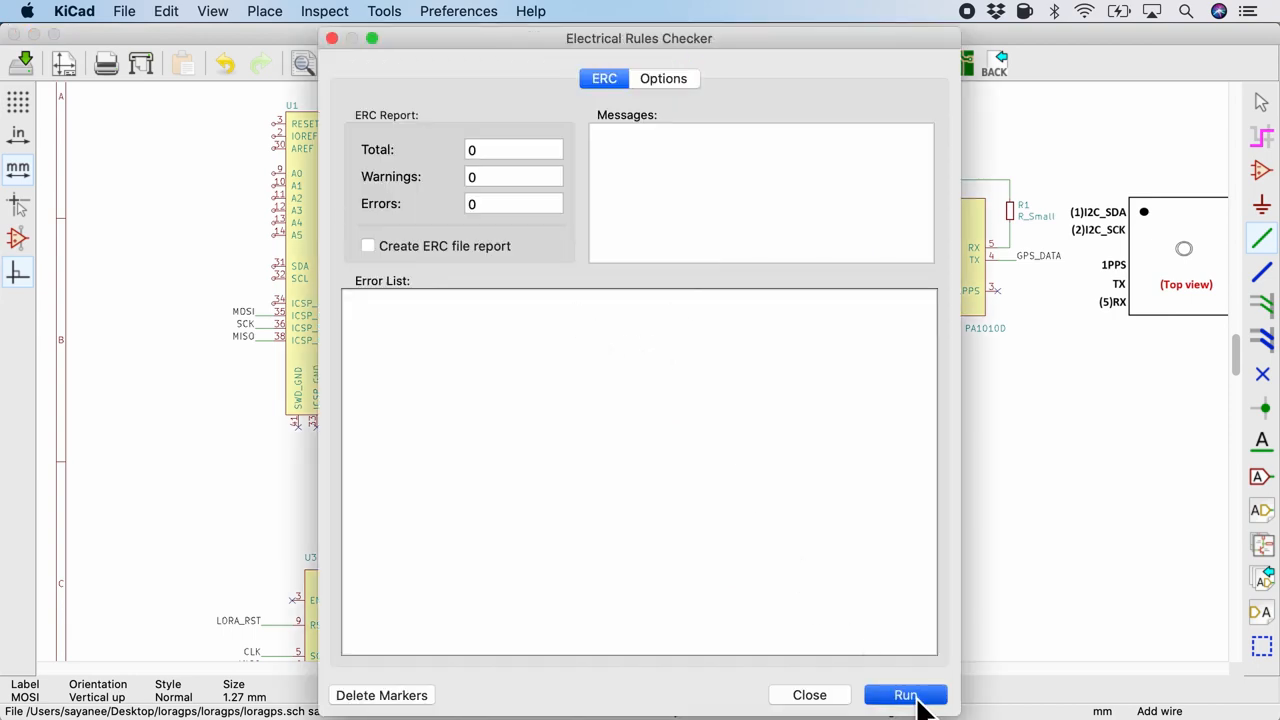
click(905, 695)
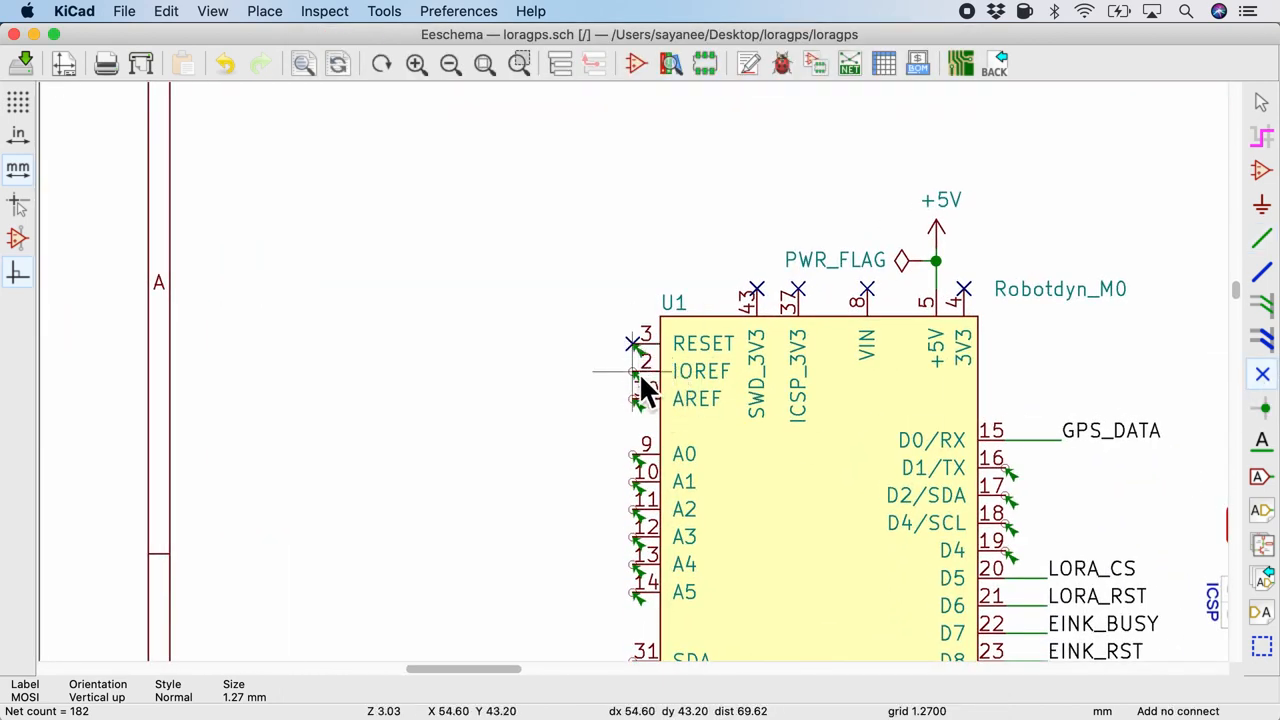
mouse_move(640, 490)
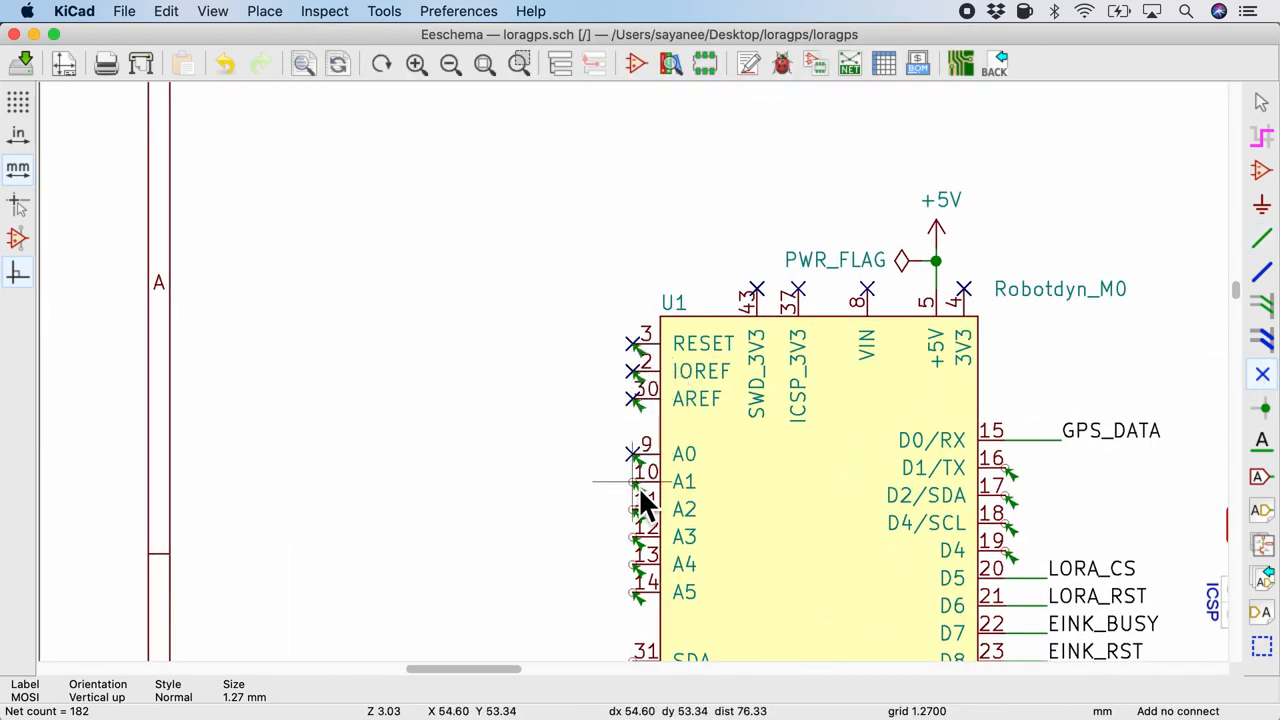
scroll(down, 3)
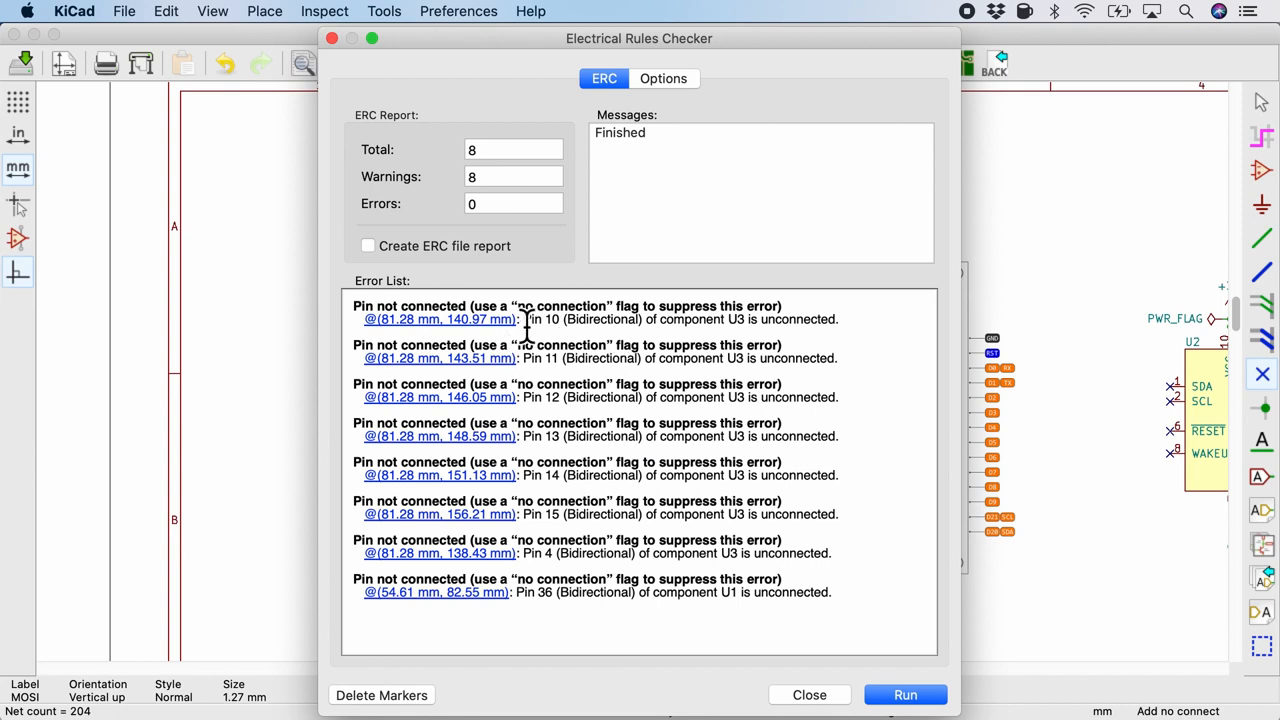
mouse_move(480, 345)
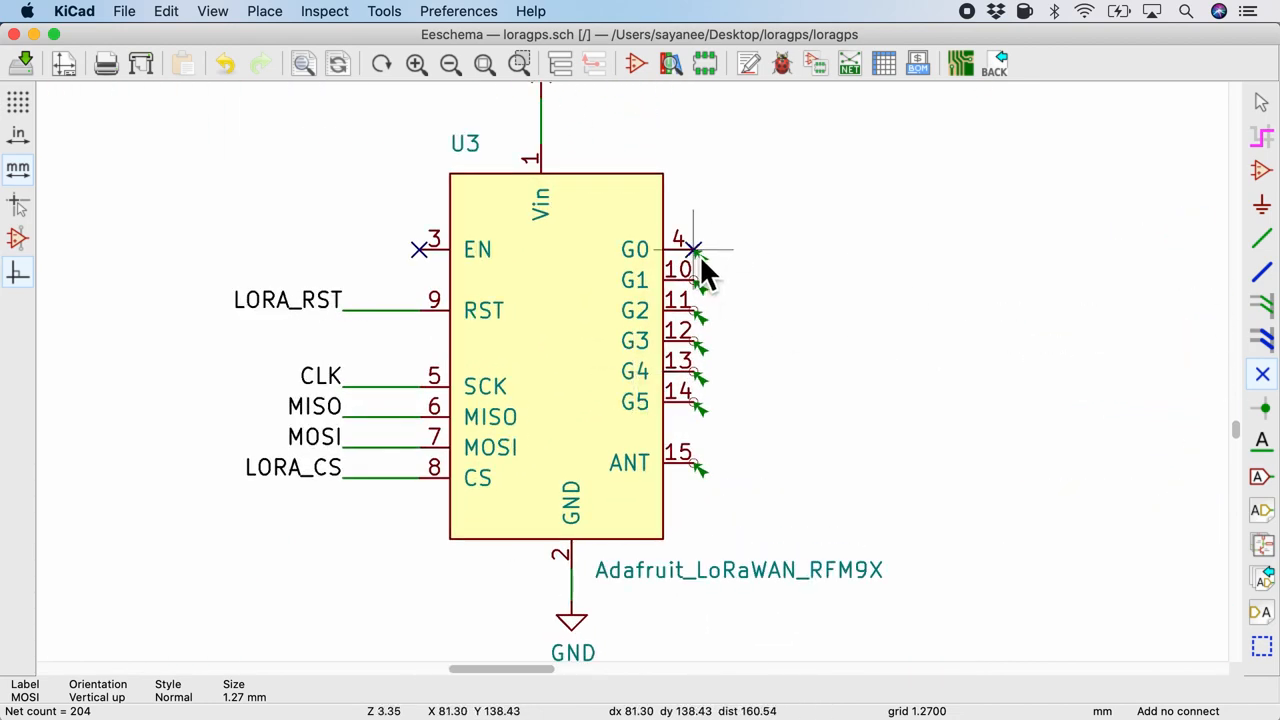
Remove the no-connect flag from the LoRa module's G0 pin.
click(693, 250)
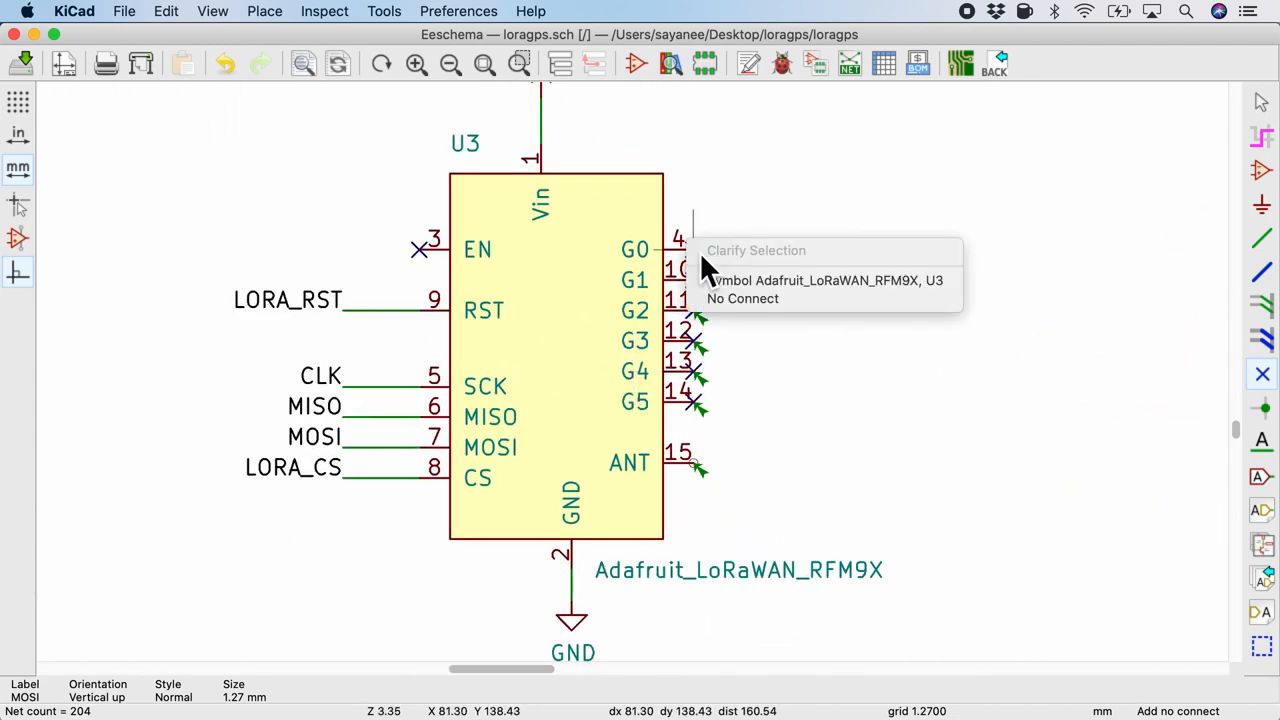
right_click(700, 290)
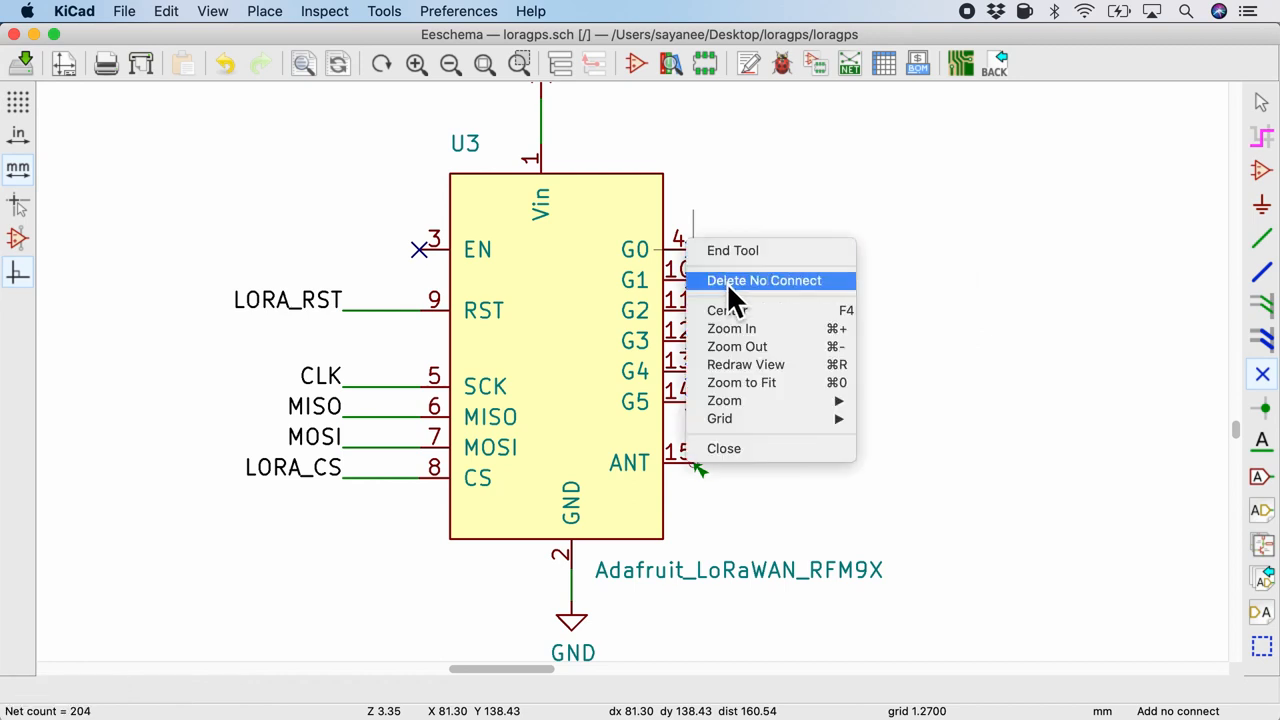
click(763, 280)
text(LOR)
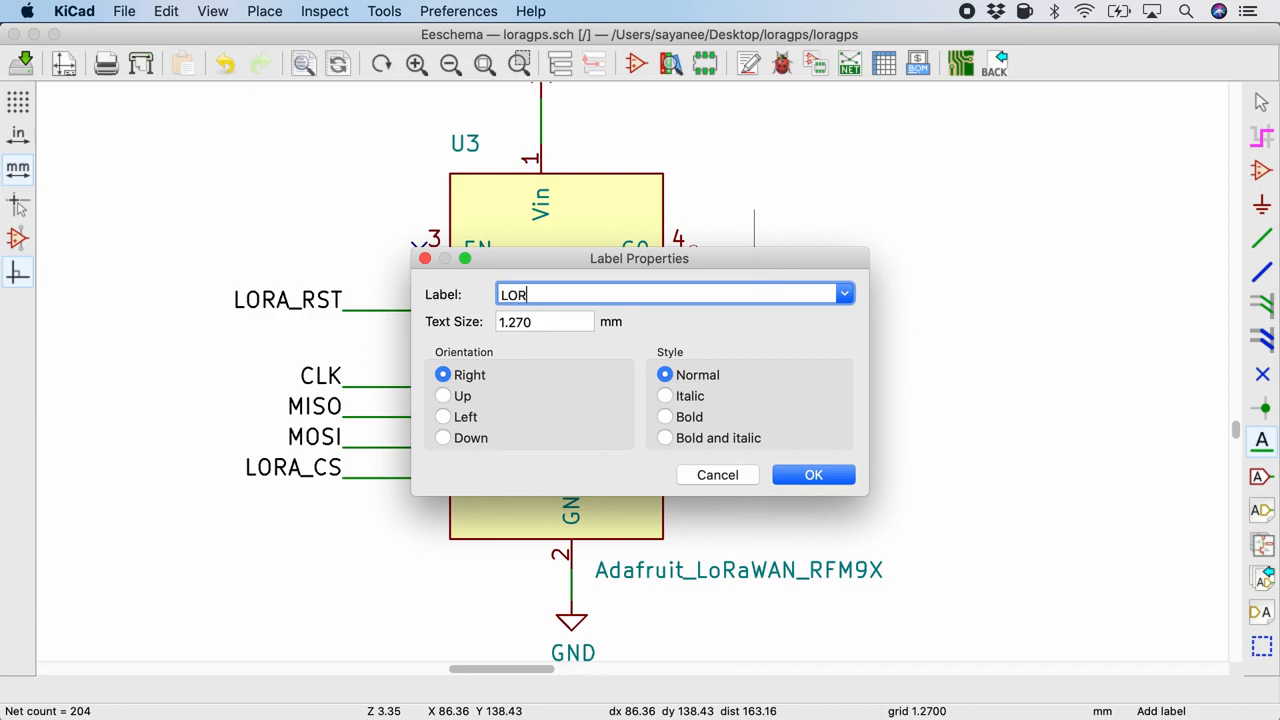
Place the LORA_G0 label on U1 pin 16 and reopen the rules checker.
click(813, 474)
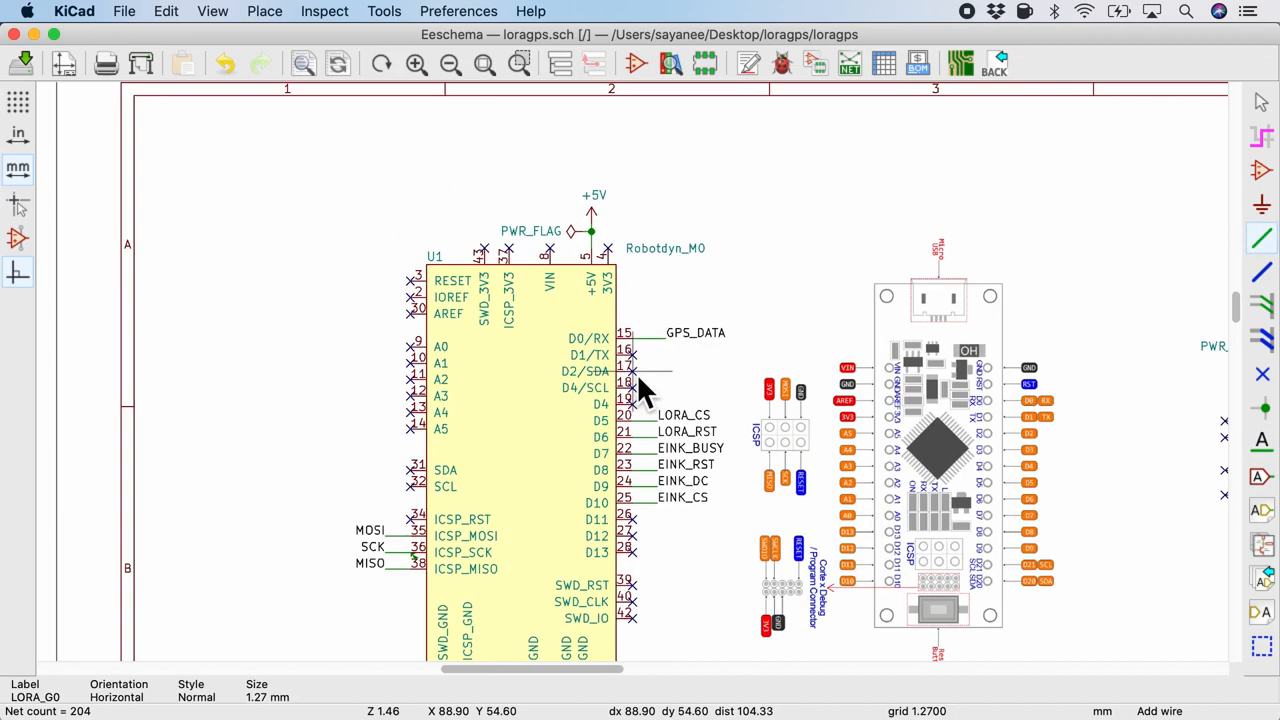
scroll(up, 3)
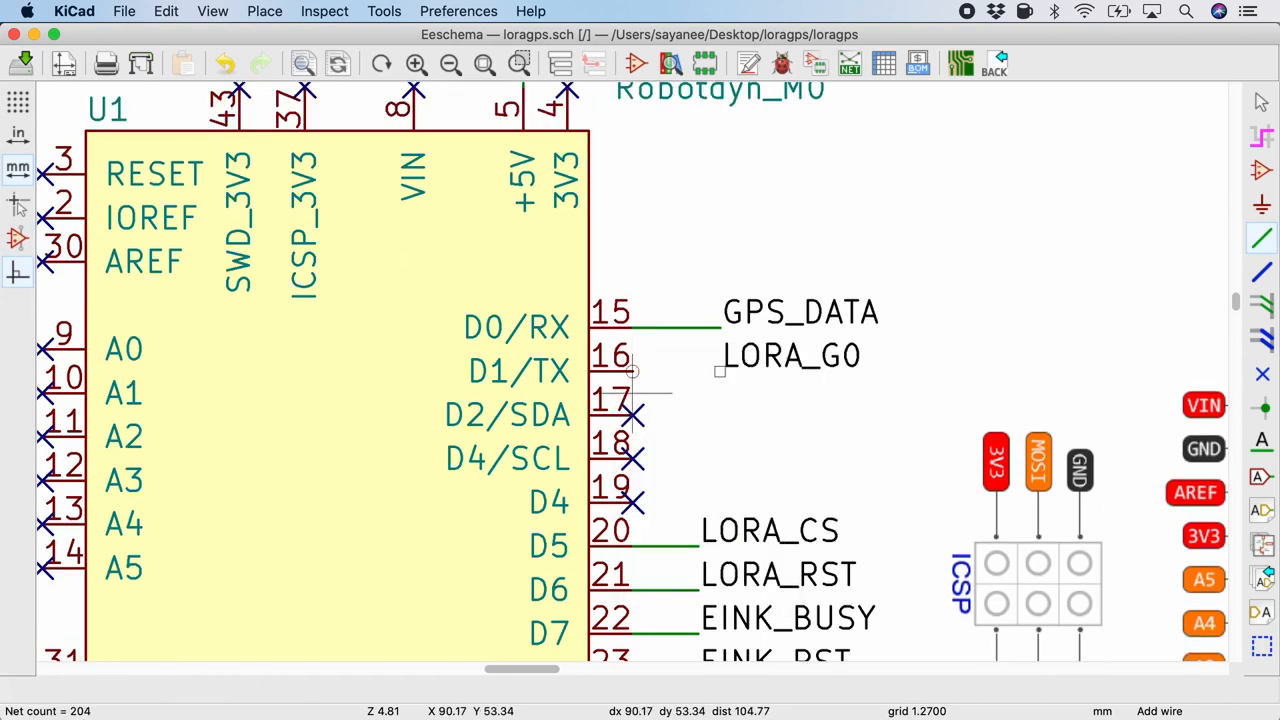
click(670, 63)
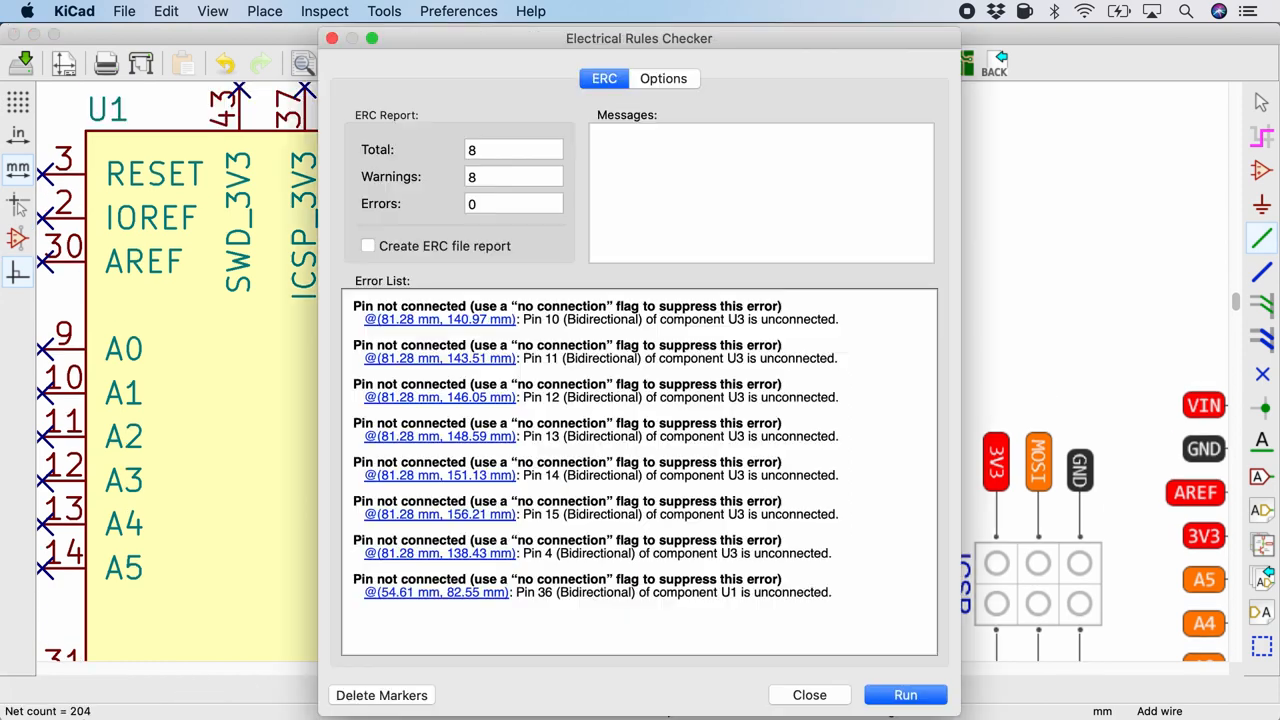
Place a Device:Antenna symbol with value 'Antenna 915MHz'.
click(904, 694)
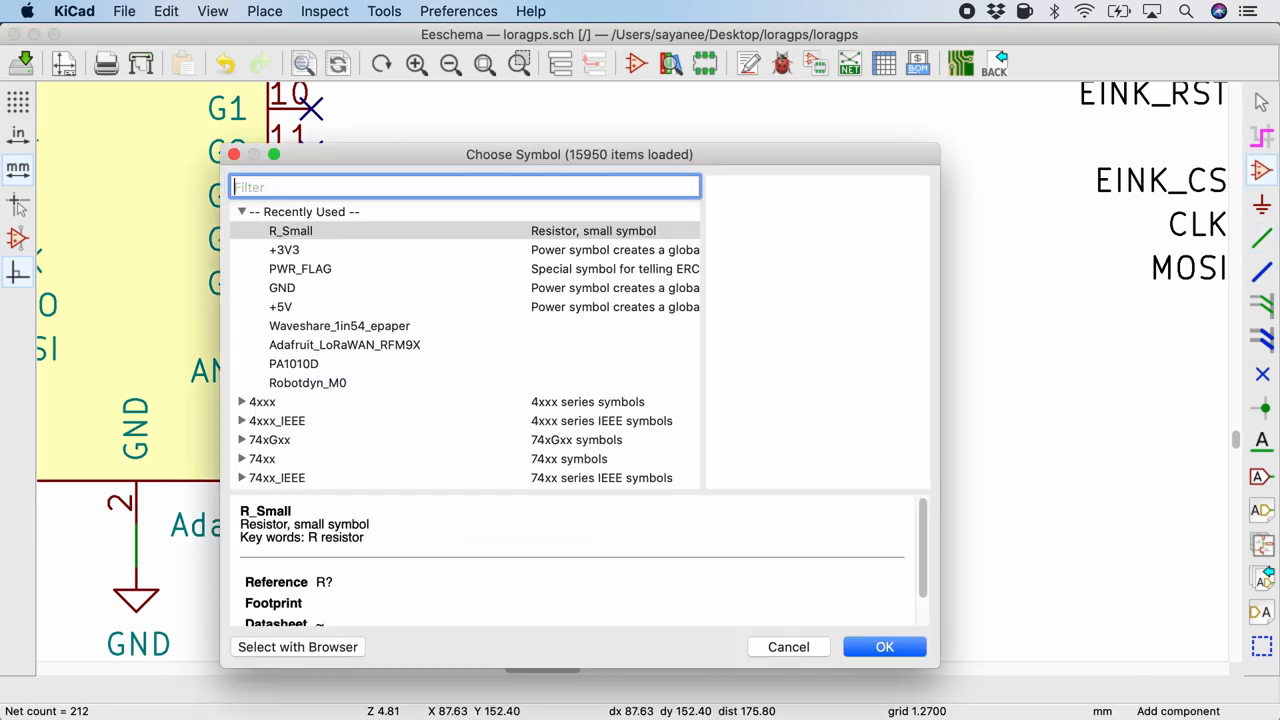
text(antenna)
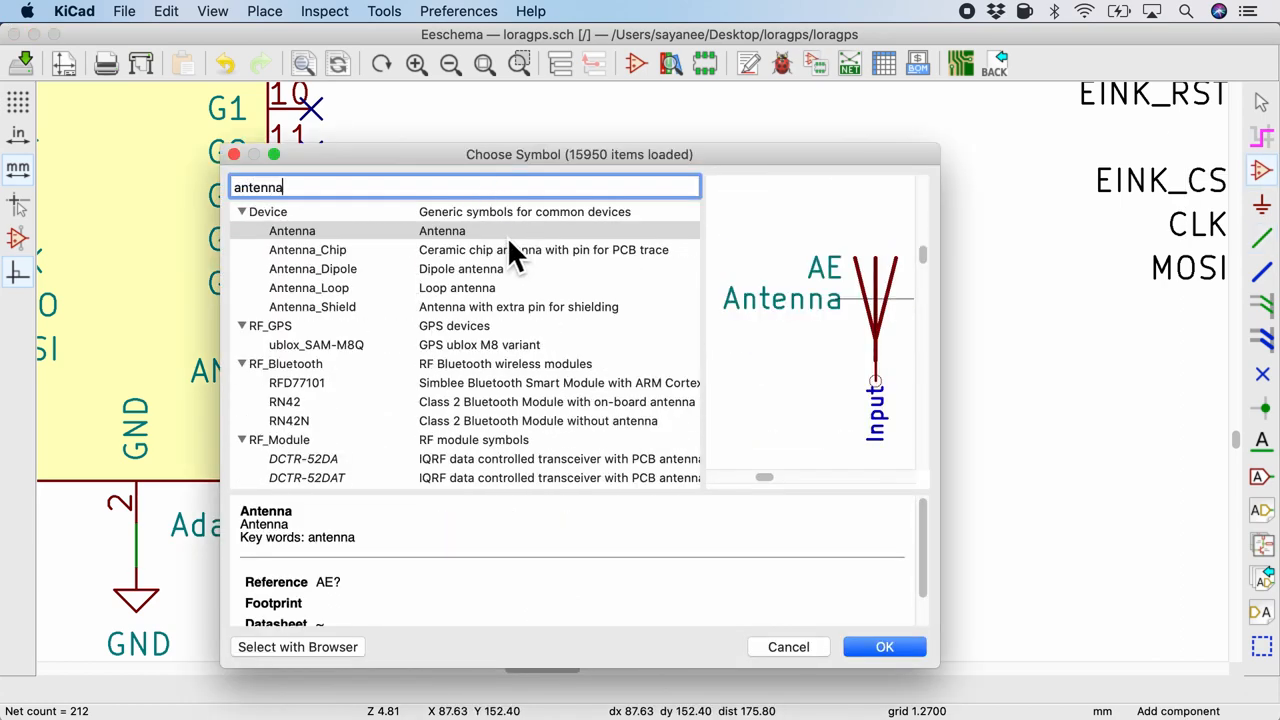
click(884, 646)
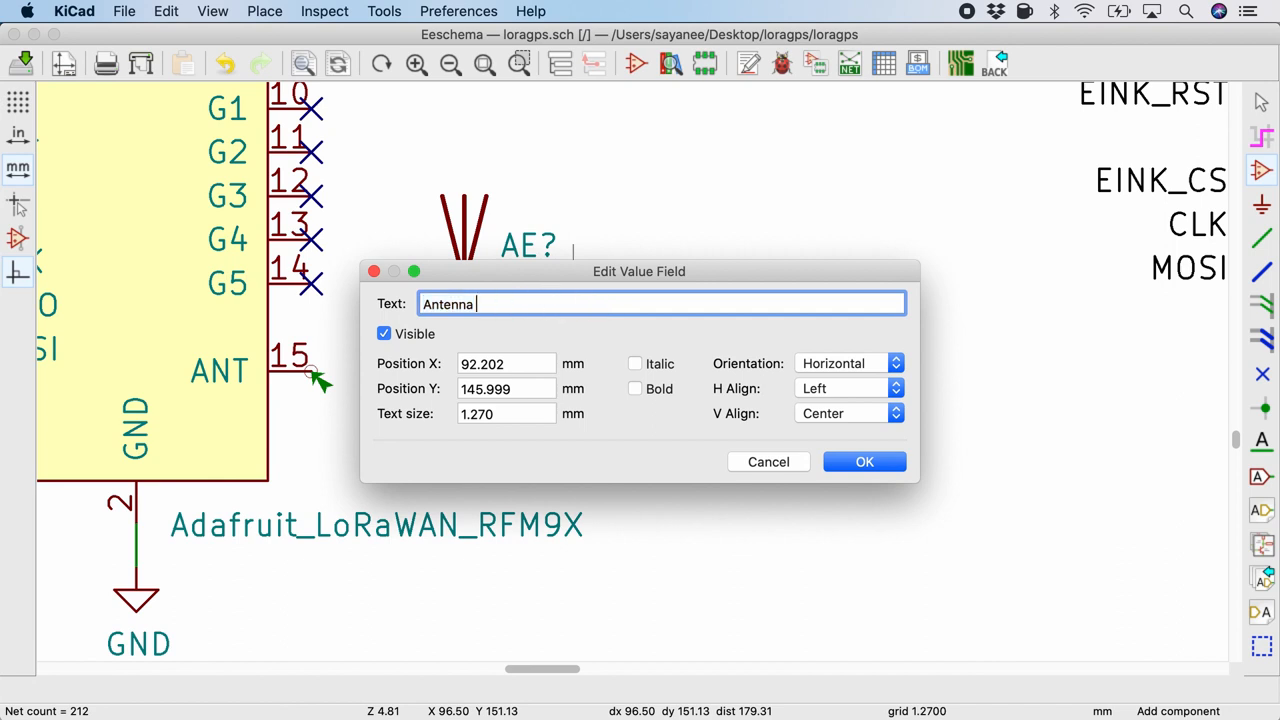
text(915MH)
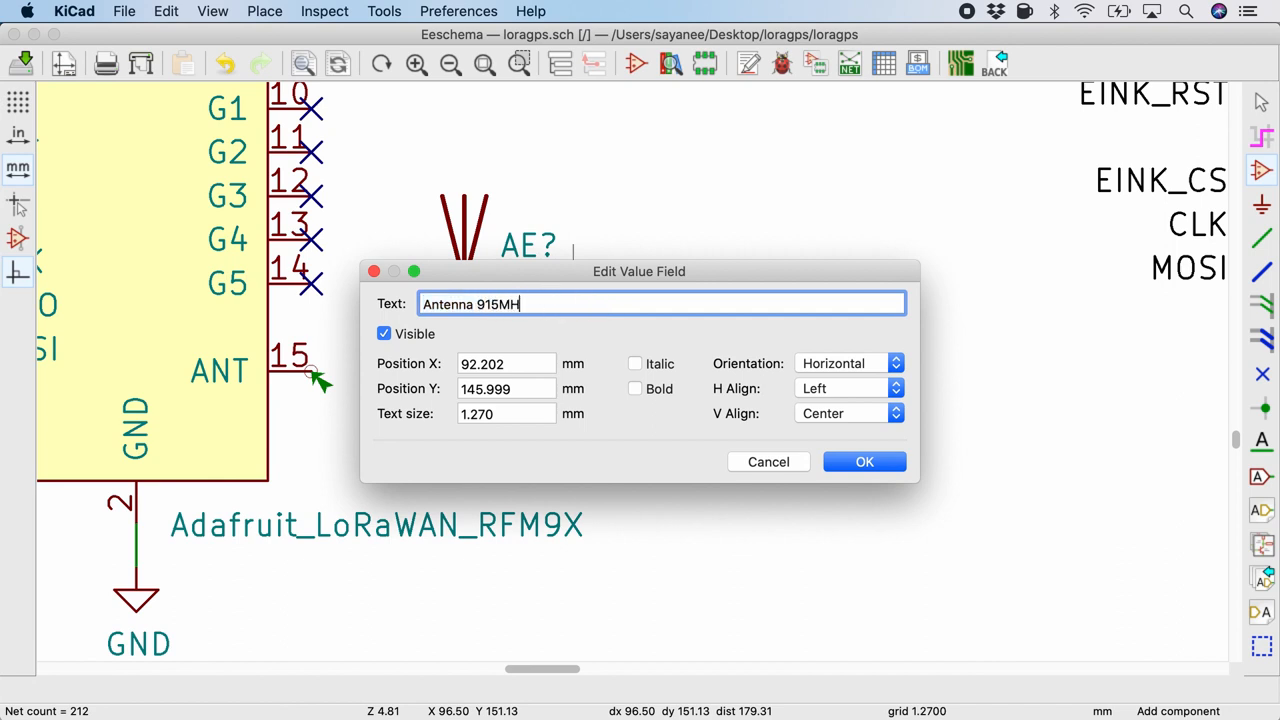
text(z)
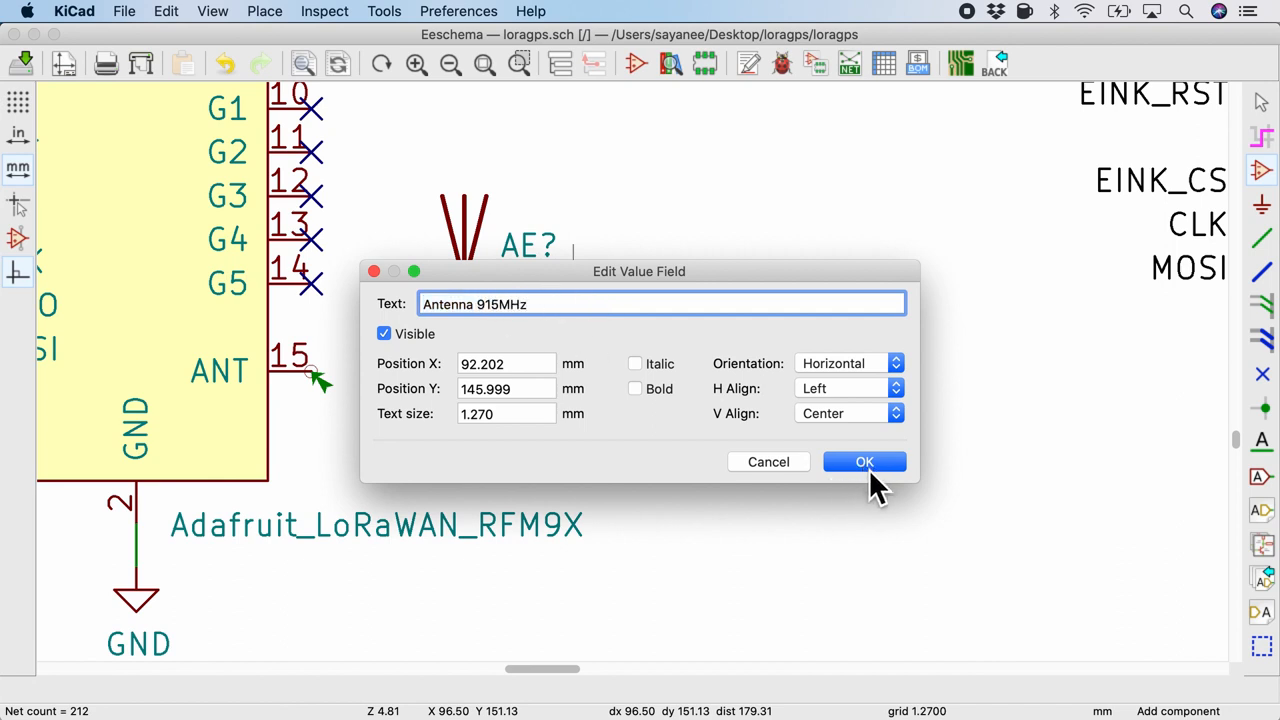
click(864, 461)
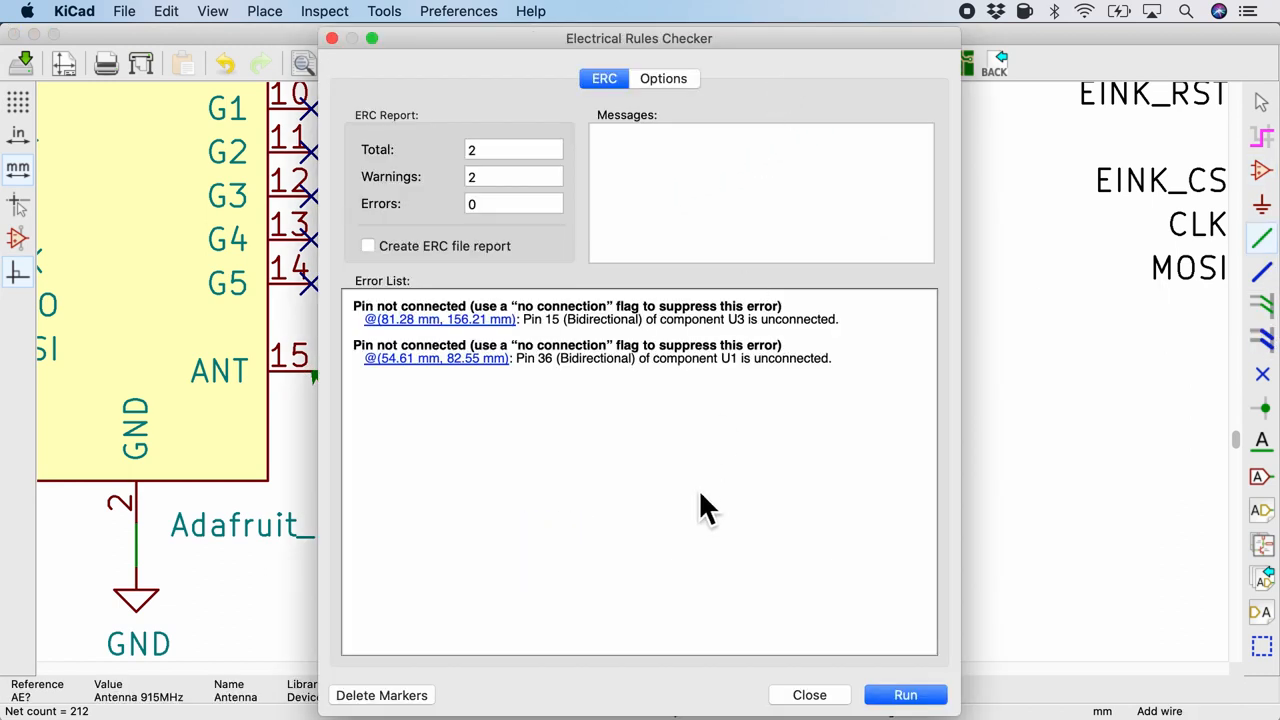
Rerun the rules check and annotate the new antenna symbol.
click(905, 694)
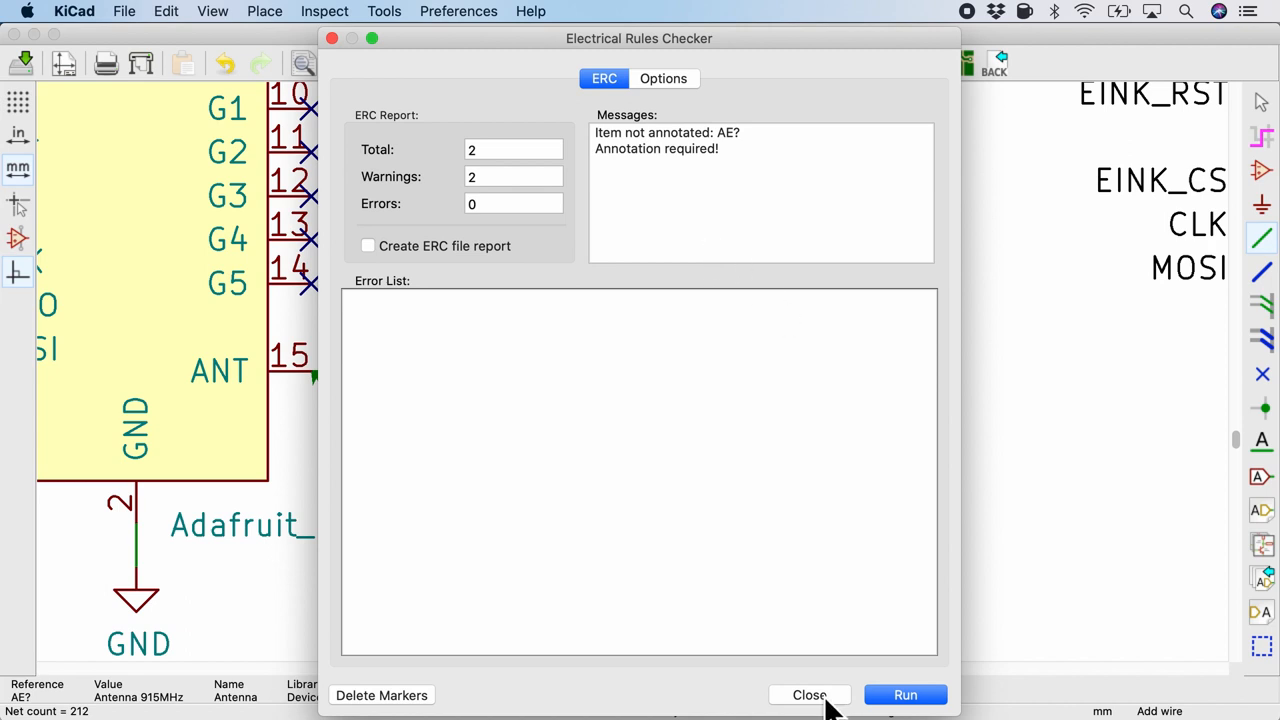
click(809, 694)
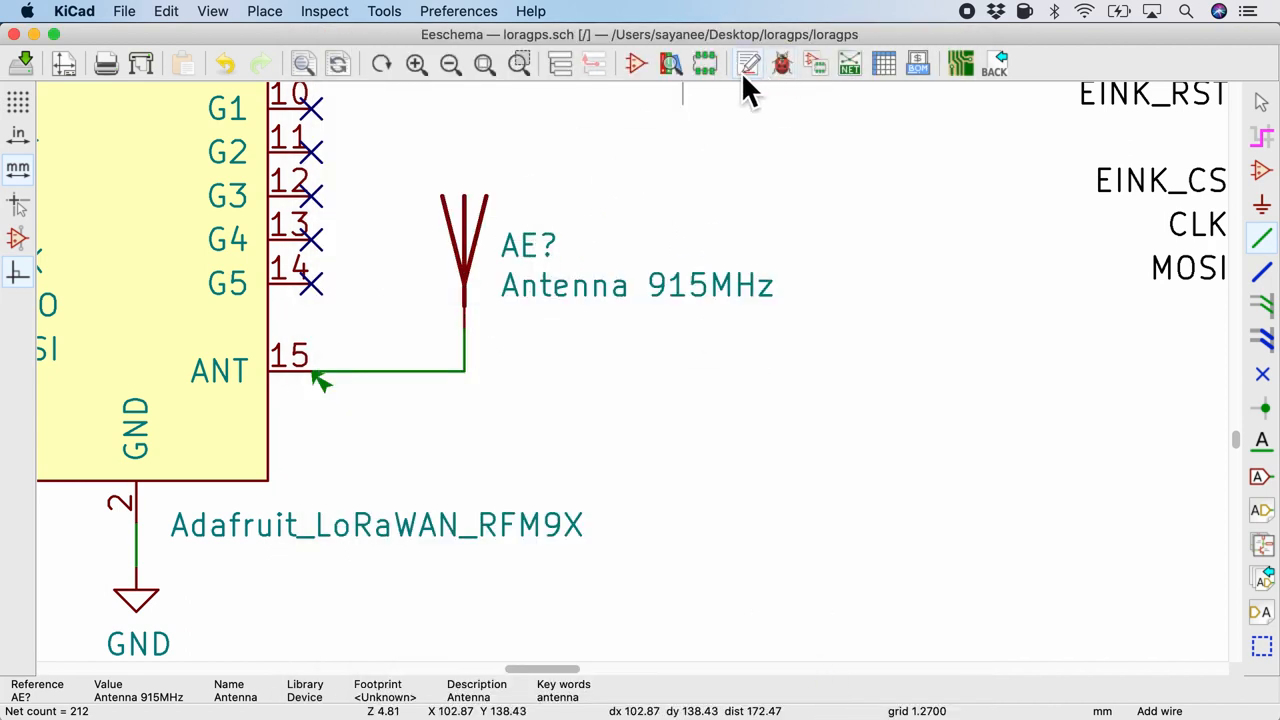
click(783, 64)
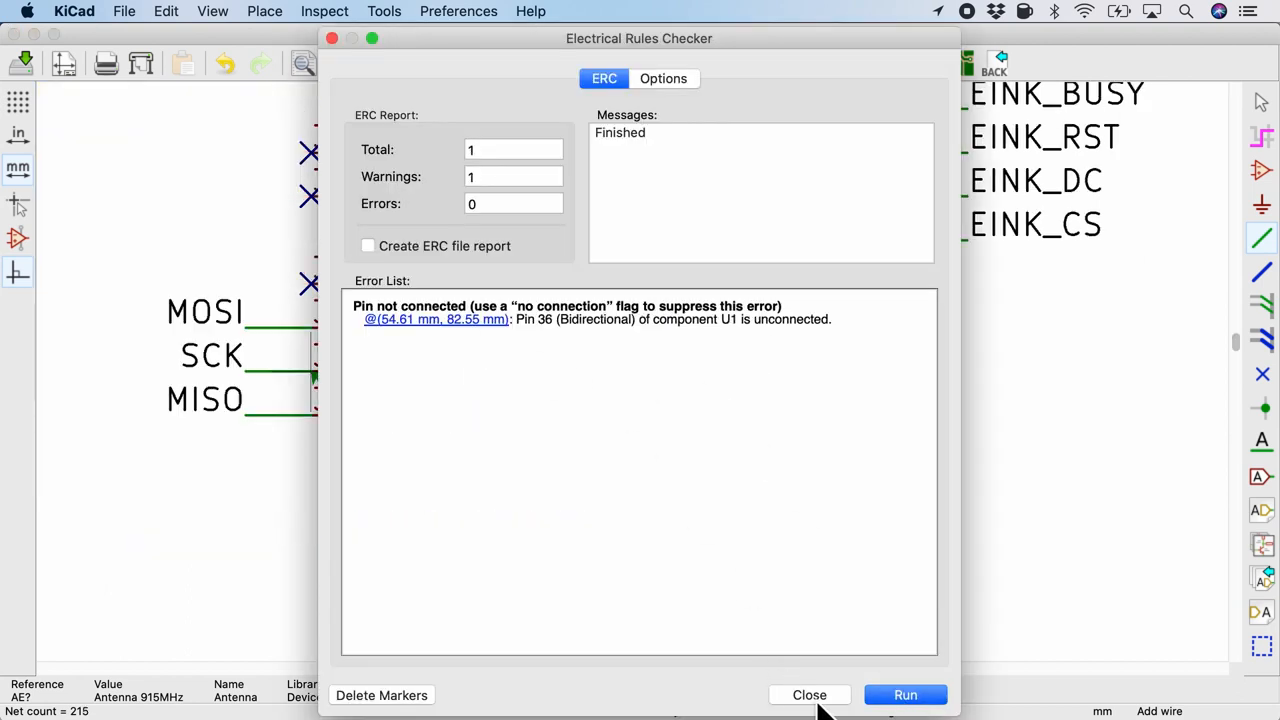
Change U1 pin 36's SCK label text to CLK.
click(809, 694)
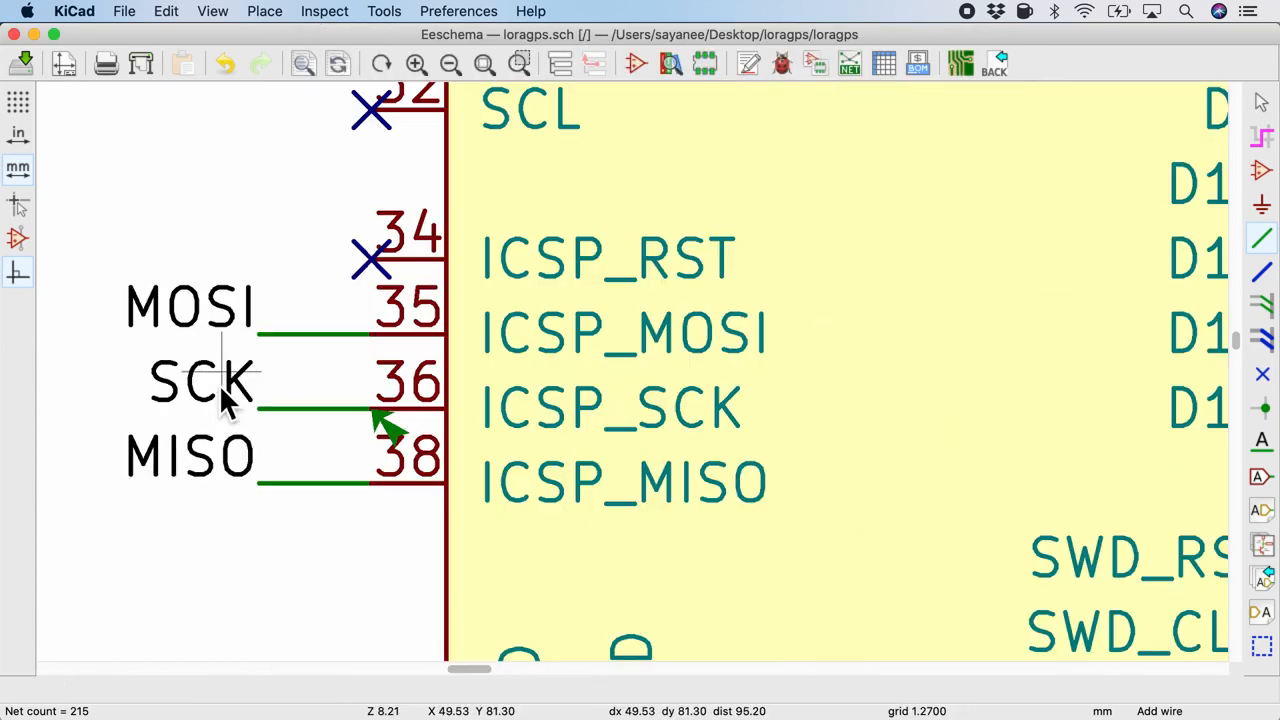
double_click(200, 380)
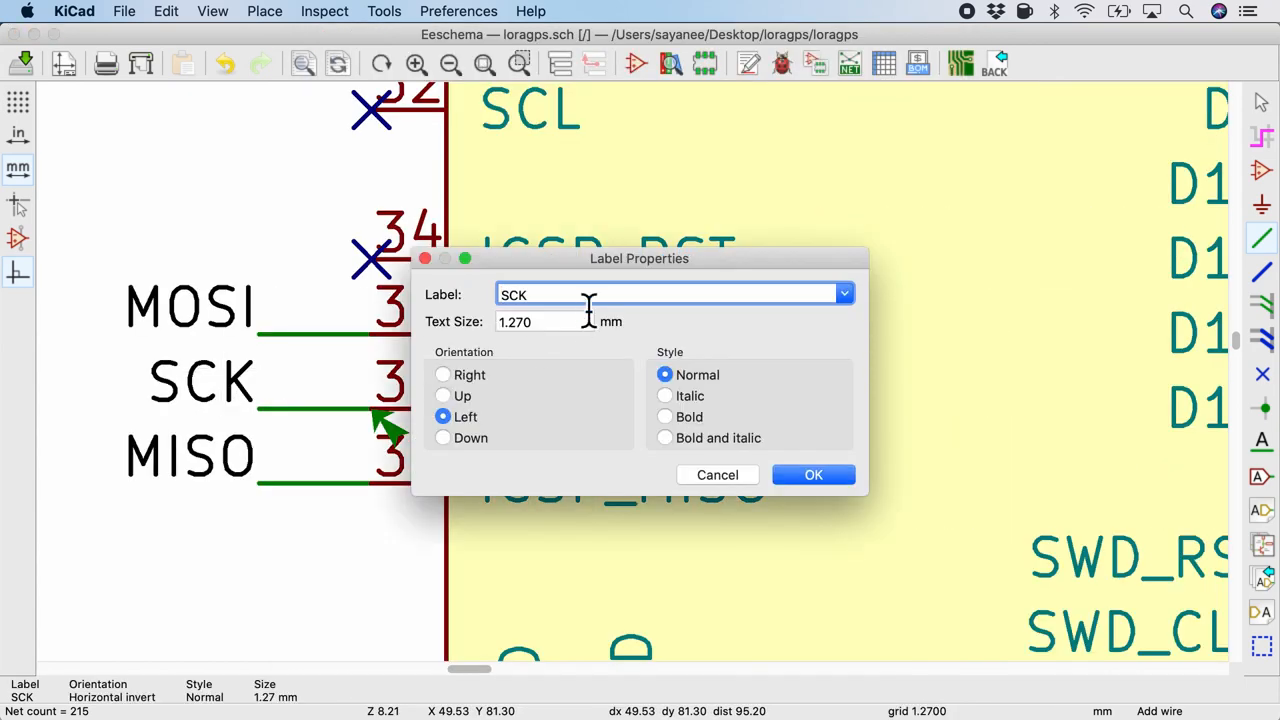
text(CLK)
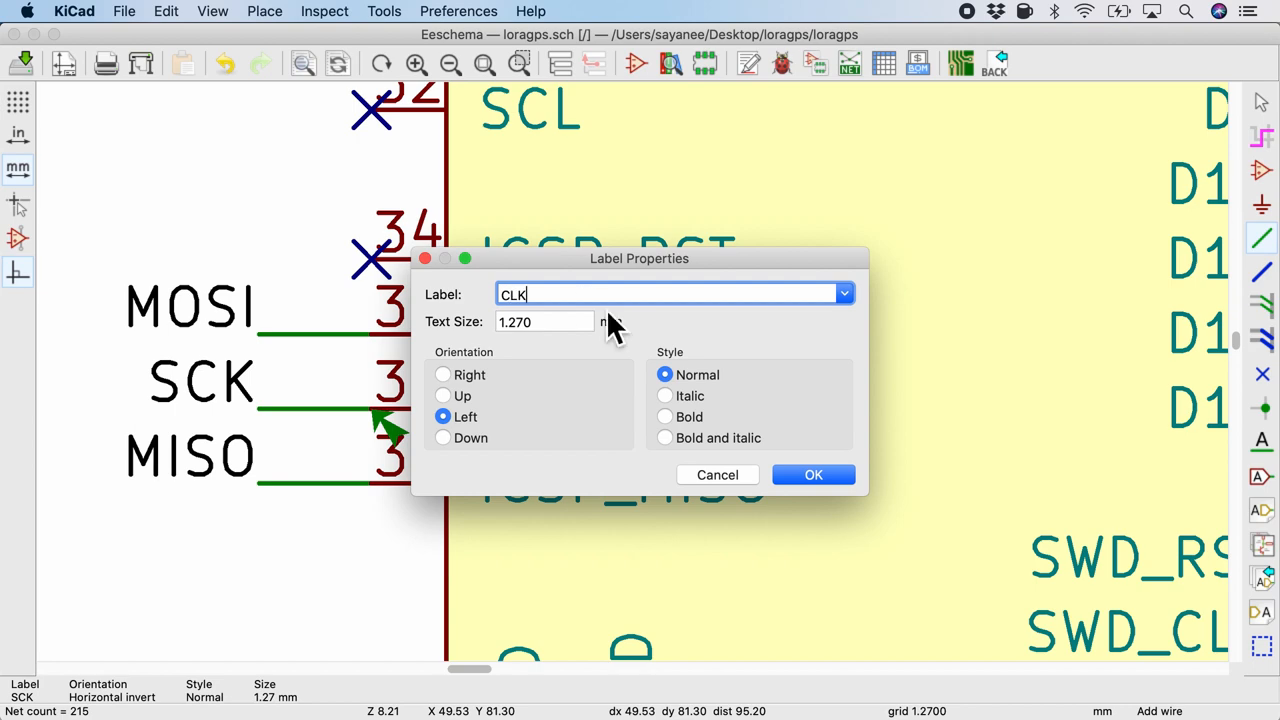
click(813, 474)
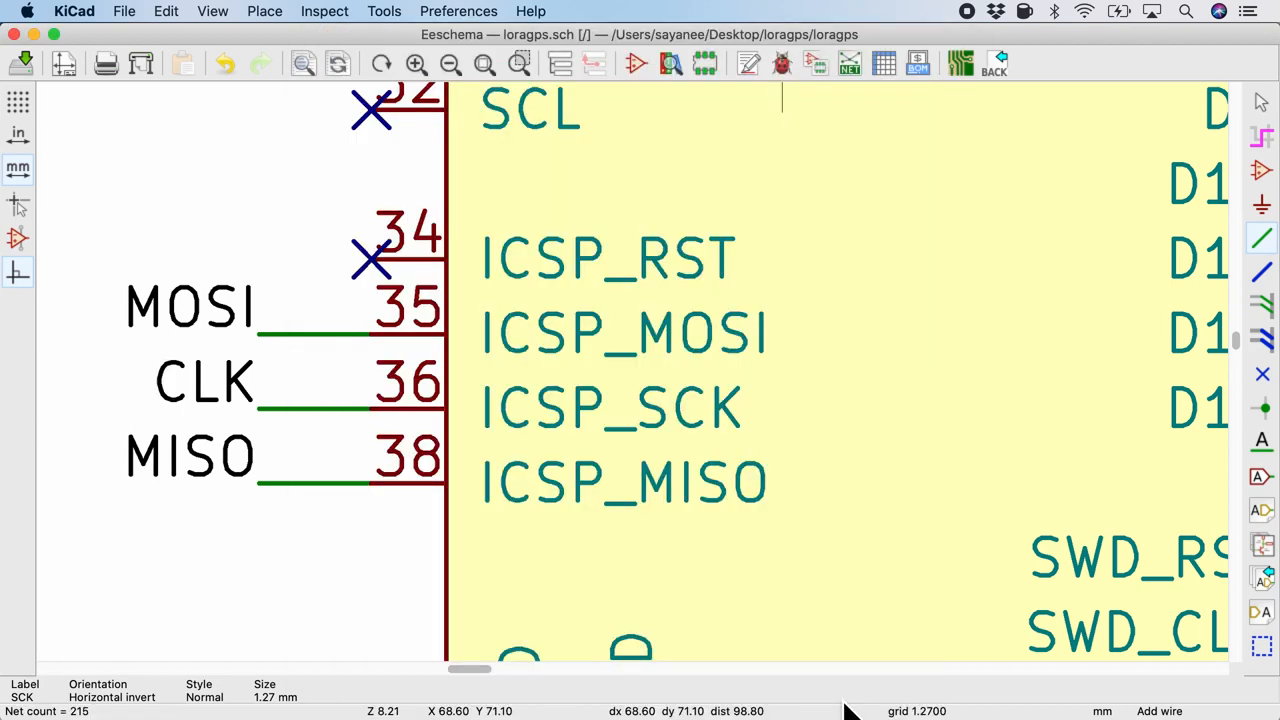
scroll(down, 3)
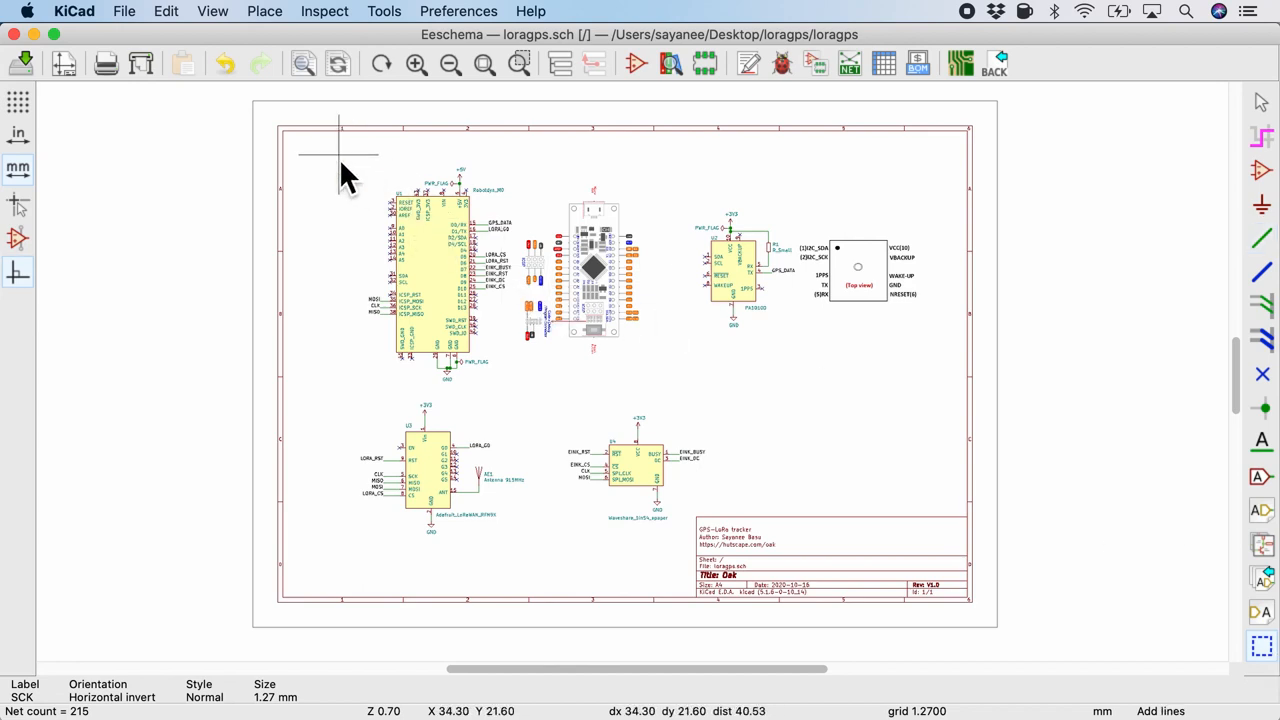
mouse_move(335, 175)
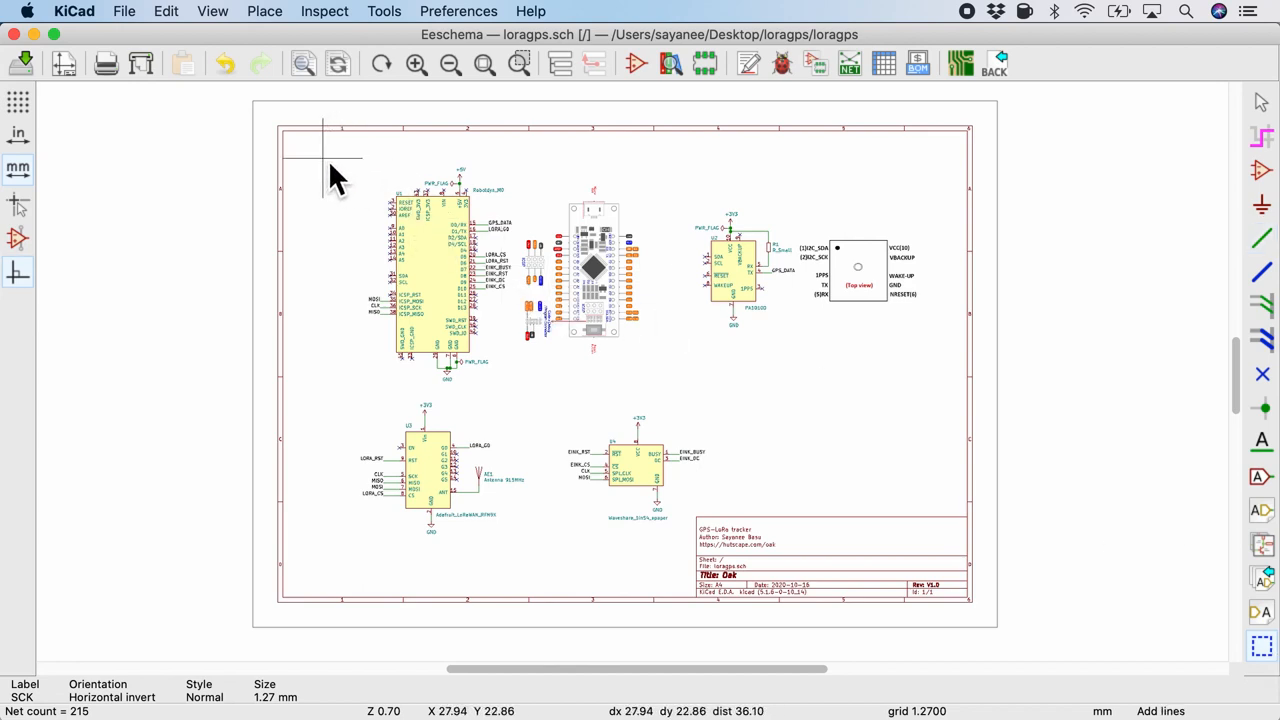
mouse_move(330, 180)
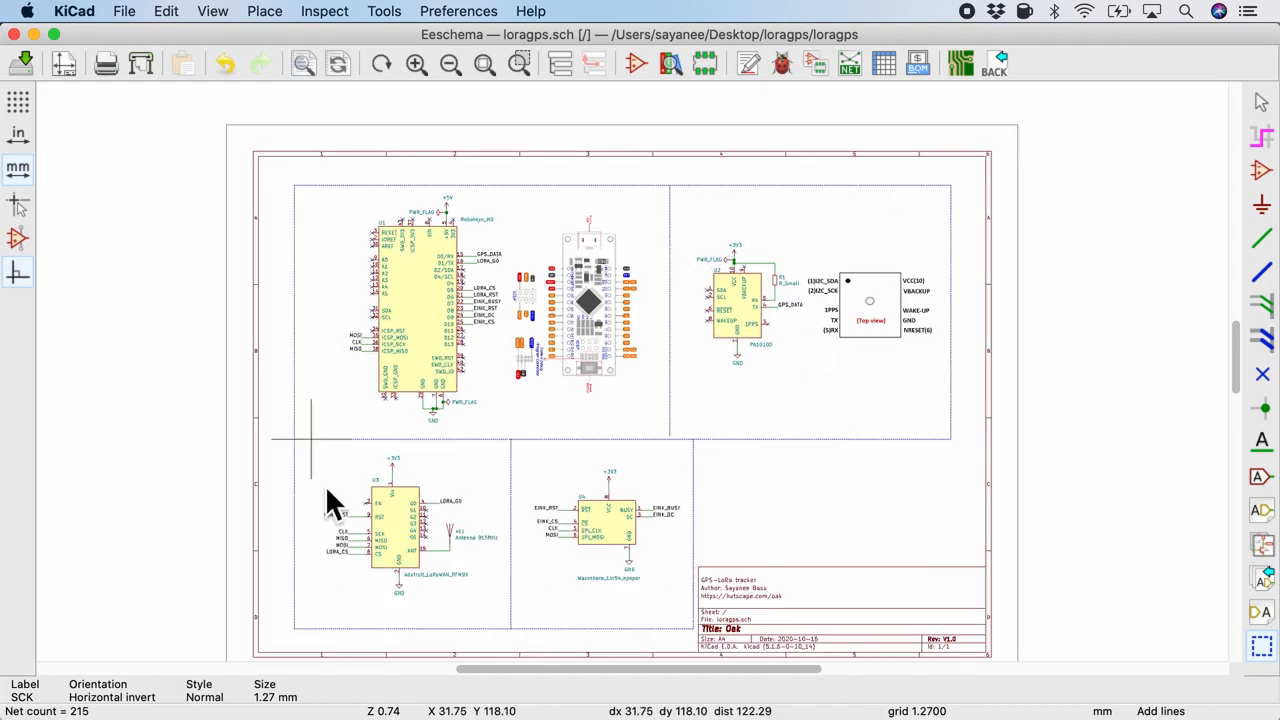
mouse_move(890, 400)
text(Micro)
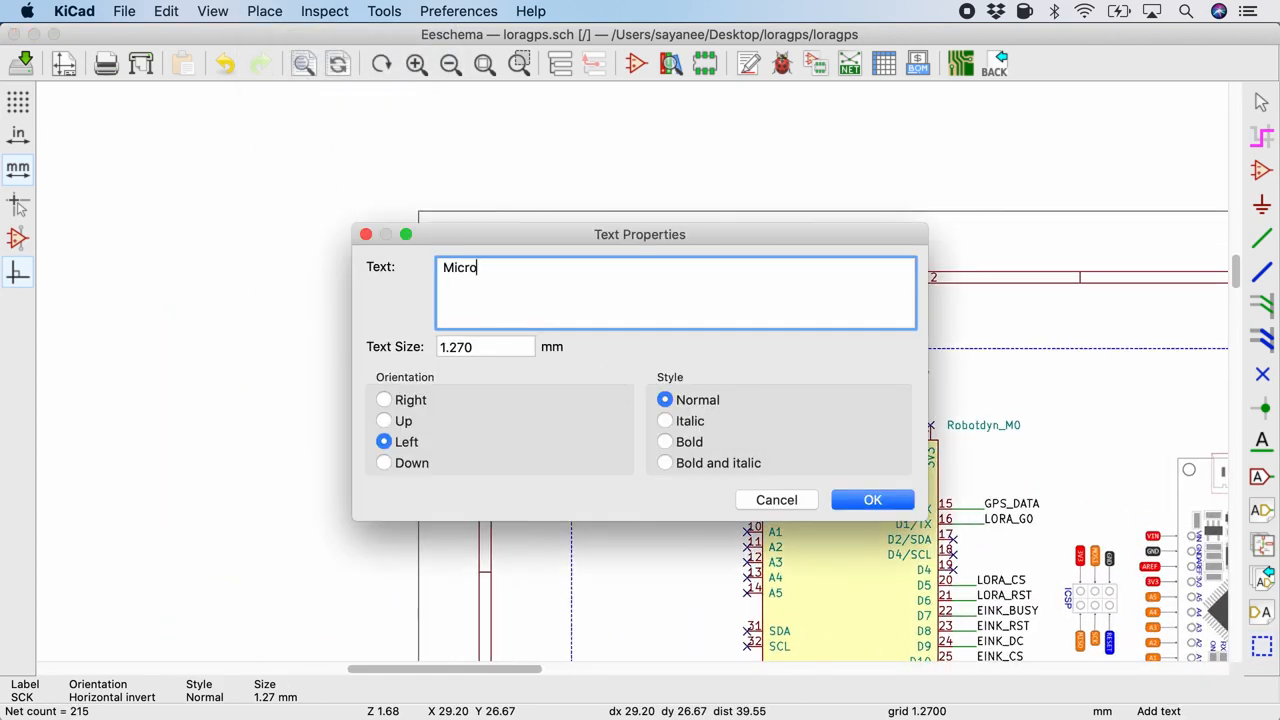
Add Microcontroller and LoRa section titles, then run ERC for 0 warnings and errors.
click(872, 499)
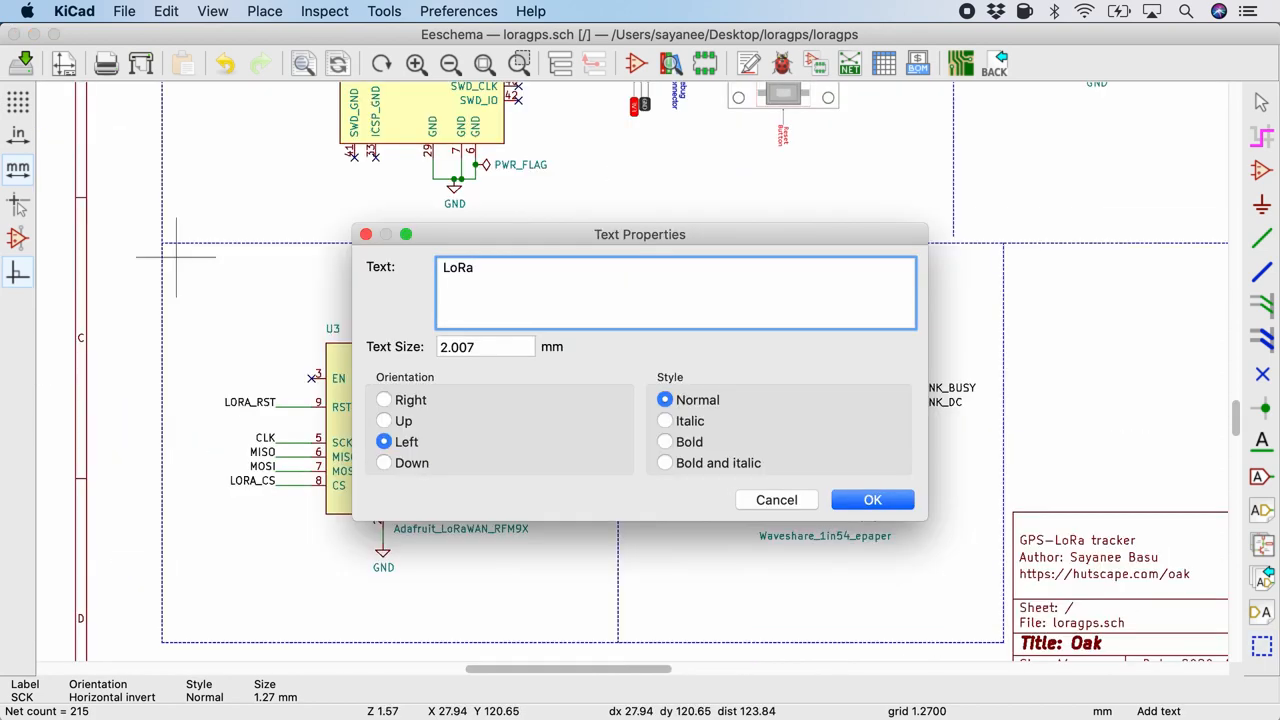
click(871, 499)
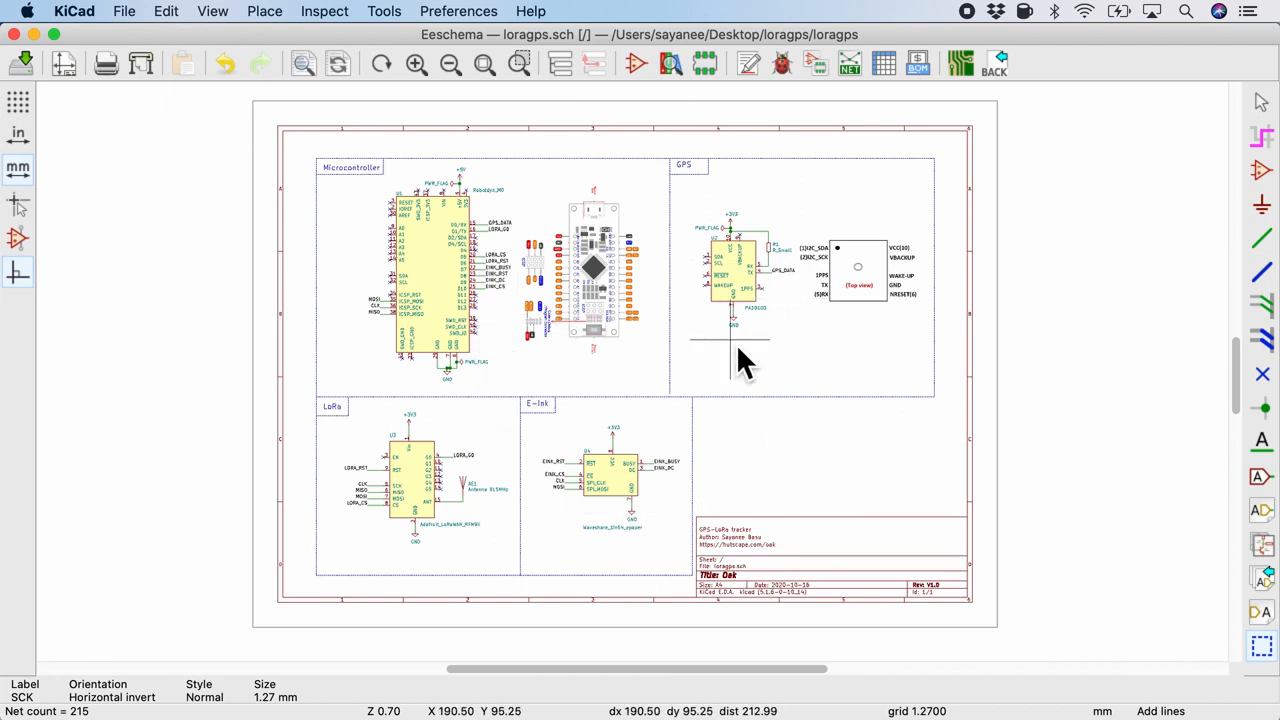
mouse_move(445, 490)
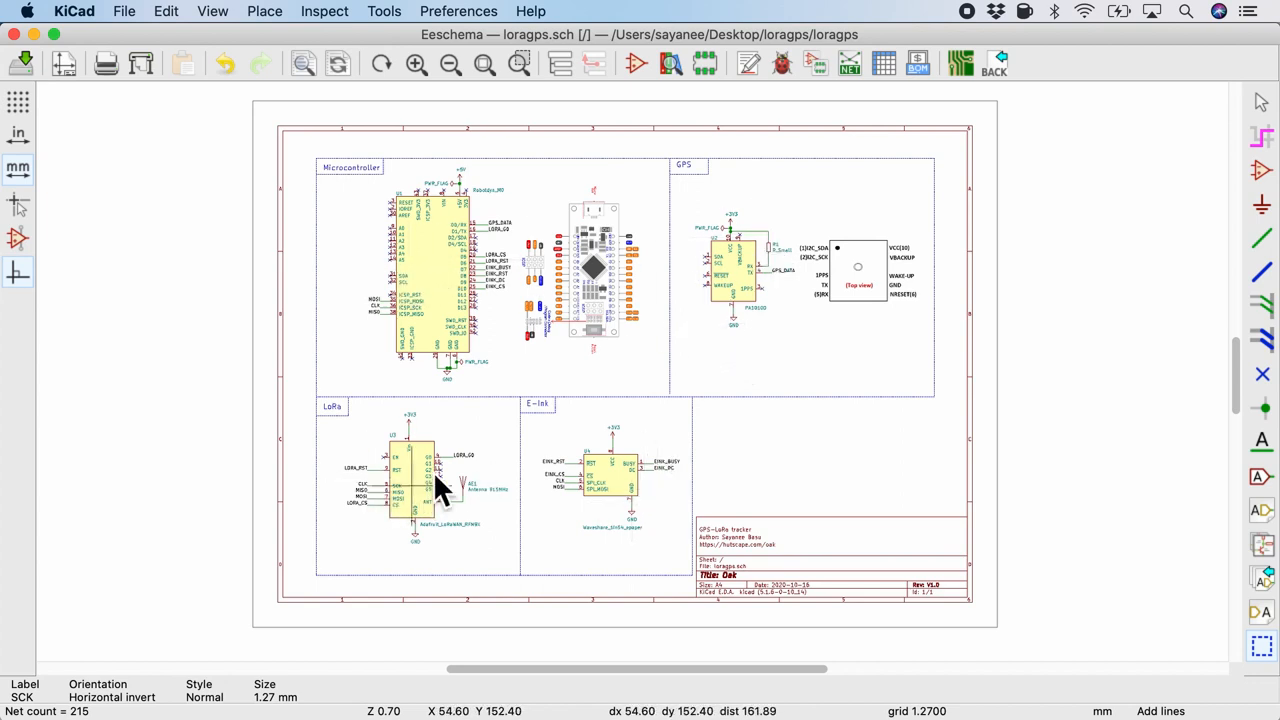
mouse_move(400, 475)
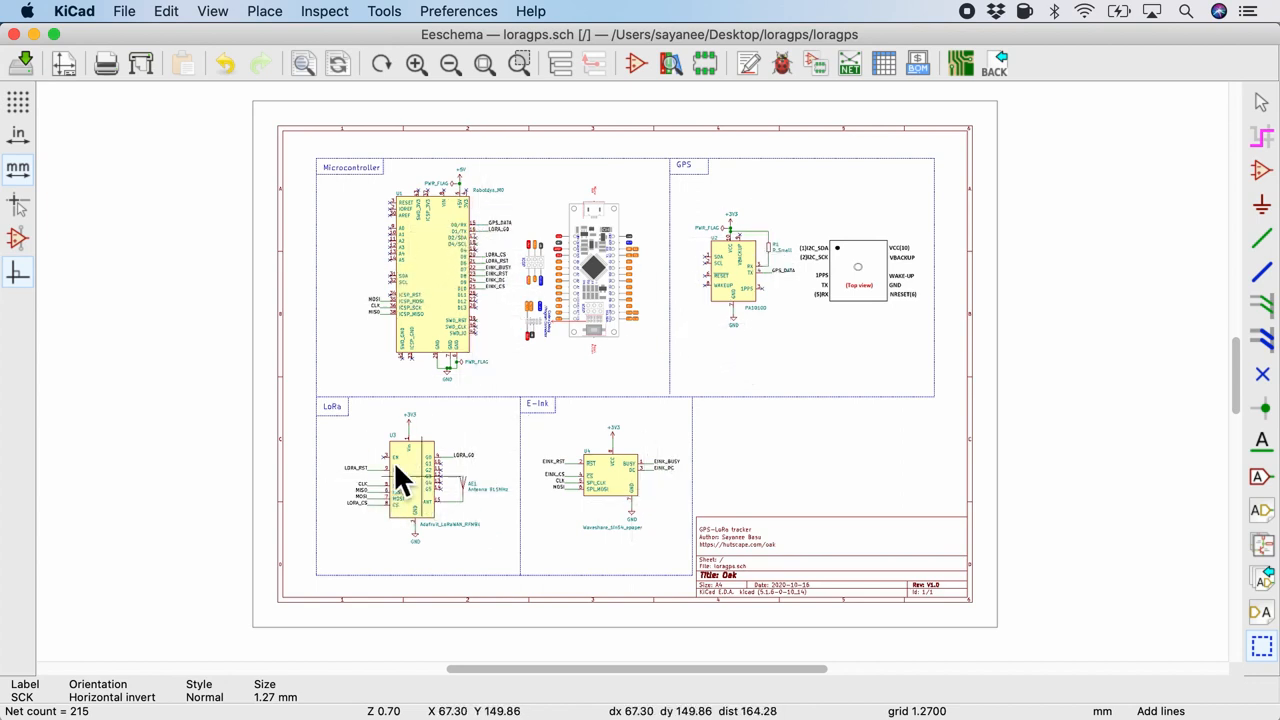
mouse_move(570, 325)
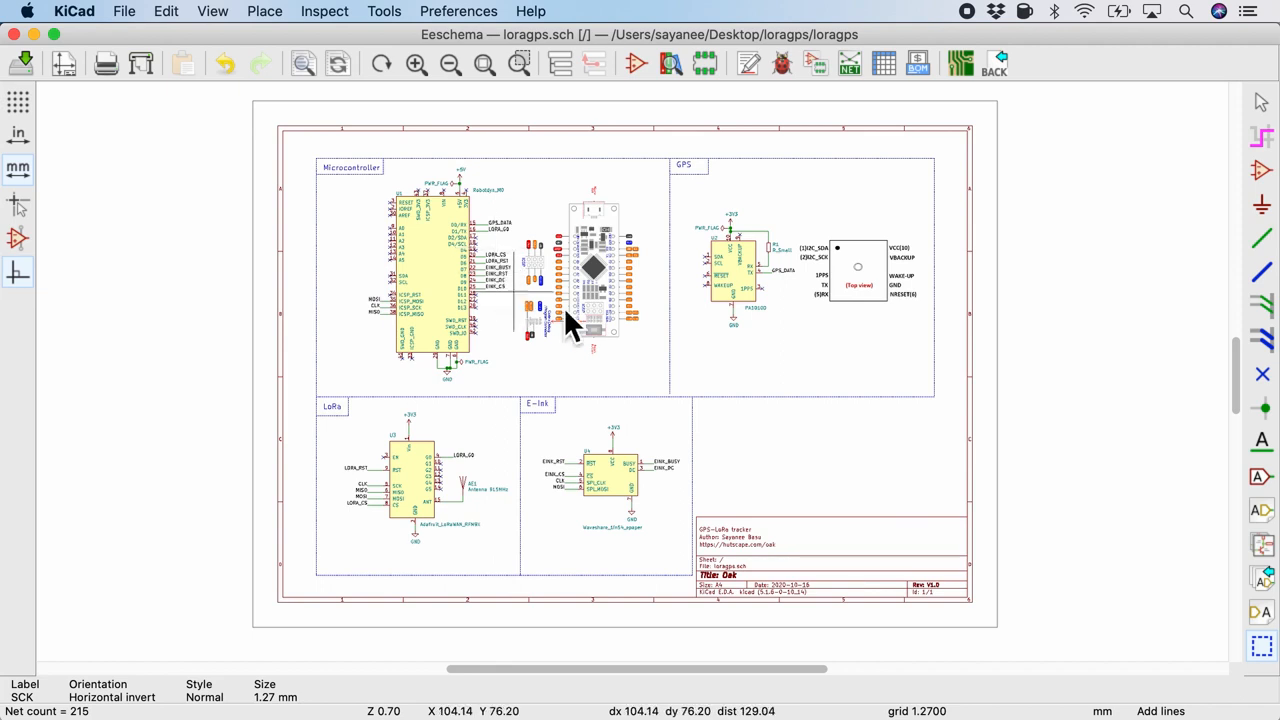
mouse_move(785, 95)
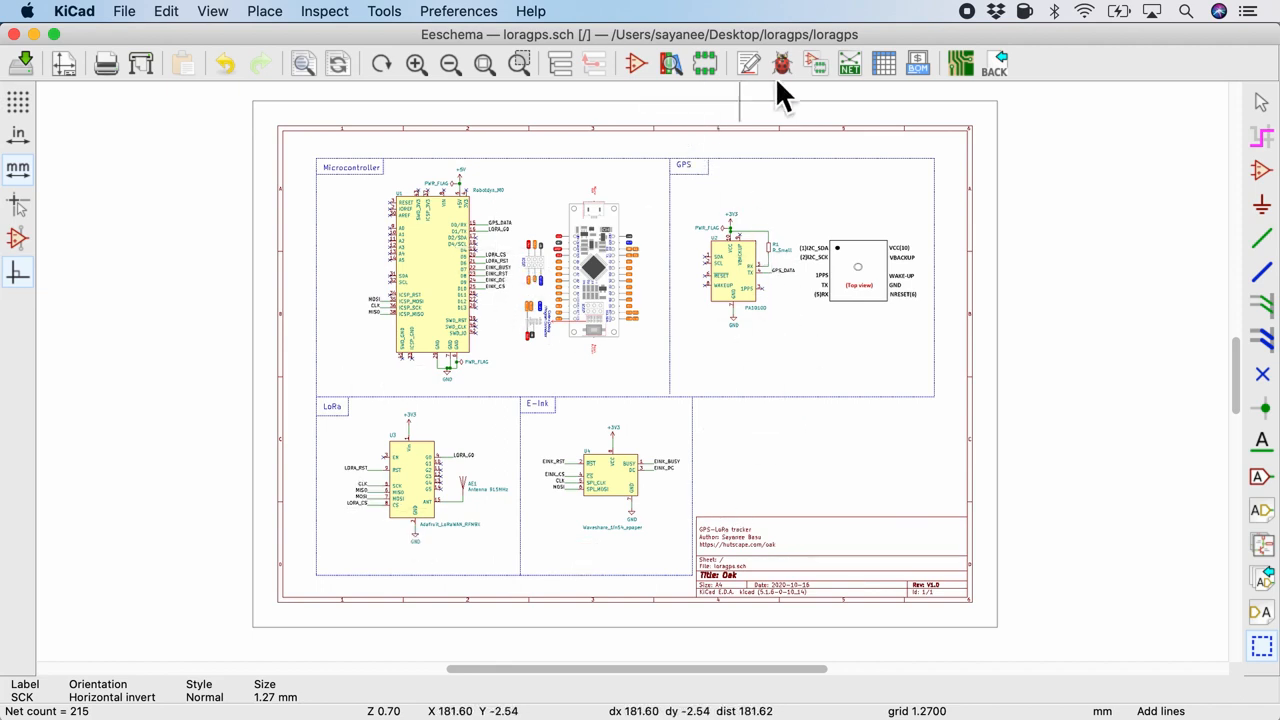
click(782, 64)
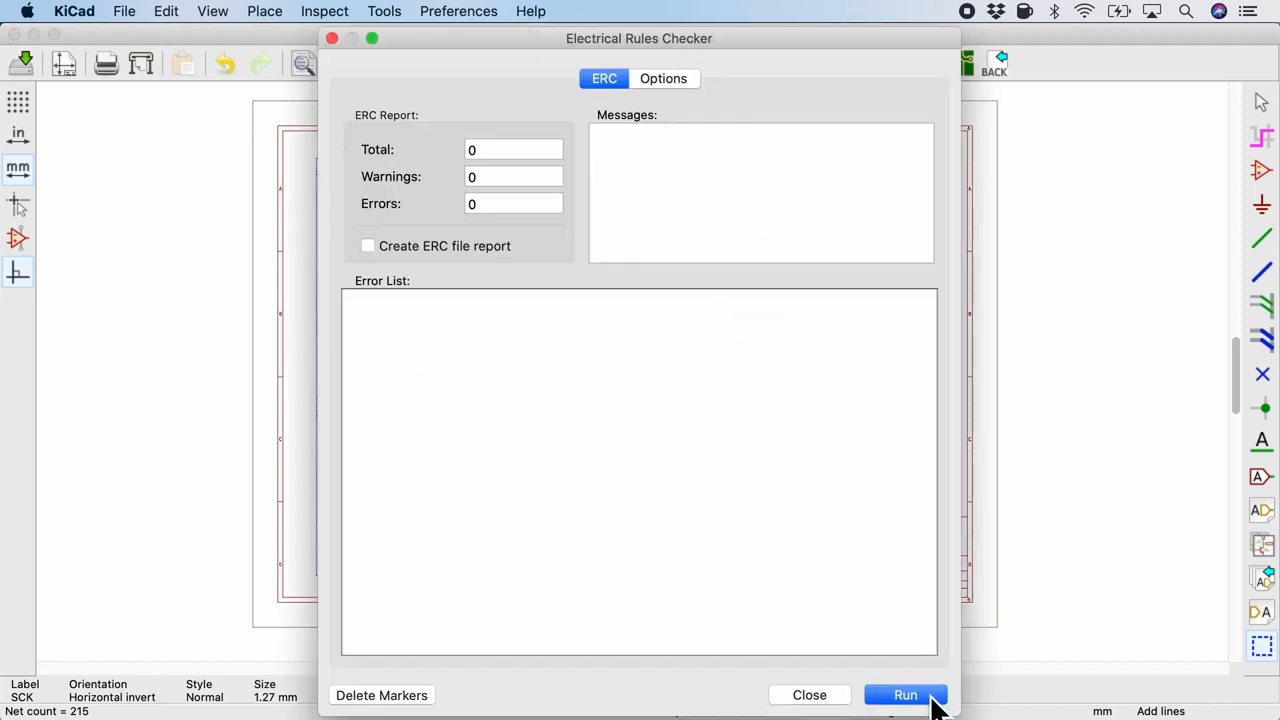
click(905, 695)
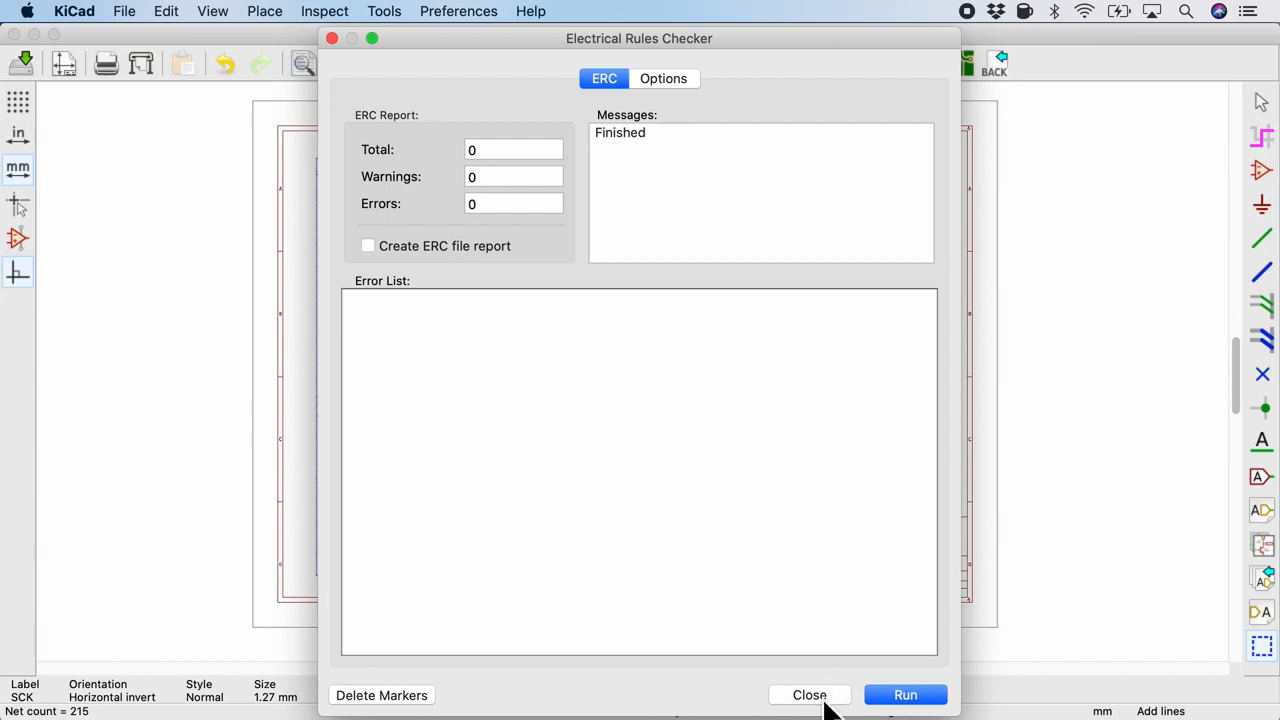